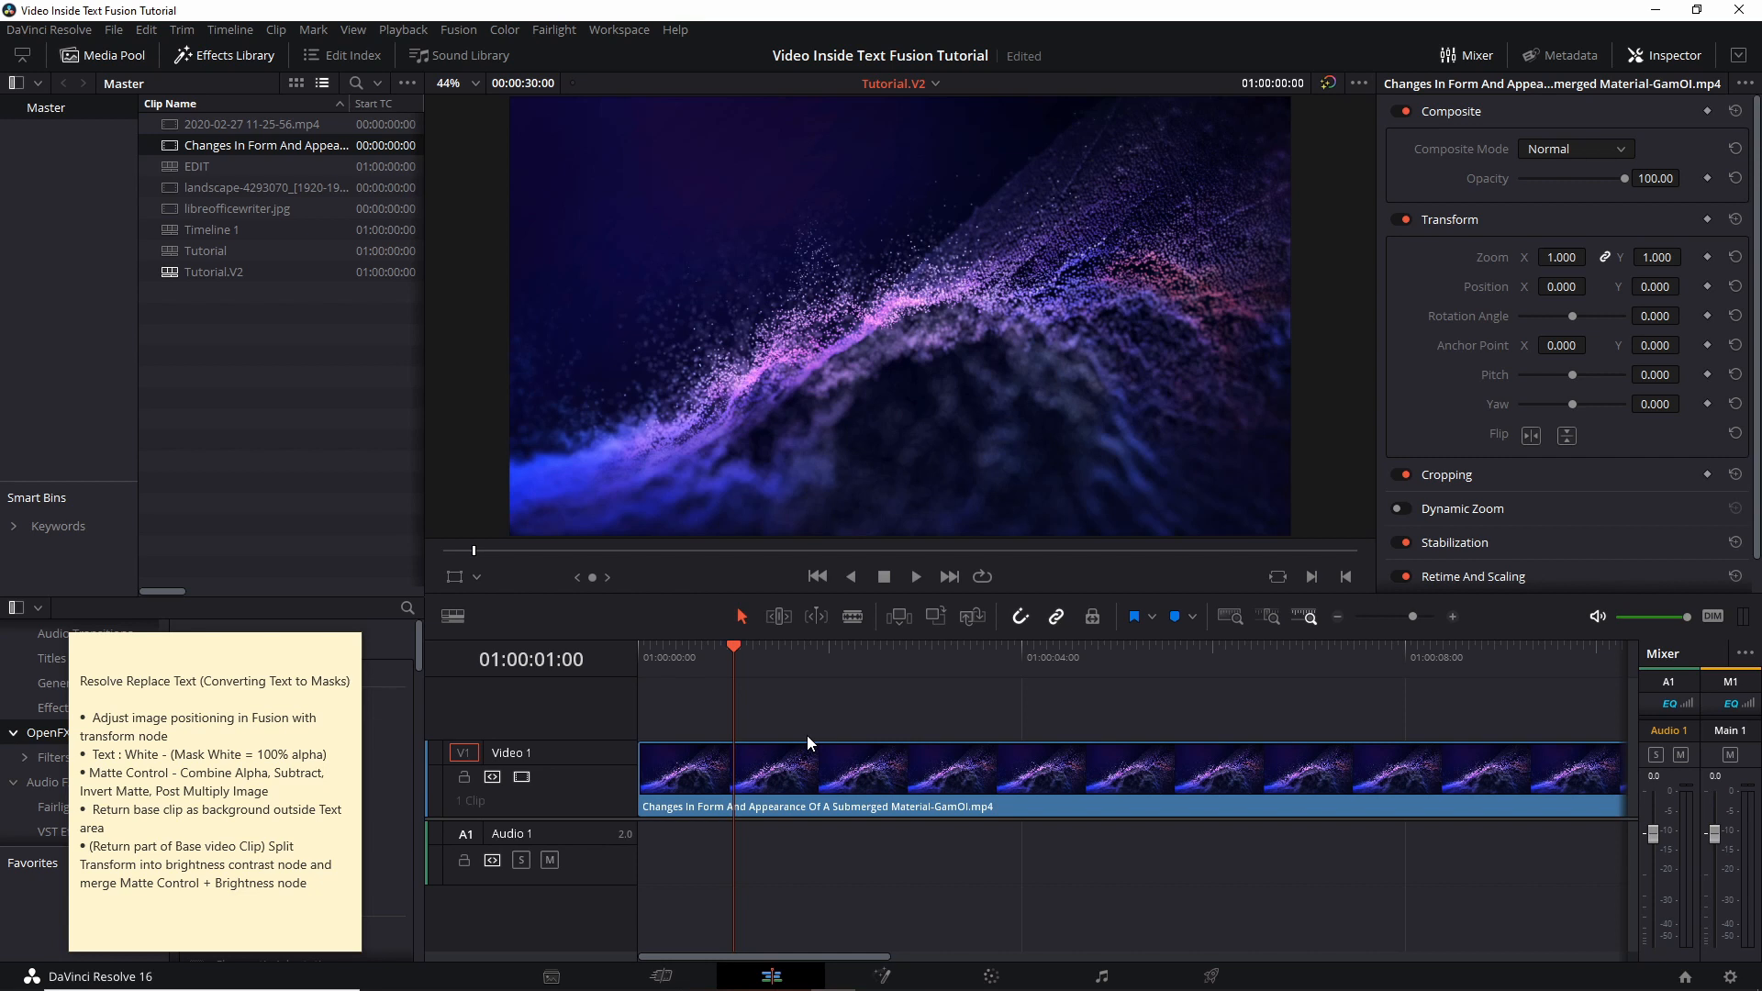
# - Open the selected particle clip in Fusion and insert a Transform node between media input and output
pyautogui.click(821, 781)
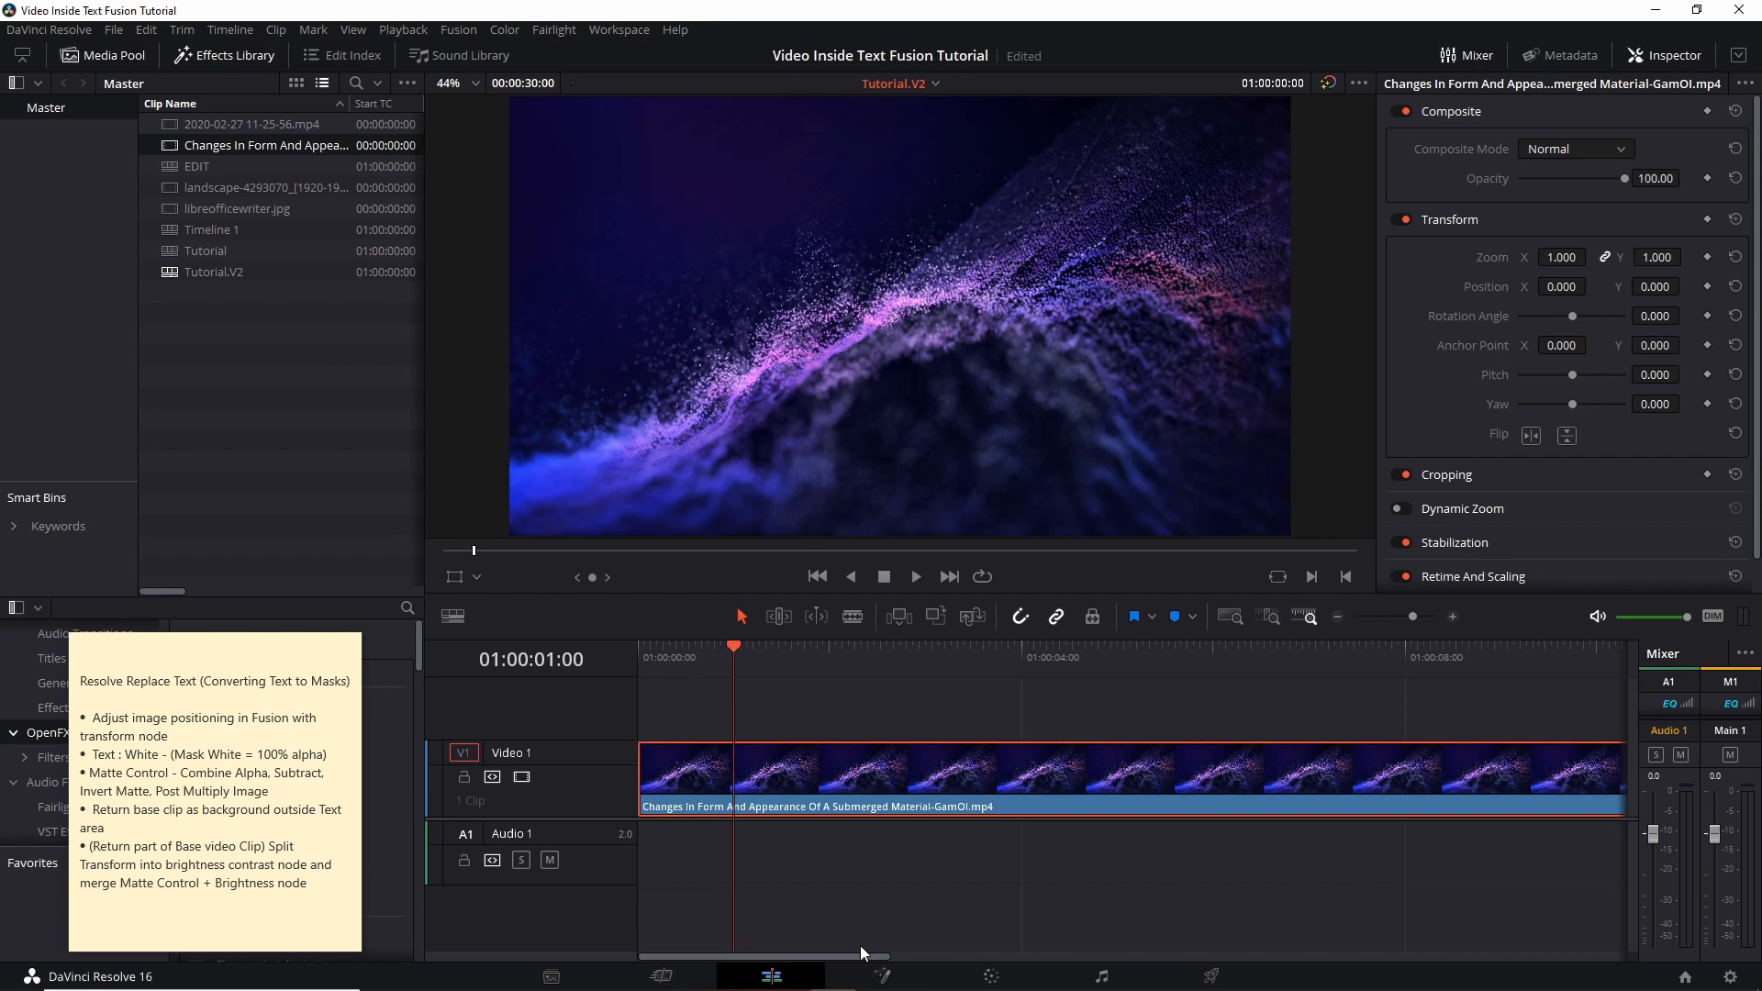
pyautogui.moveTo(891, 939)
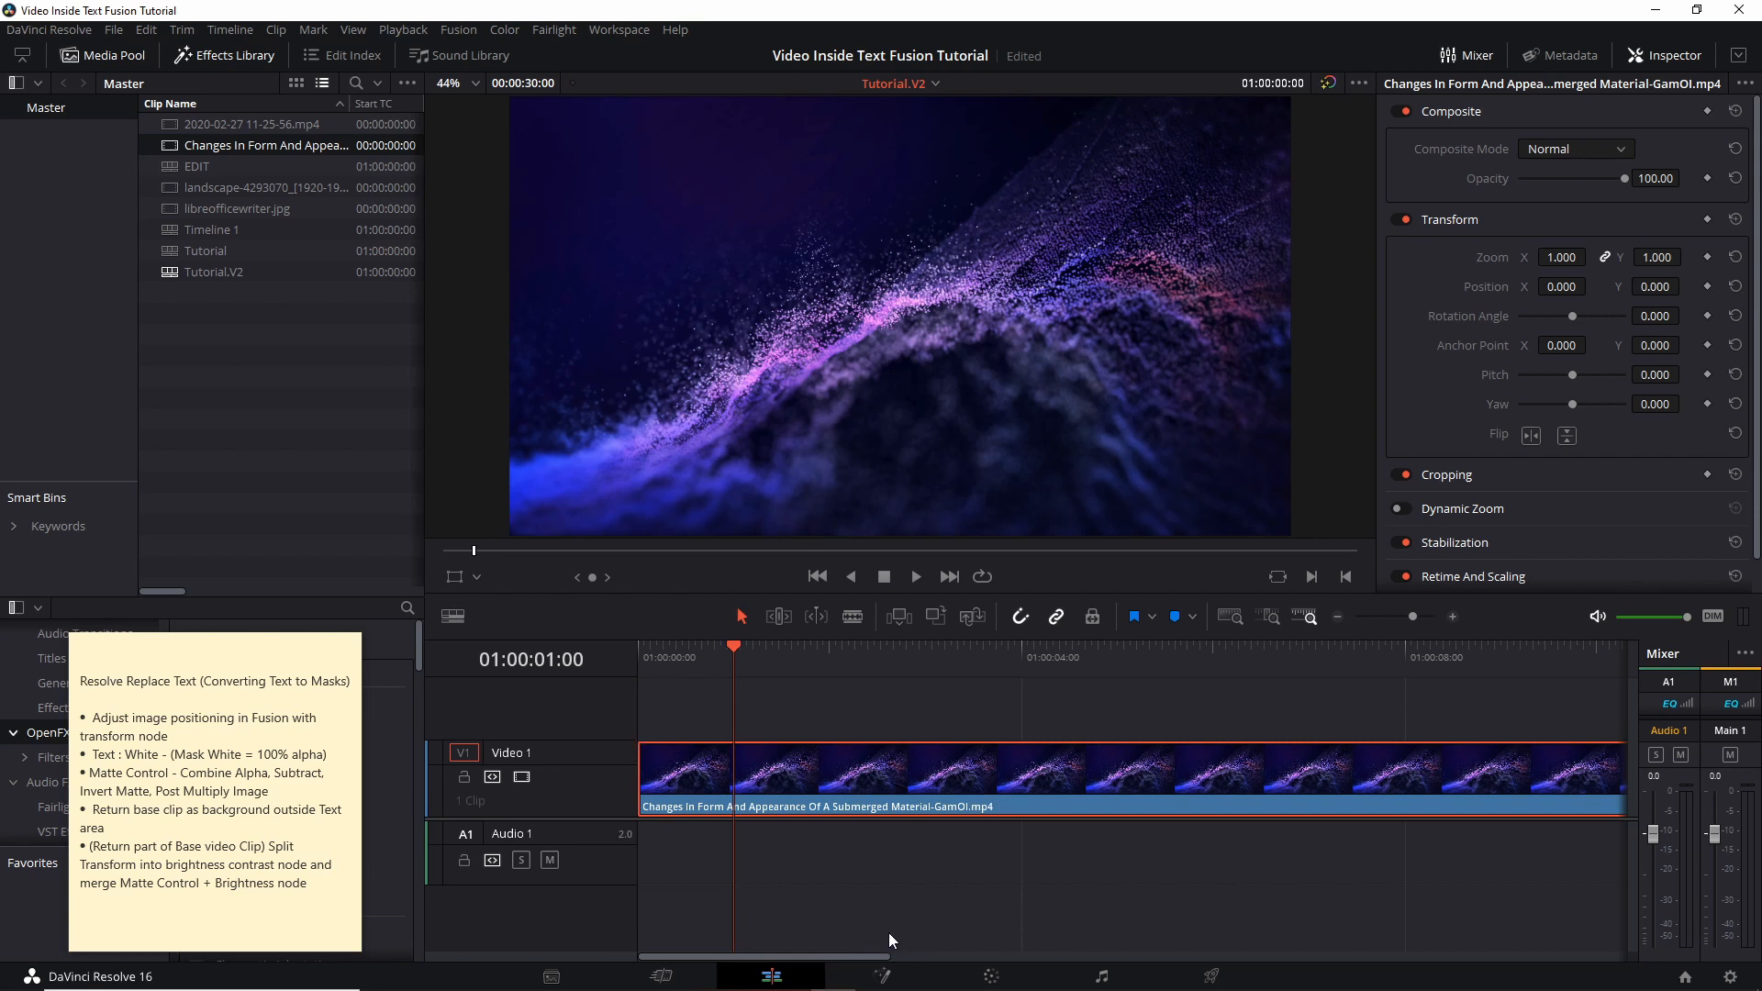
pyautogui.moveTo(880, 975)
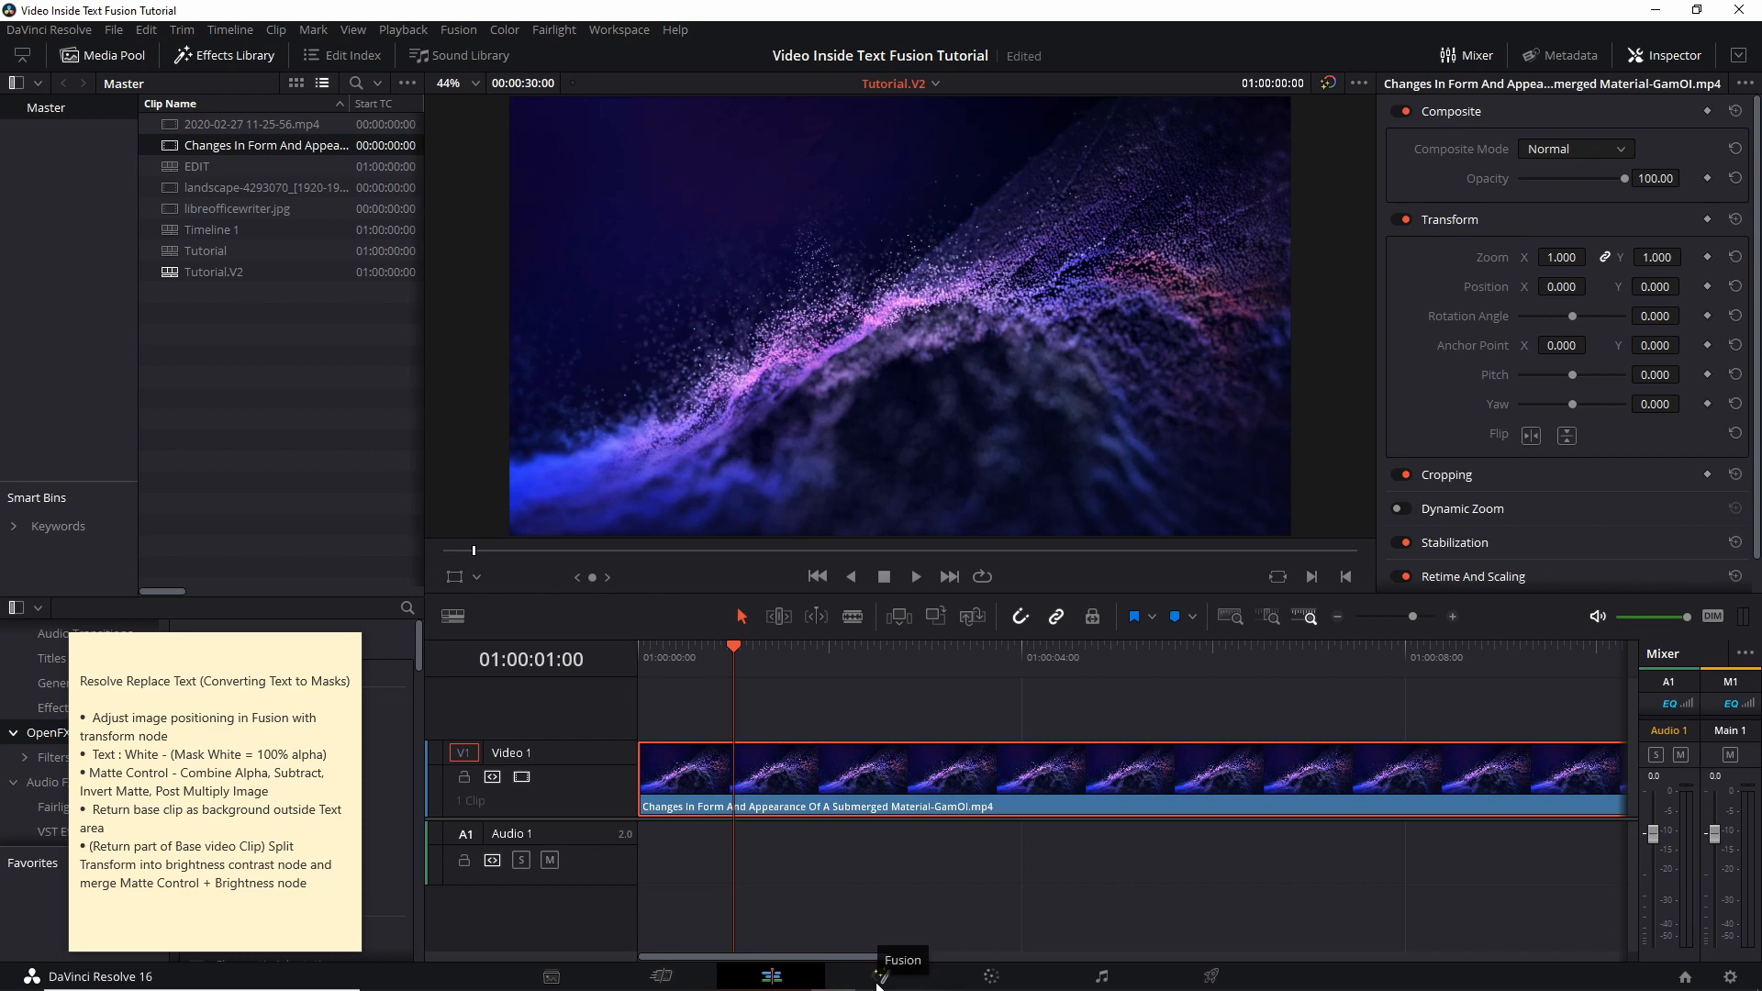
pyautogui.click(880, 974)
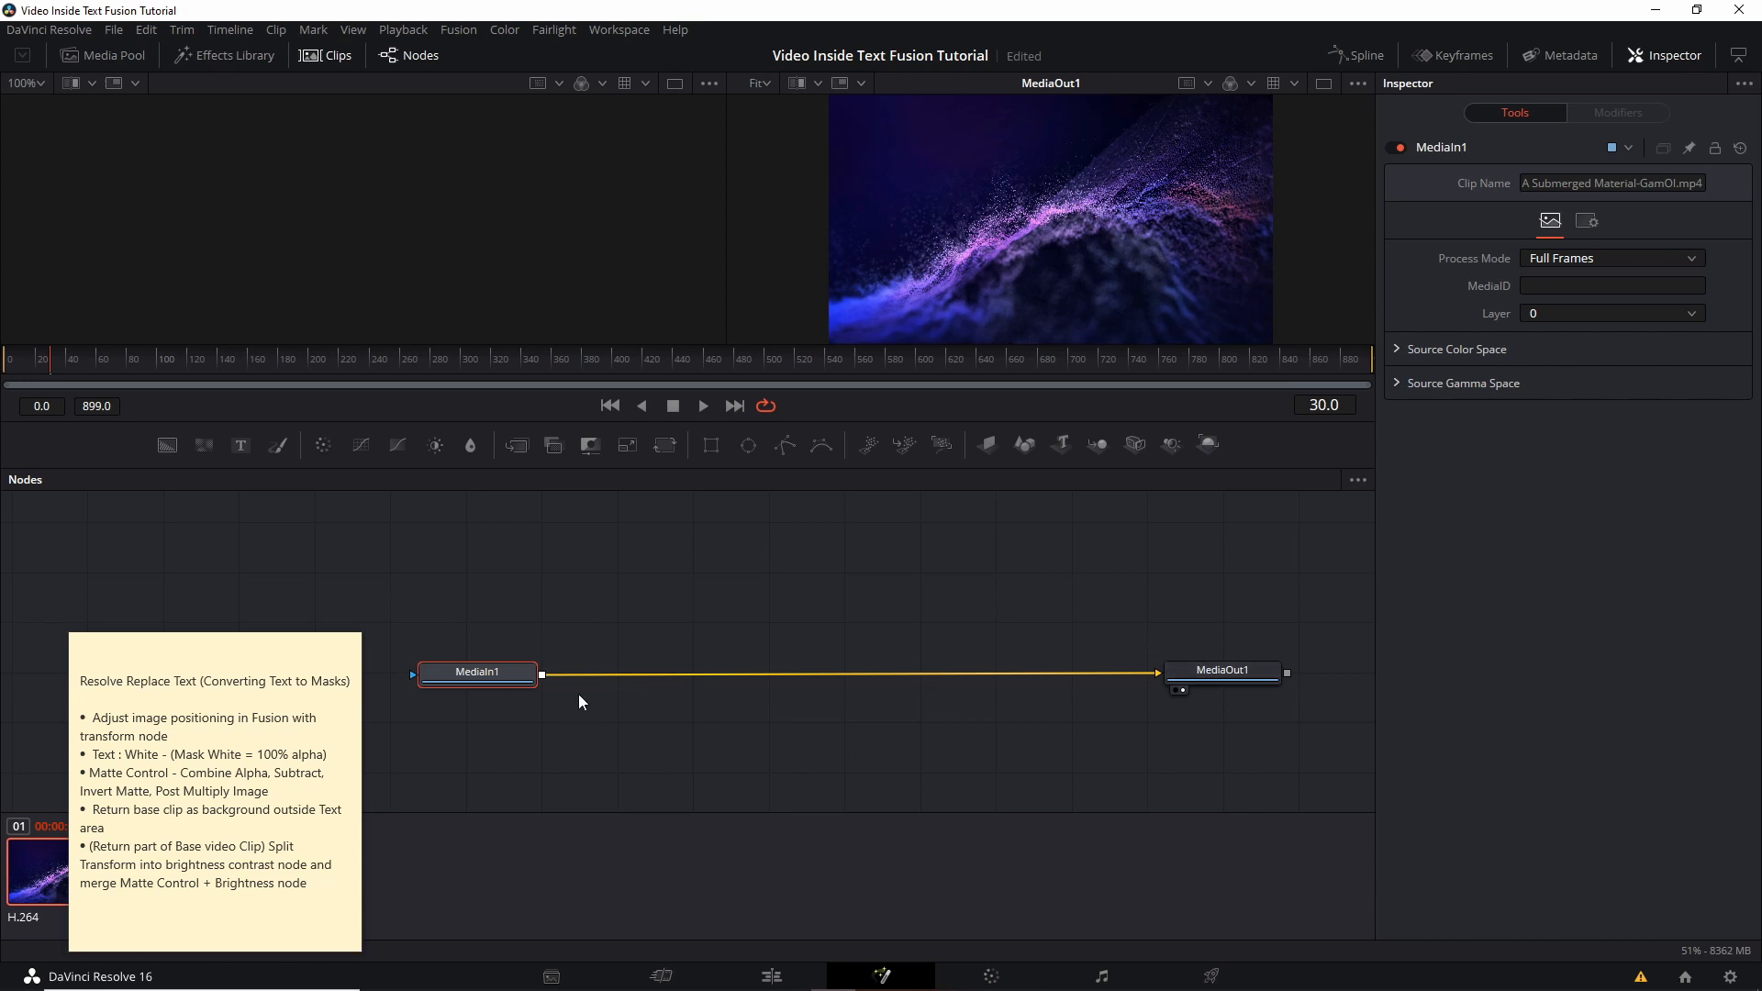
pyautogui.moveTo(582, 685)
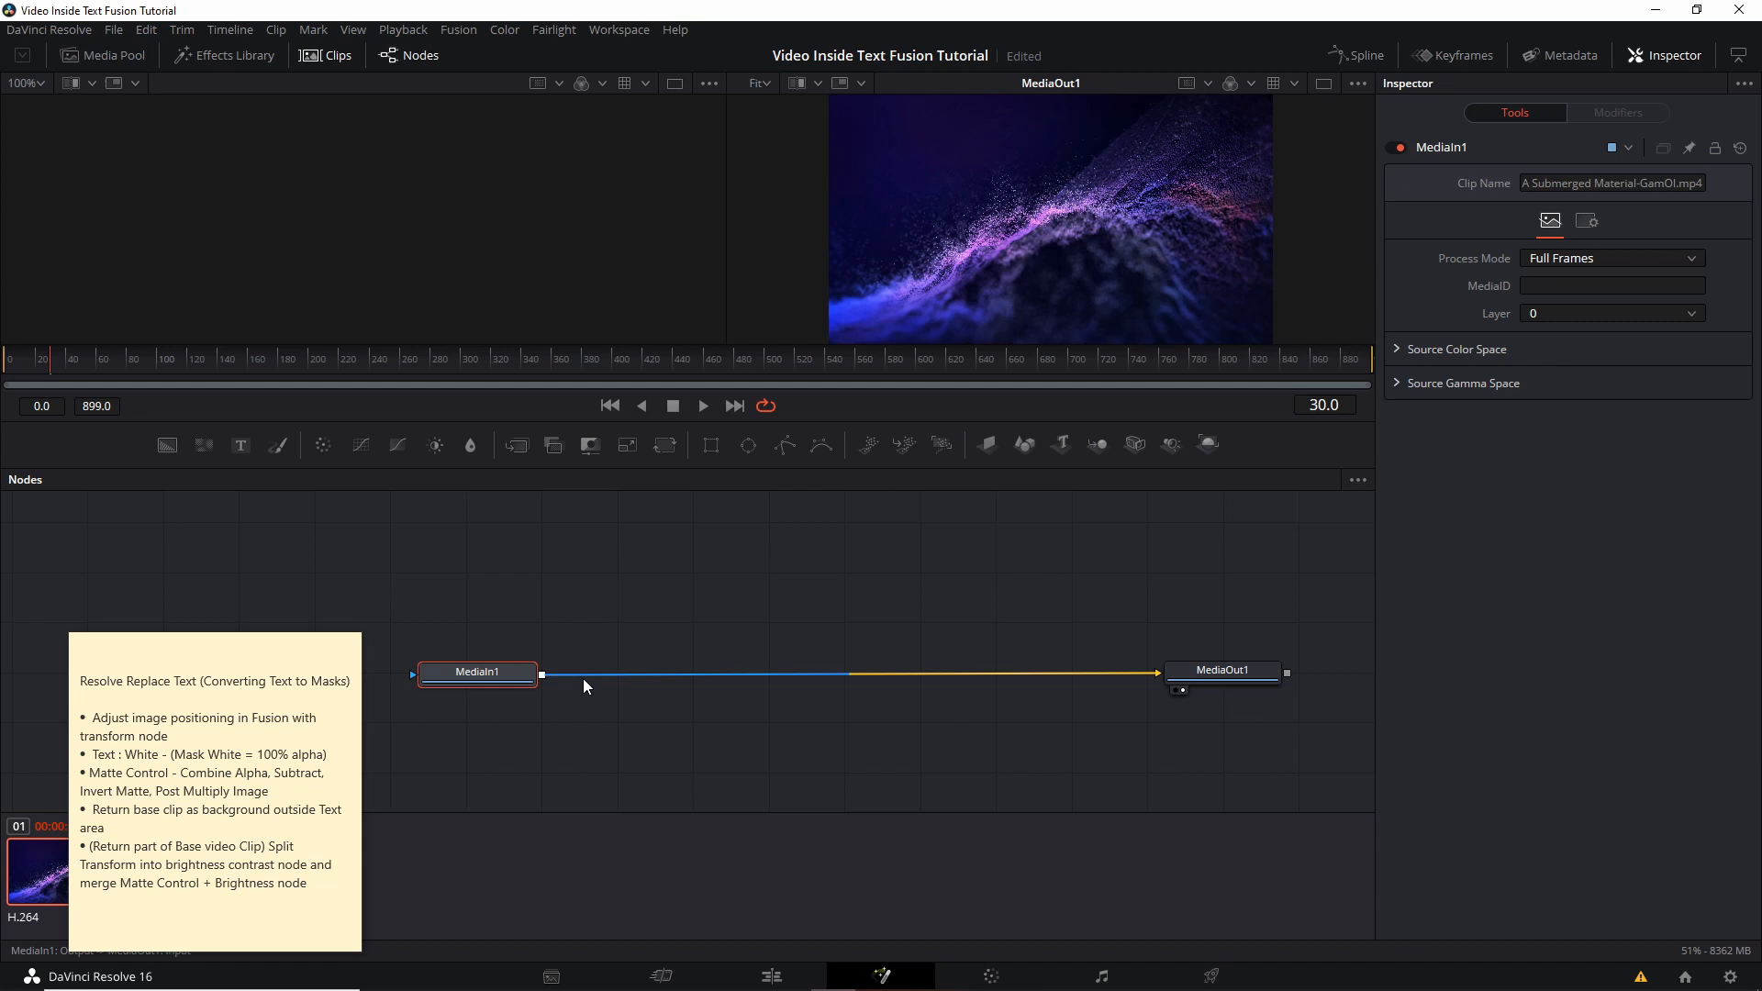
pyautogui.rightClick(585, 686)
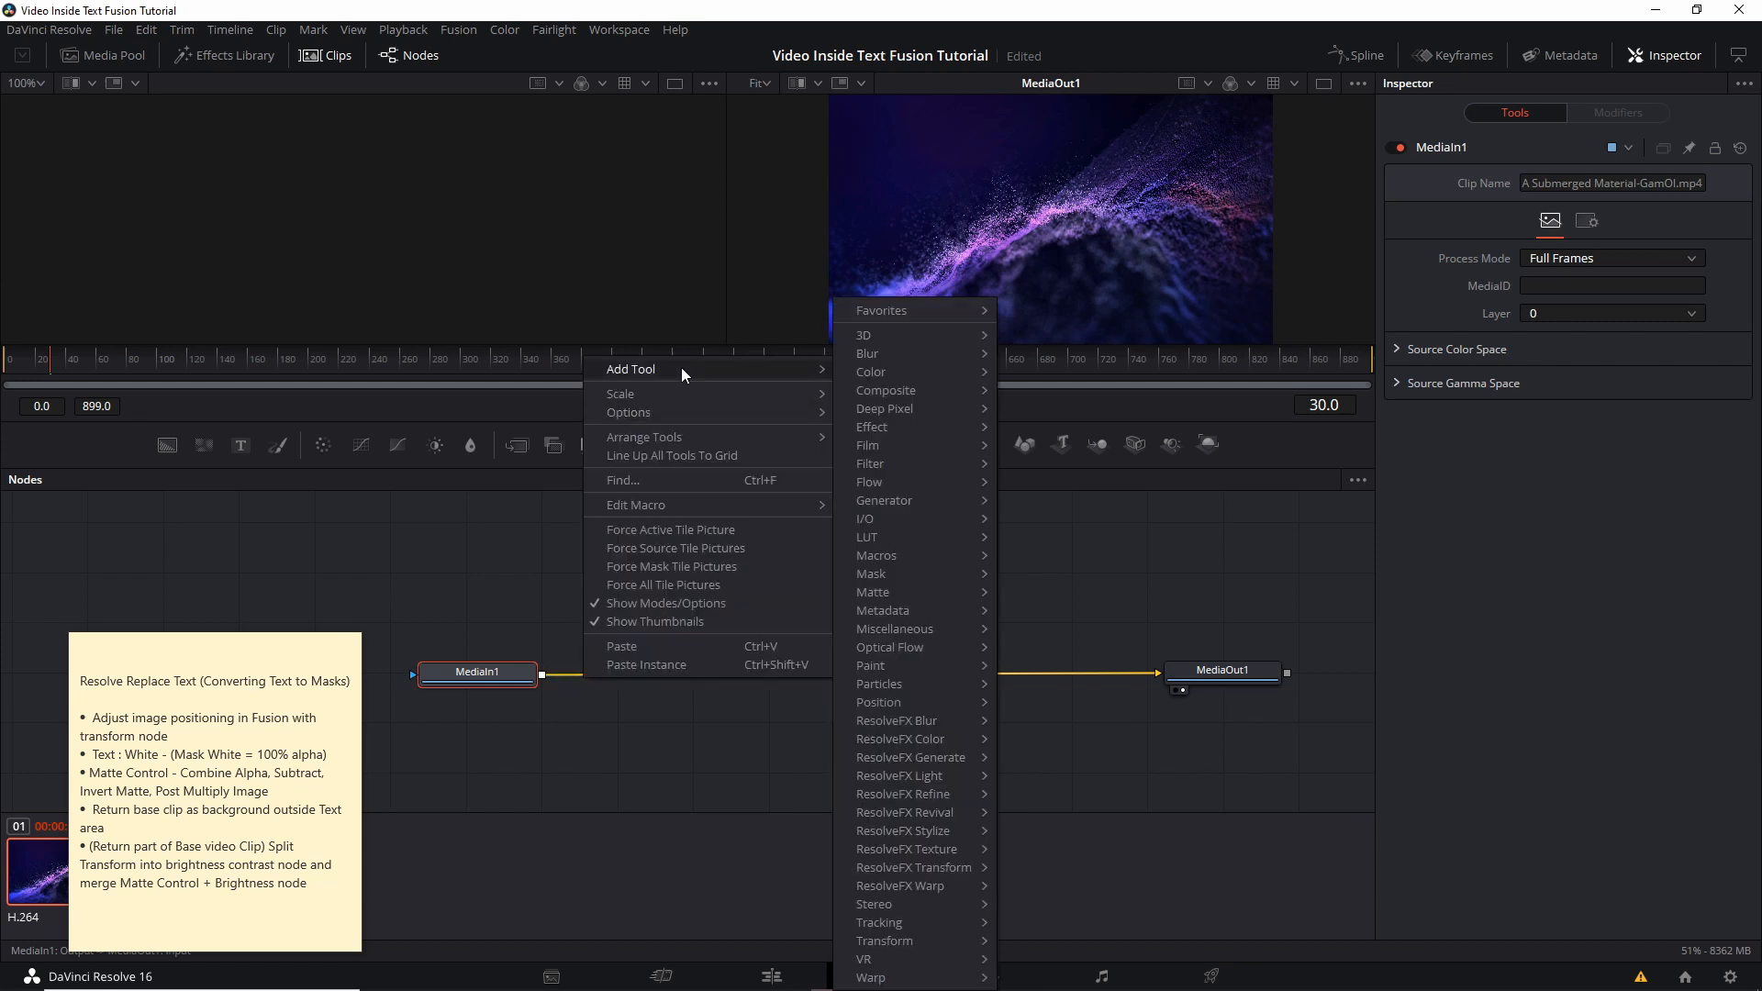
pyautogui.moveTo(885, 940)
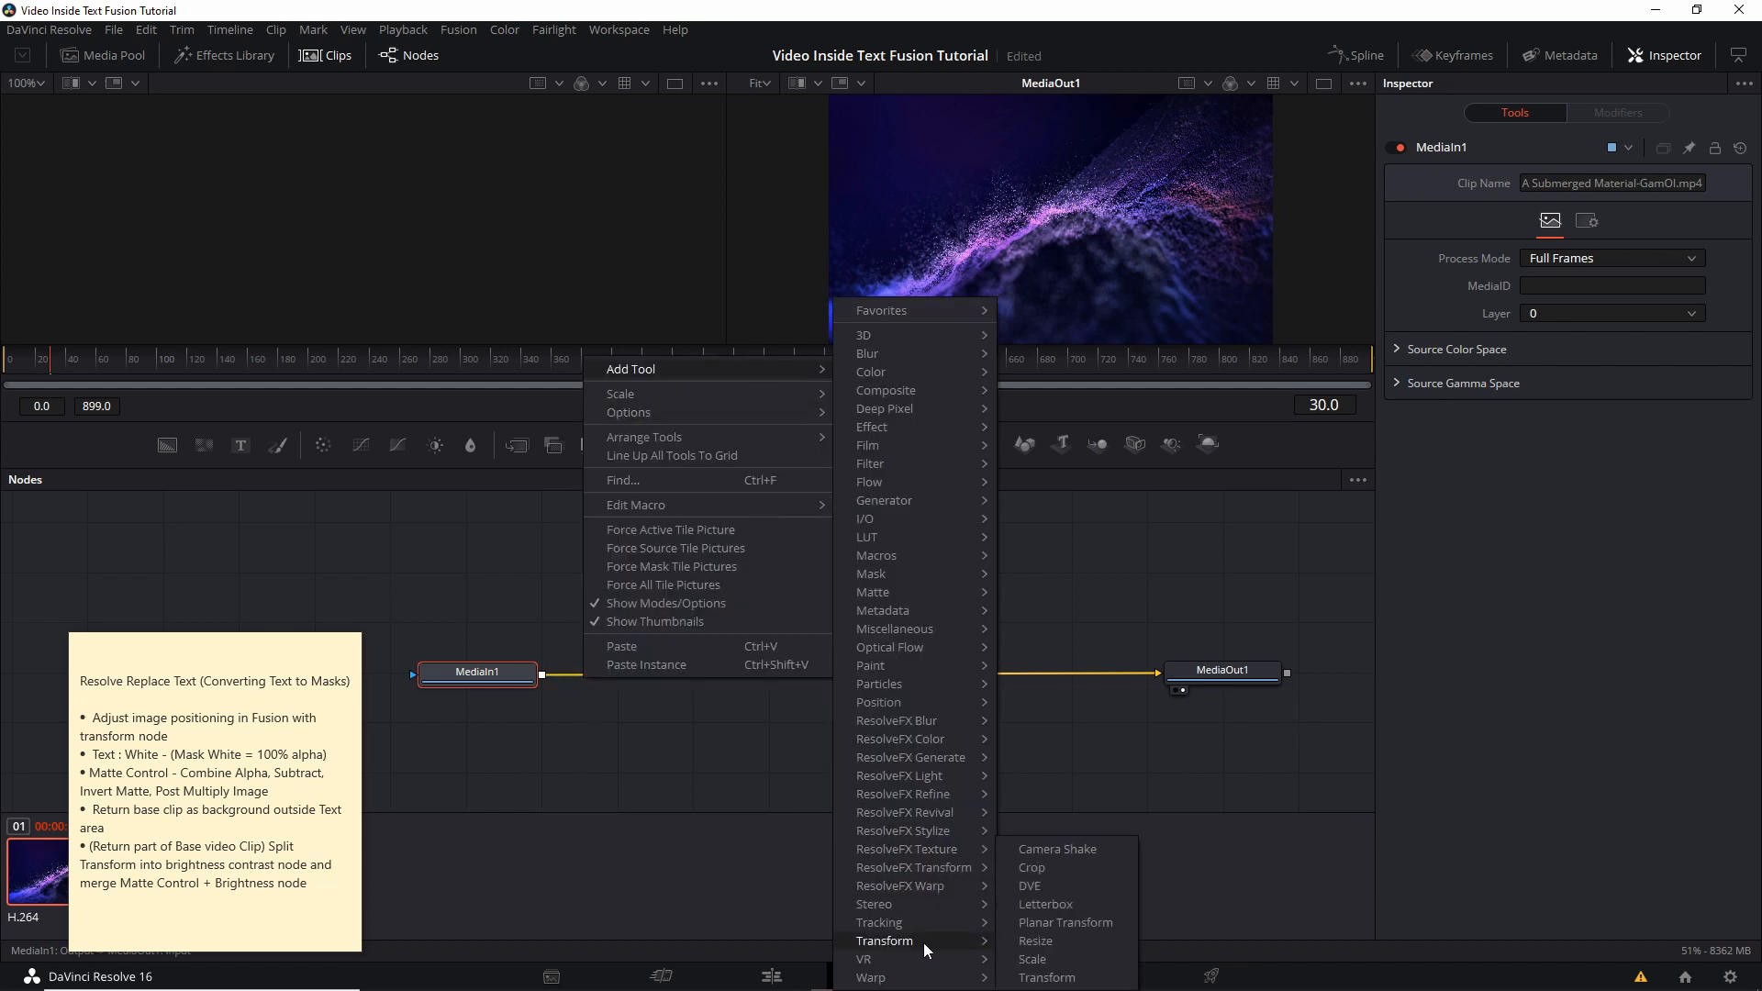
pyautogui.click(1045, 978)
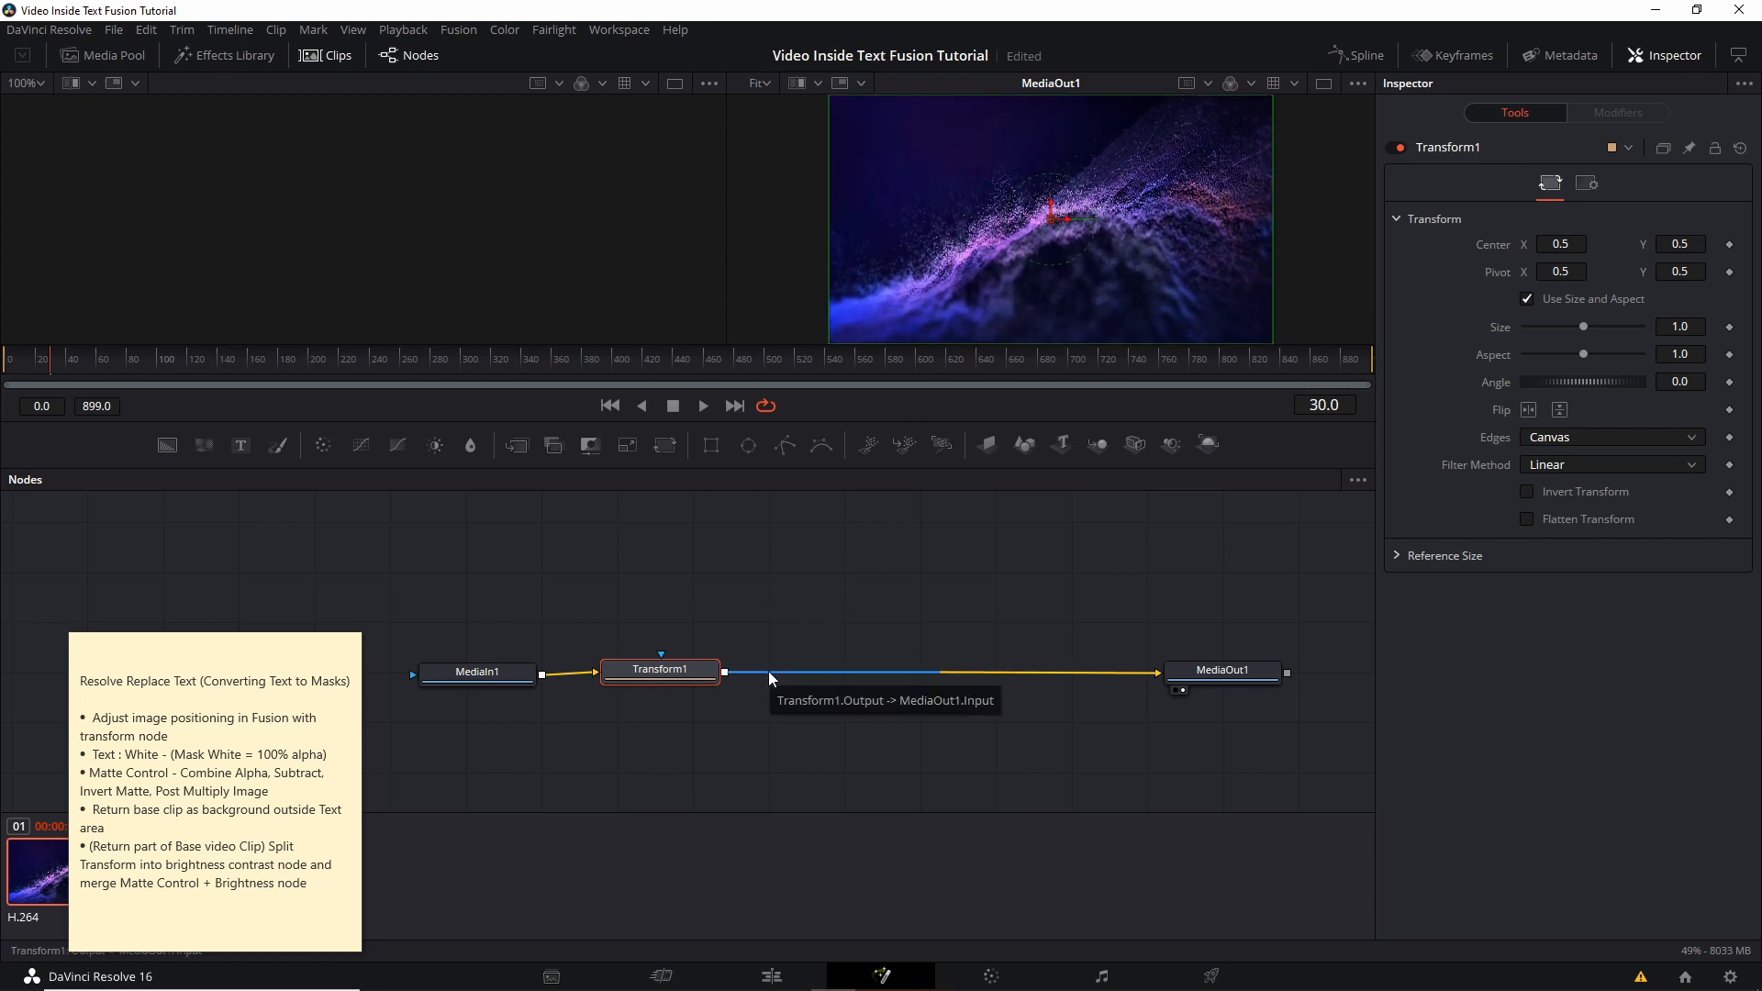
# - Add a Matte Control node from Add Tool > Matte, placed after Transform
pyautogui.rightClick(887, 697)
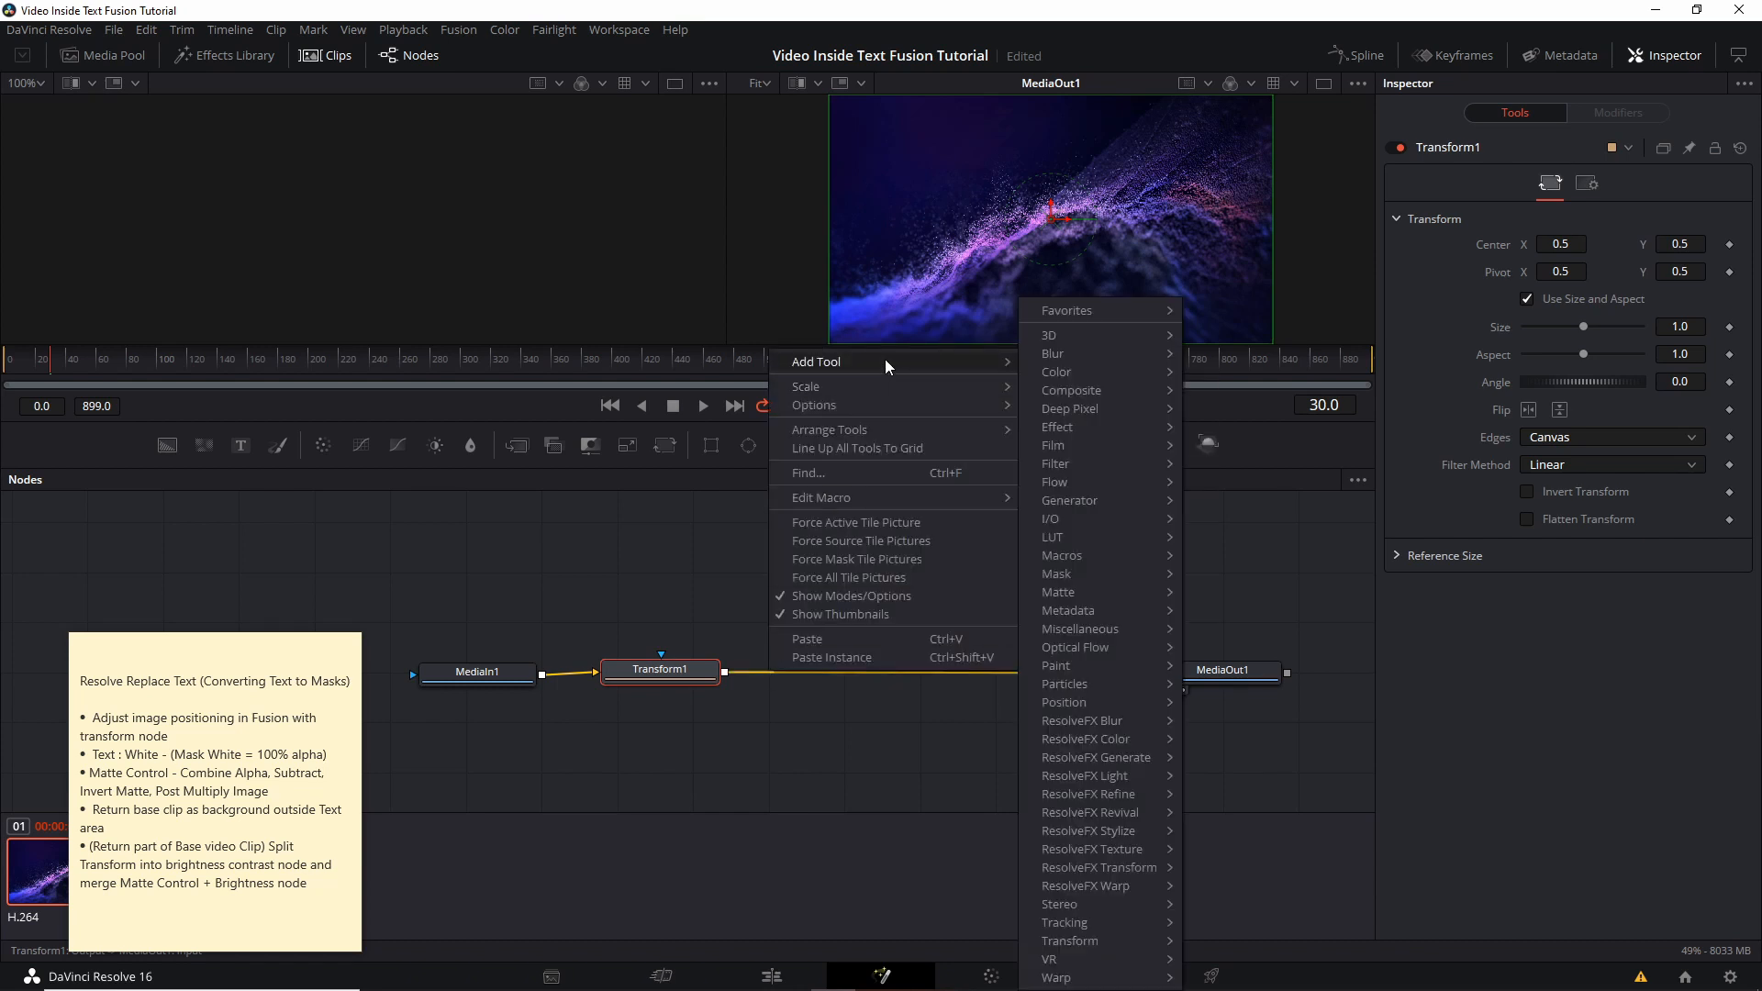
pyautogui.moveTo(1058, 592)
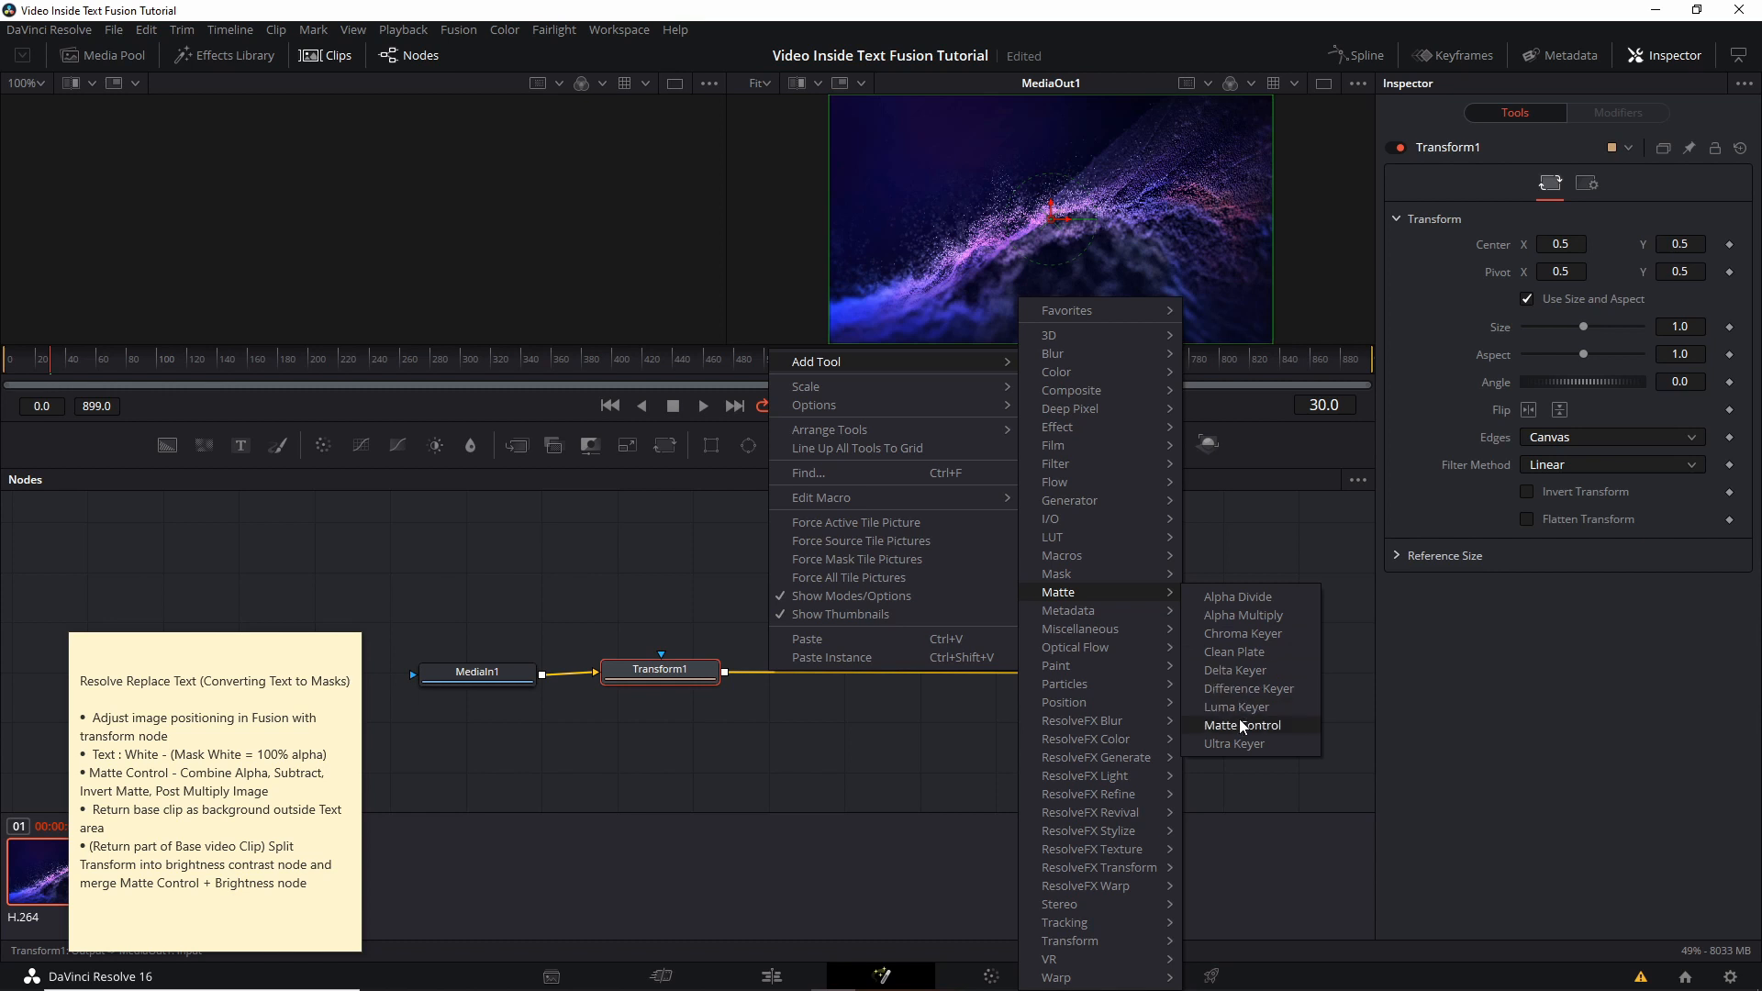
pyautogui.click(1241, 725)
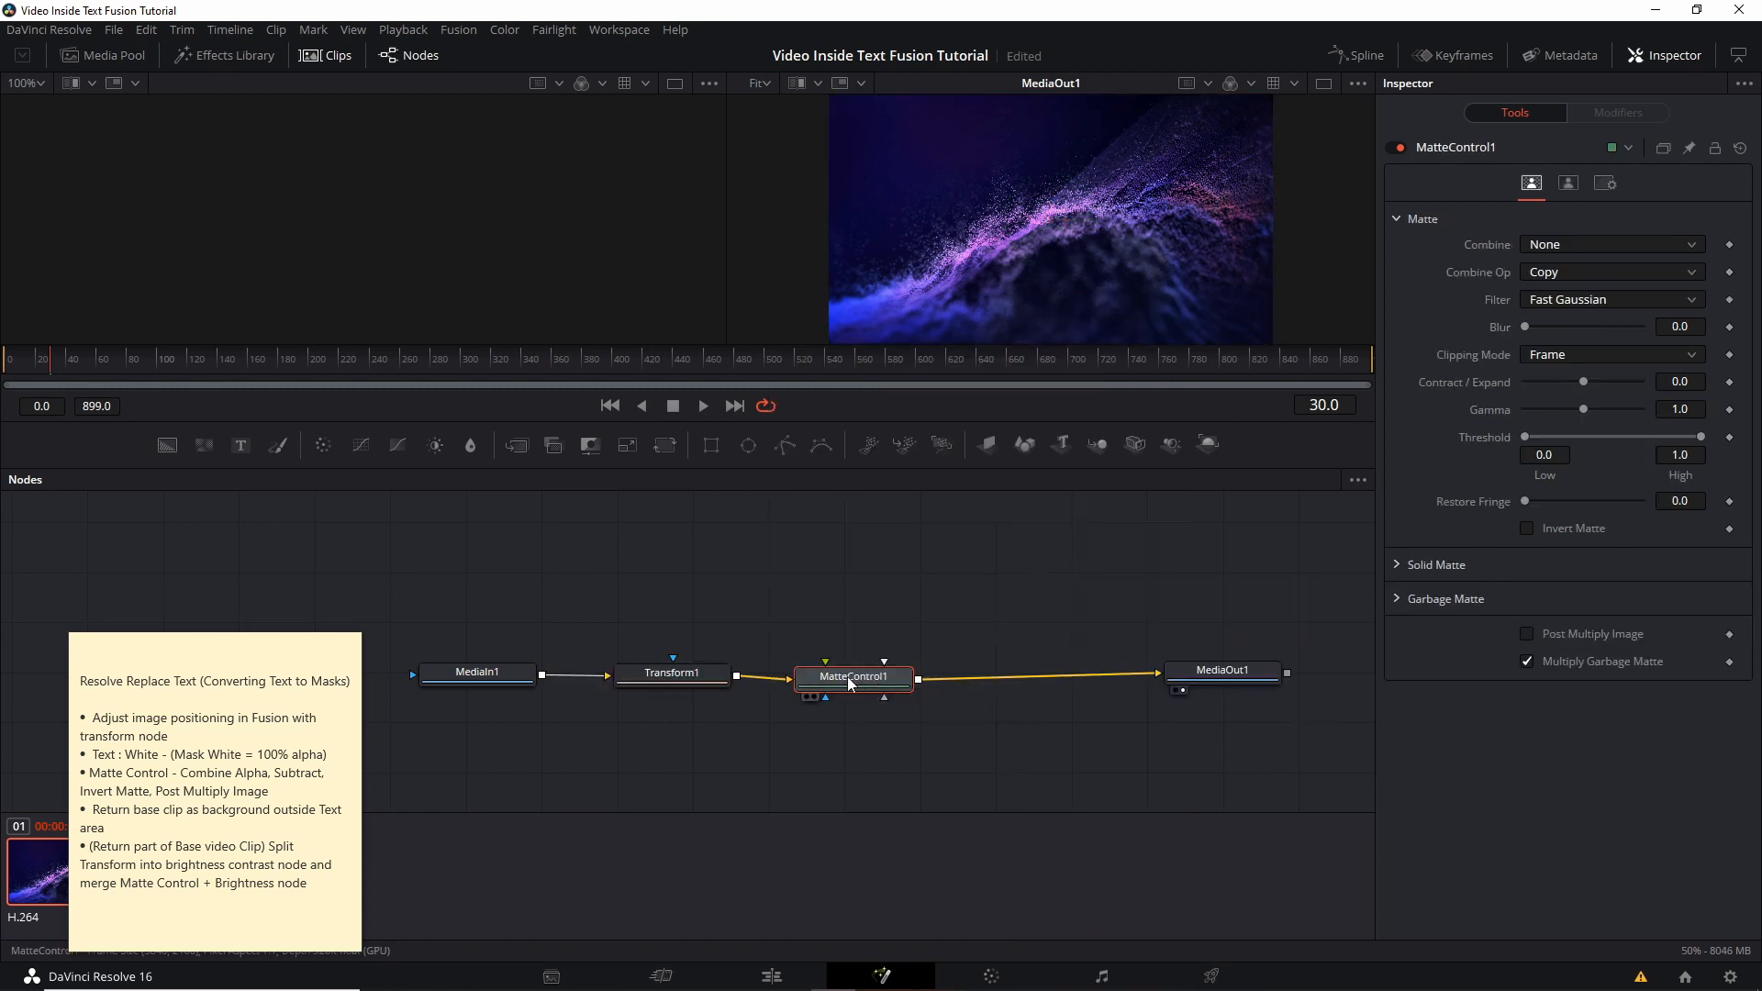
pyautogui.moveTo(853, 676)
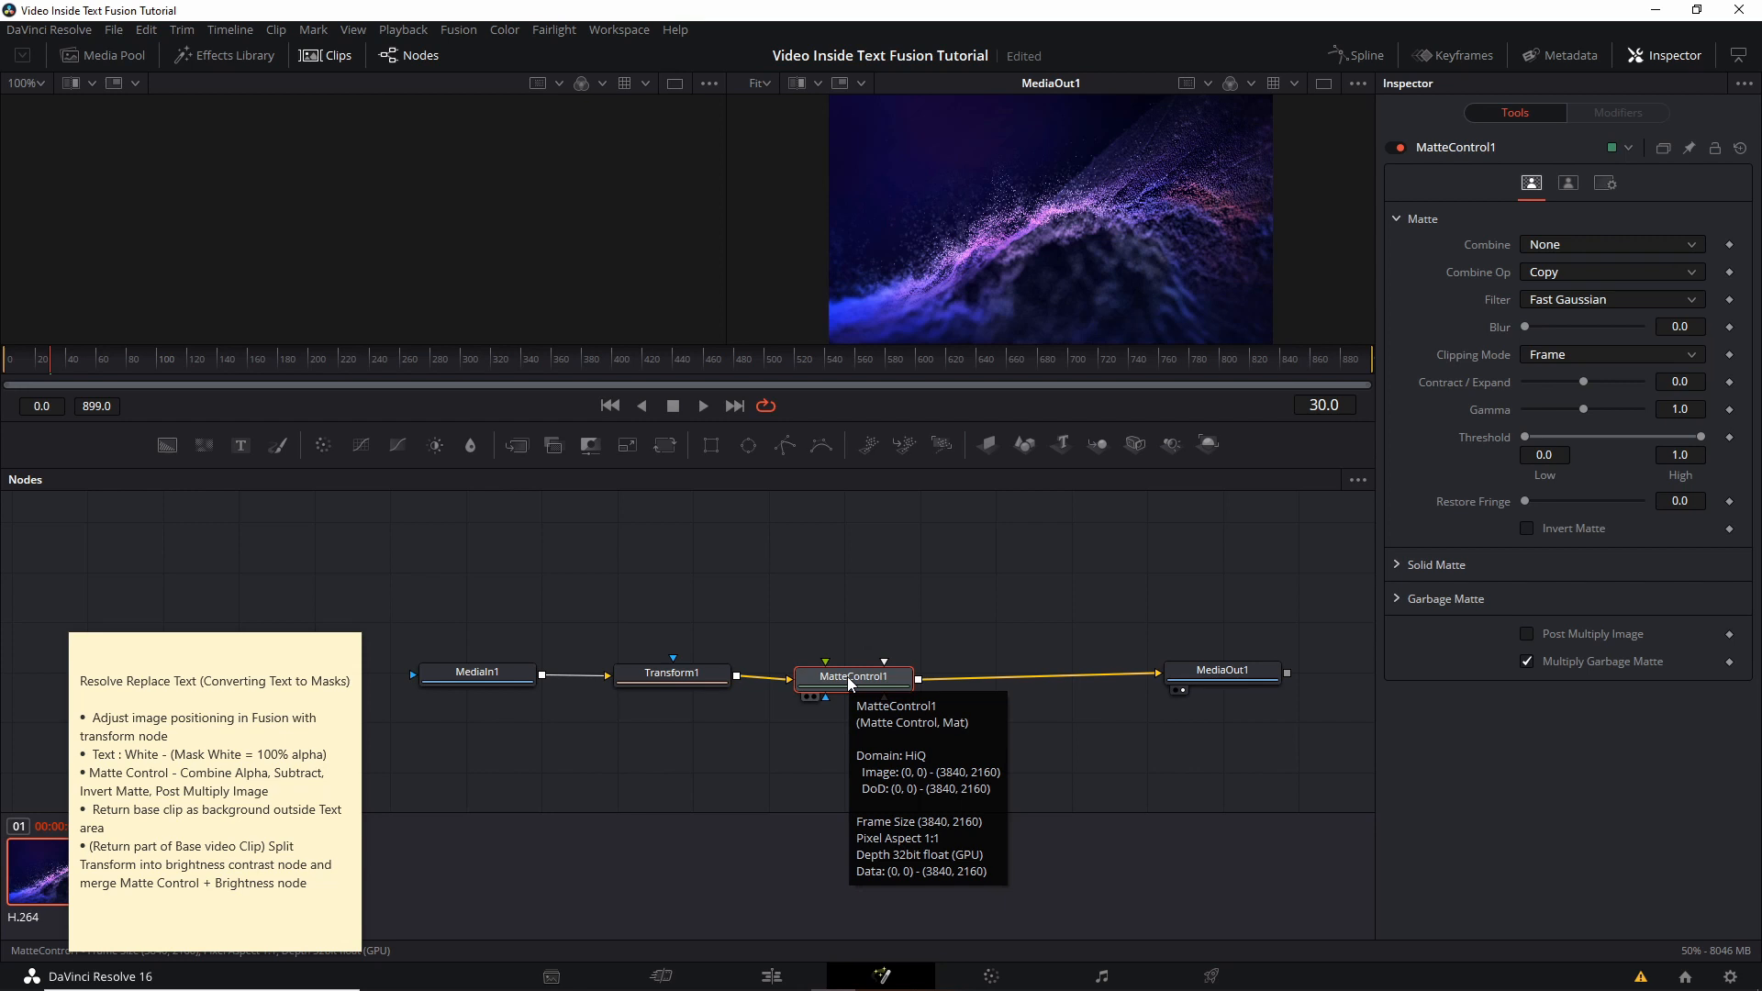
pyautogui.moveTo(790, 655)
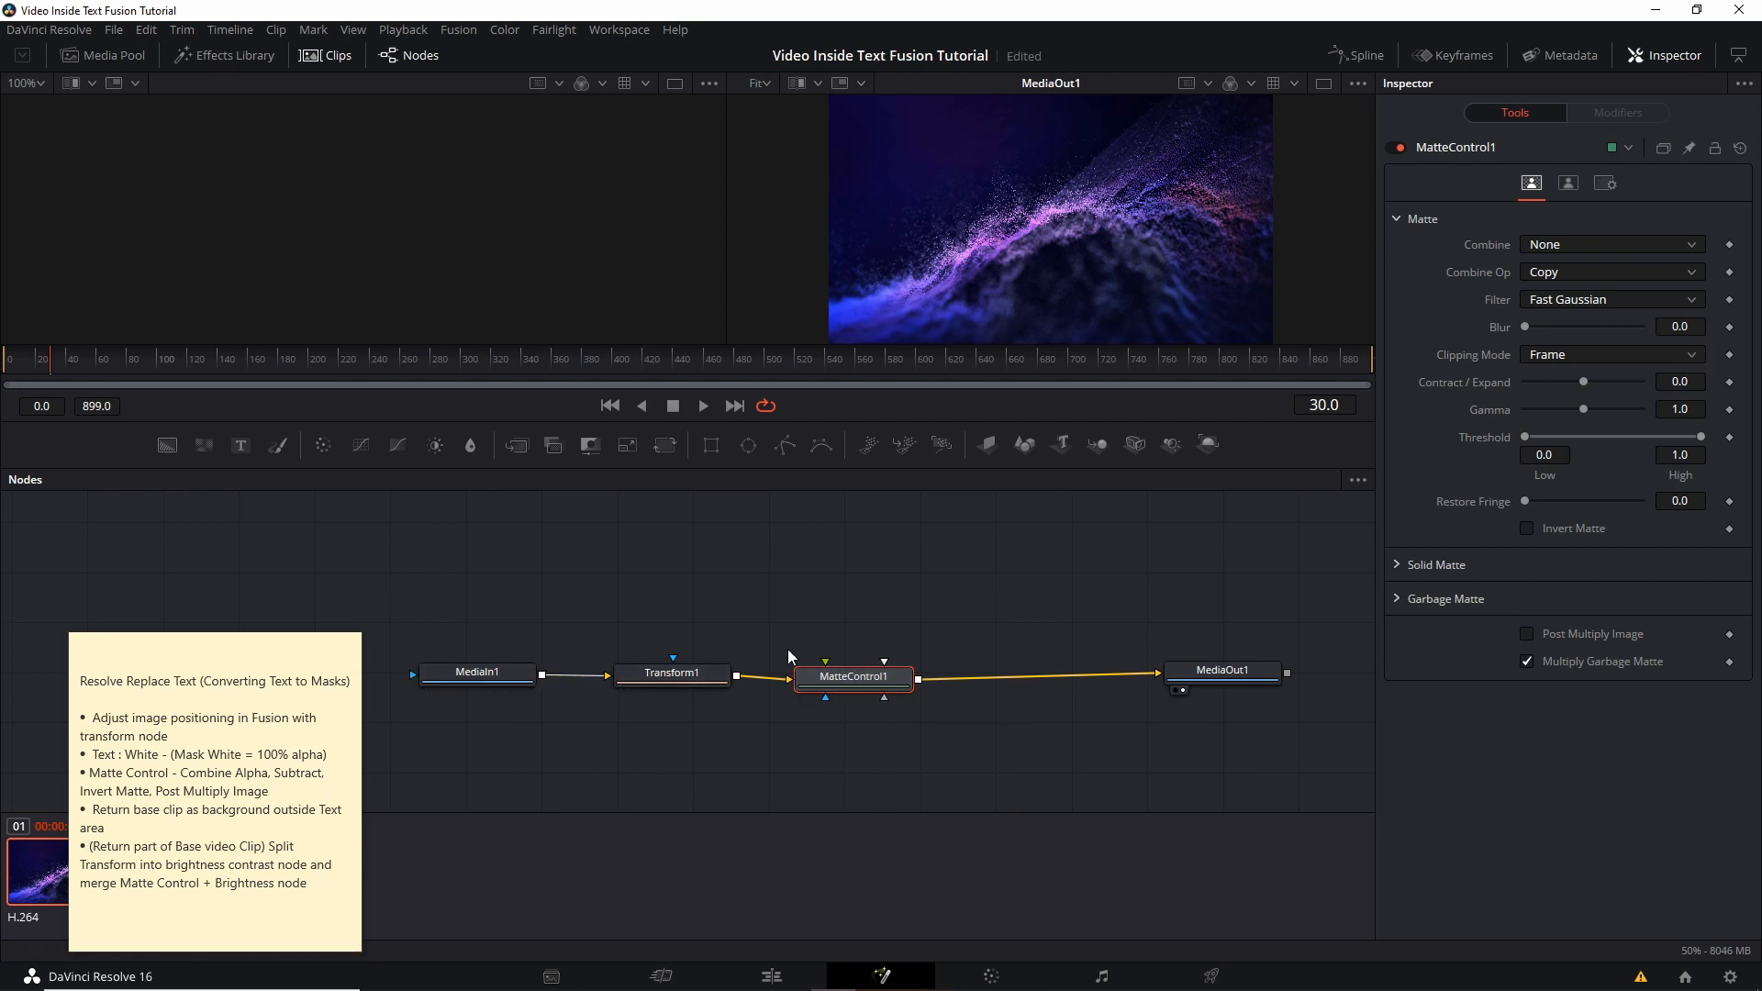
pyautogui.moveTo(916, 655)
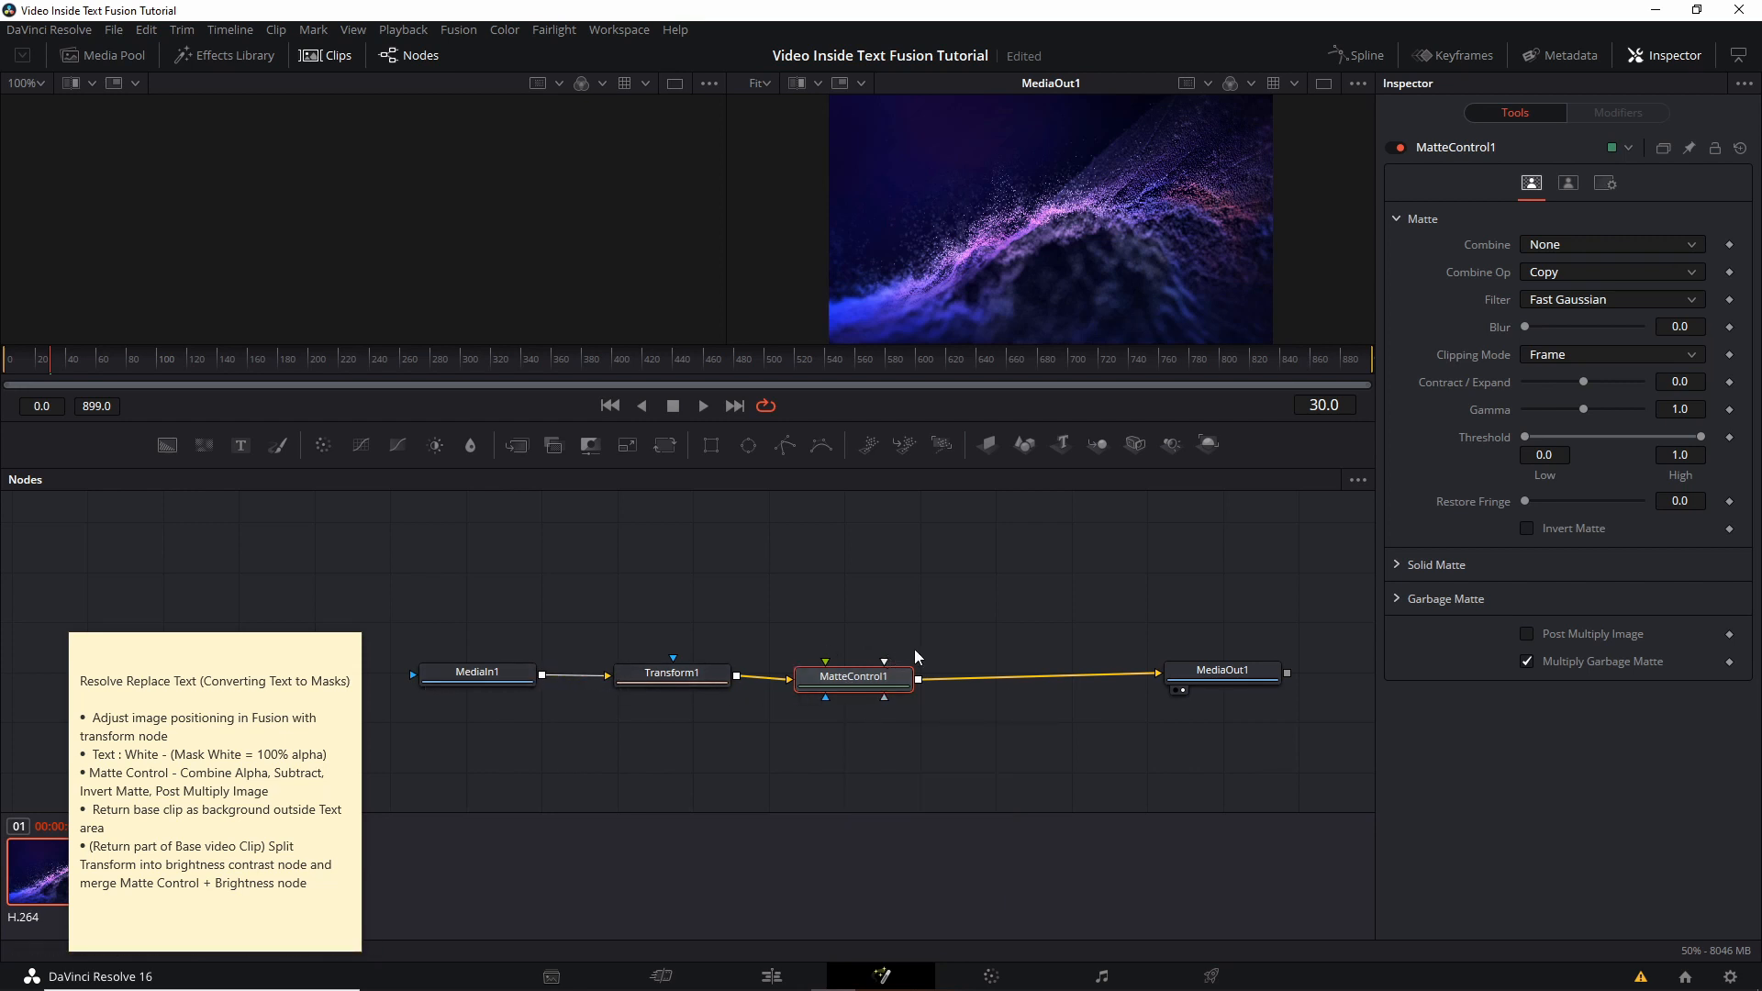
pyautogui.moveTo(921, 654)
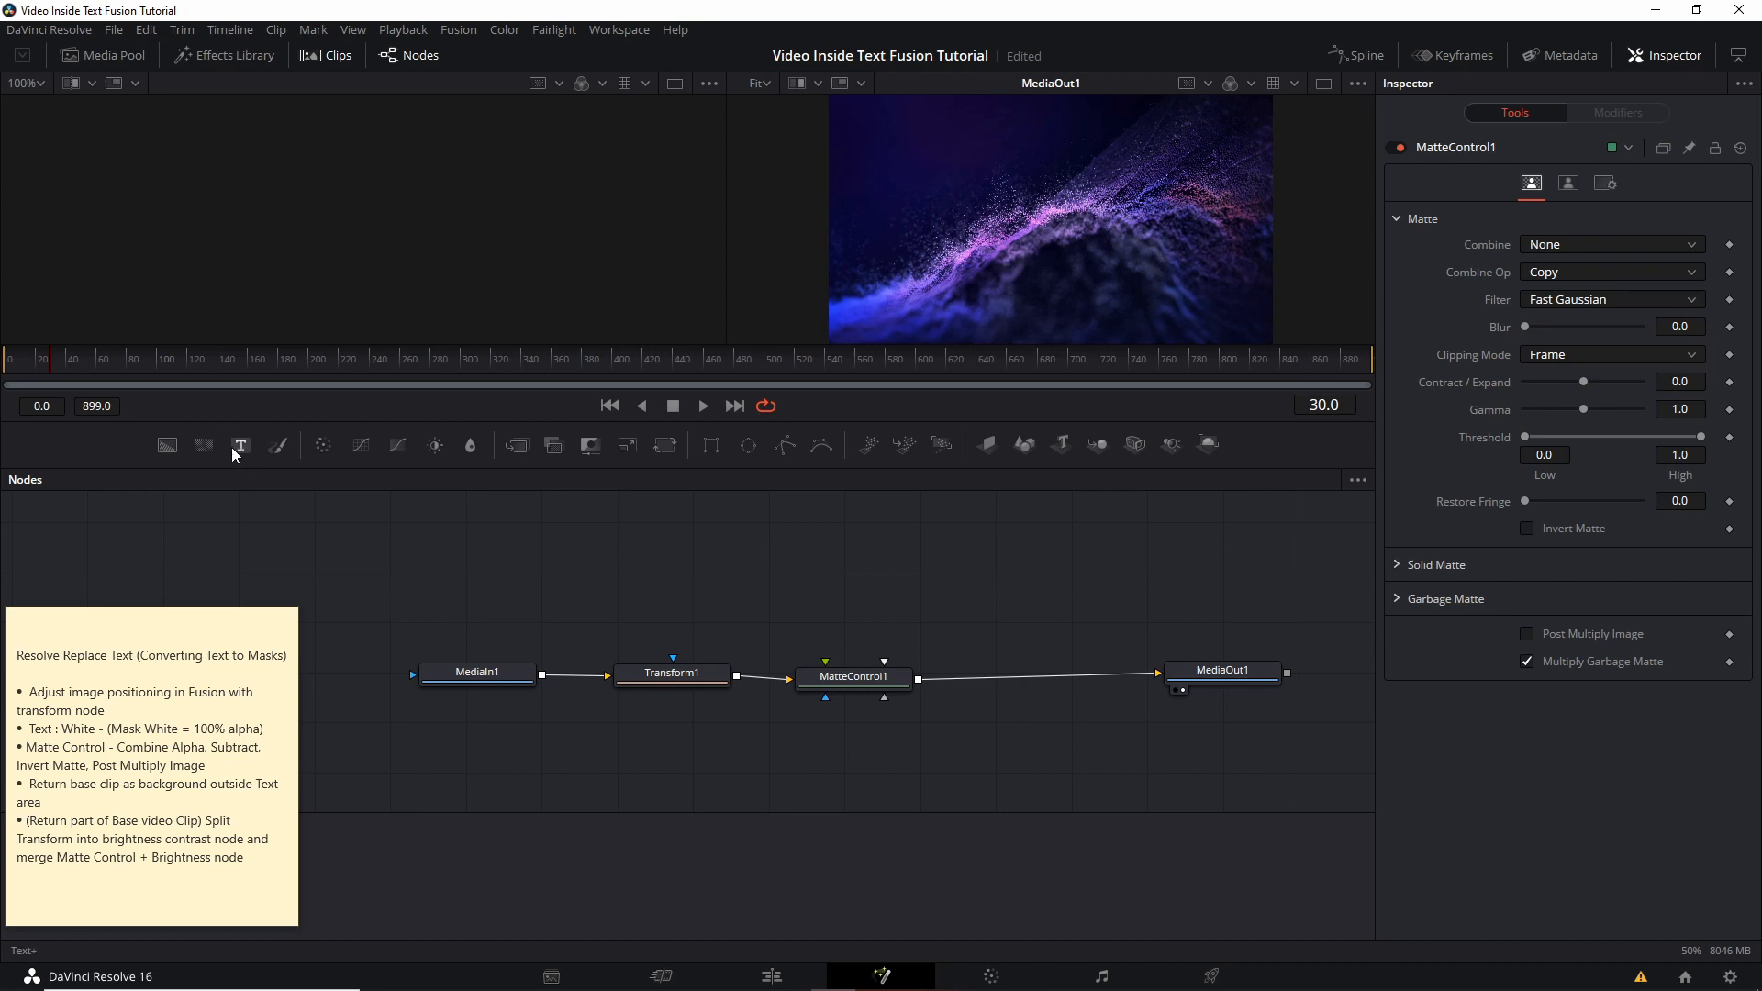
pyautogui.moveTo(239, 445)
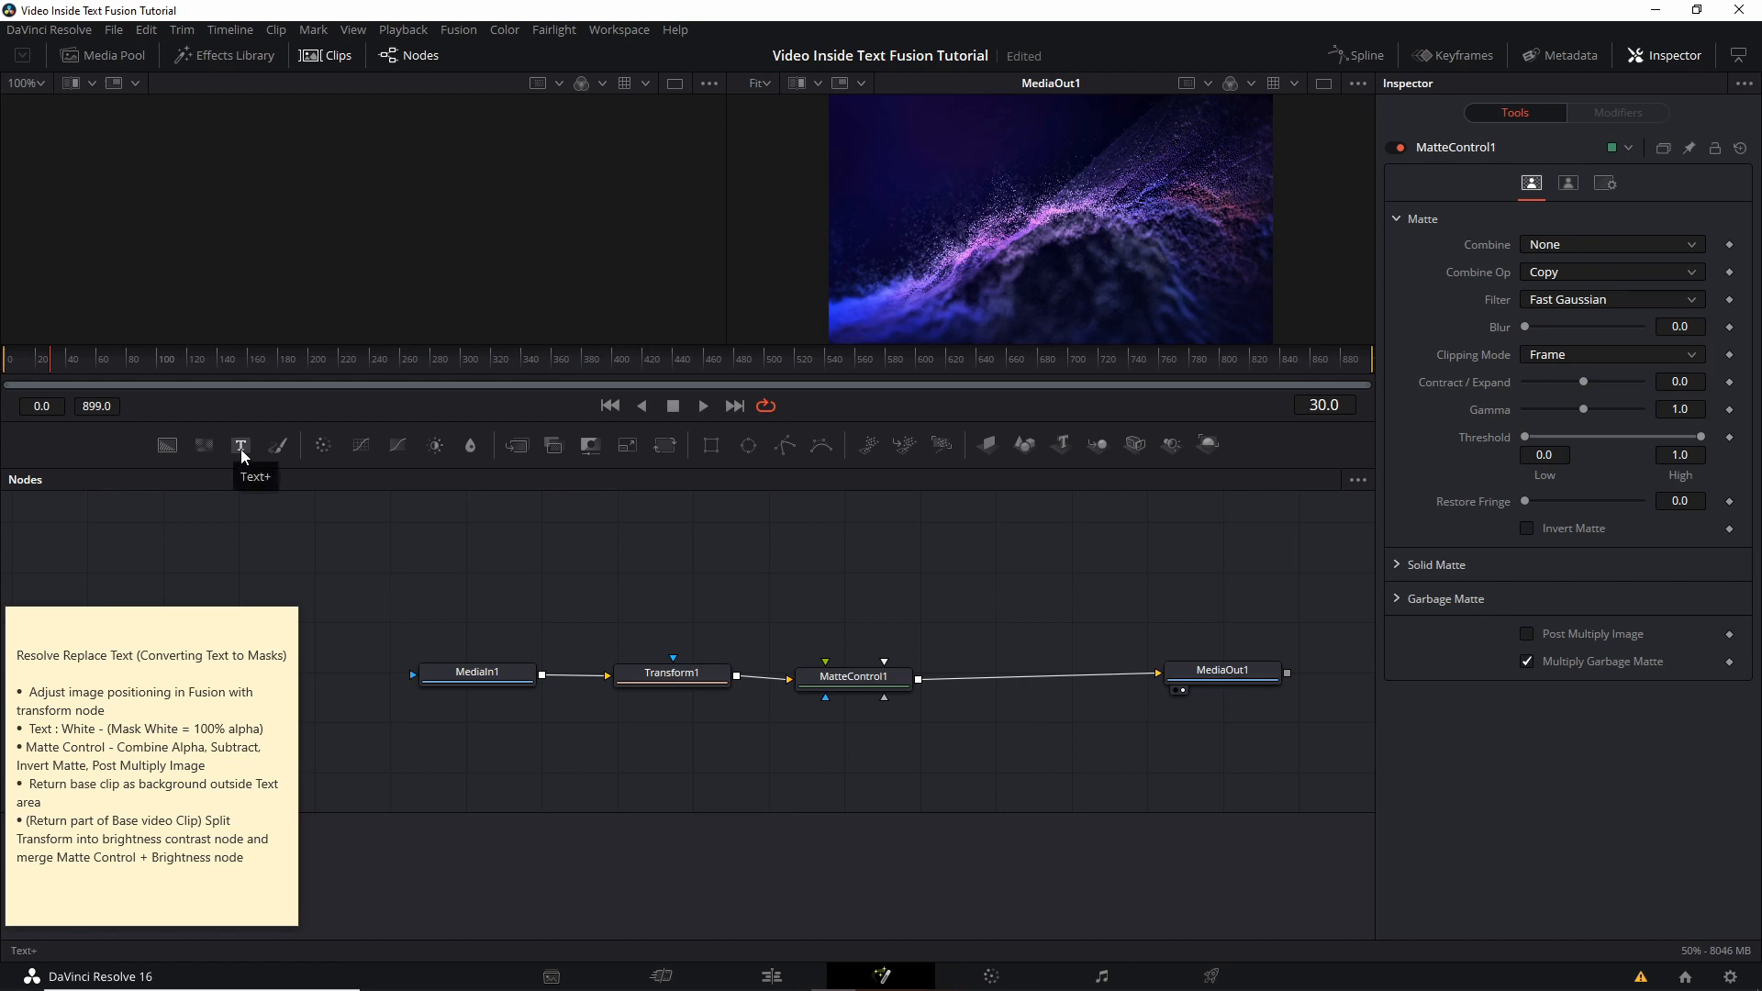
# - Add a Text+ node and nudge it slightly left in the node editor
pyautogui.click(239, 445)
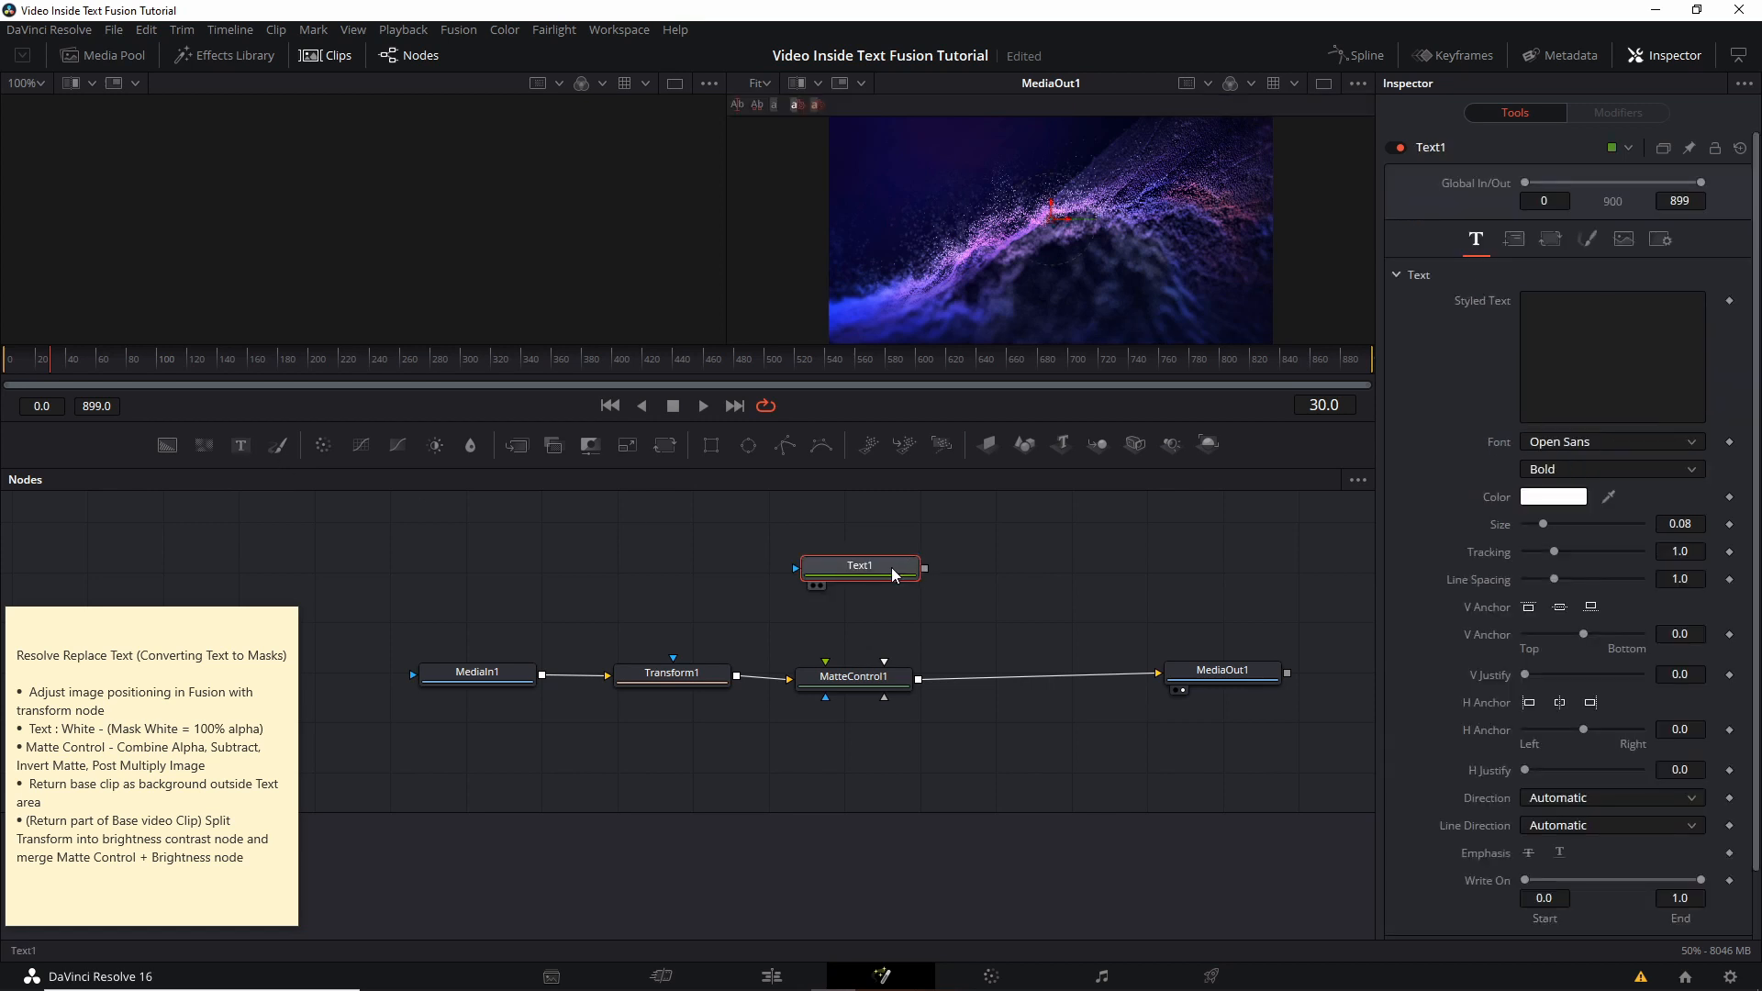
pyautogui.moveTo(859, 567); pyautogui.dragTo(837, 575)
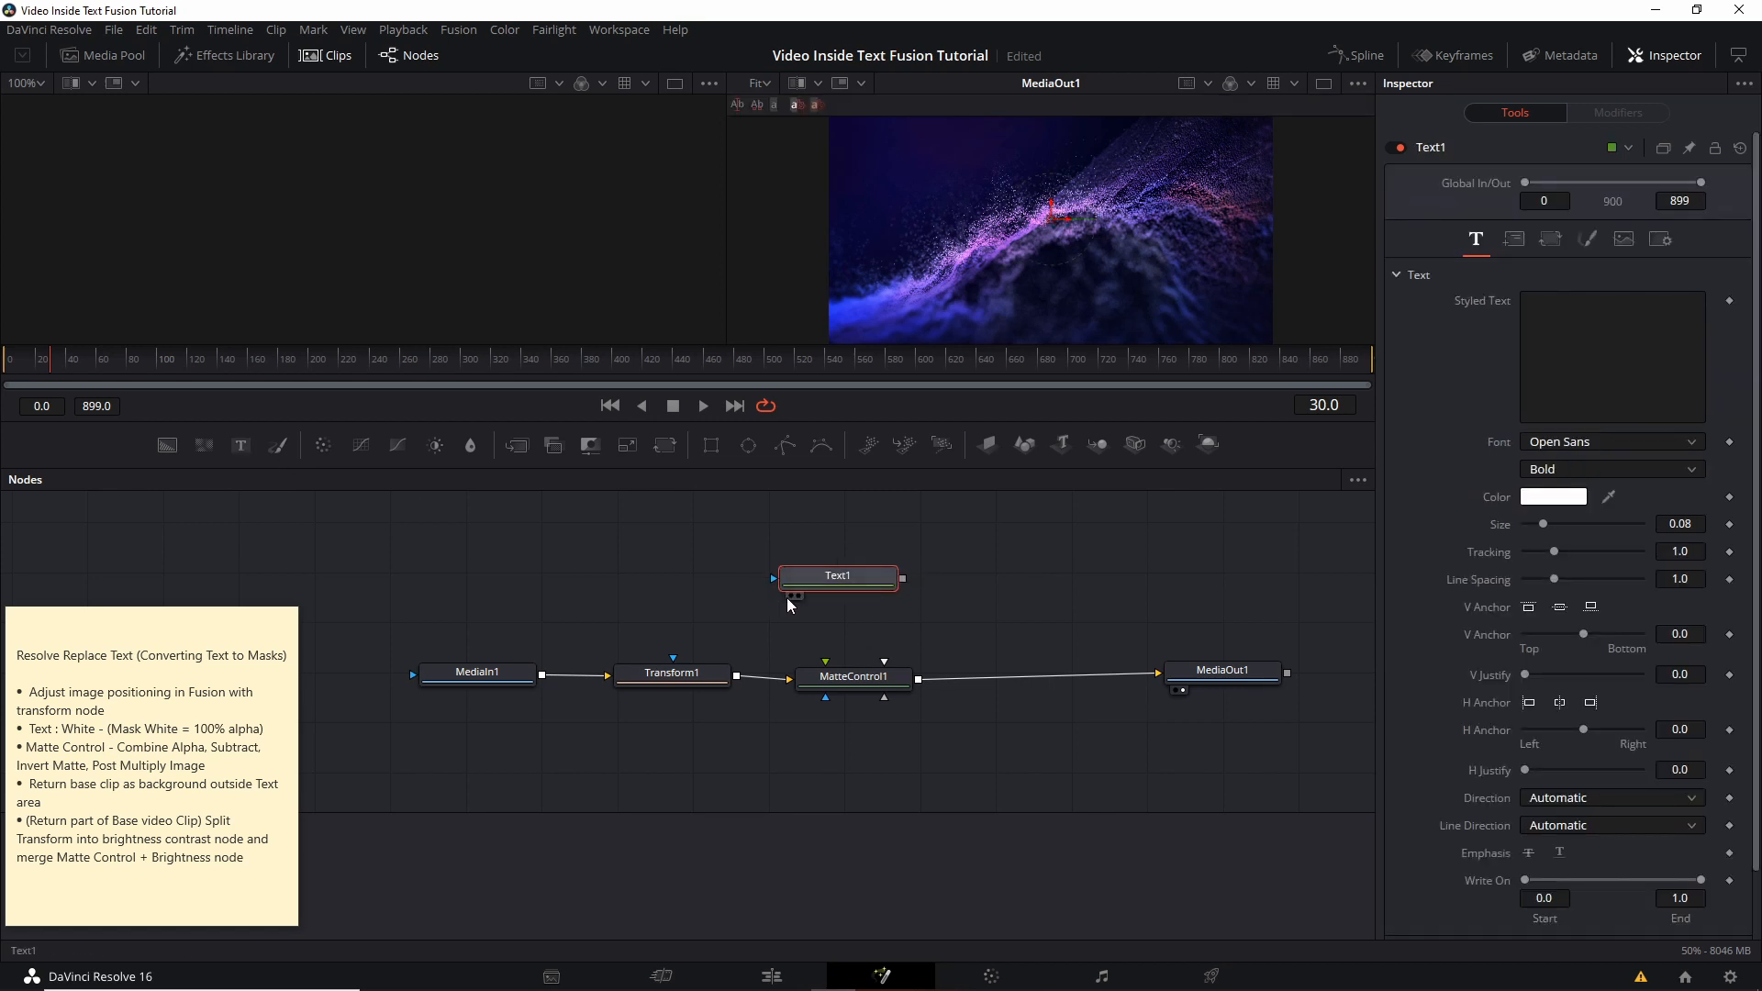
pyautogui.moveTo(791, 604)
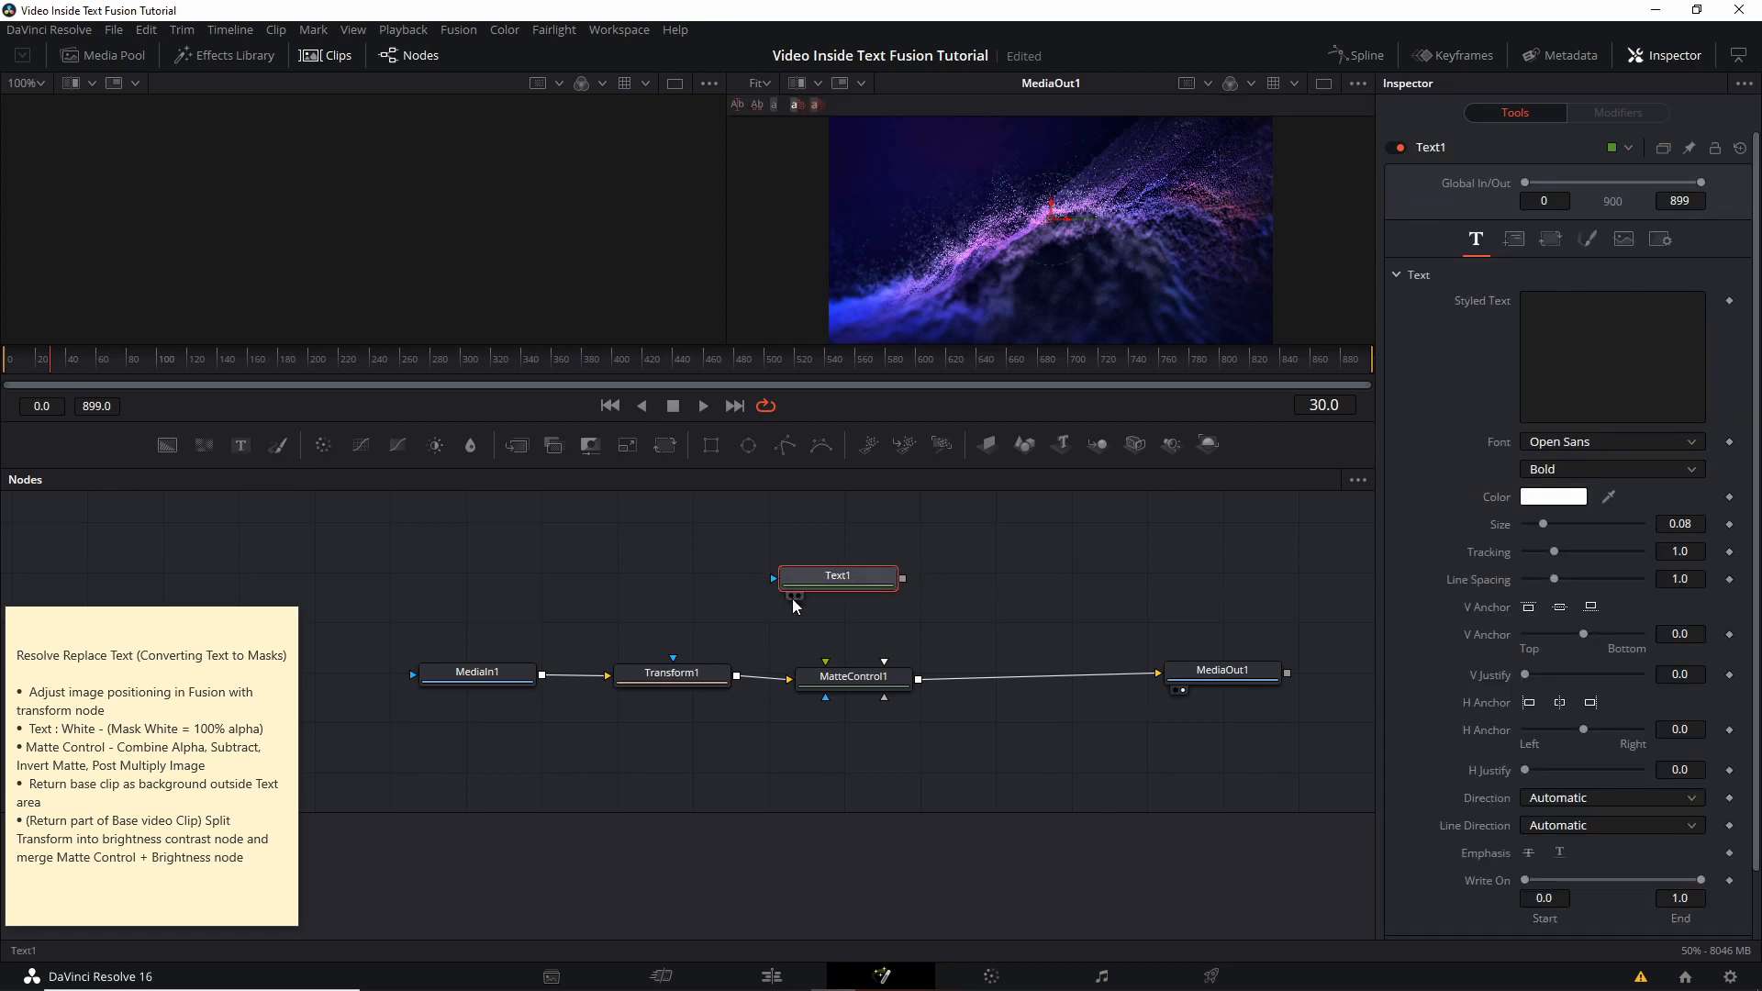
pyautogui.moveTo(981, 663)
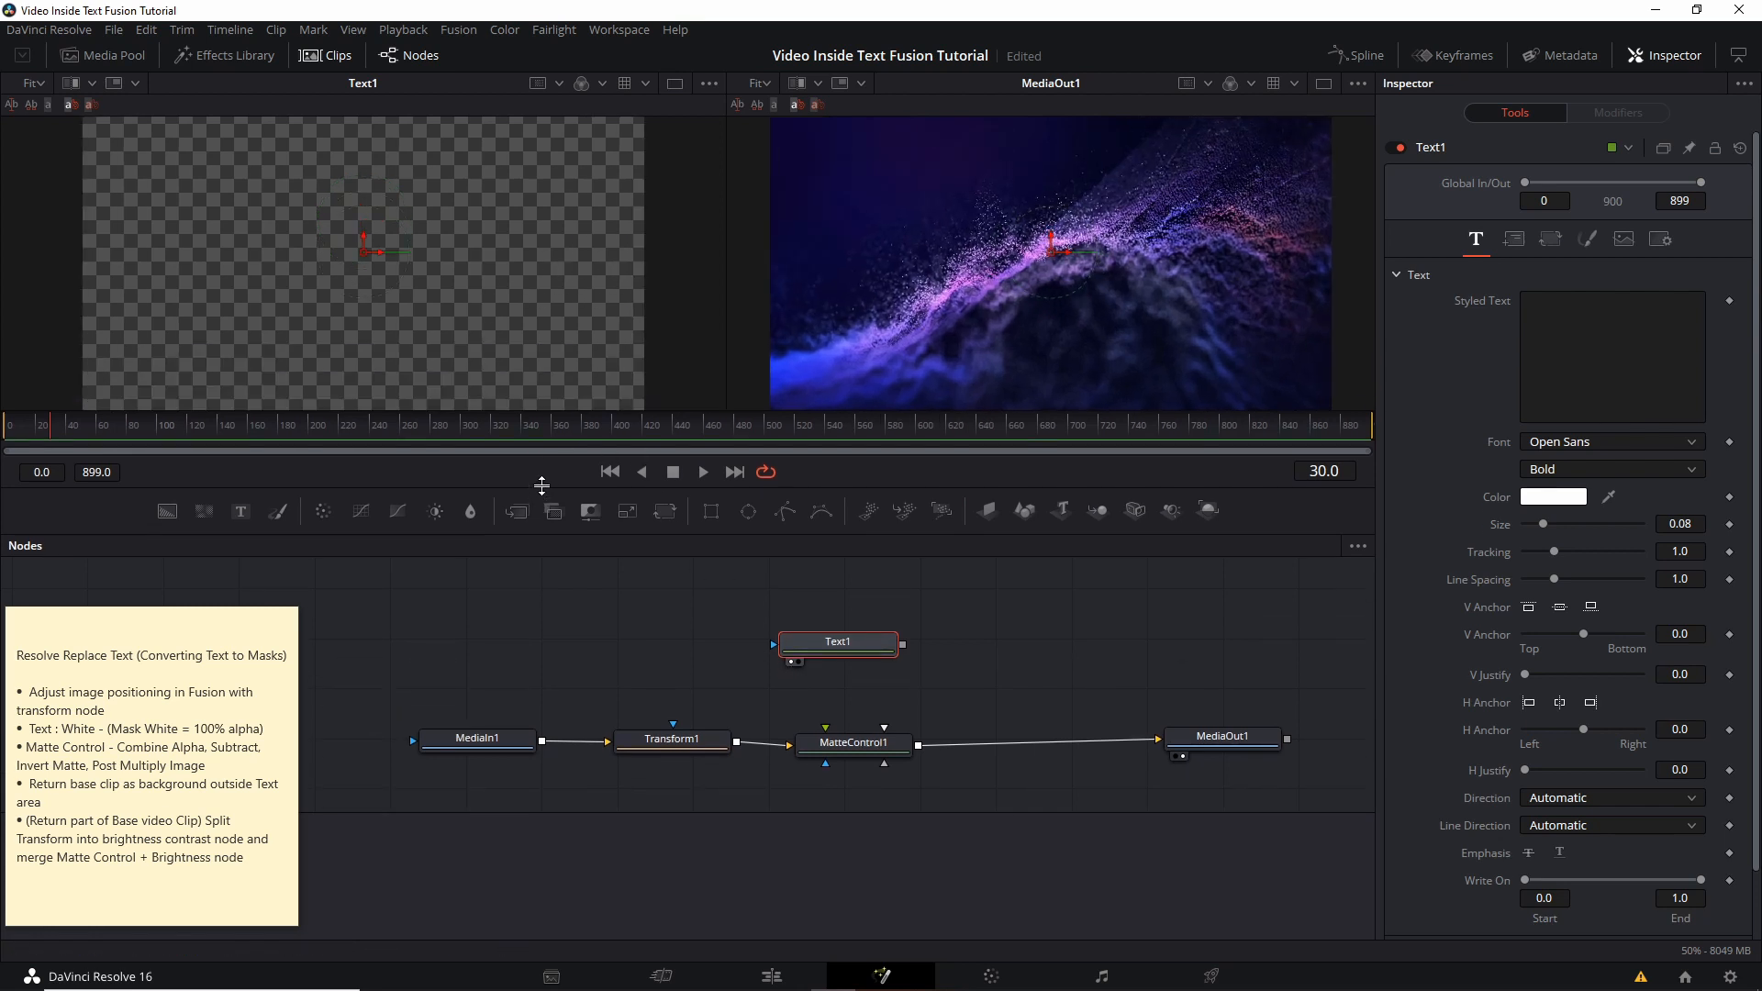
# - Type OCEAN into Text1, choose the BigNoodleTitling font, and enlarge the text size
pyautogui.click(1611, 356)
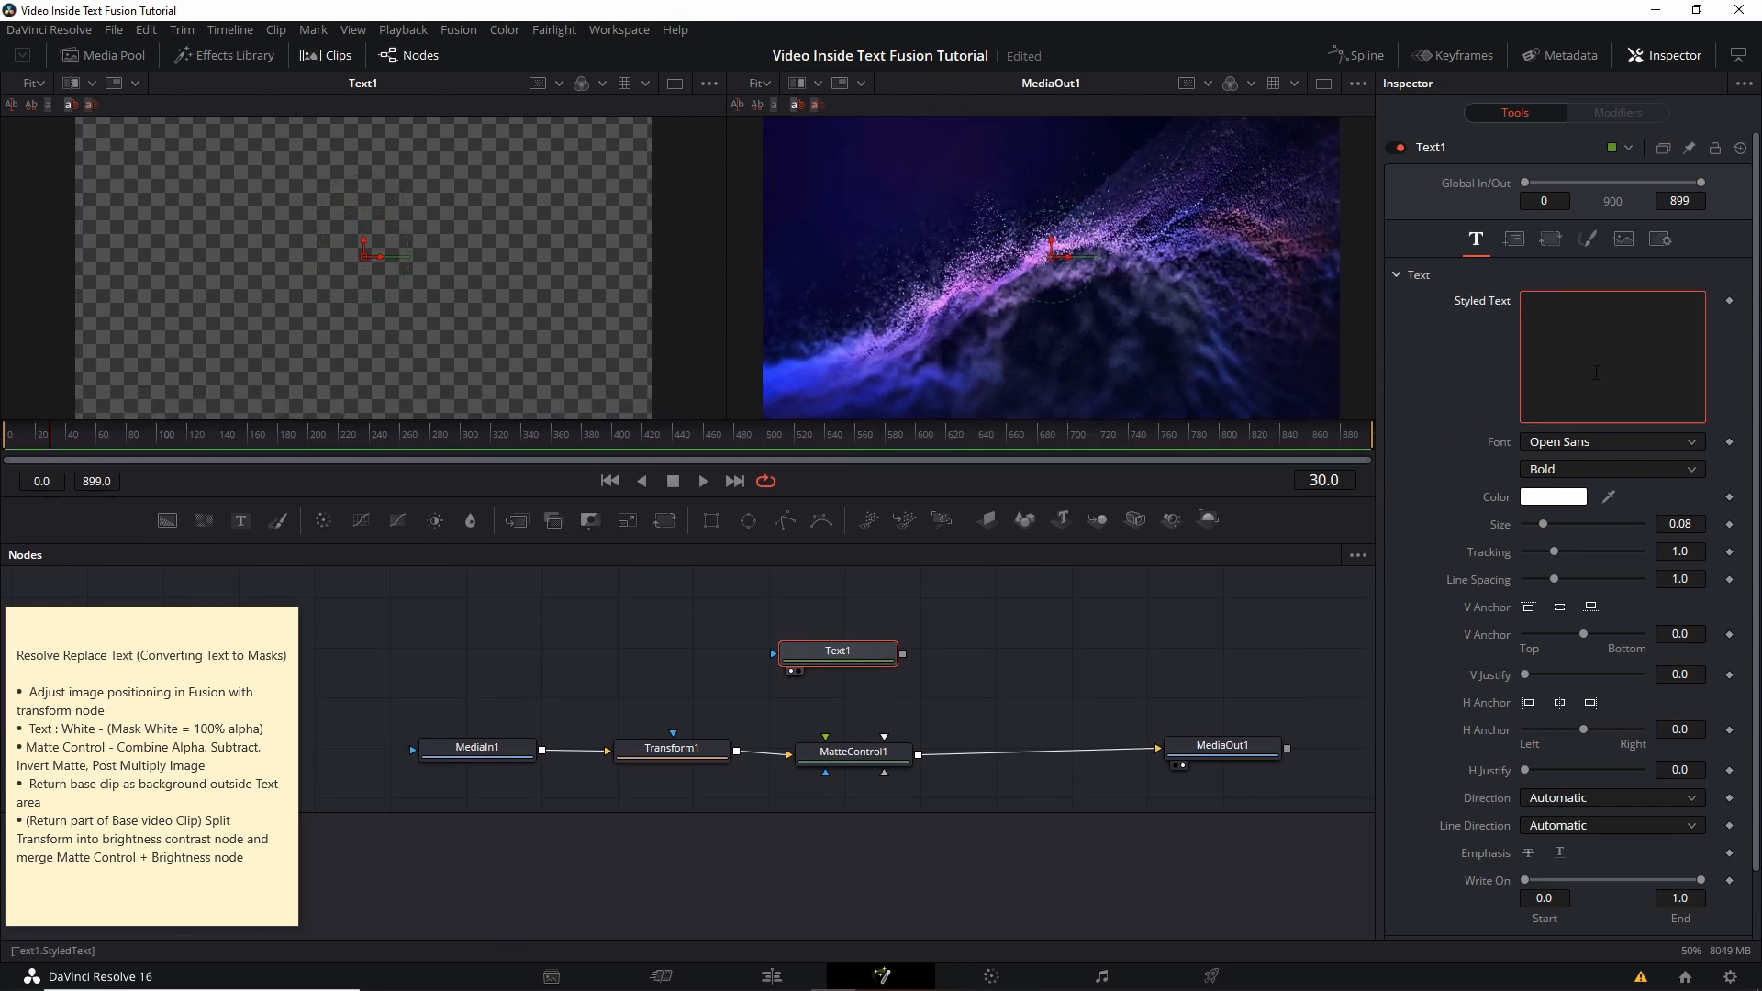
pyautogui.write('OCEAN')
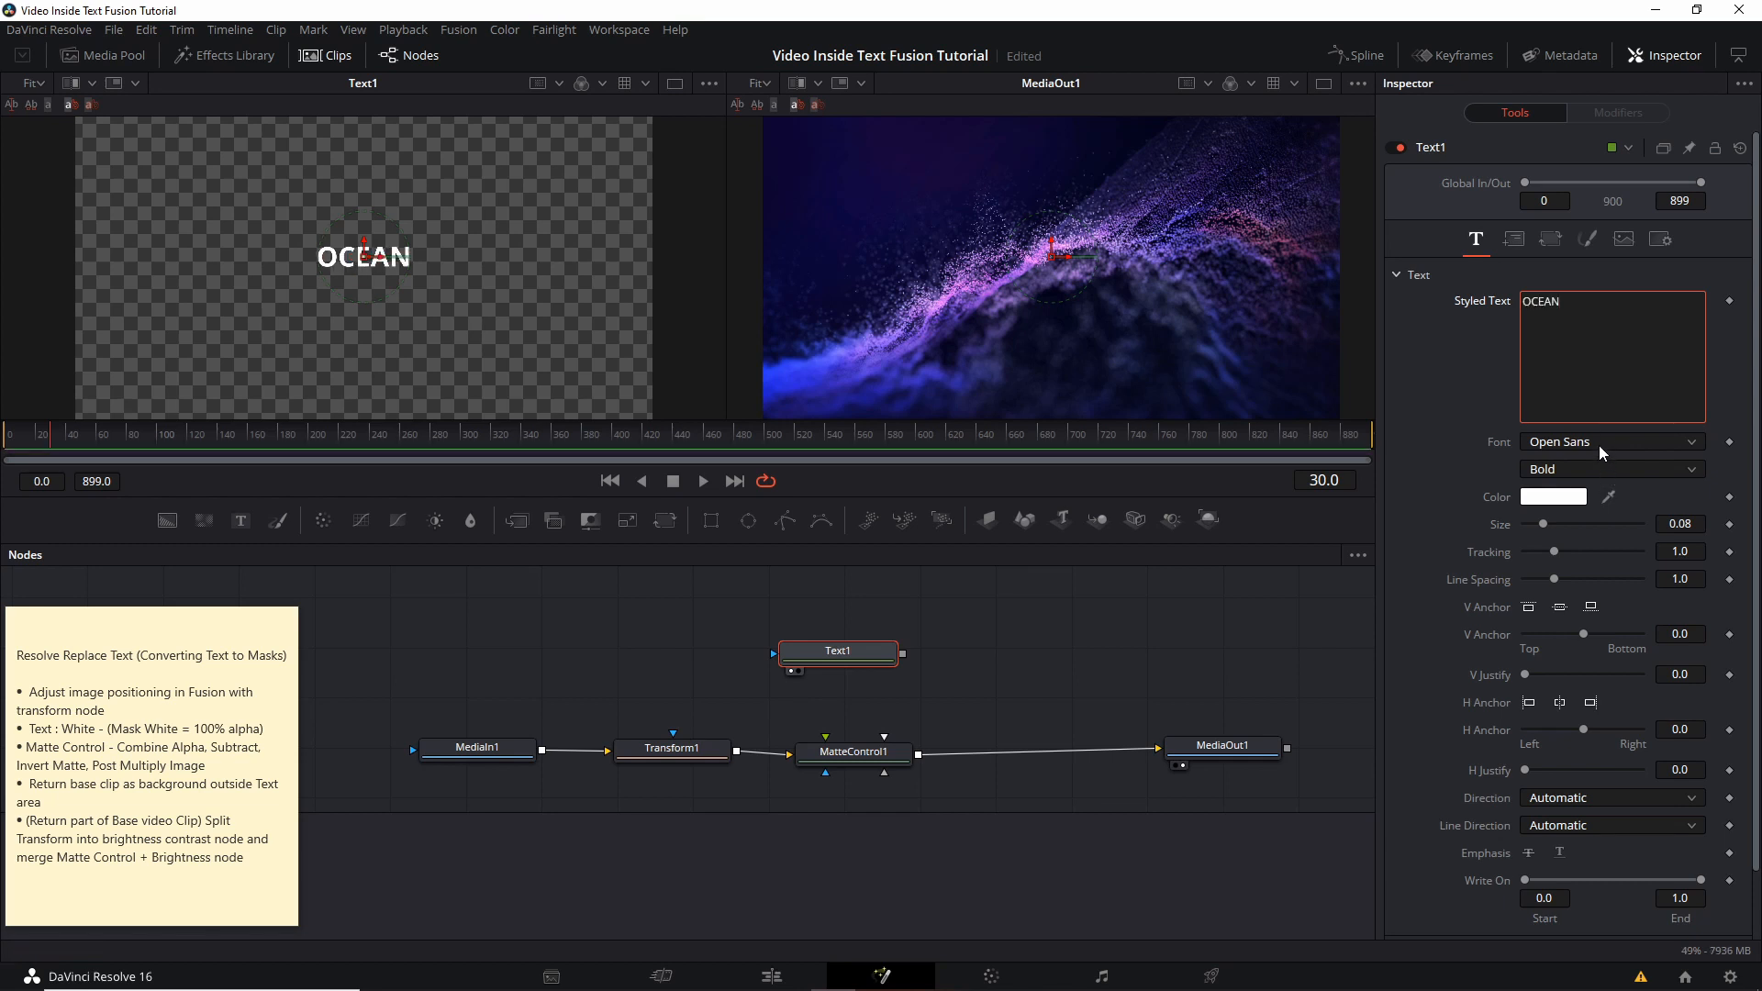
pyautogui.click(1607, 440)
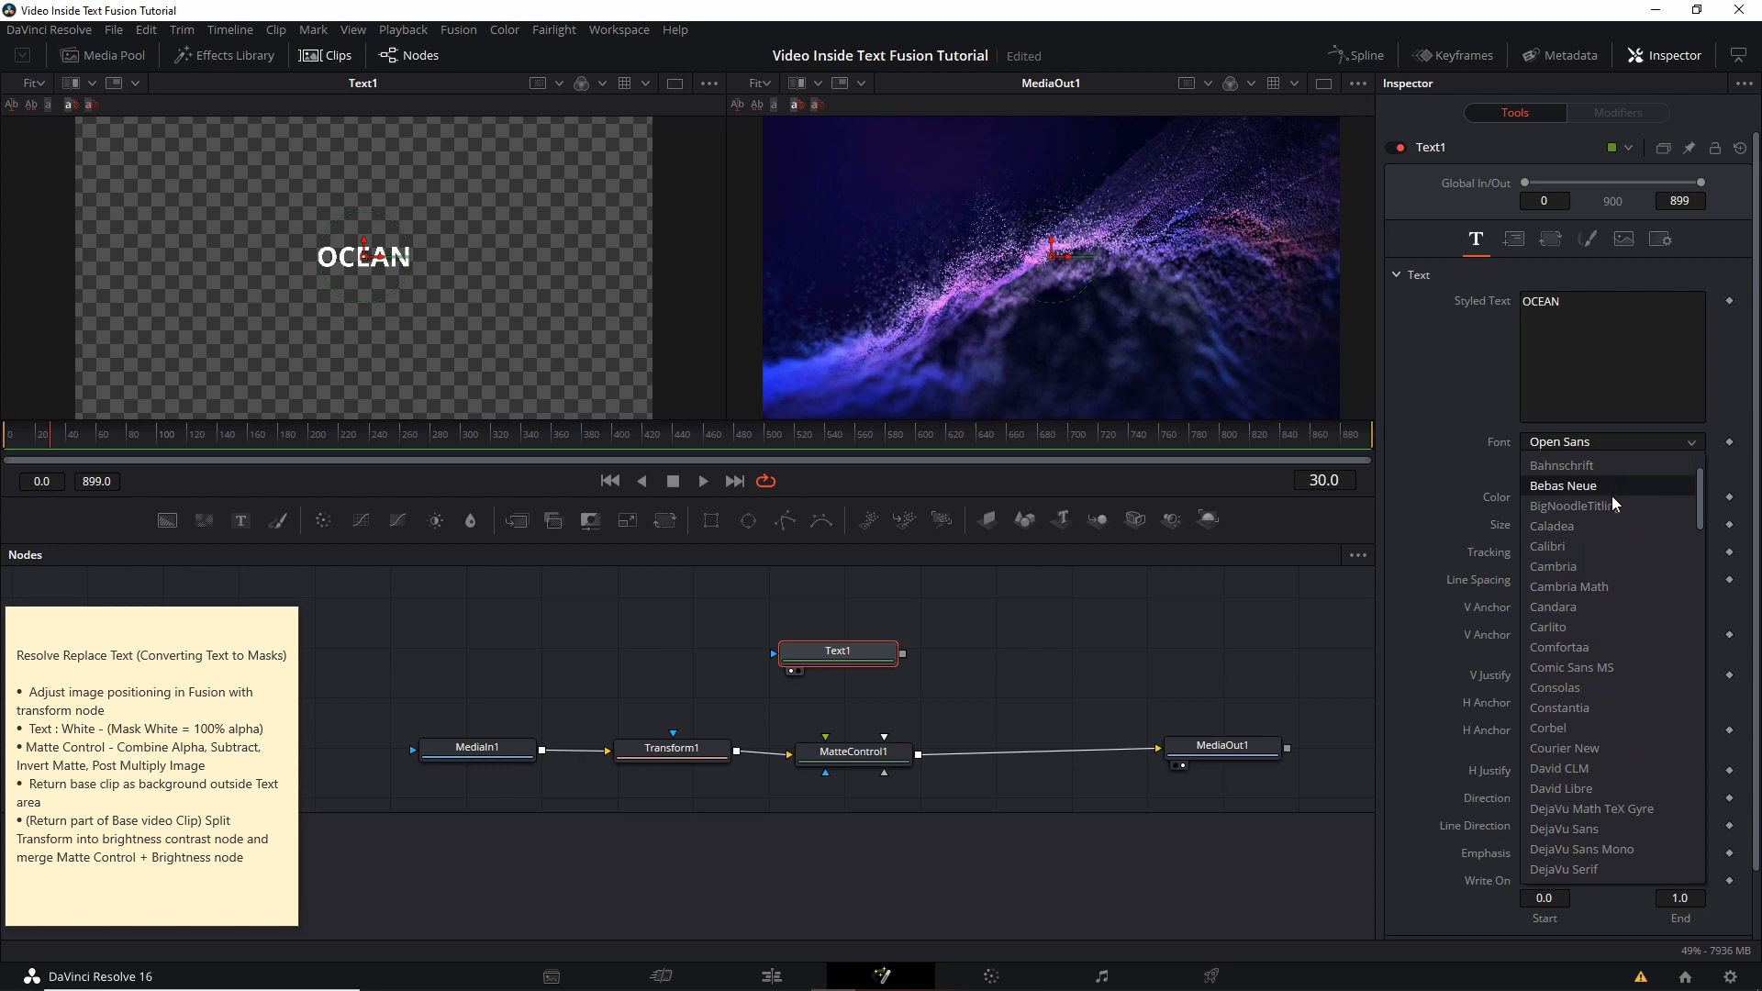
pyautogui.click(1571, 505)
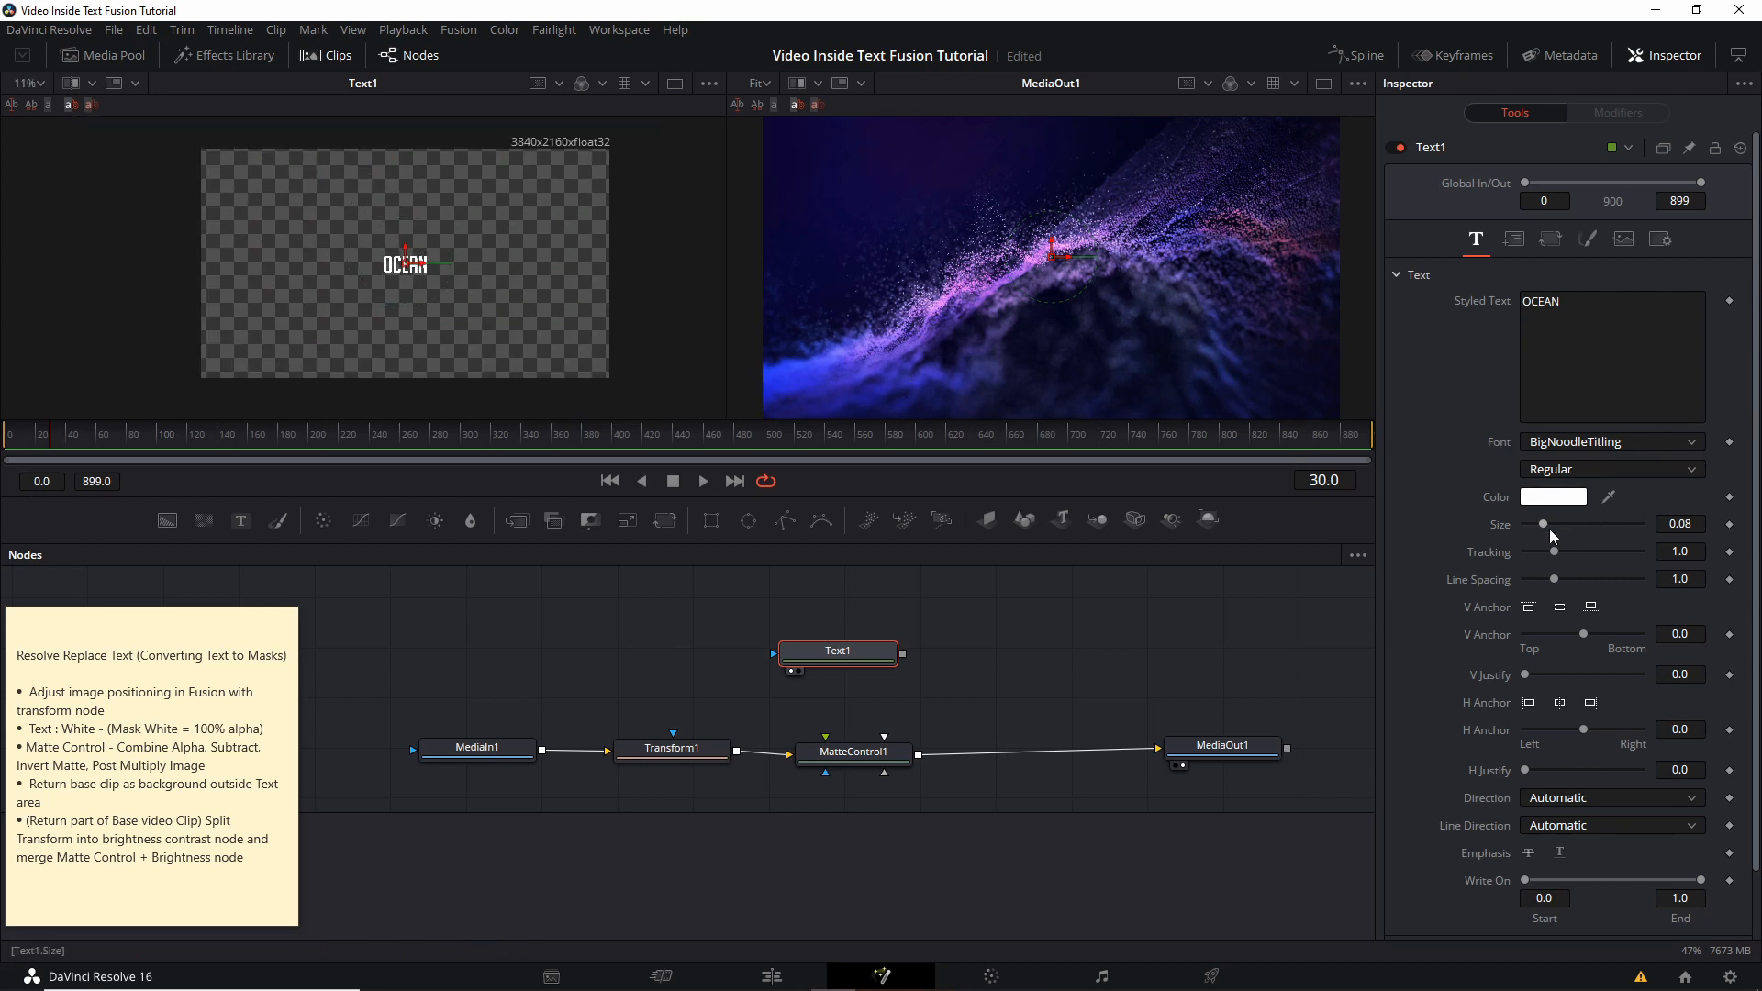
pyautogui.moveTo(1544, 524); pyautogui.dragTo(1641, 524)
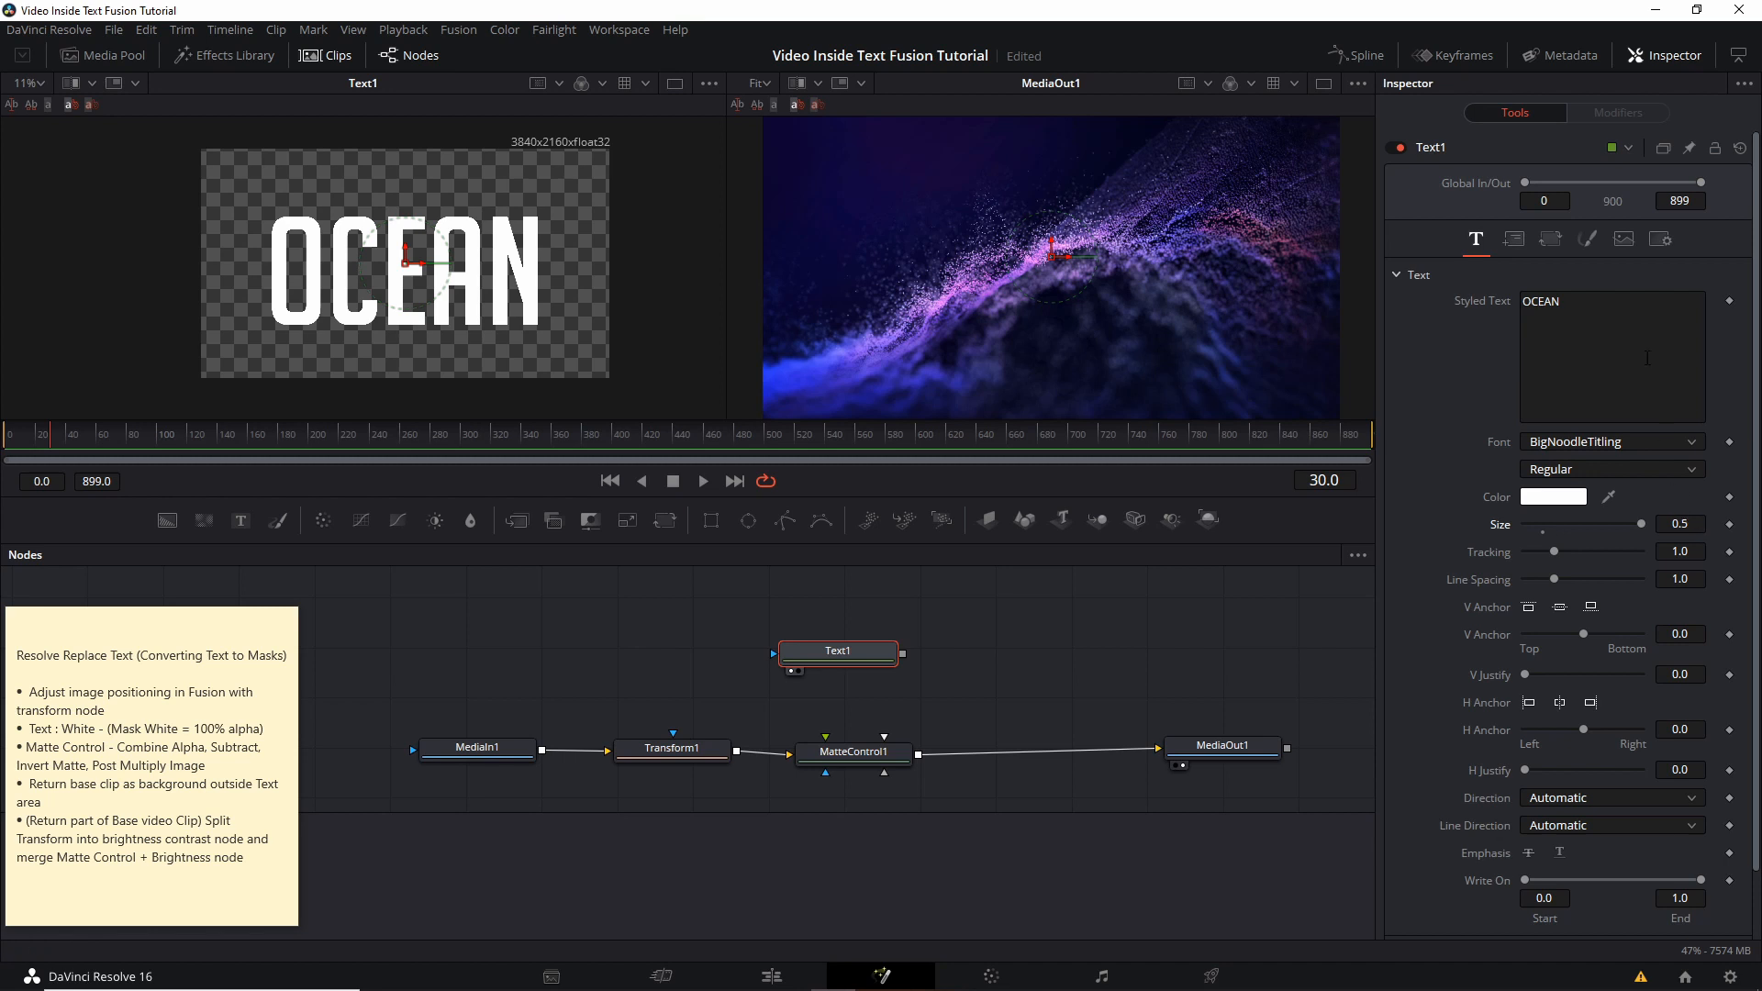
pyautogui.moveTo(1513, 238)
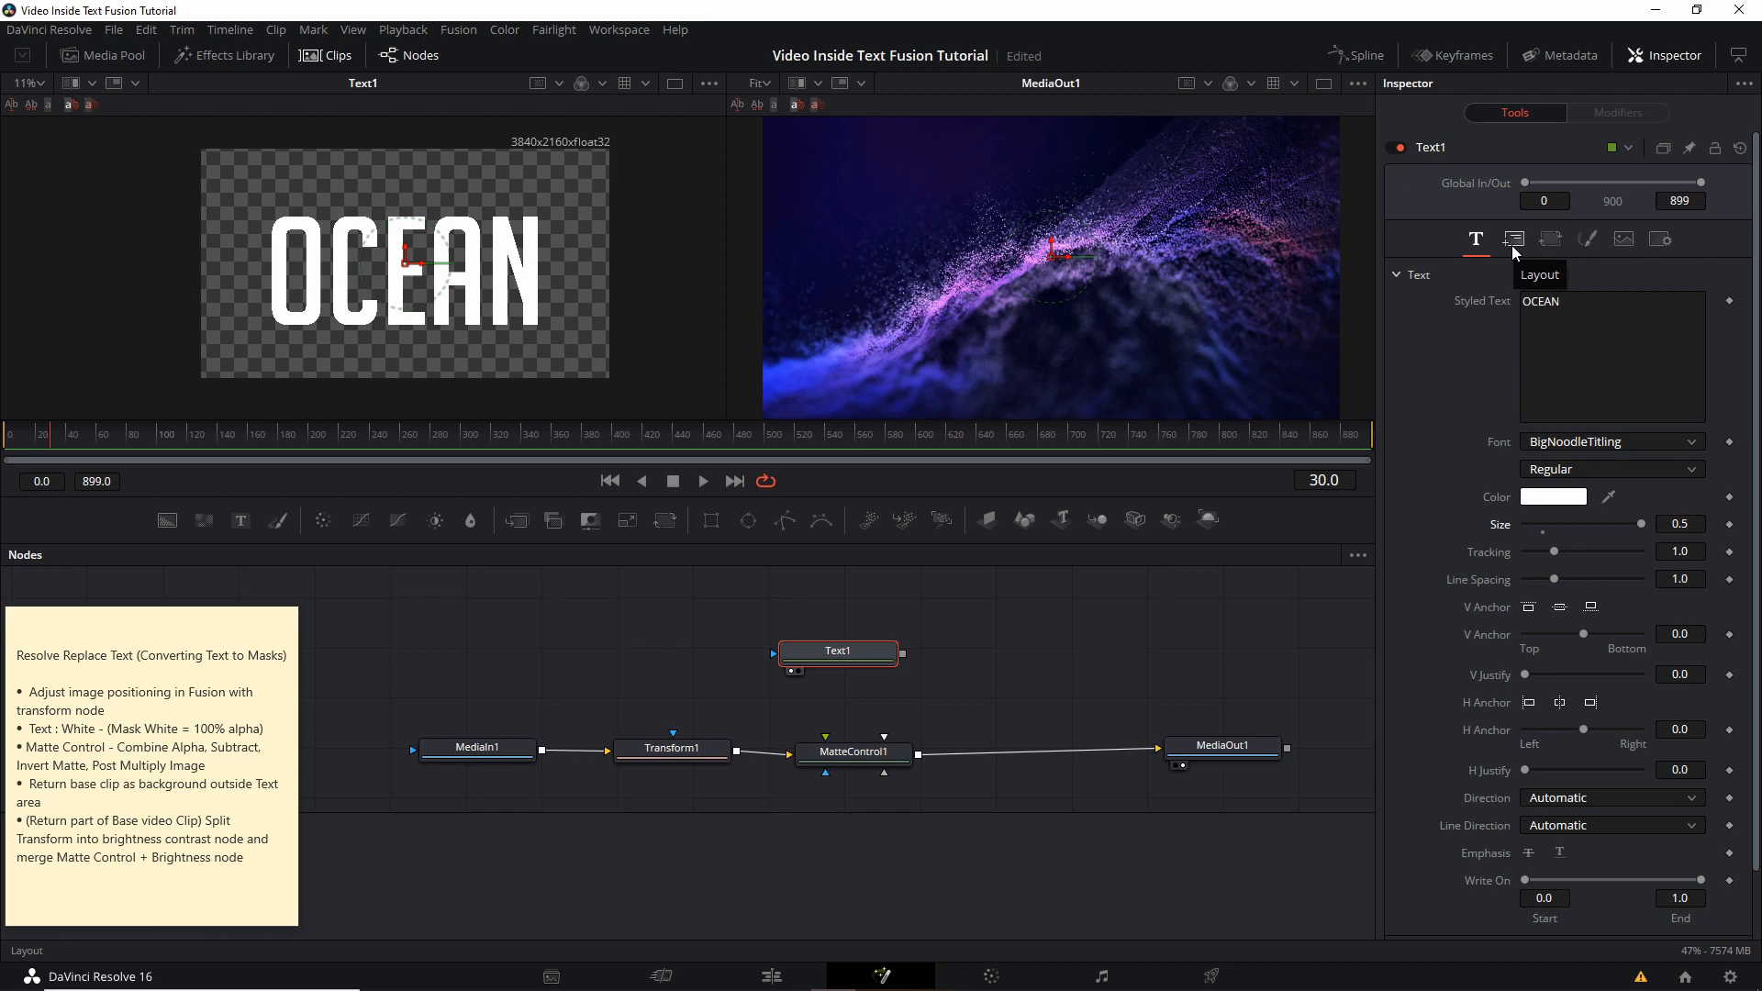
# - In Text1's Layout settings, set Center Z to -0.23 so OCEAN spans wider
pyautogui.click(1513, 239)
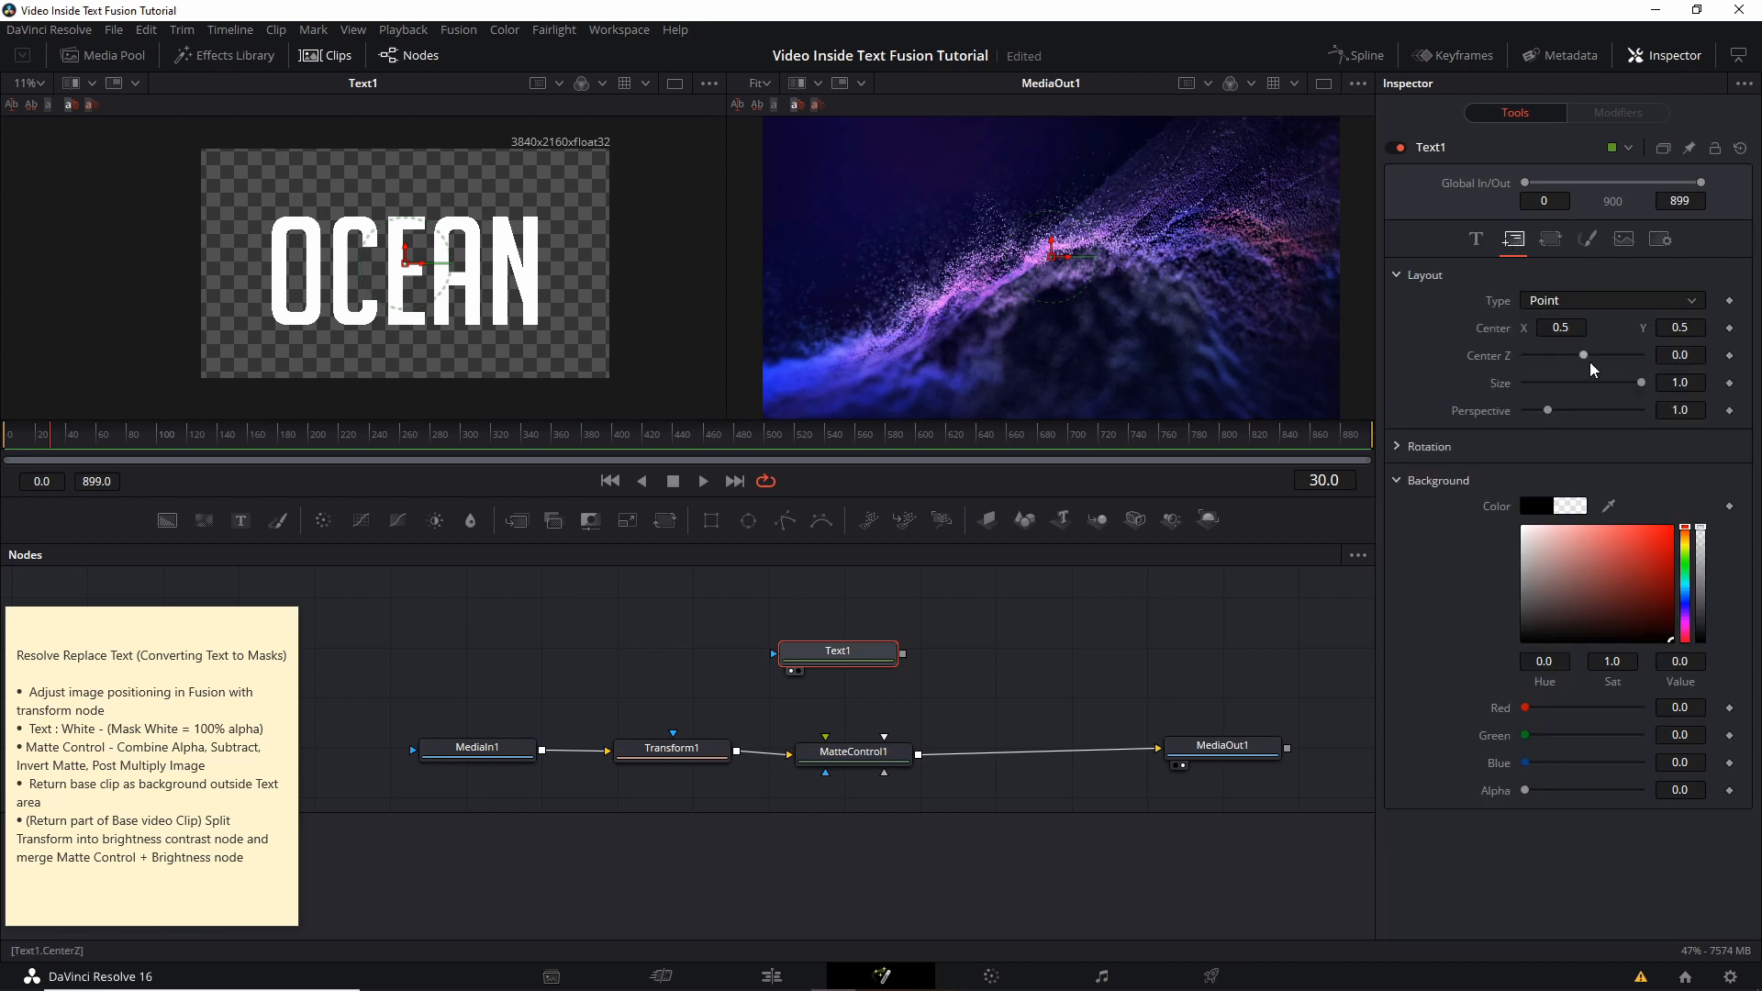
pyautogui.moveTo(1587, 367)
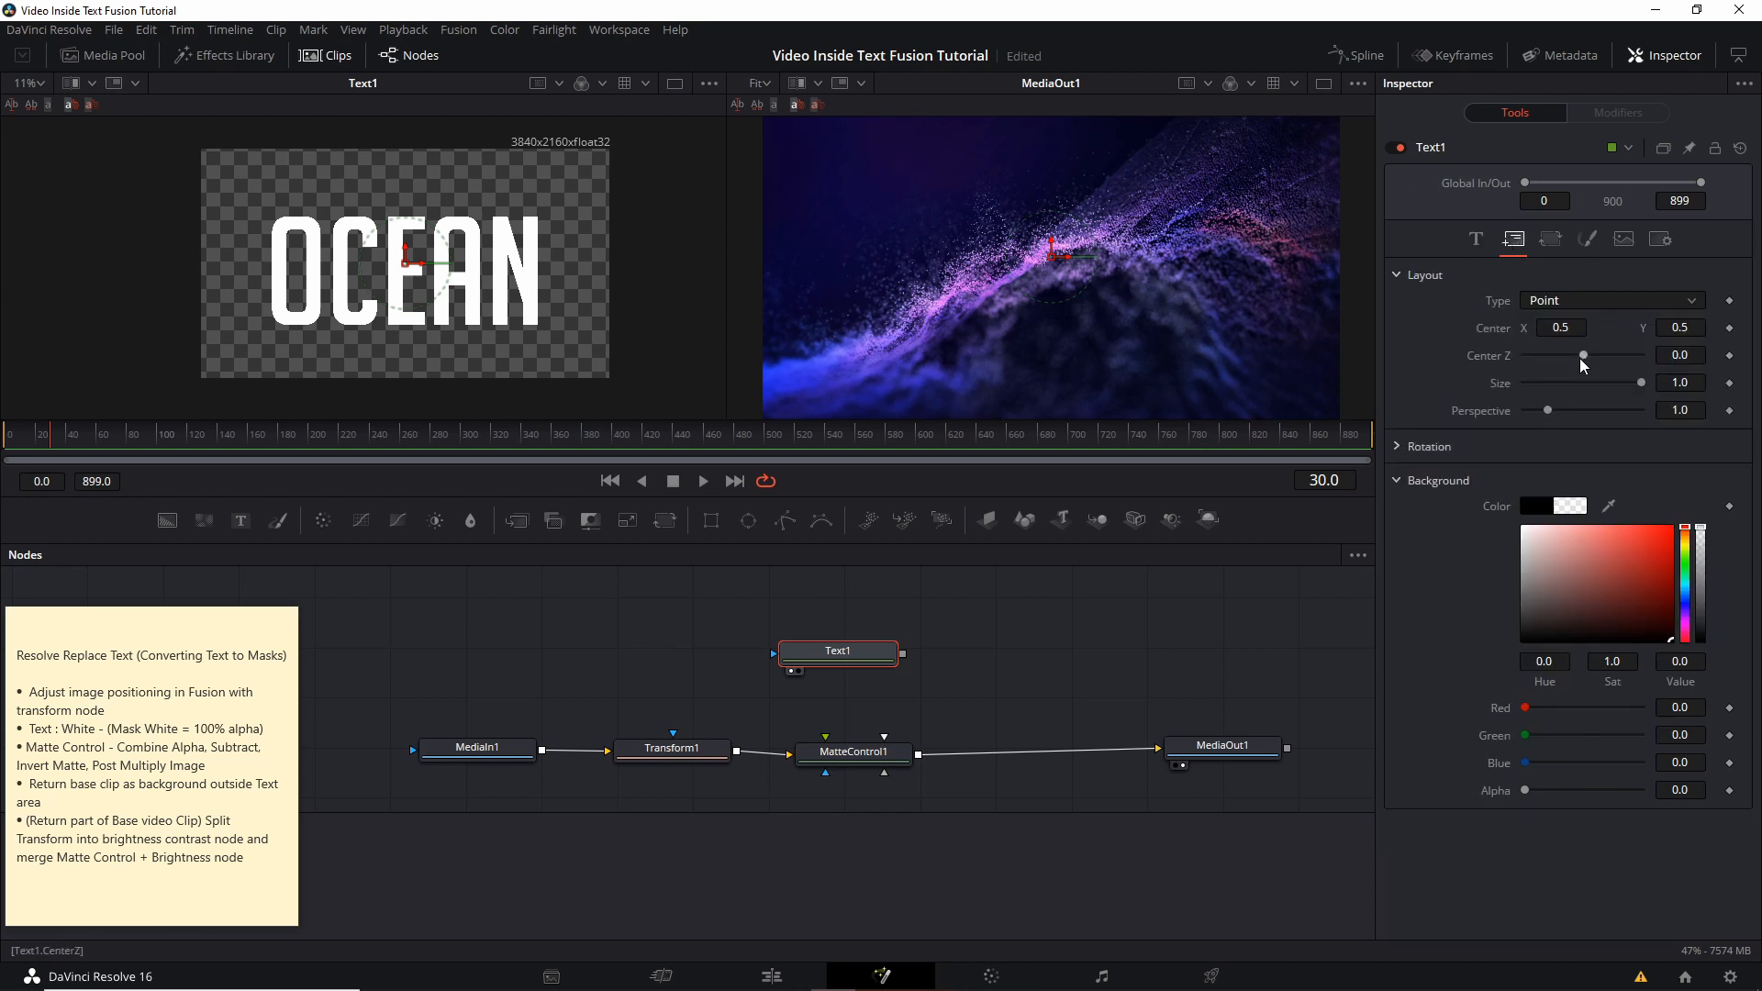
pyautogui.moveTo(1584, 357); pyautogui.dragTo(1582, 356)
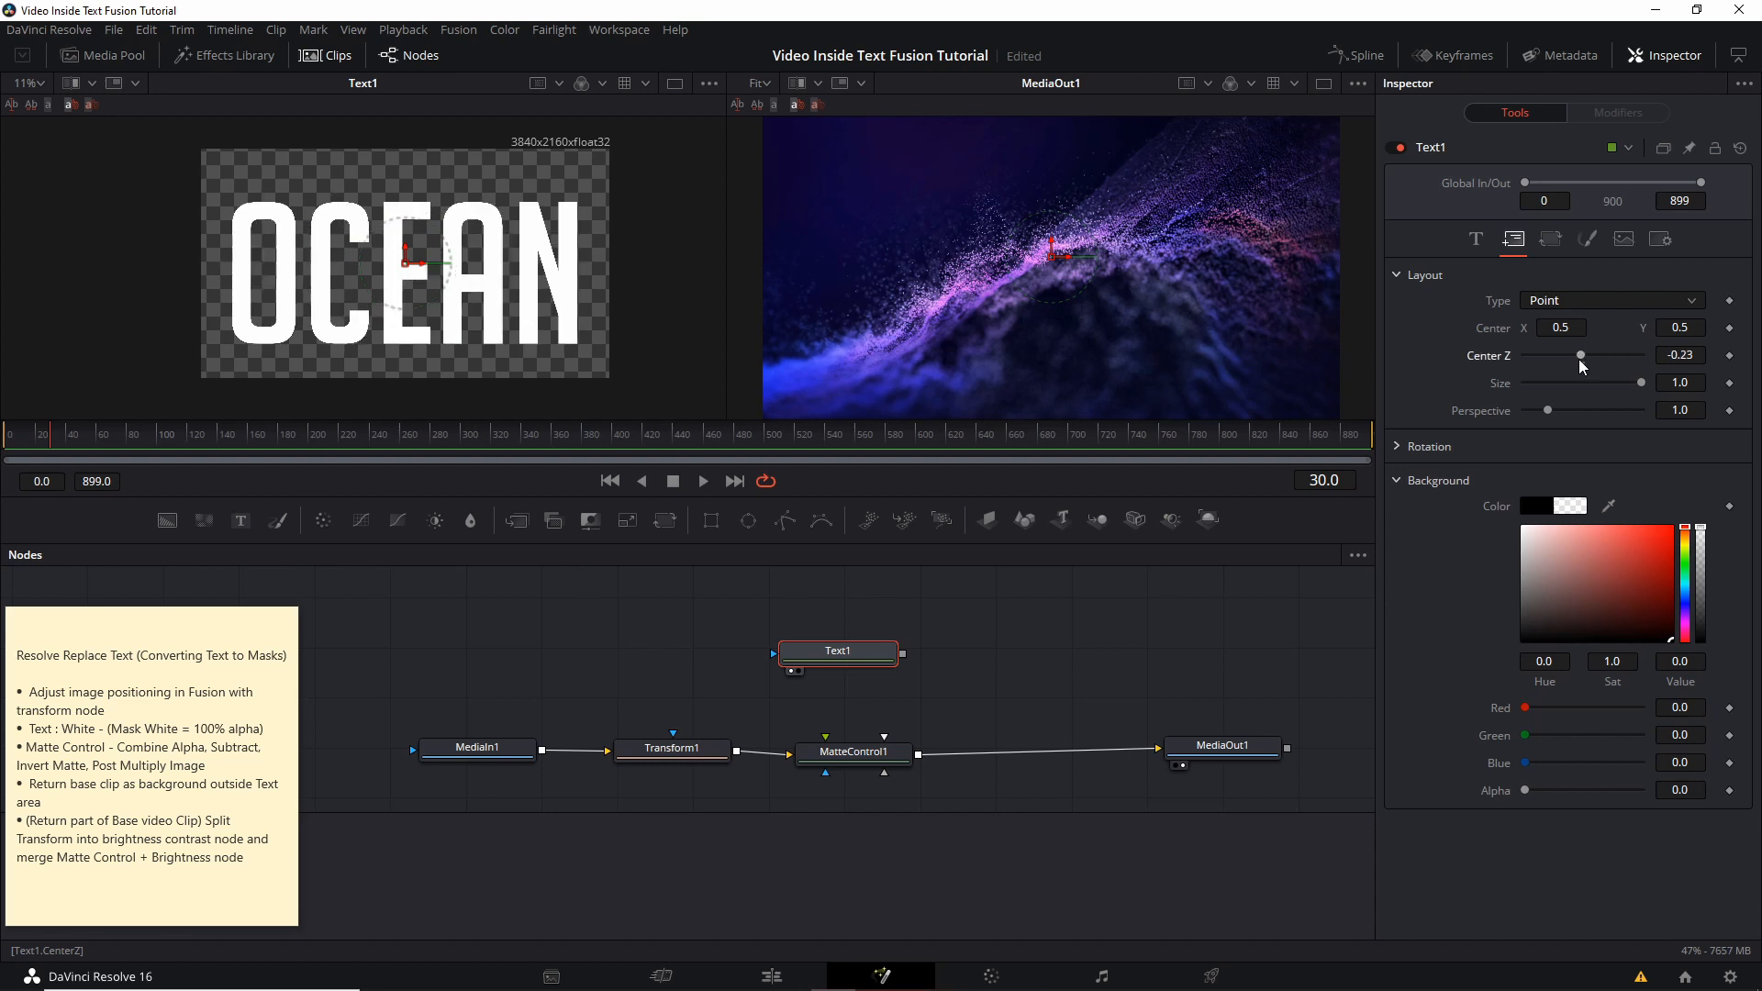
pyautogui.moveTo(1582, 360)
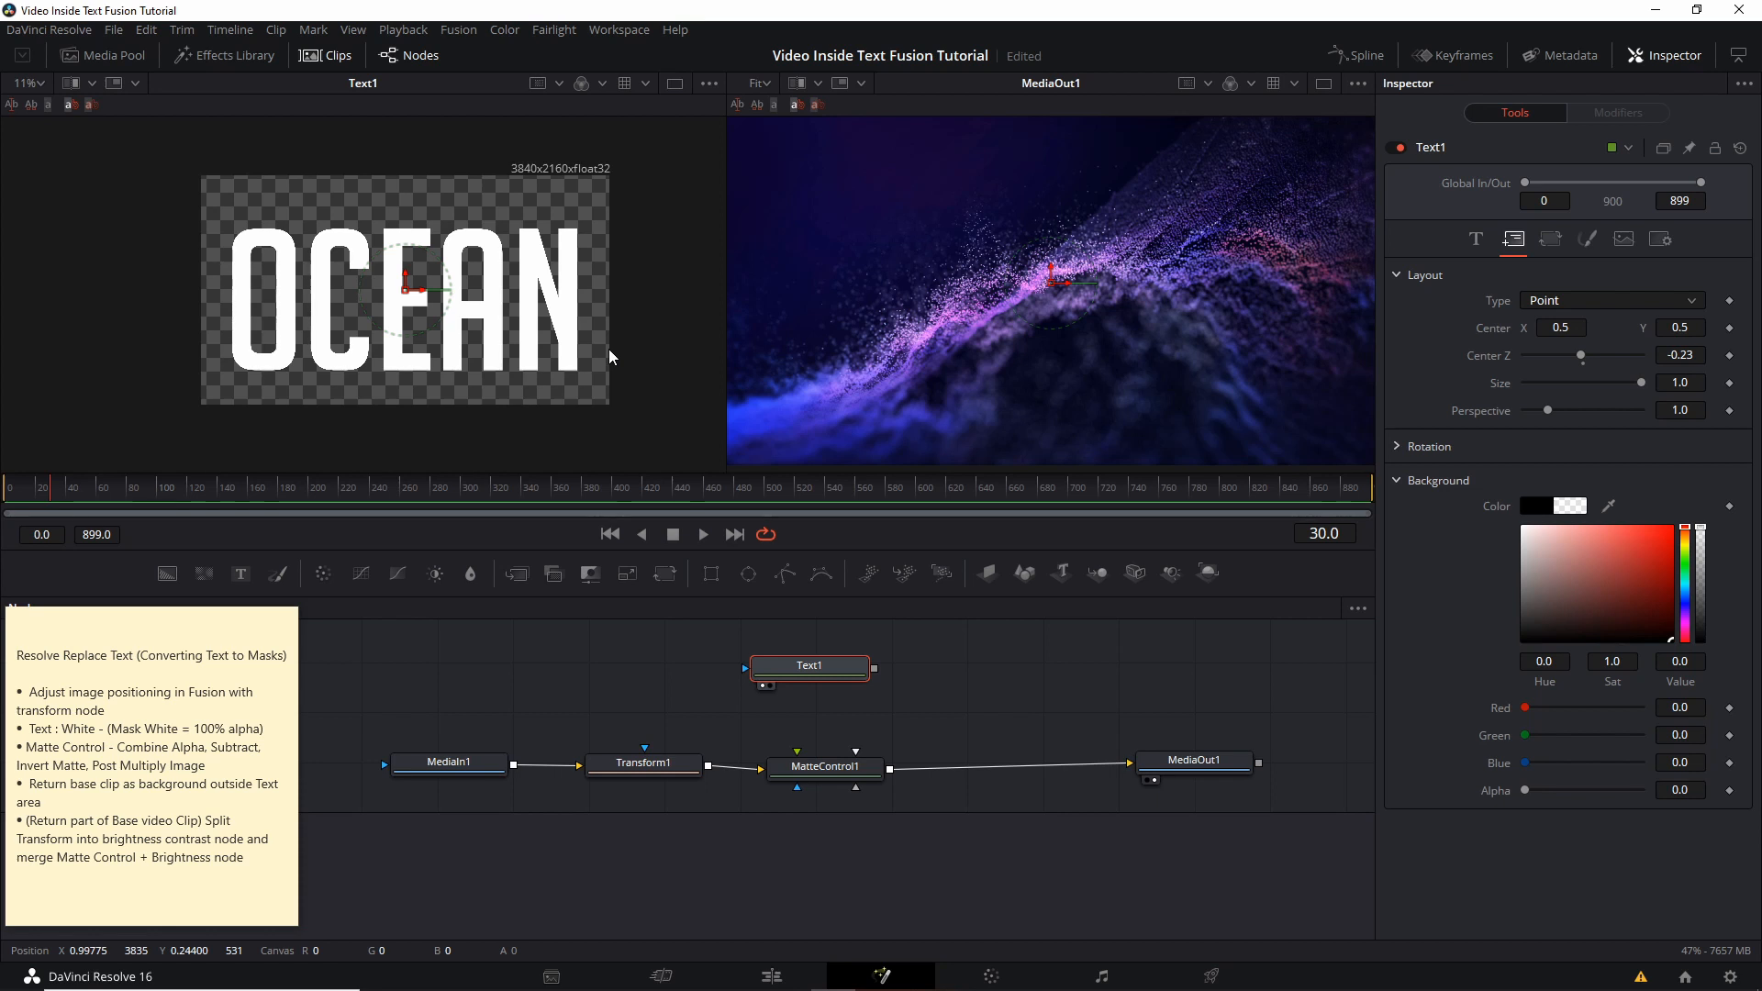
pyautogui.moveTo(621, 343)
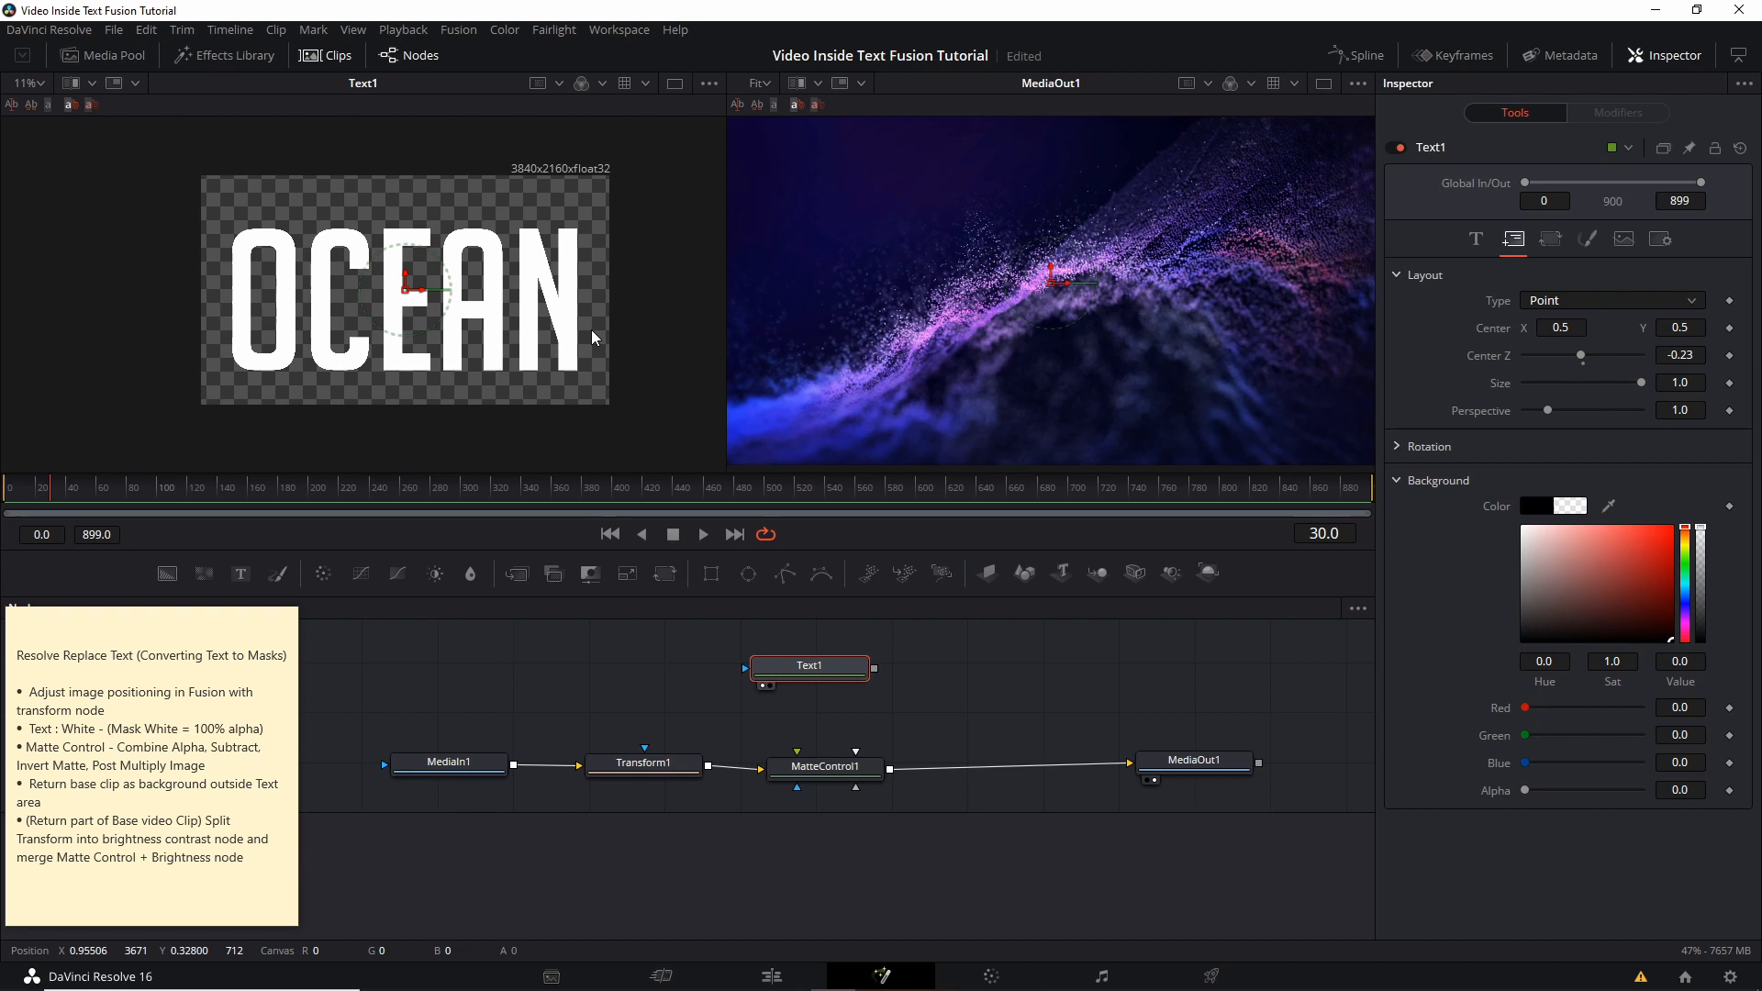
pyautogui.moveTo(567, 280)
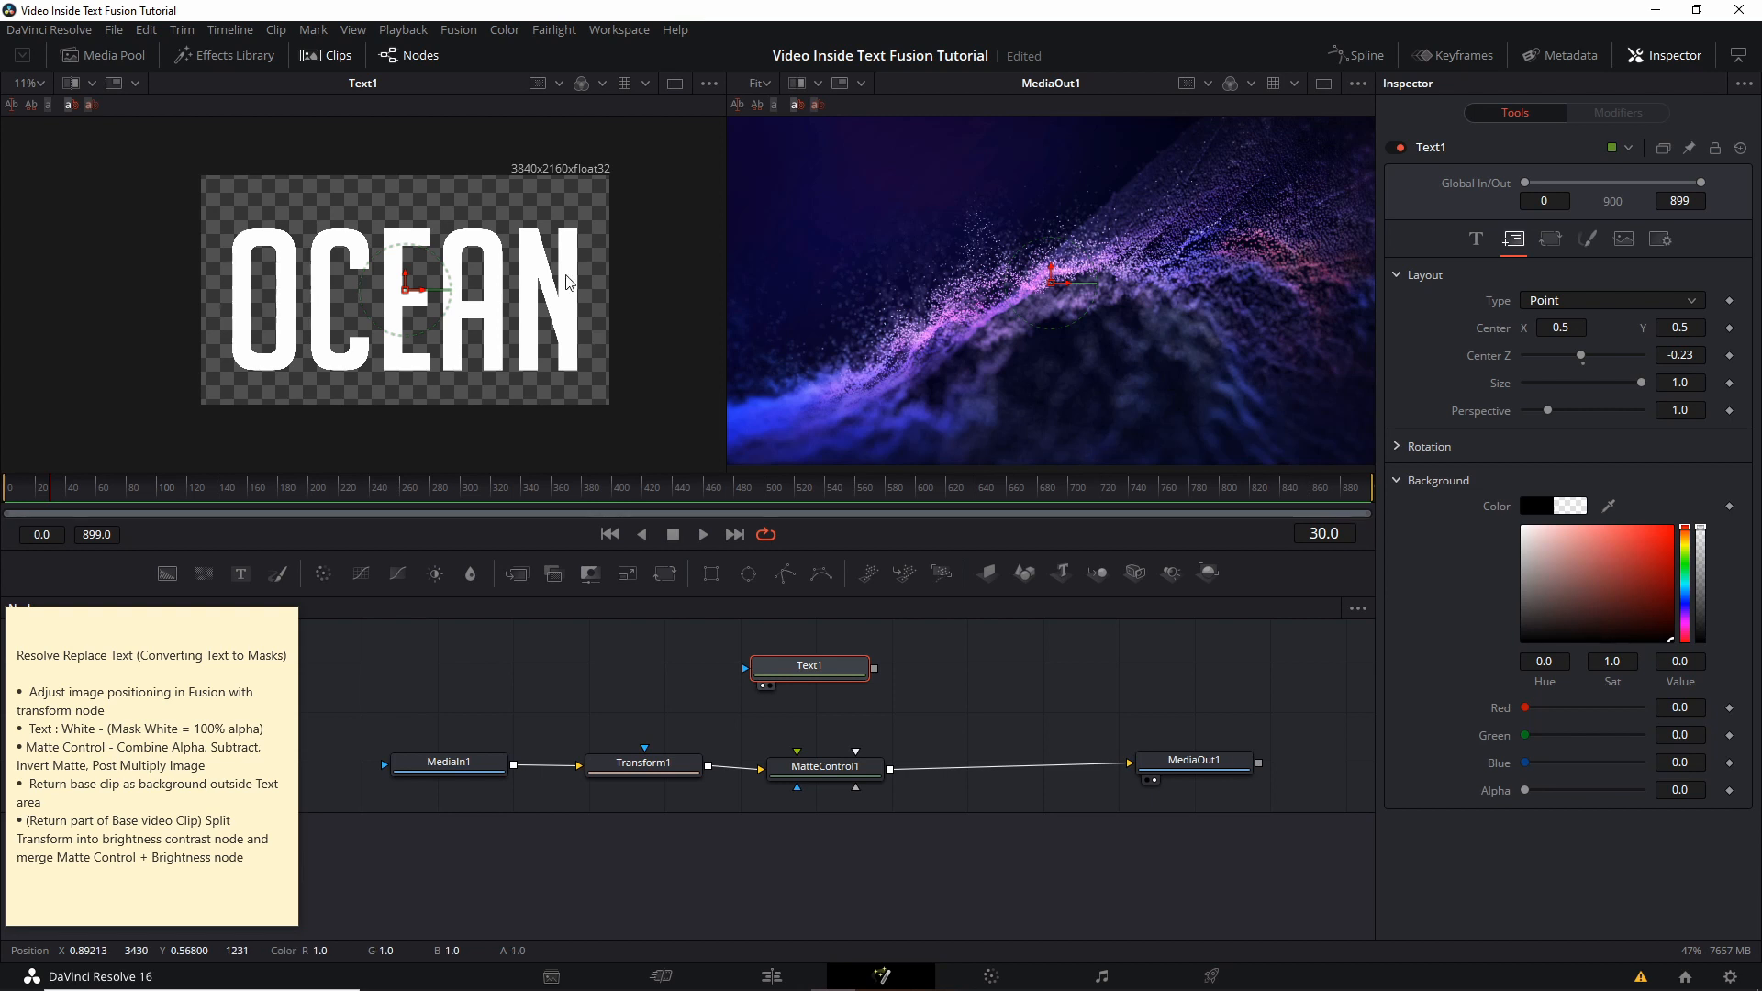
pyautogui.moveTo(575, 279)
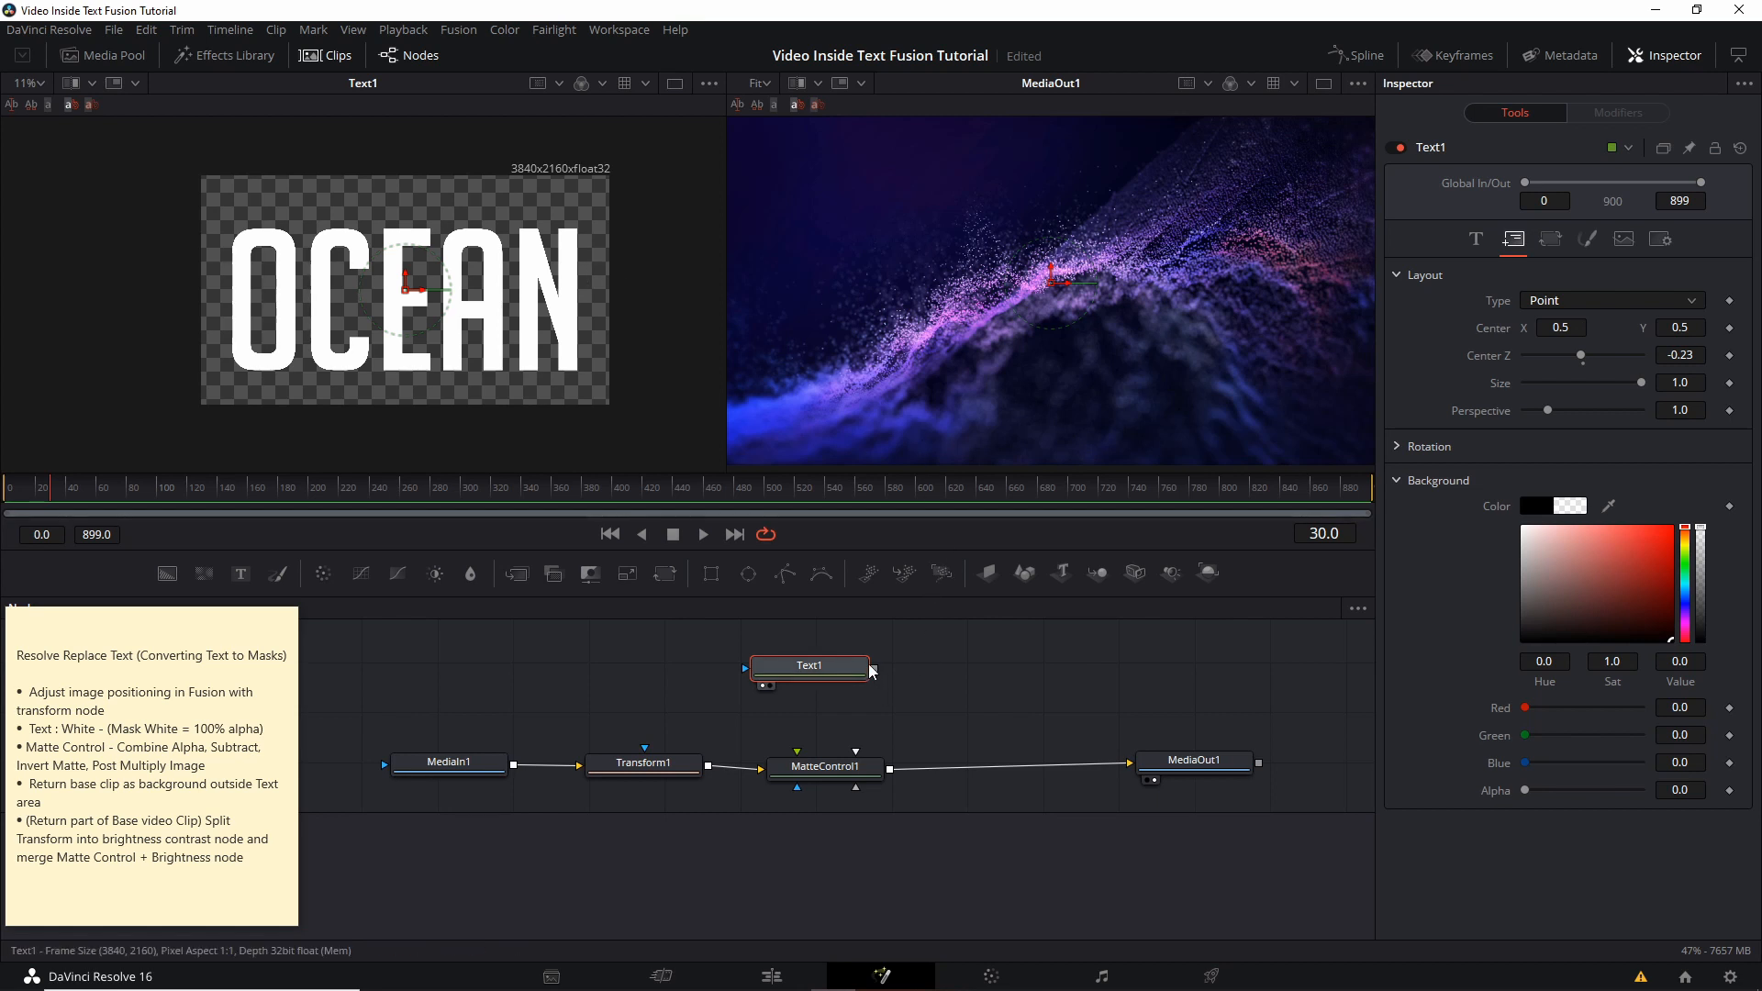
pyautogui.moveTo(876, 680)
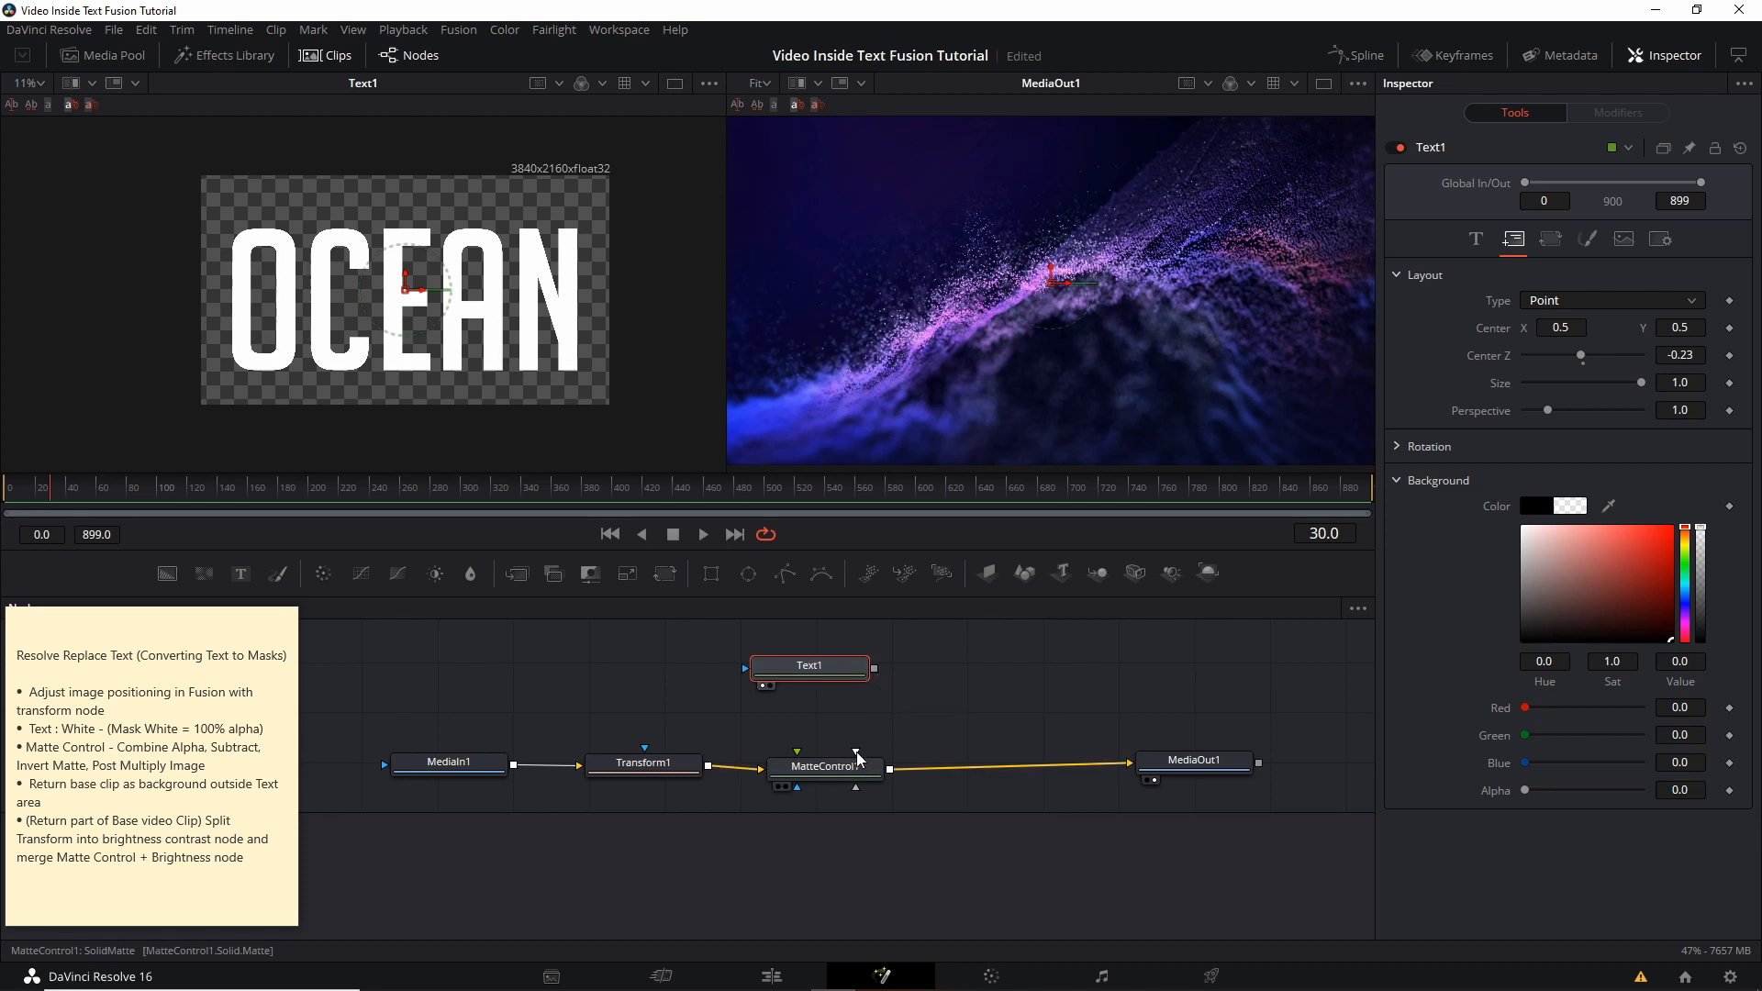
pyautogui.moveTo(860, 753)
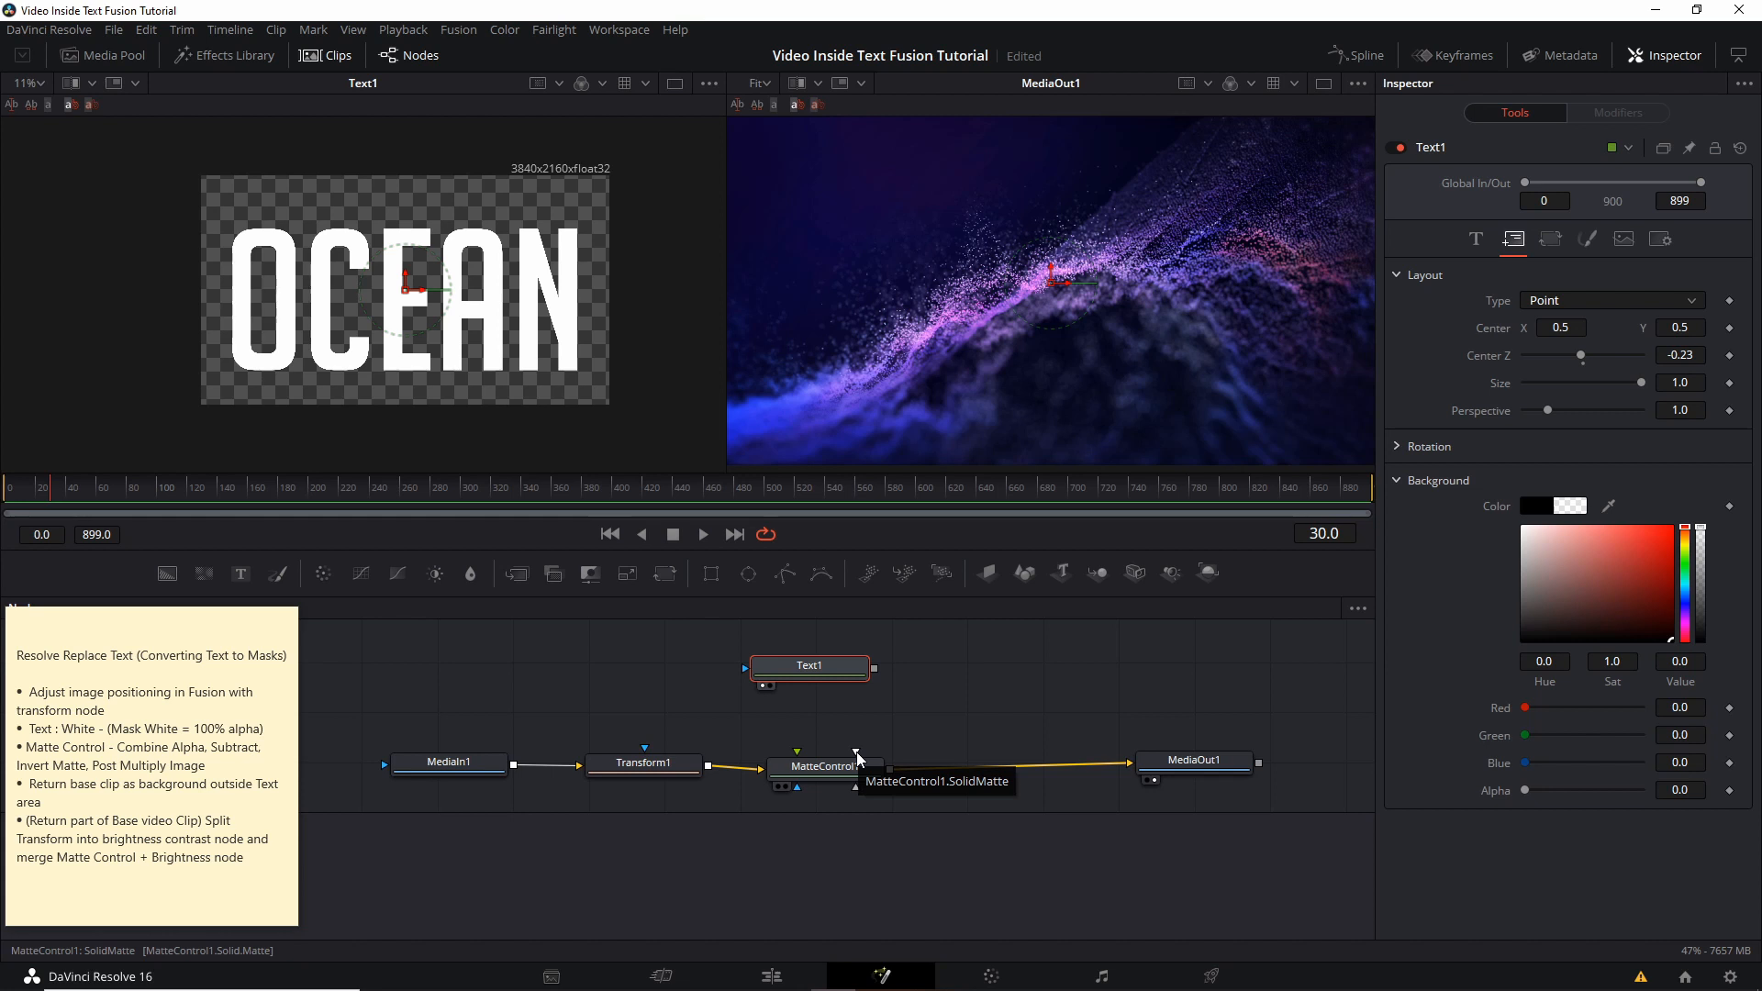
pyautogui.moveTo(876, 682)
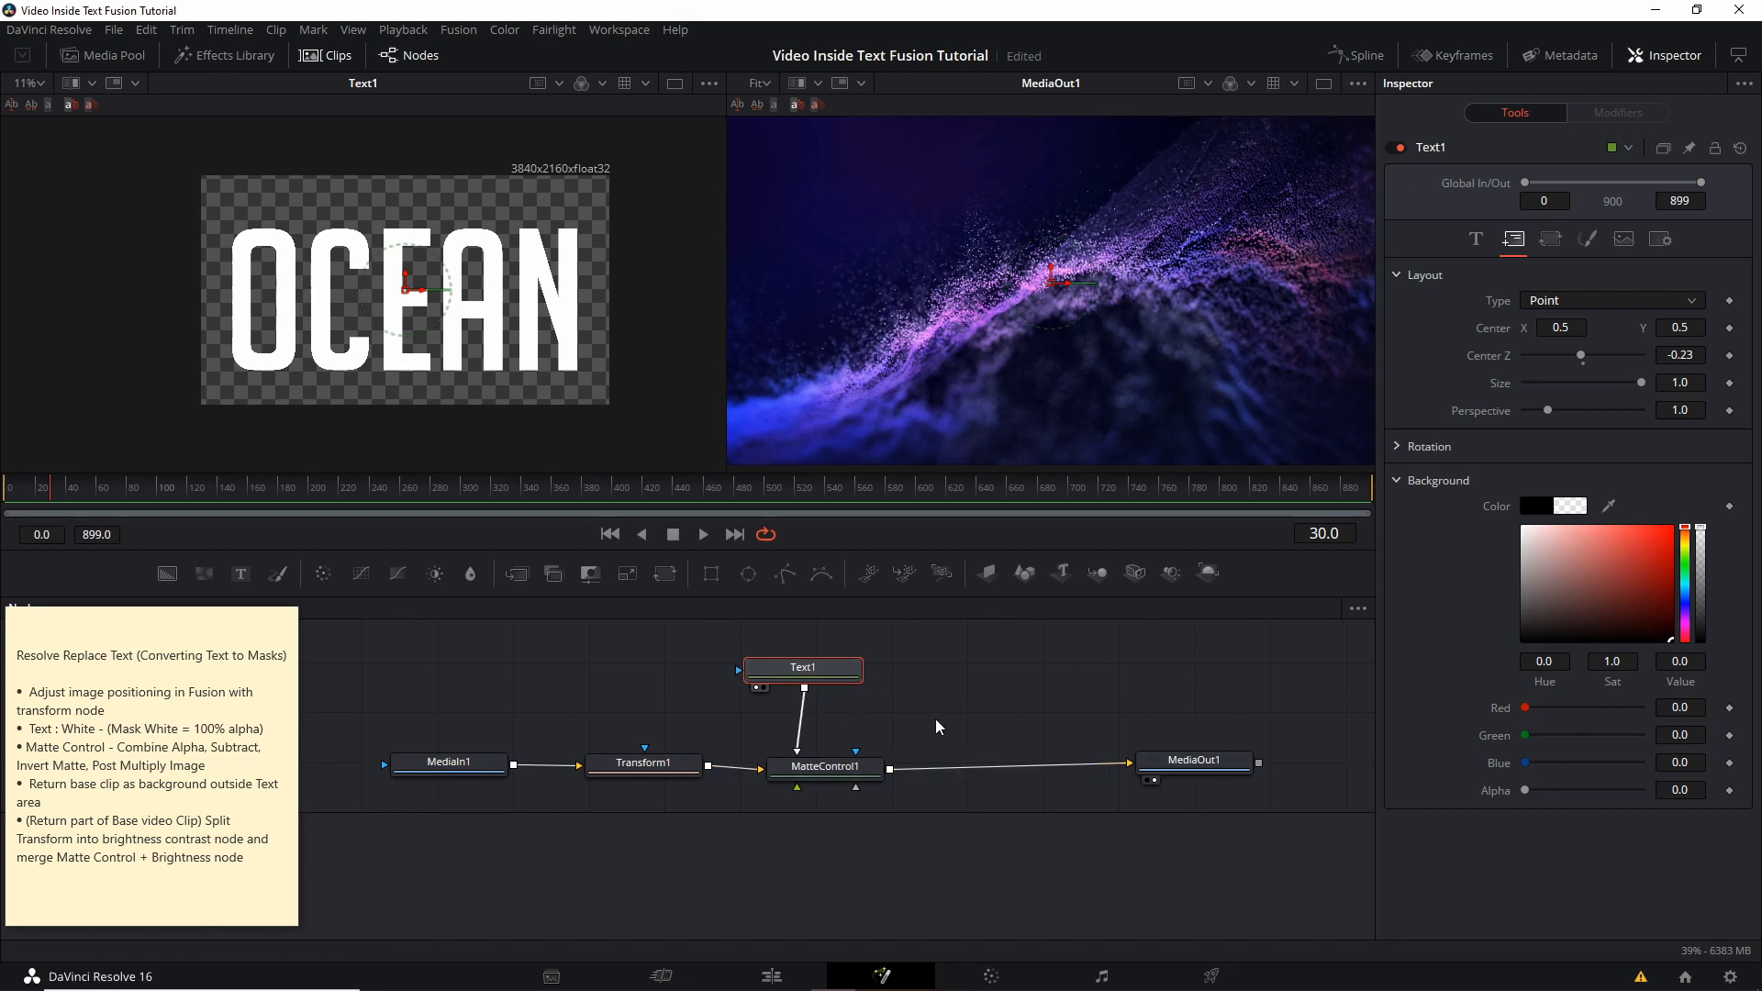
pyautogui.moveTo(876, 737)
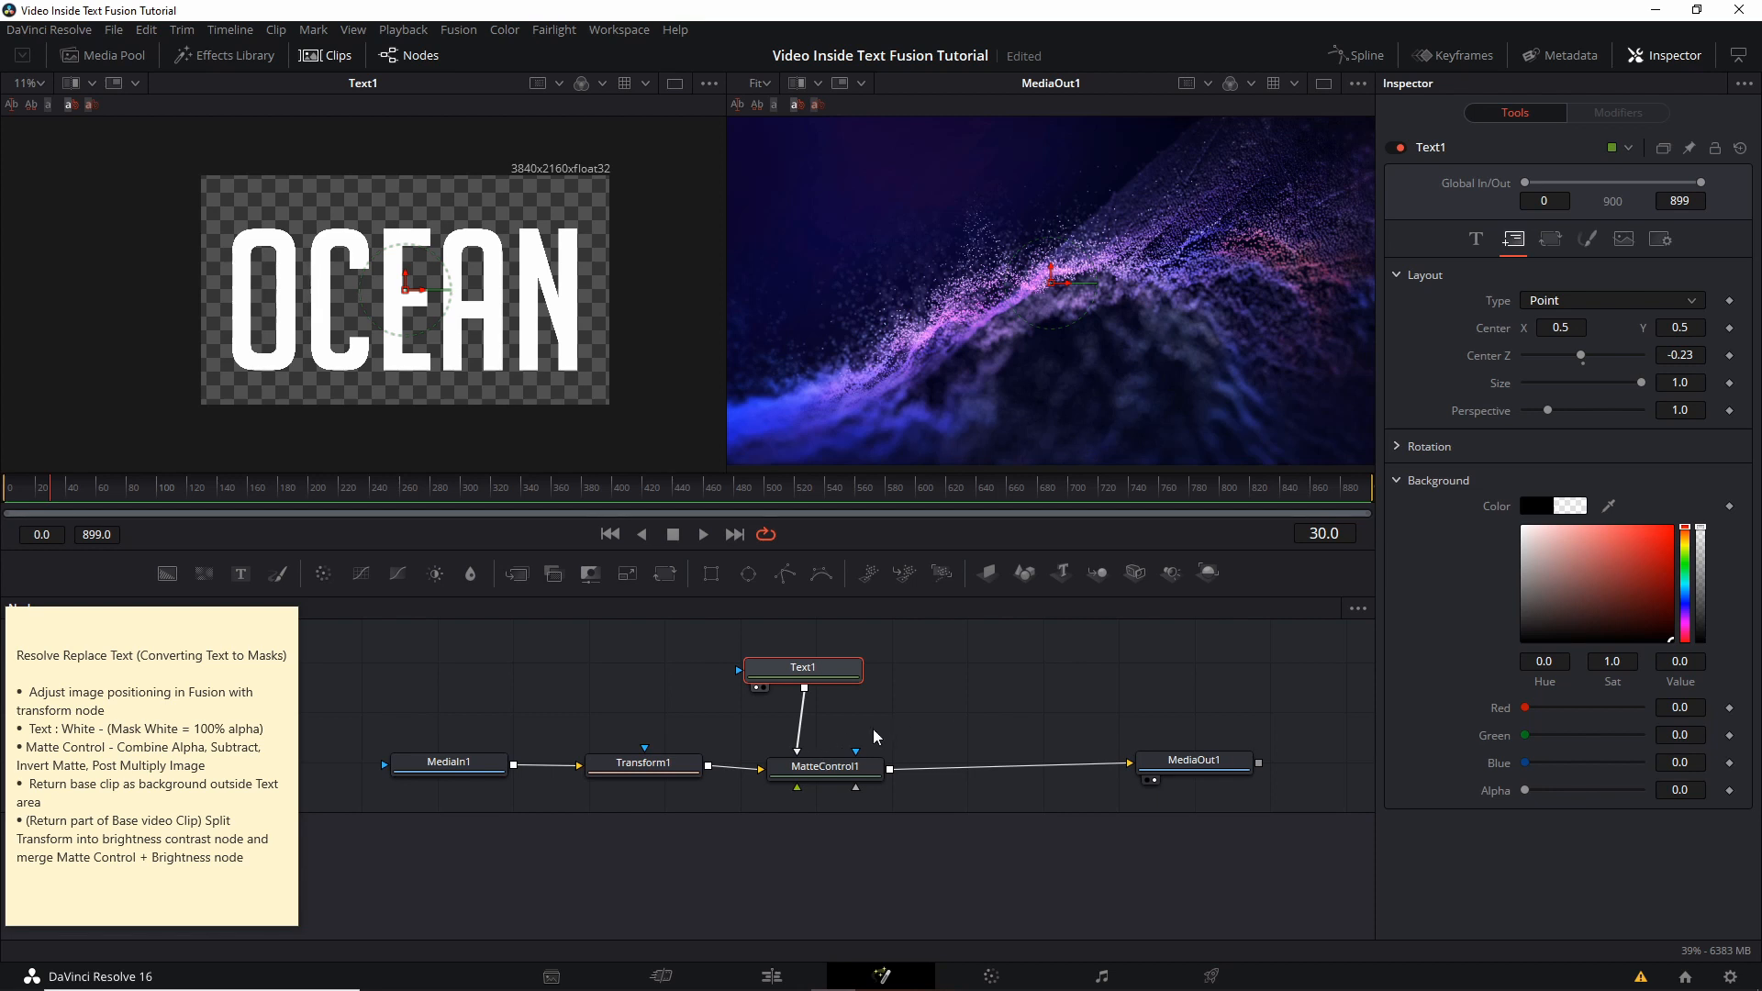
# - Set MatteControl1 to Combine Alpha and Subtract, with Invert Matte and Post Multiply Image enabled
pyautogui.click(825, 752)
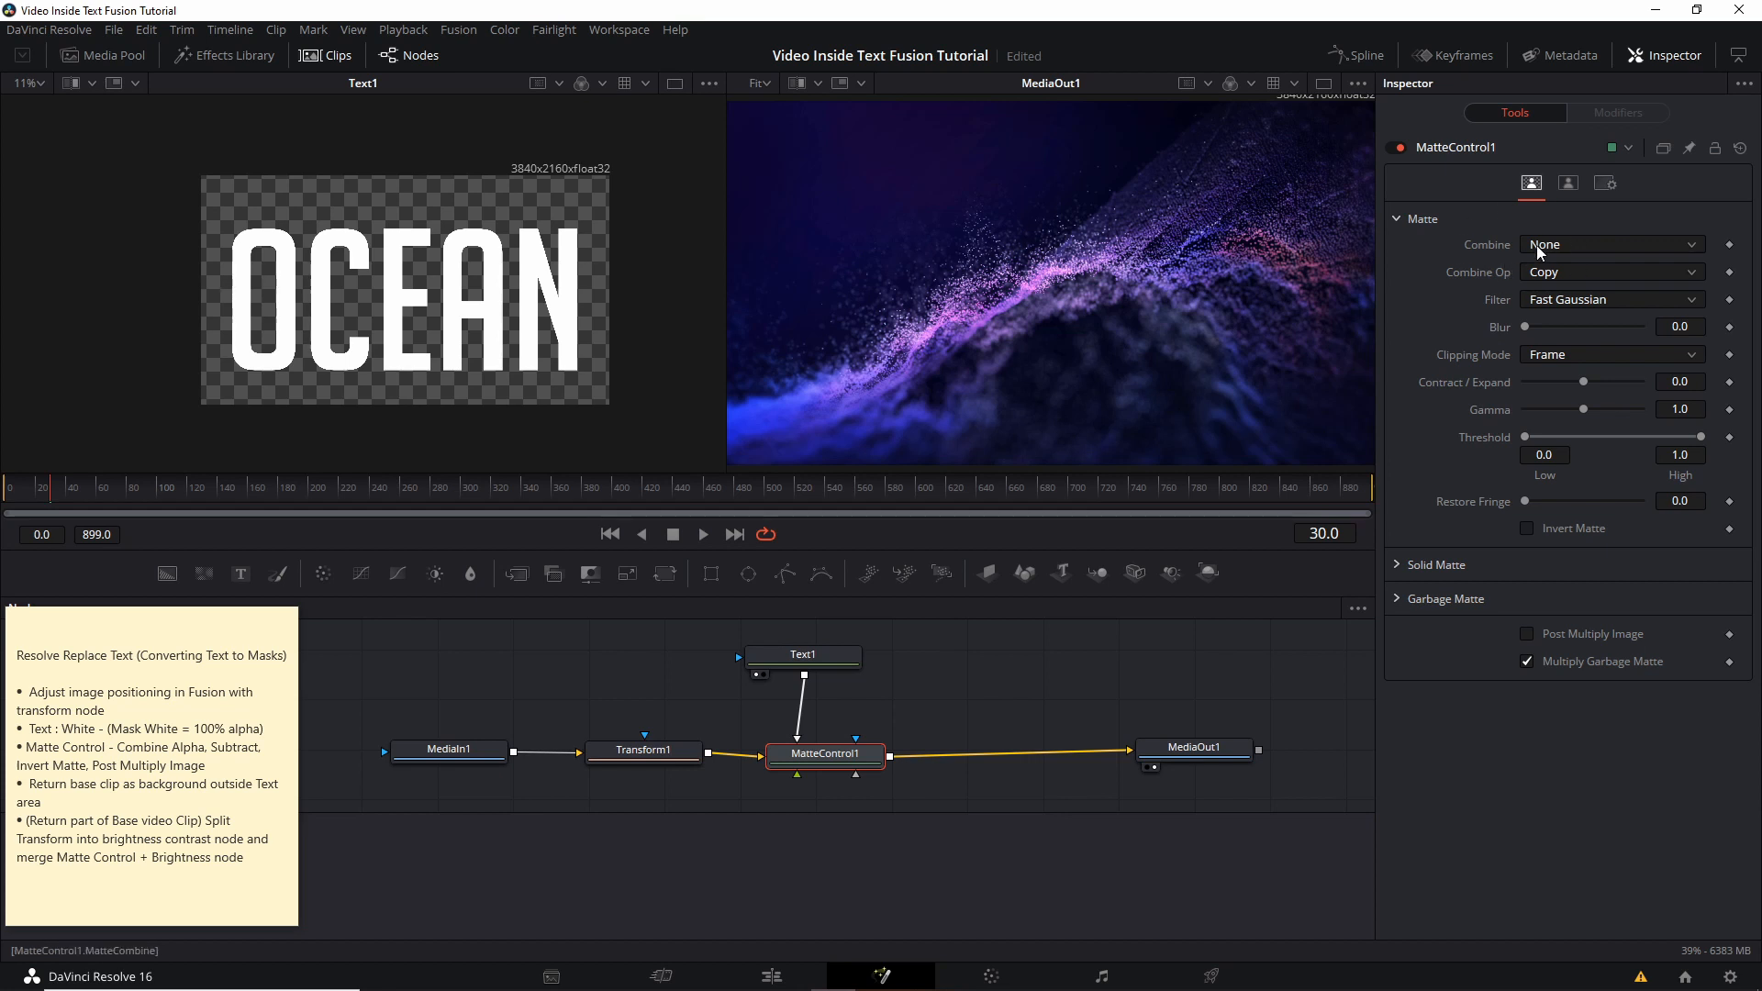
pyautogui.moveTo(1551, 250)
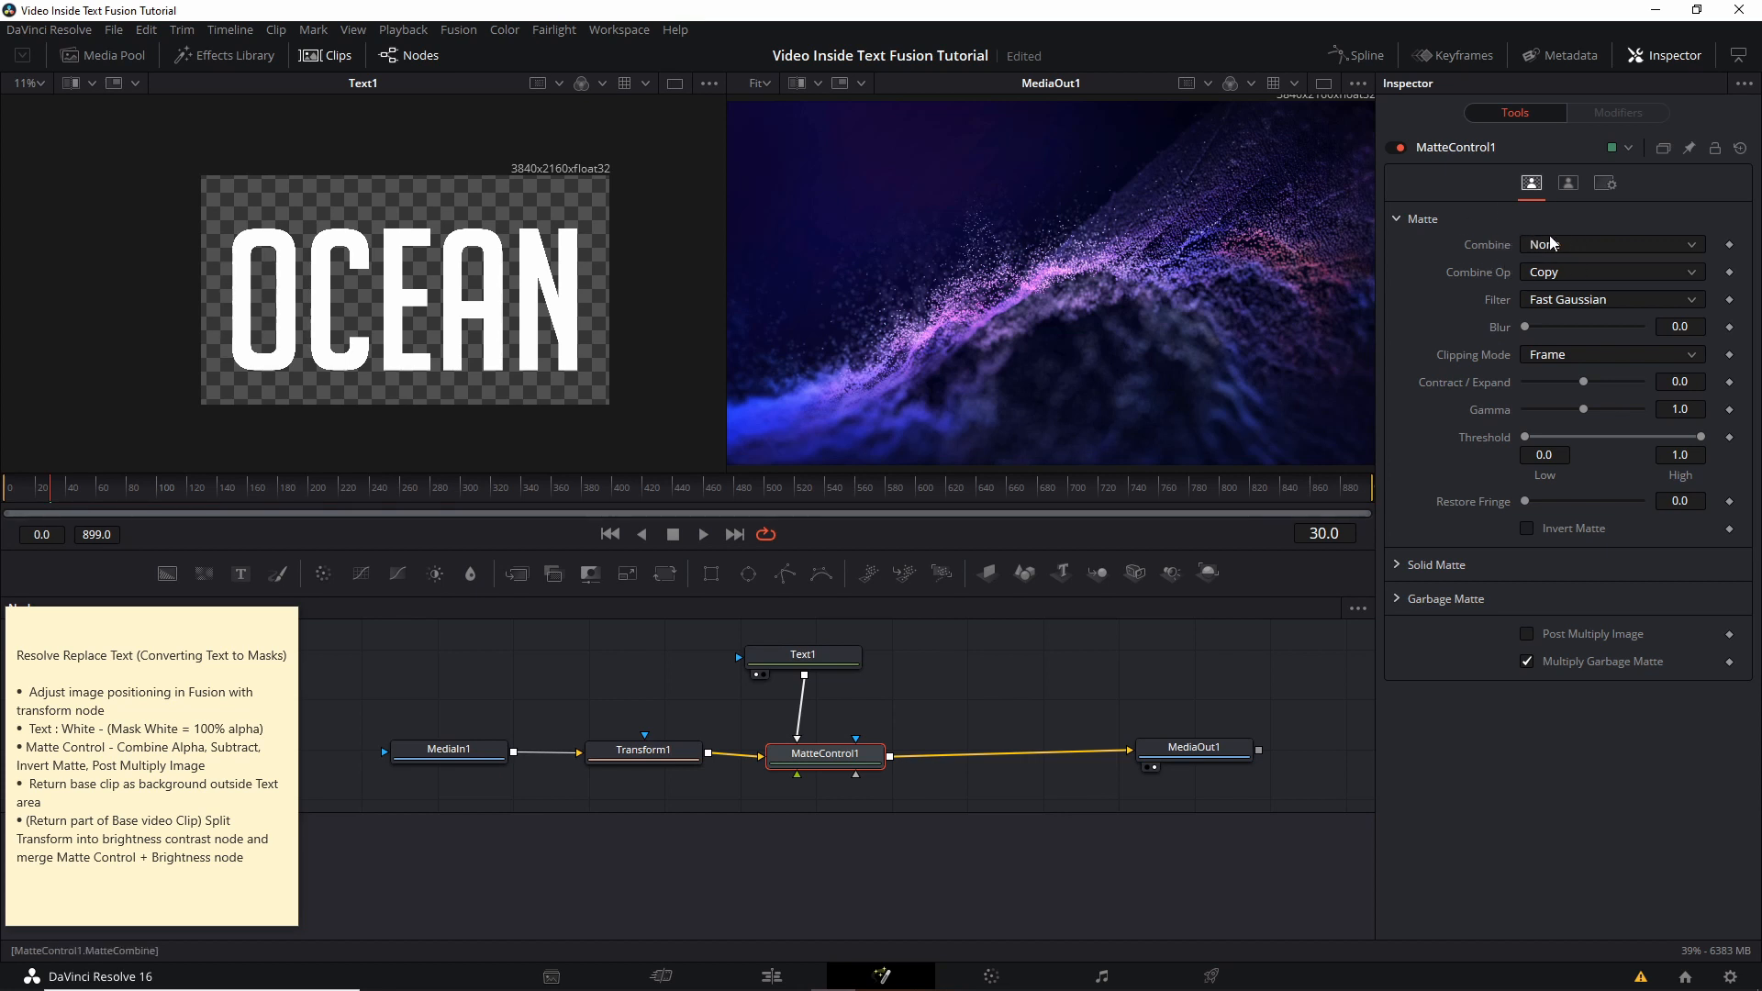
pyautogui.click(1609, 244)
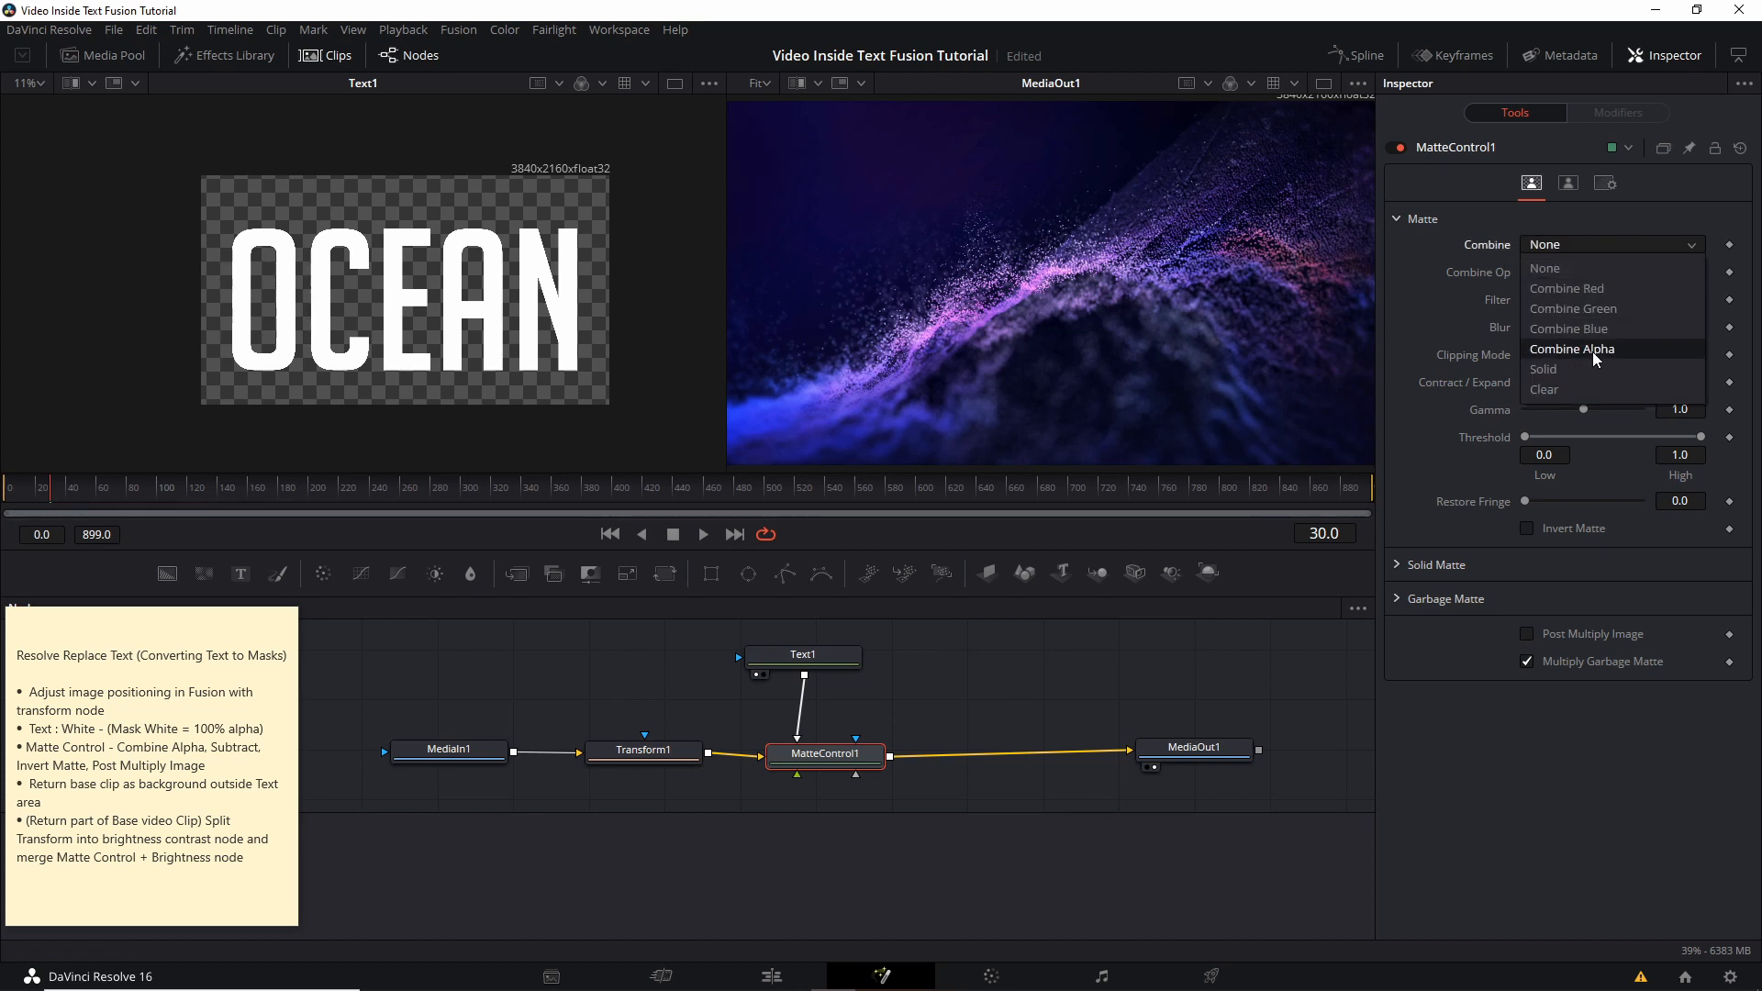
pyautogui.click(1571, 349)
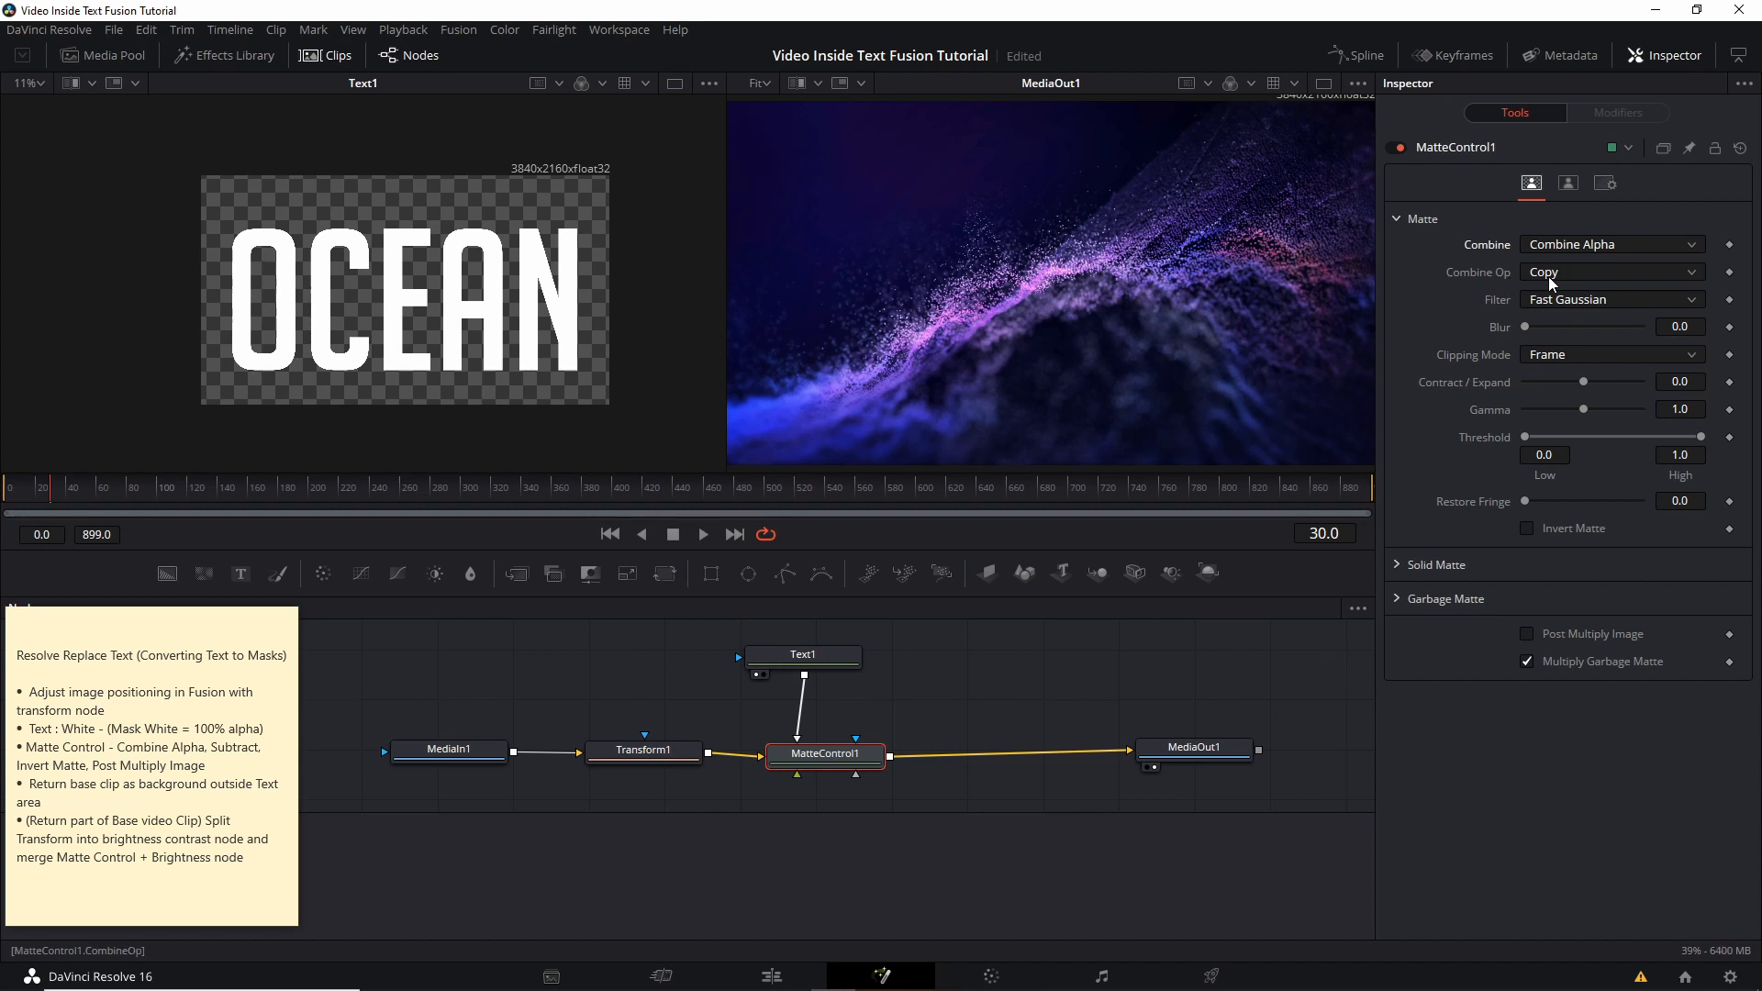
pyautogui.click(1609, 271)
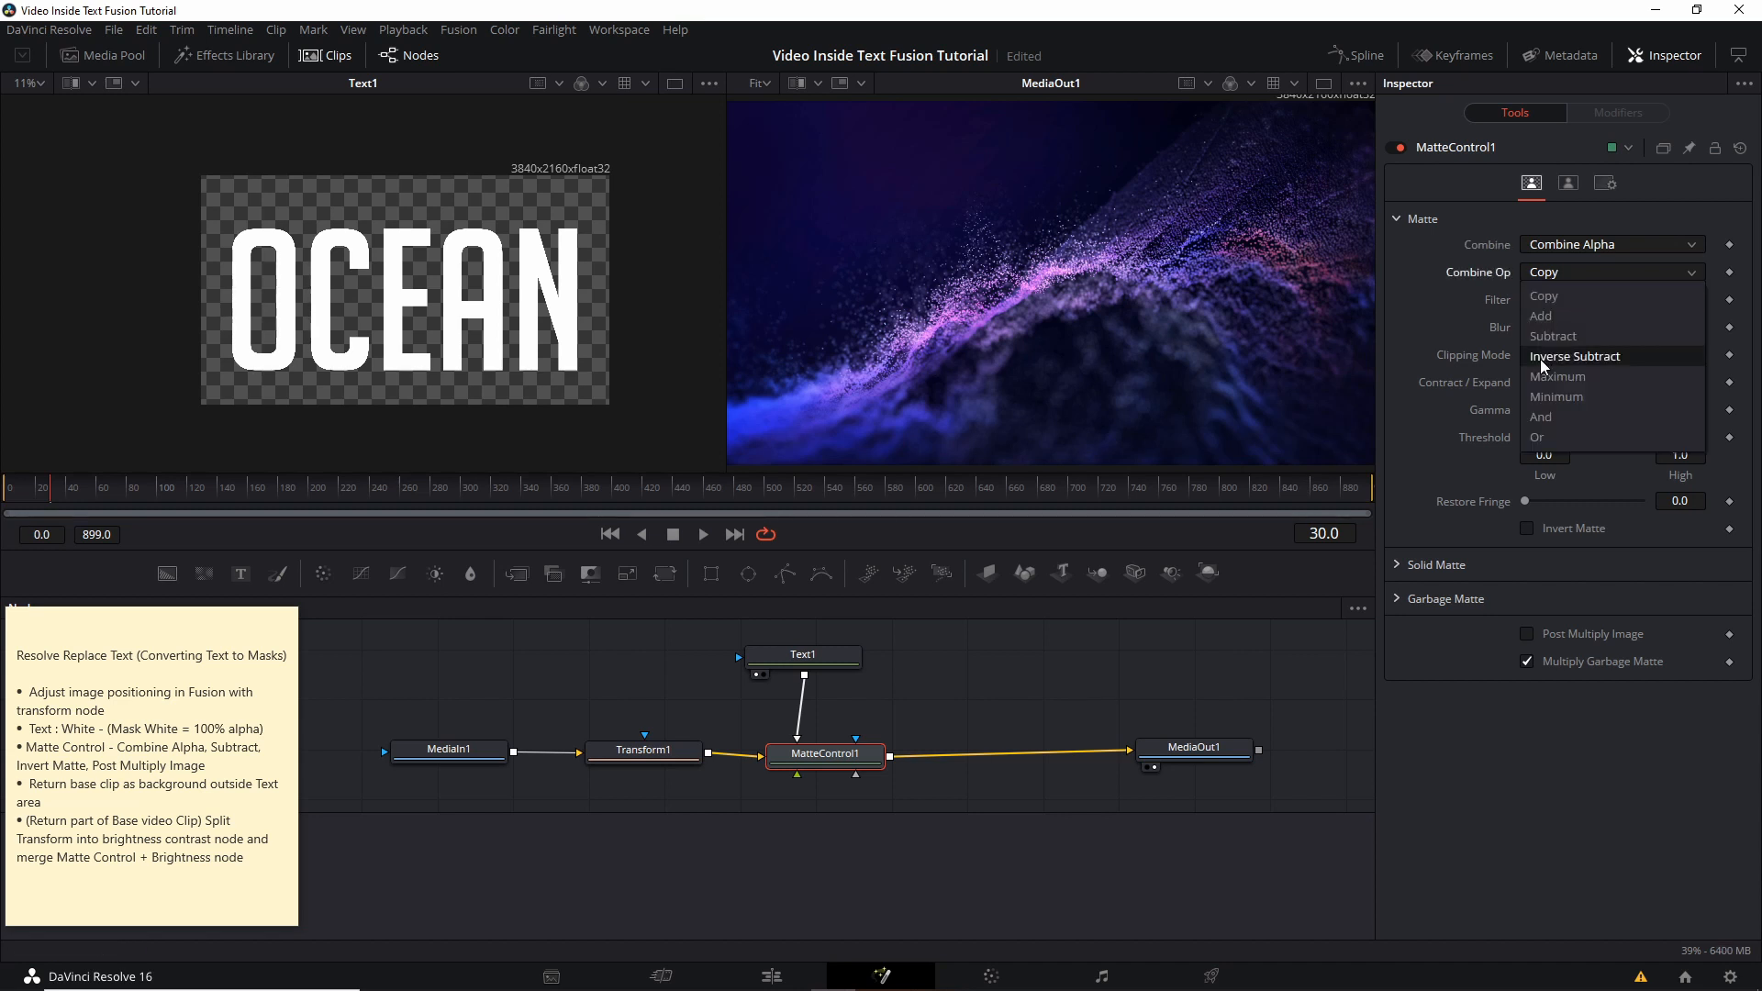
pyautogui.click(1552, 335)
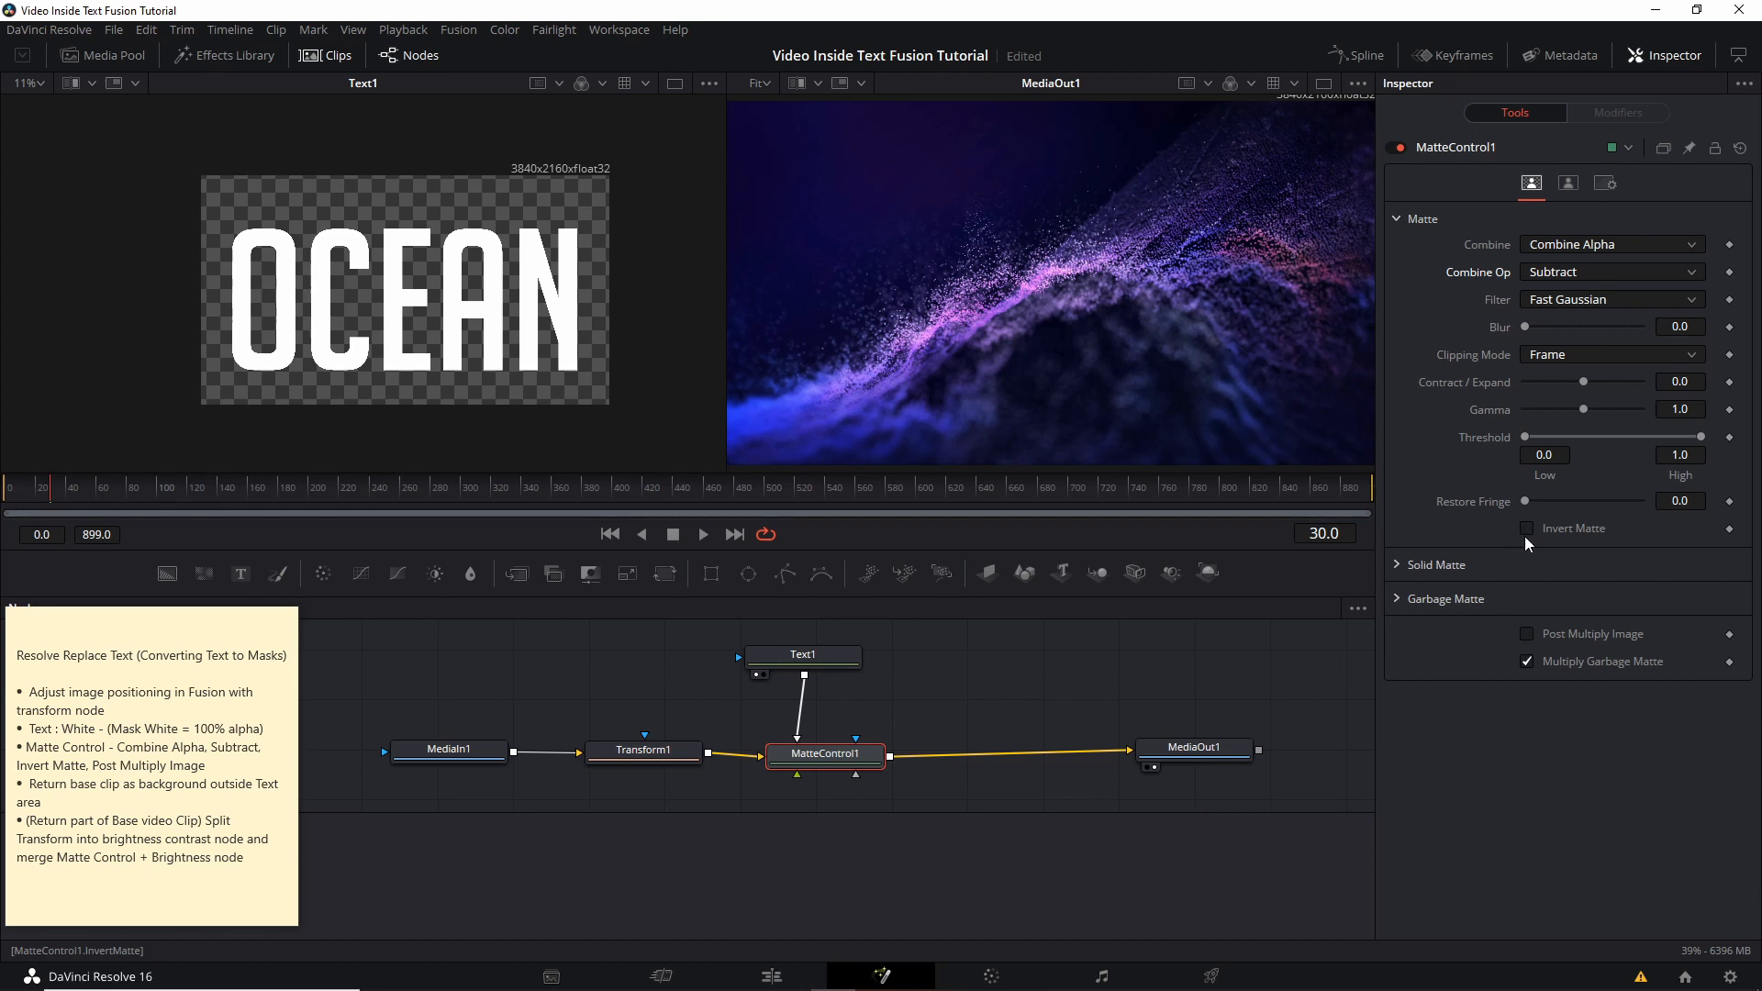
pyautogui.click(1527, 528)
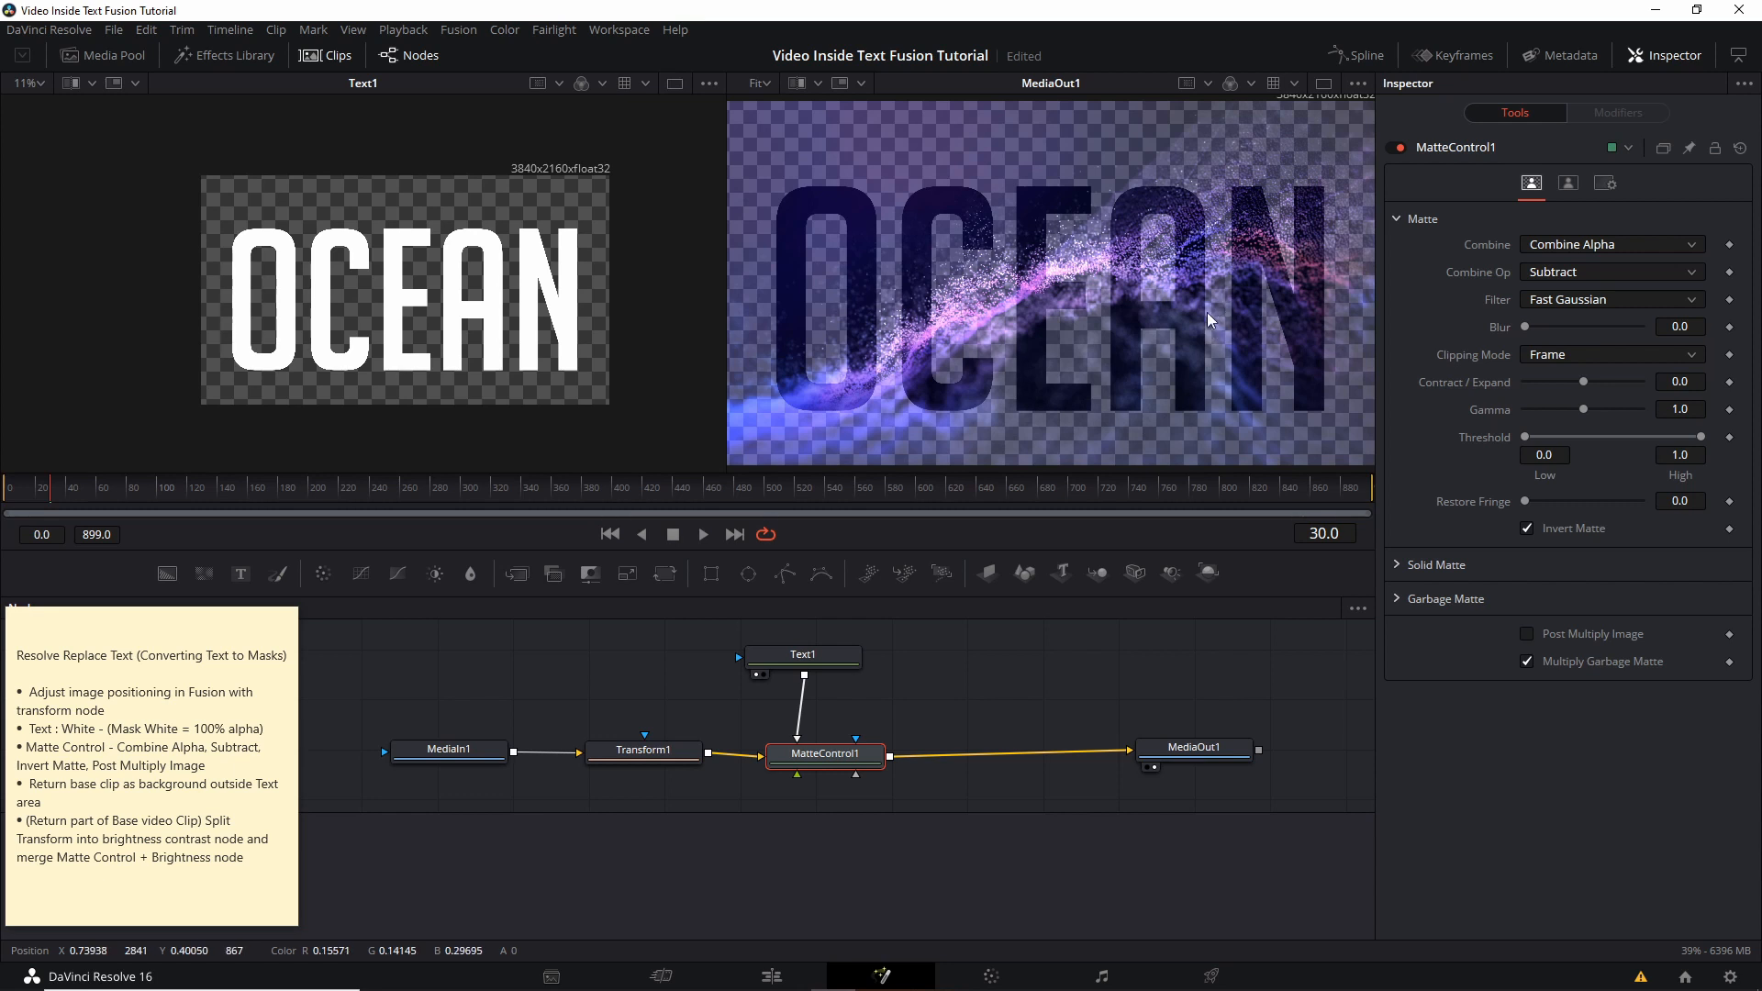
pyautogui.moveTo(1195, 227)
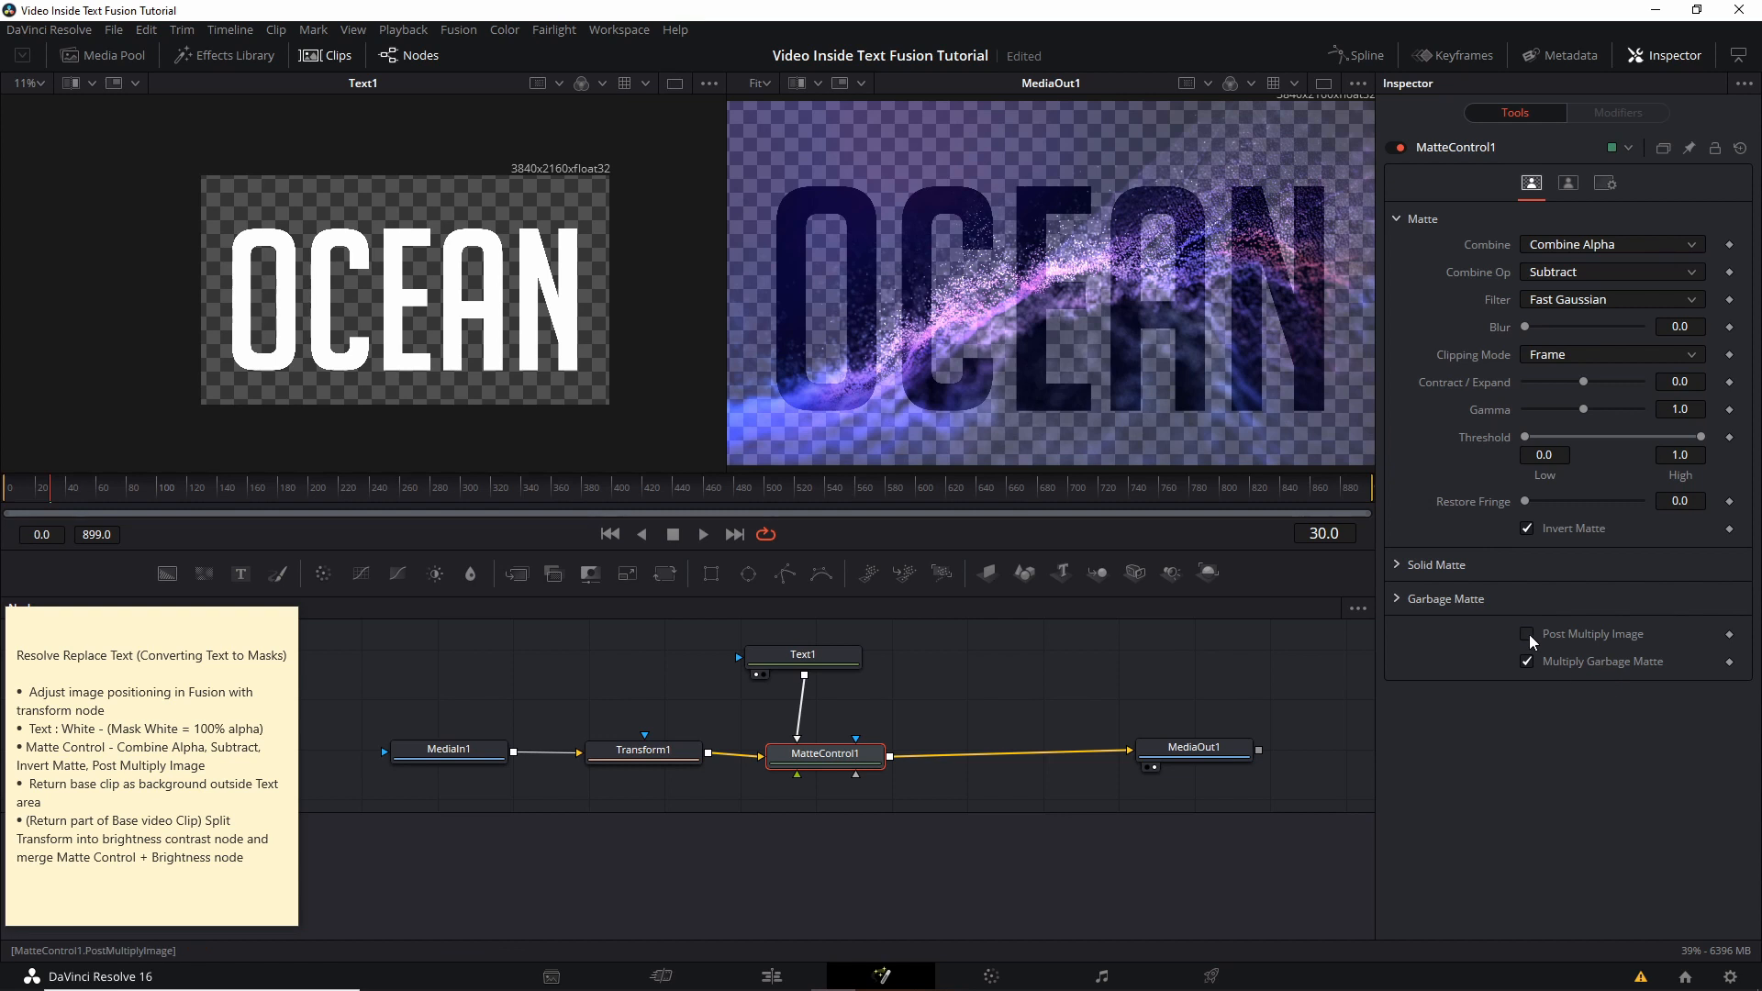
pyautogui.click(1528, 634)
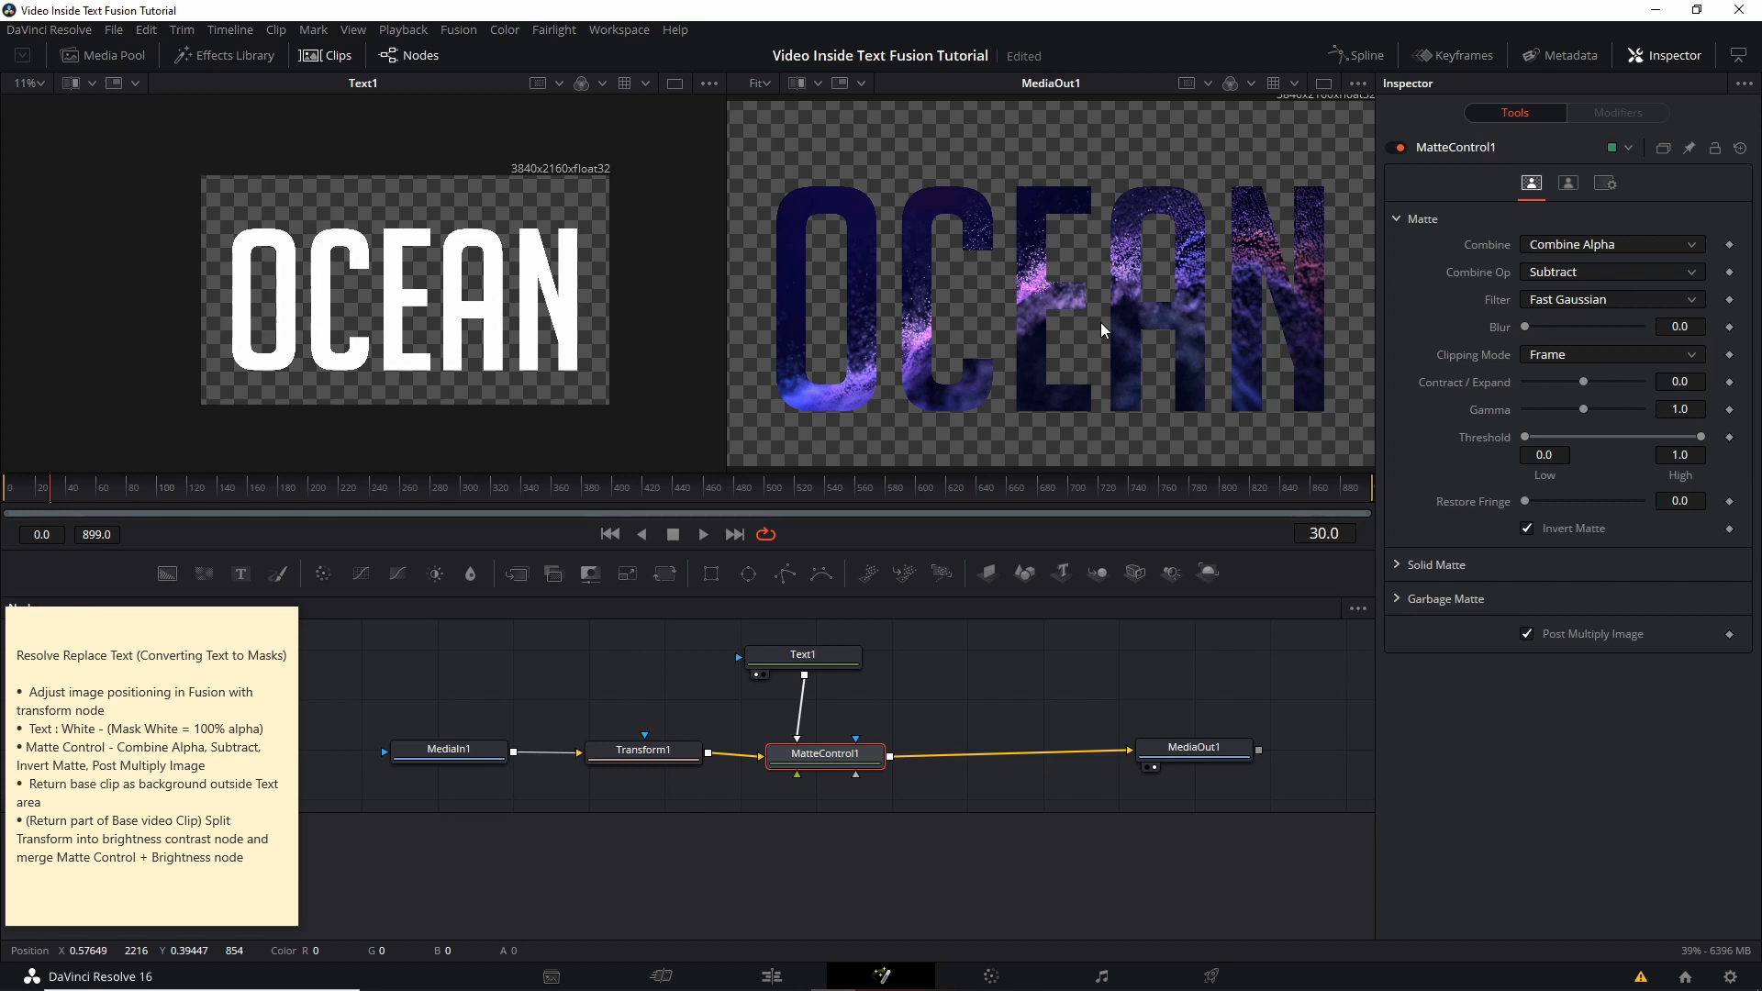
pyautogui.moveTo(1067, 391)
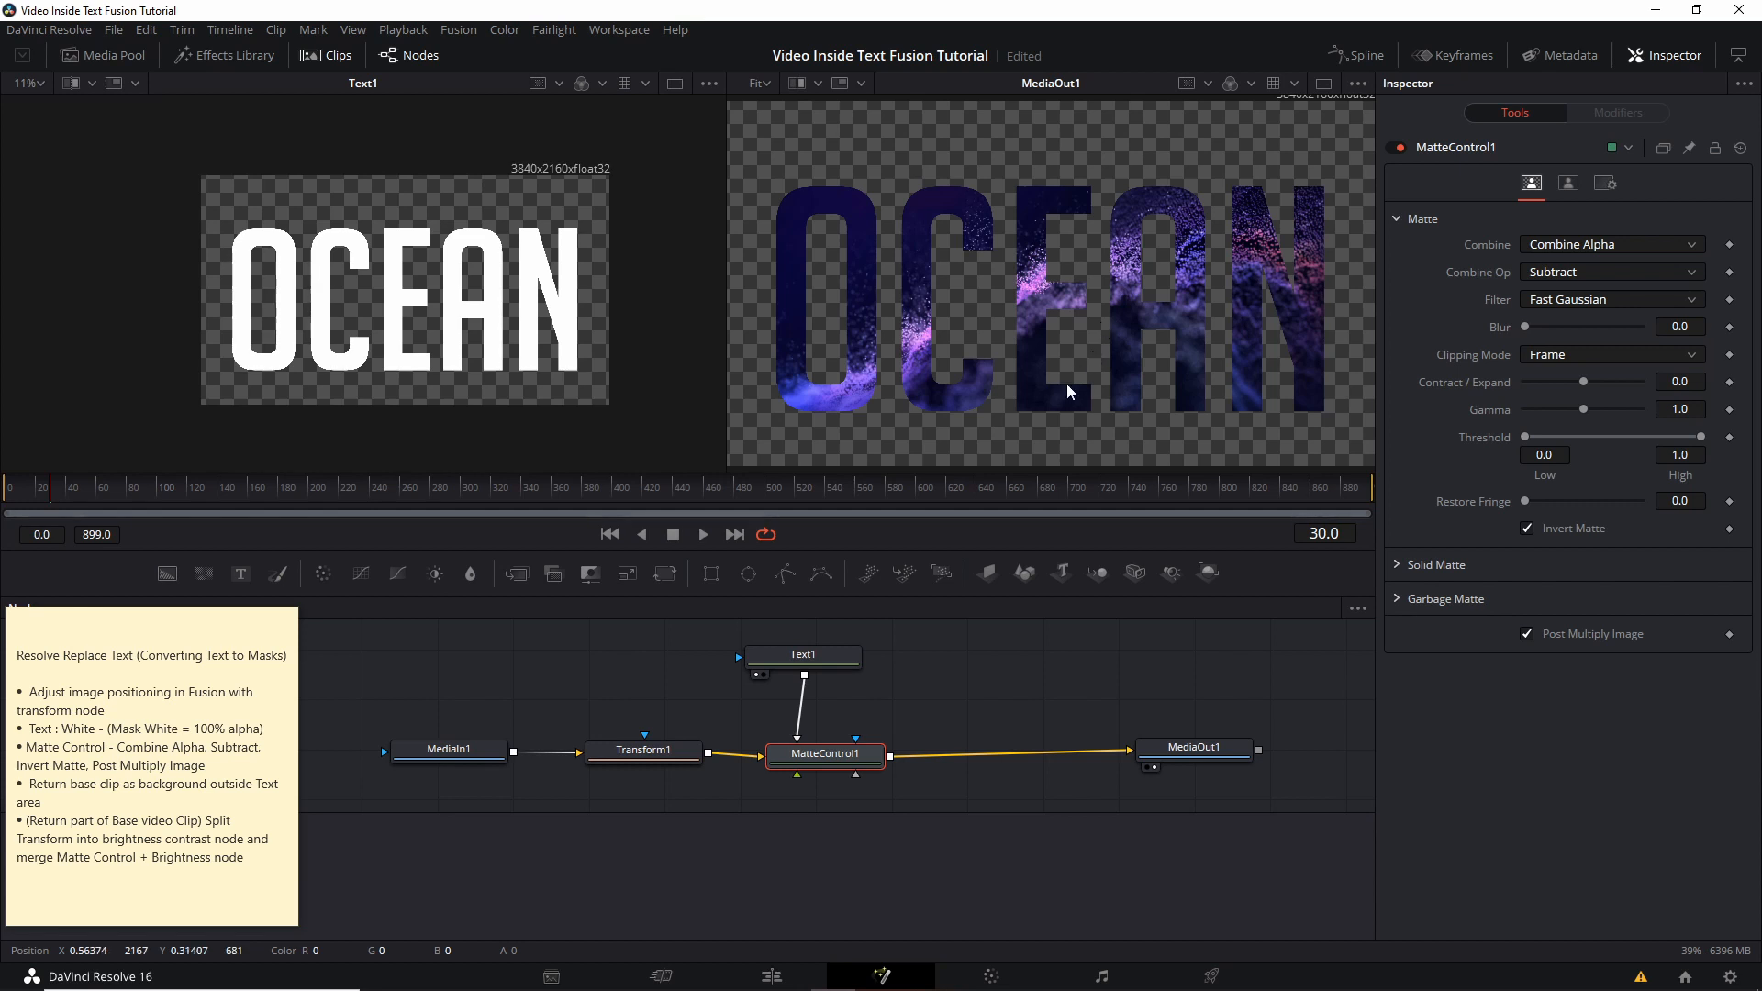
pyautogui.moveTo(983, 731)
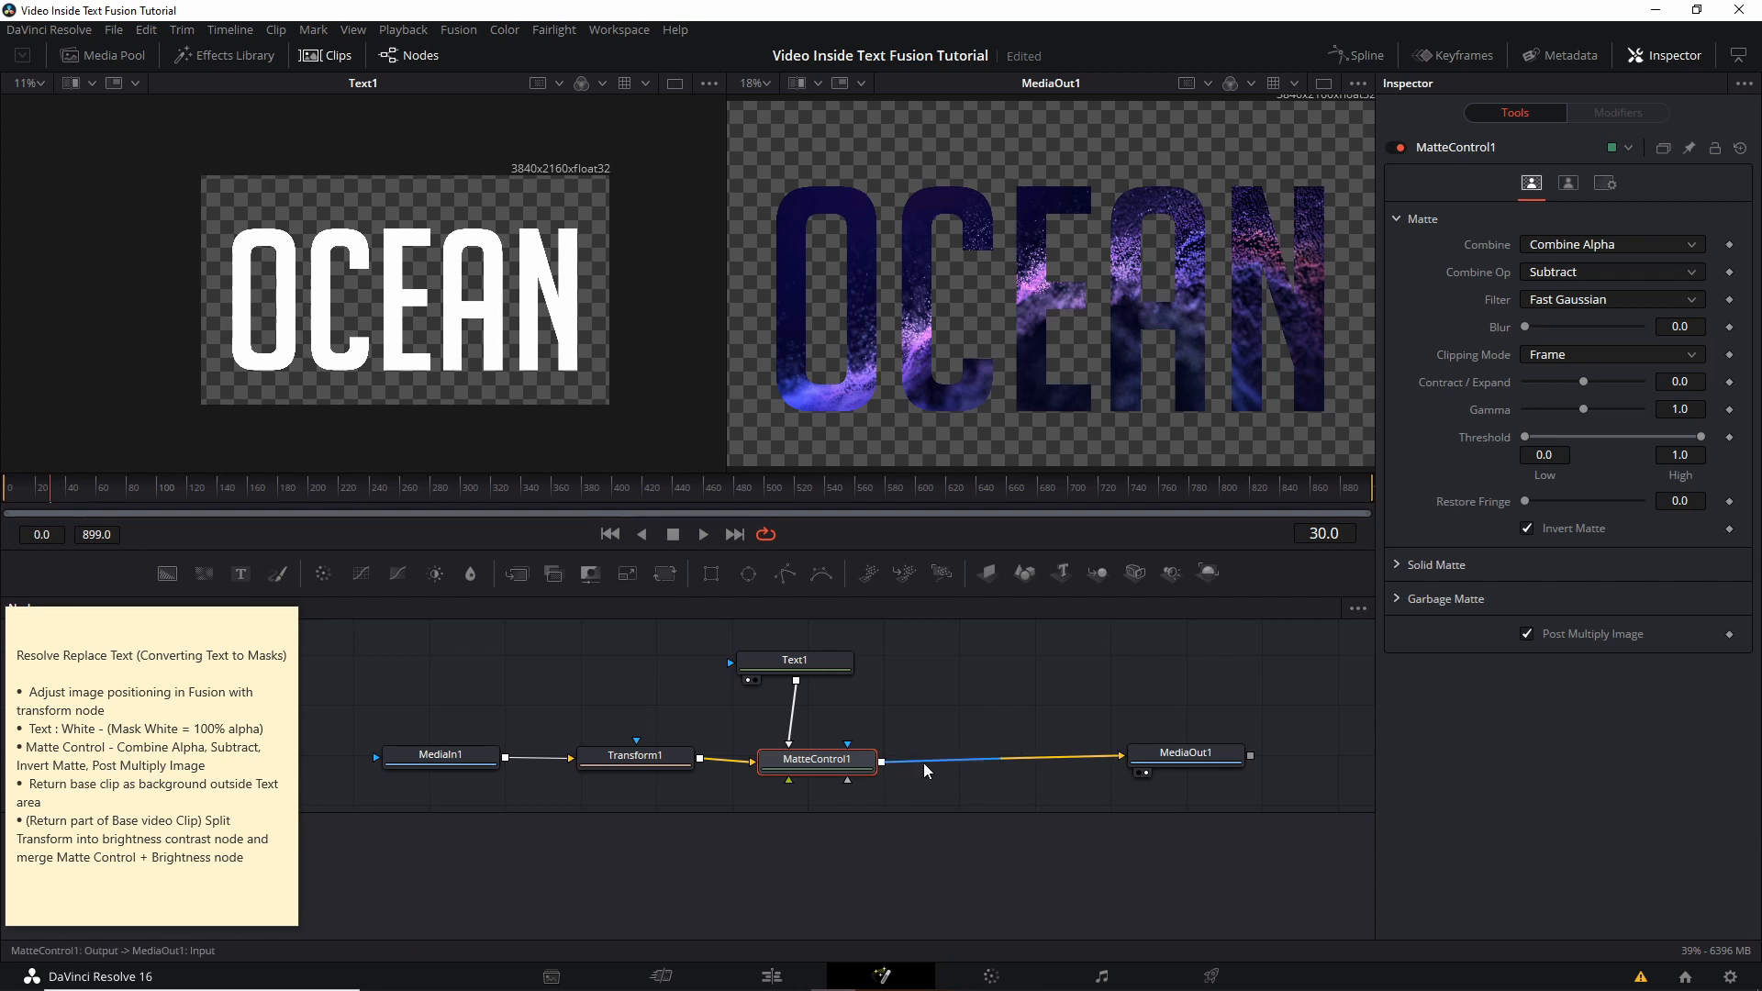
pyautogui.moveTo(835, 781)
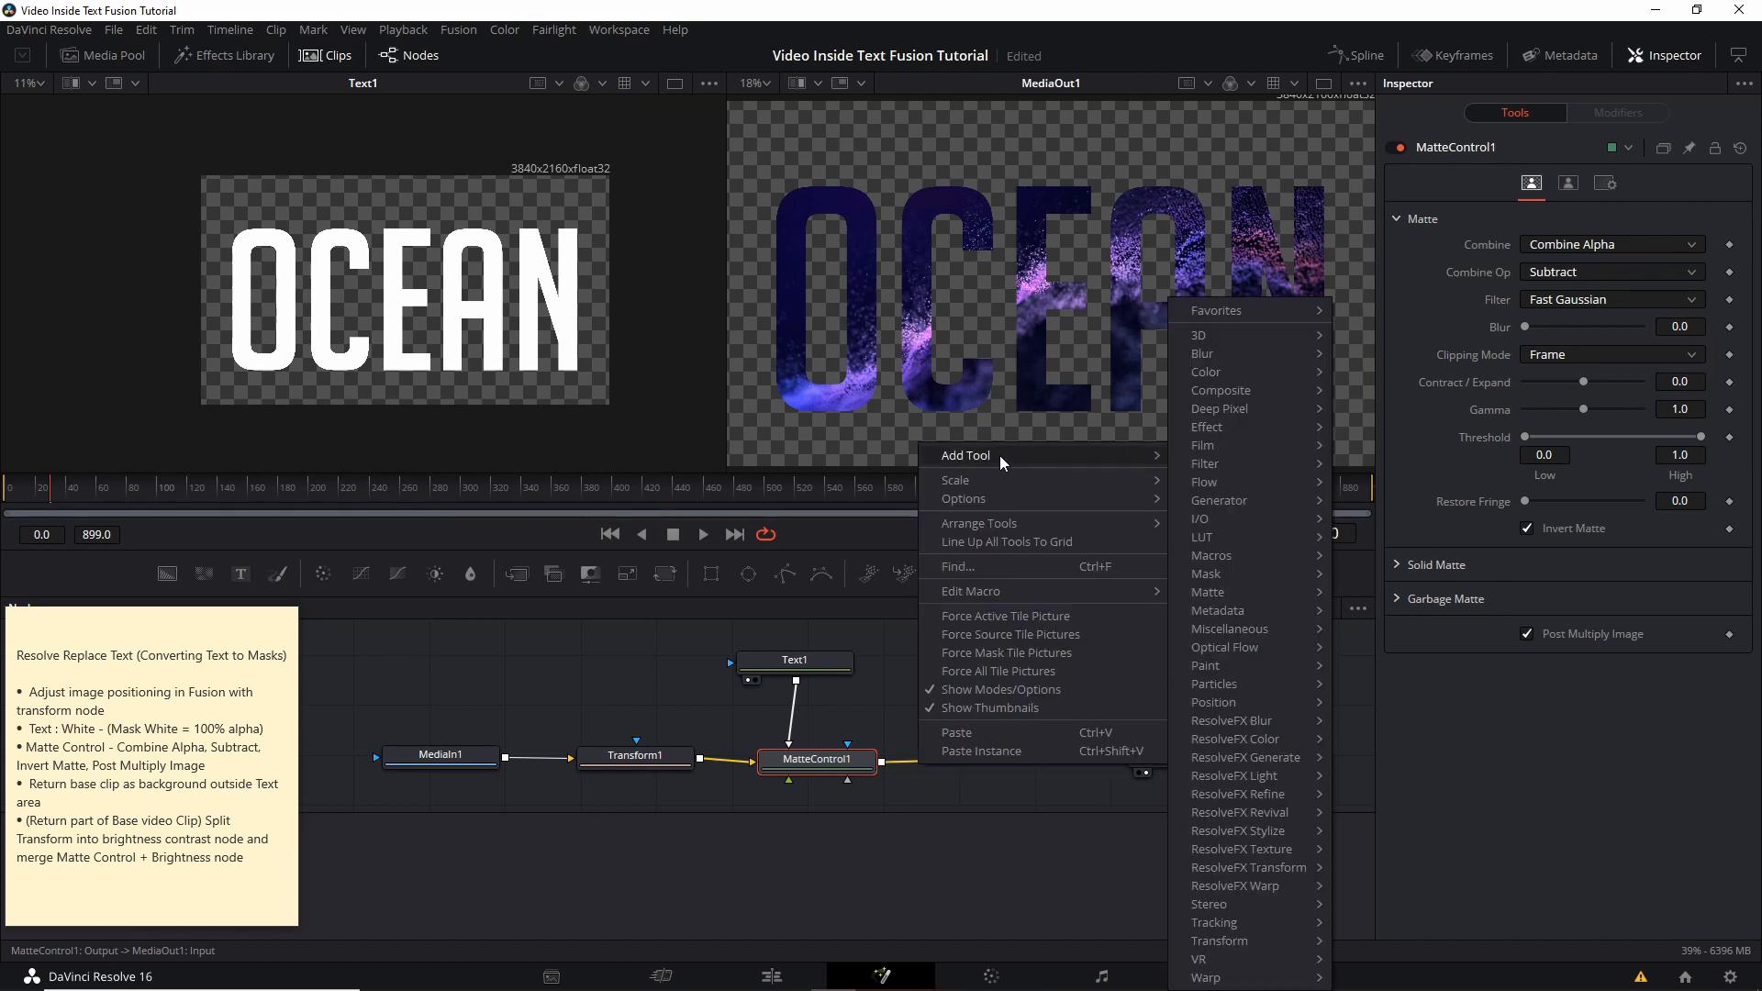
pyautogui.moveTo(1206, 371)
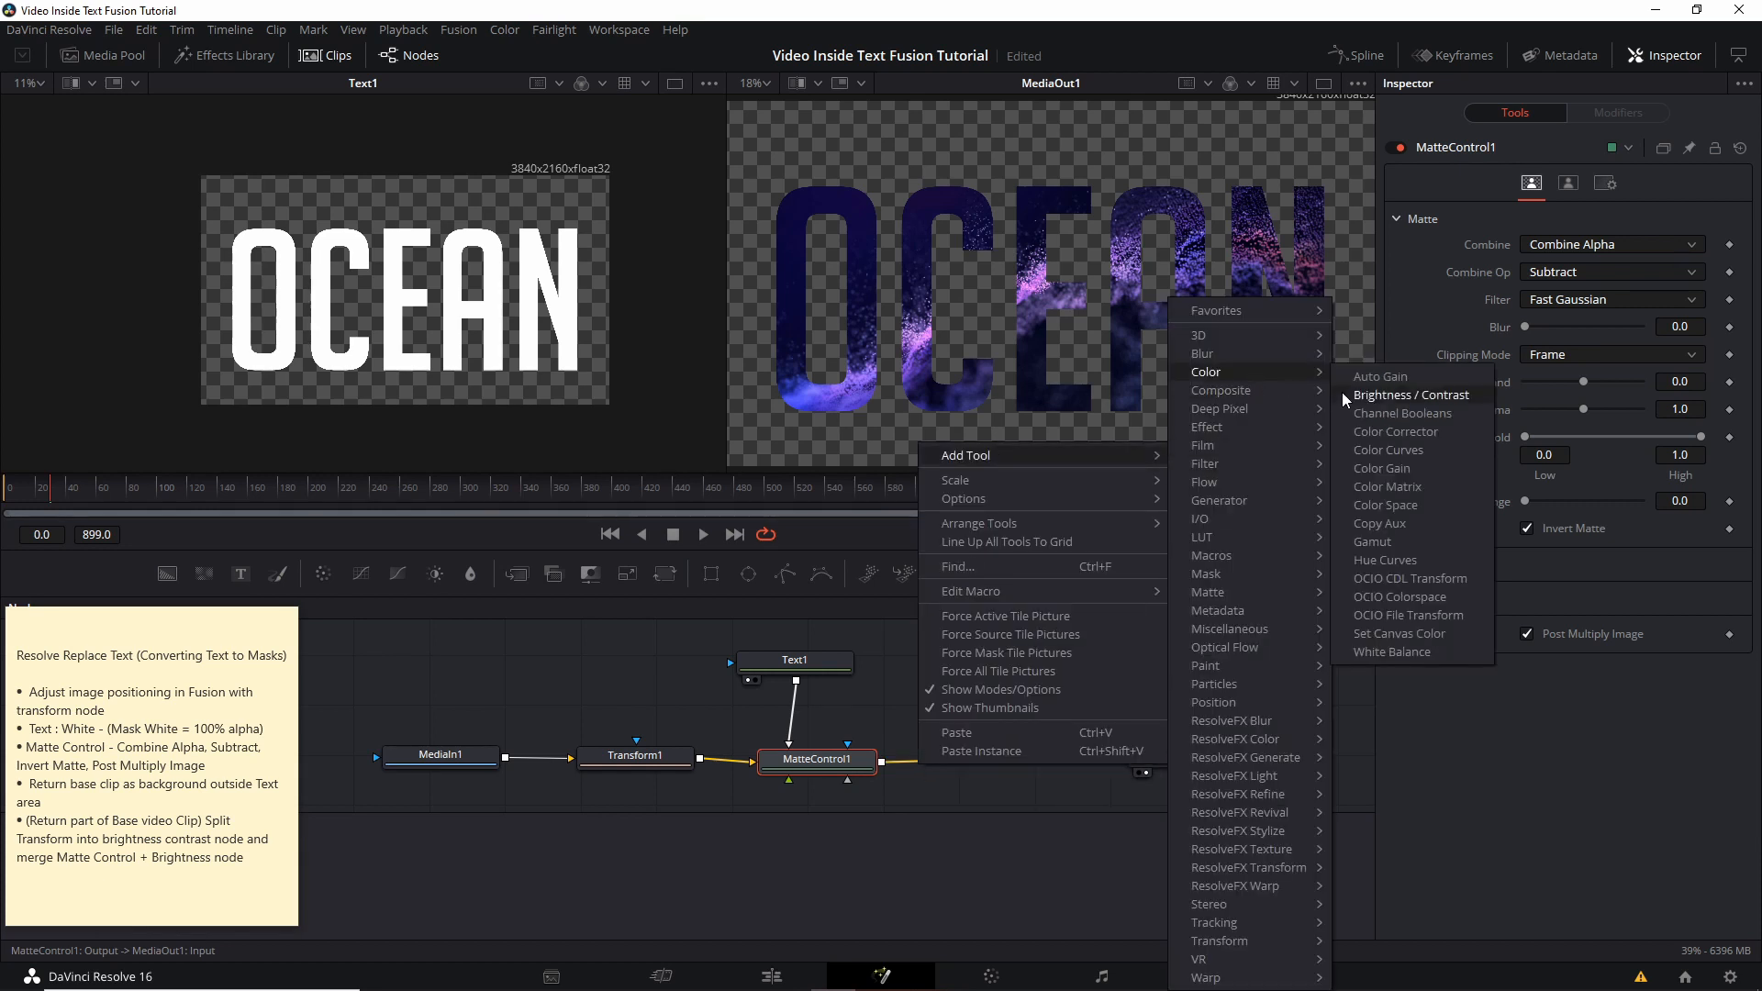
# - Add a Brightness Contrast node after Matte Control, raise Gain to 1.7, and reset Contrast to 0
pyautogui.click(1412, 394)
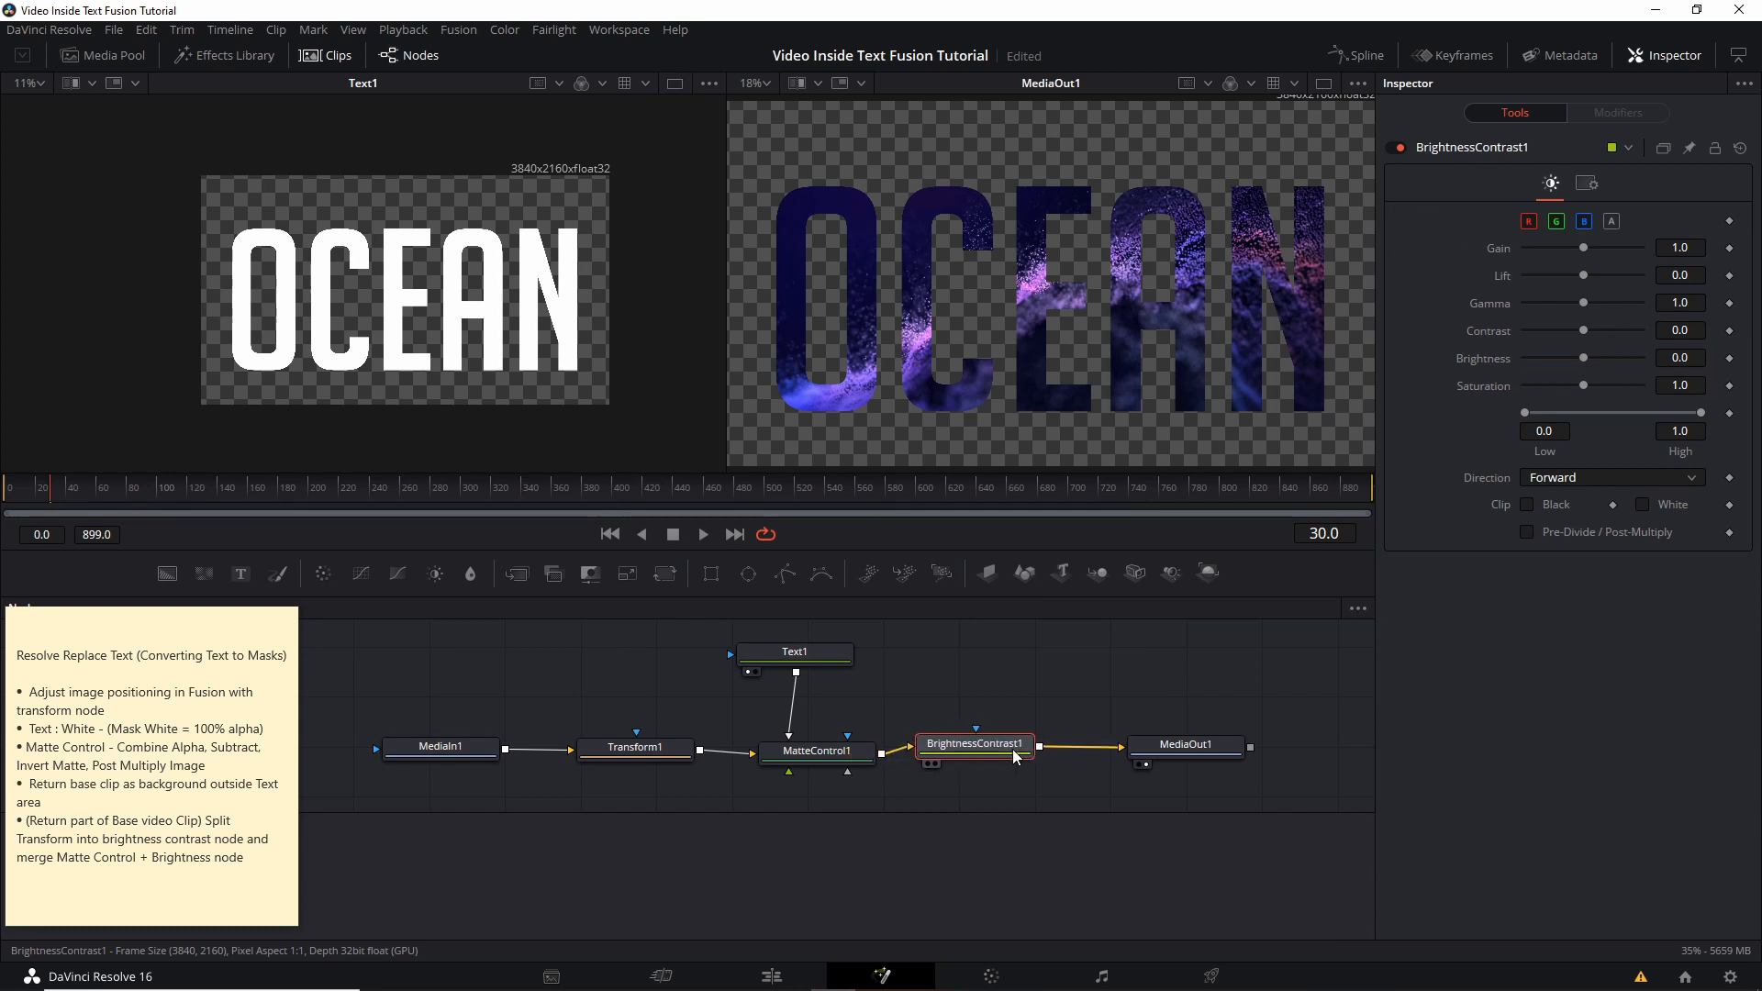
pyautogui.moveTo(972, 748); pyautogui.dragTo(979, 747)
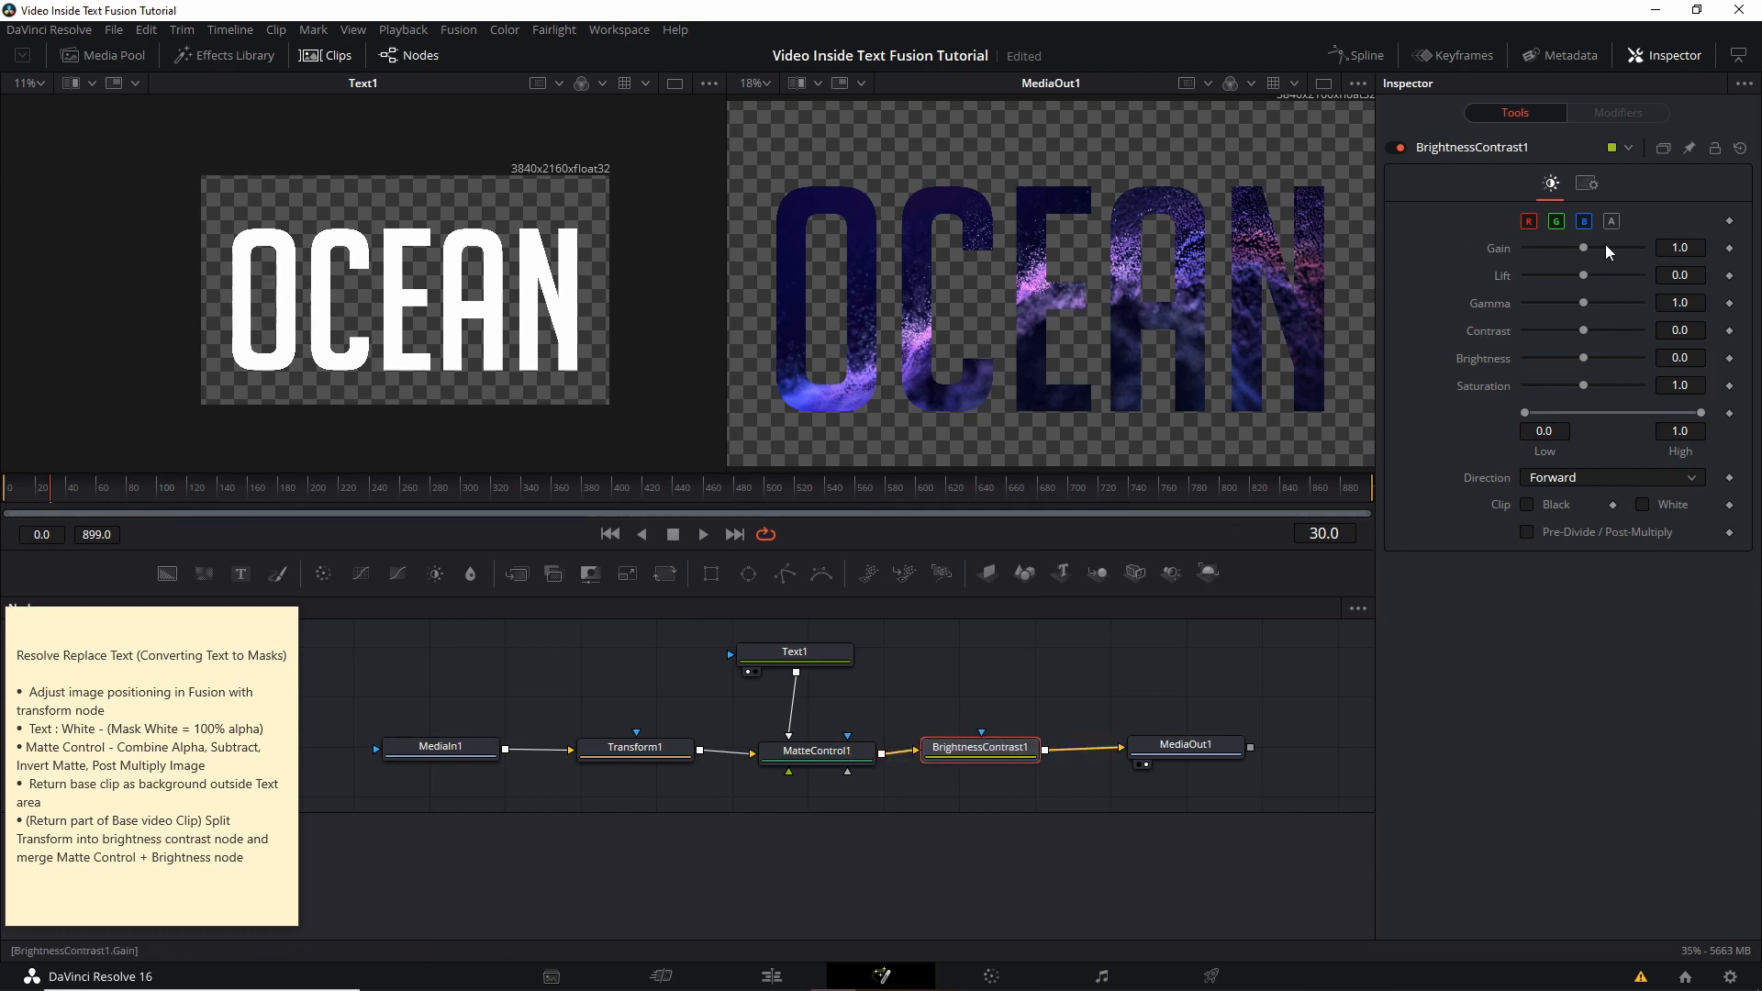
pyautogui.moveTo(1585, 247); pyautogui.dragTo(1593, 247)
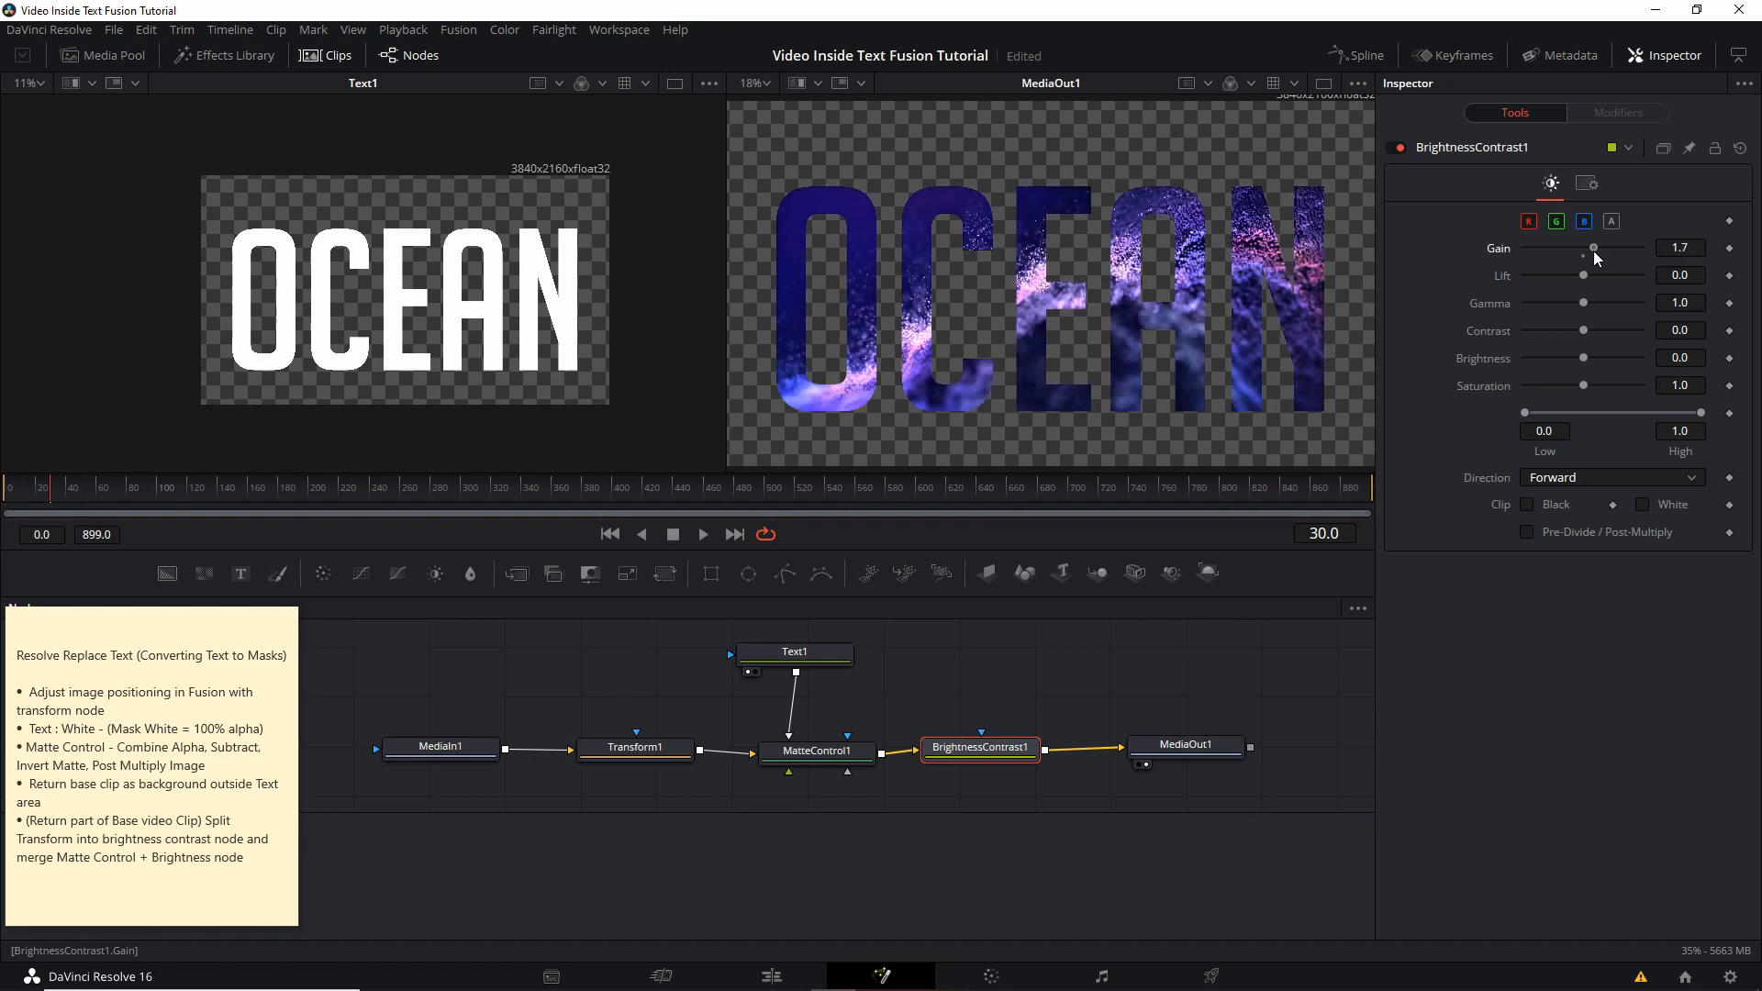
pyautogui.moveTo(1585, 331); pyautogui.dragTo(1595, 330)
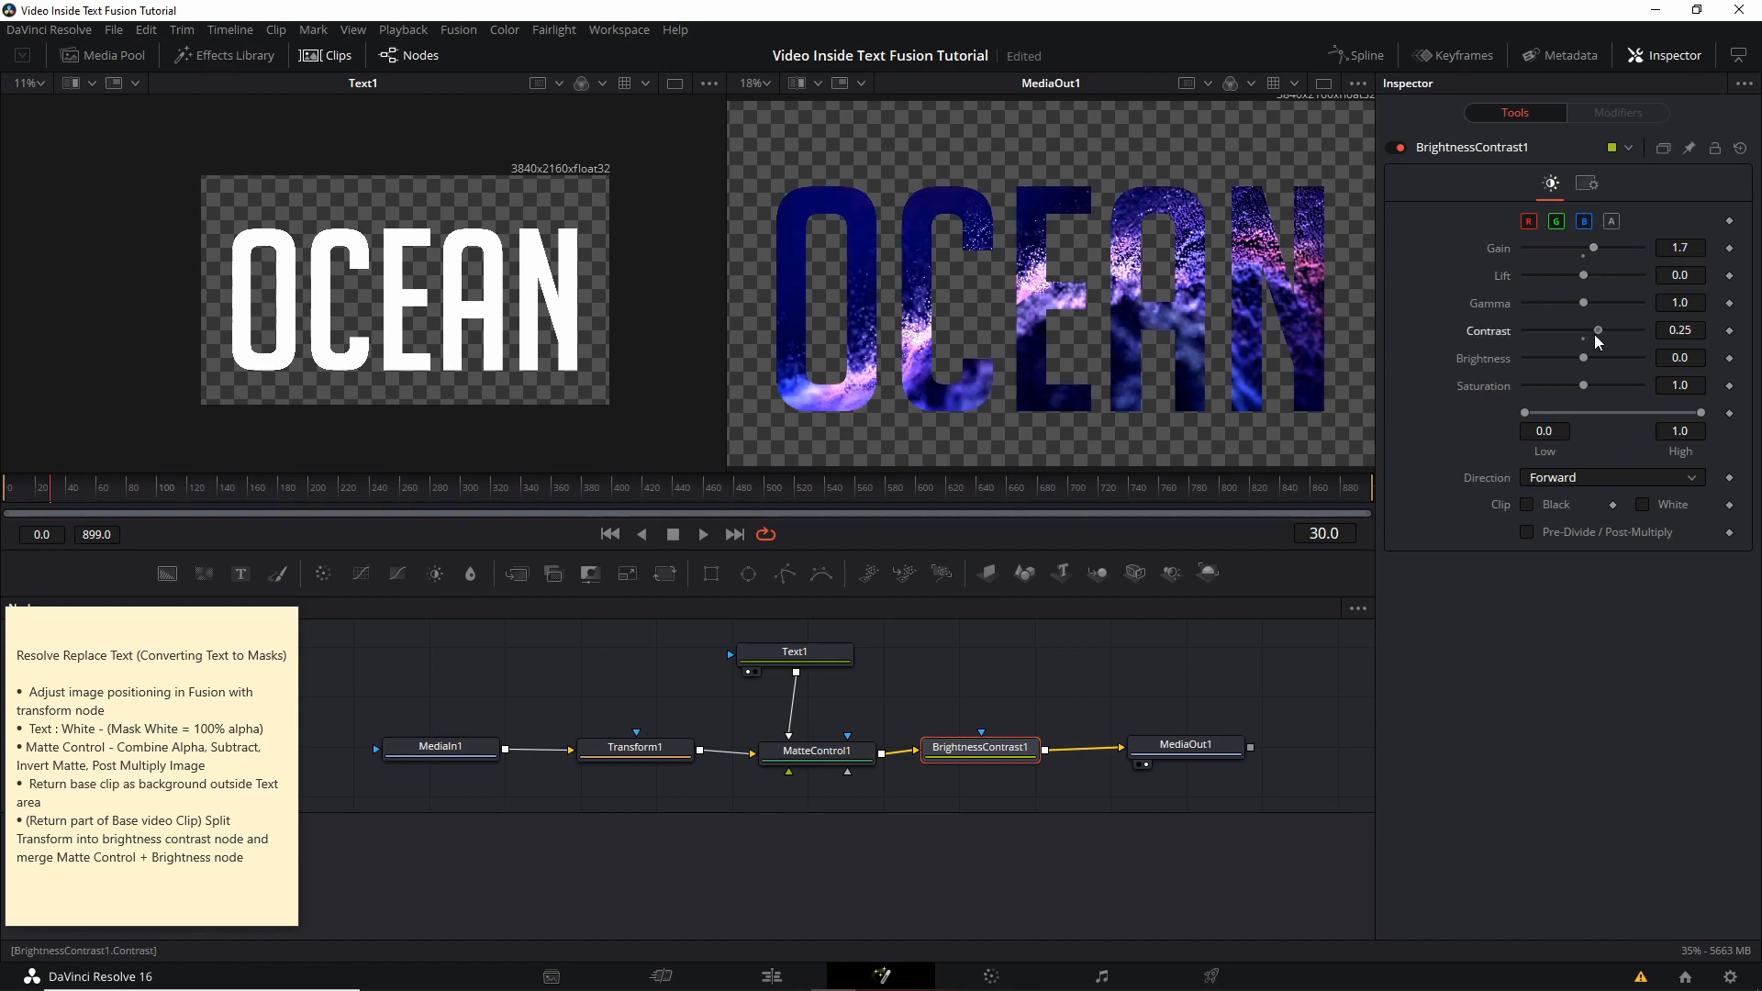
pyautogui.moveTo(1586, 341); pyautogui.dragTo(1596, 340)
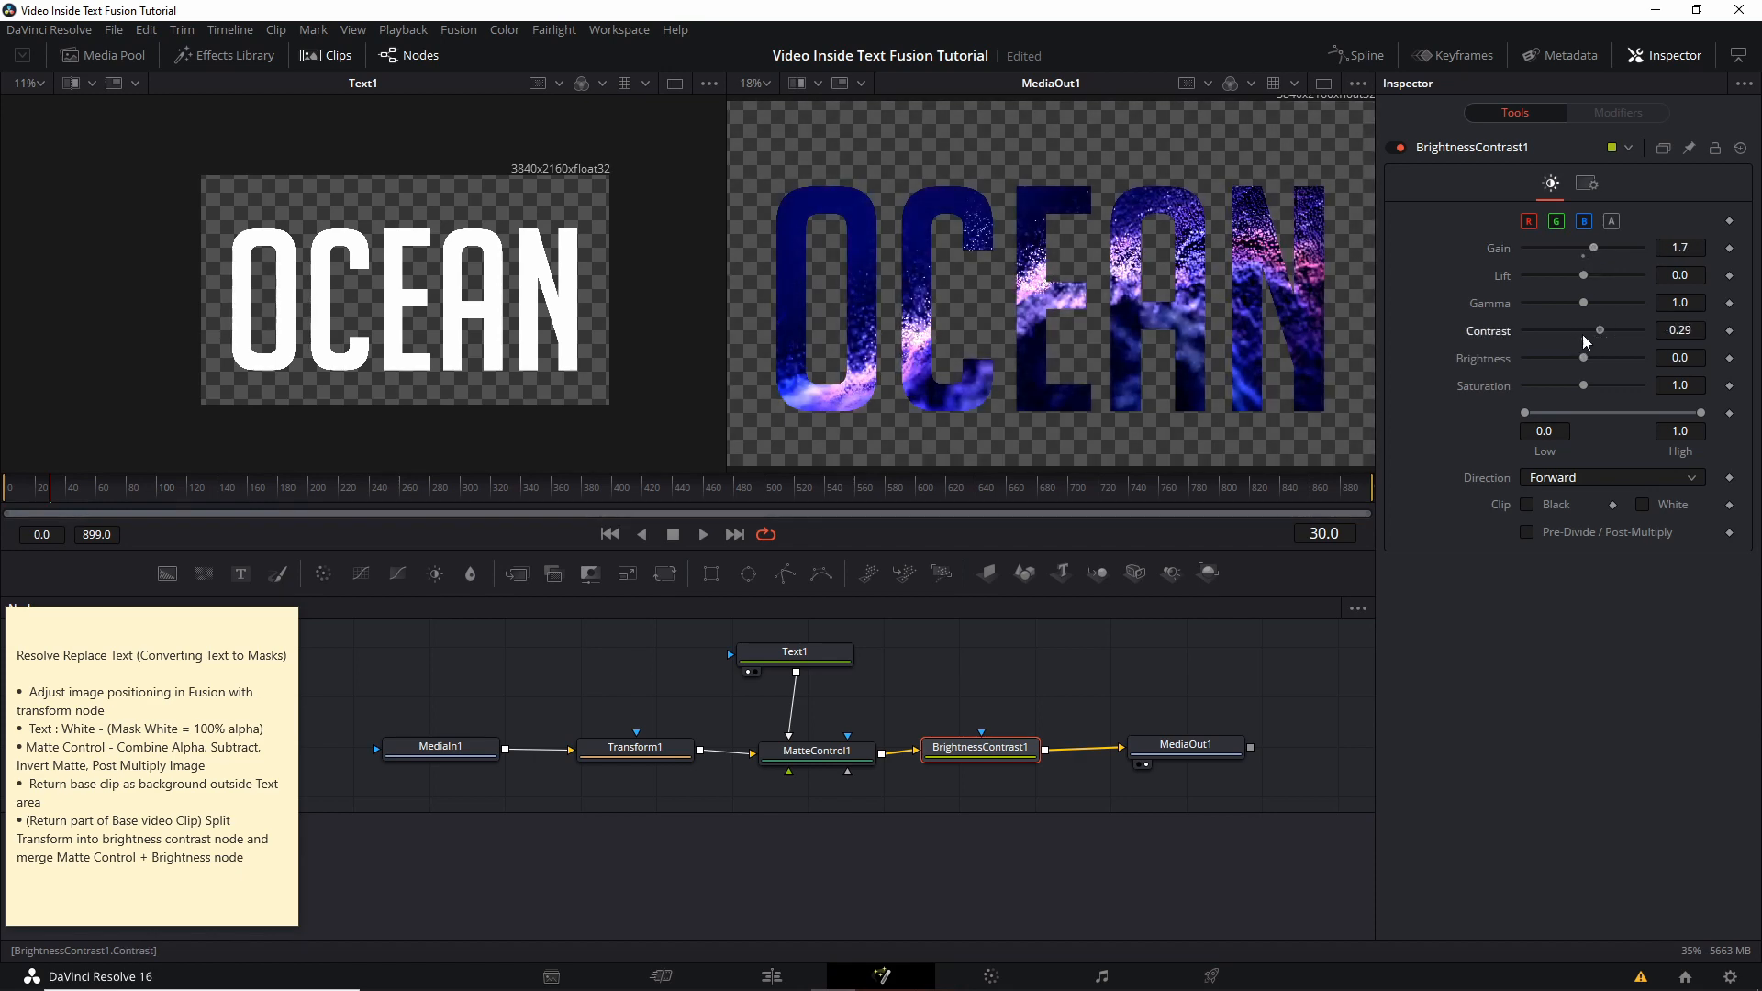
pyautogui.moveTo(1601, 330); pyautogui.dragTo(1584, 330)
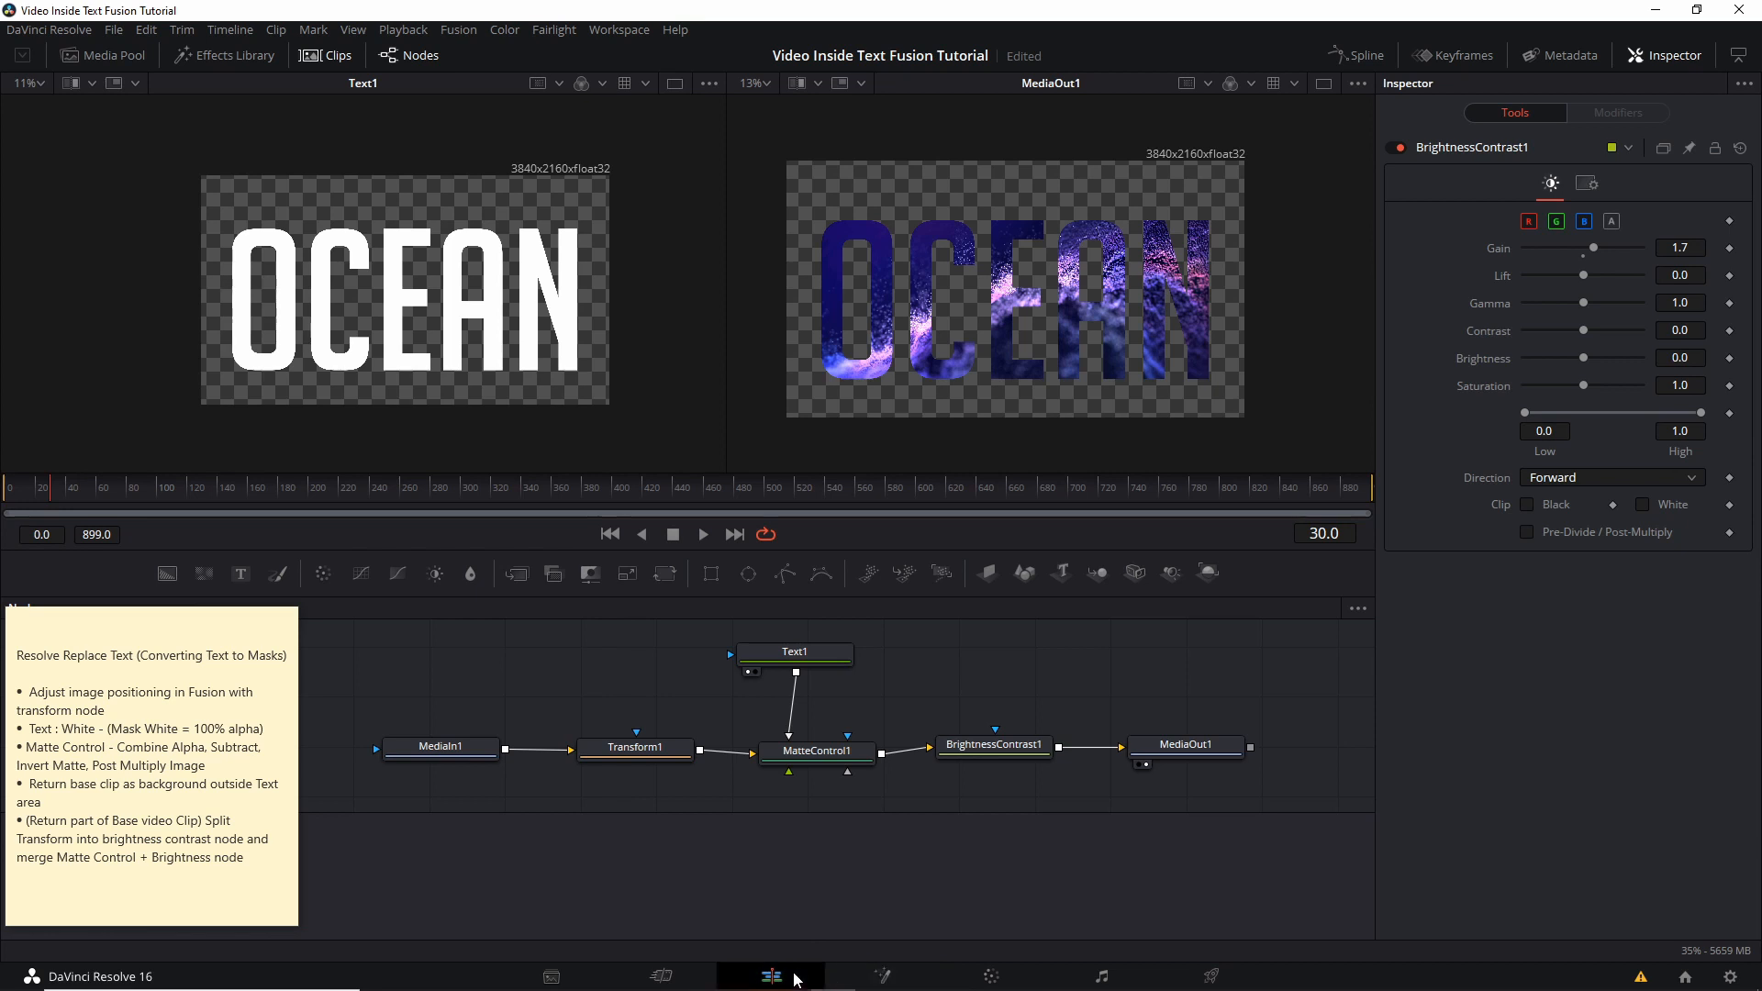
pyautogui.moveTo(811, 954)
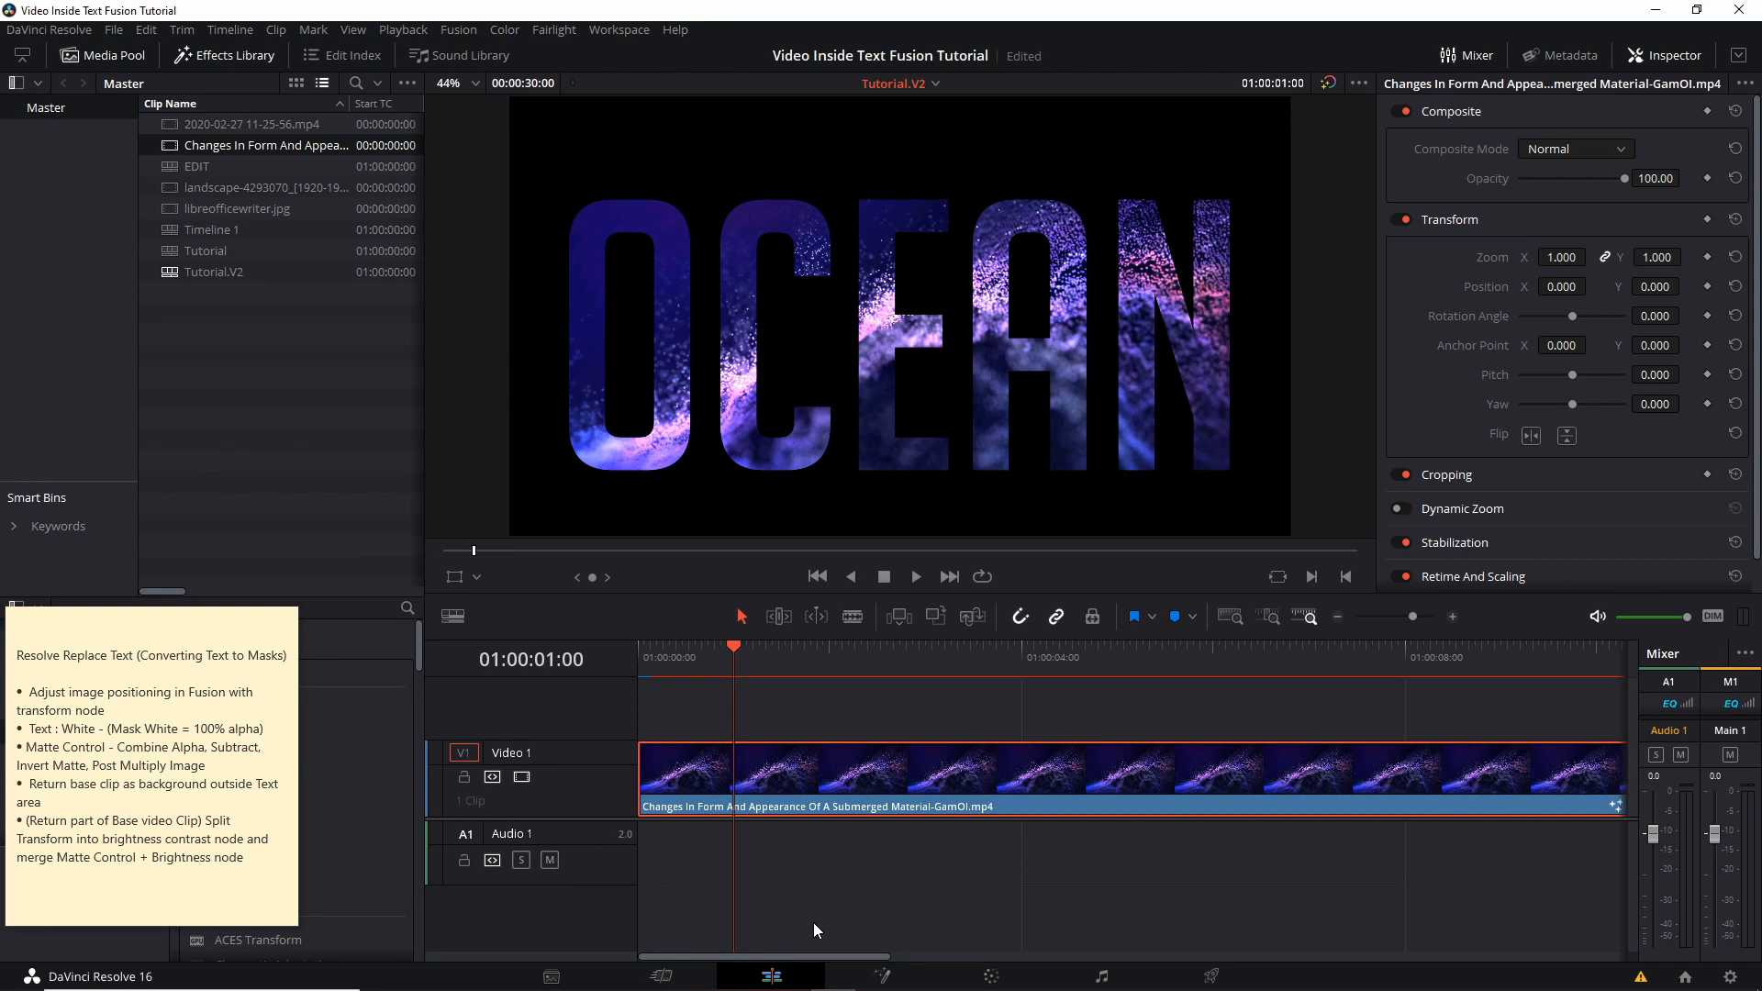
pyautogui.moveTo(847, 495)
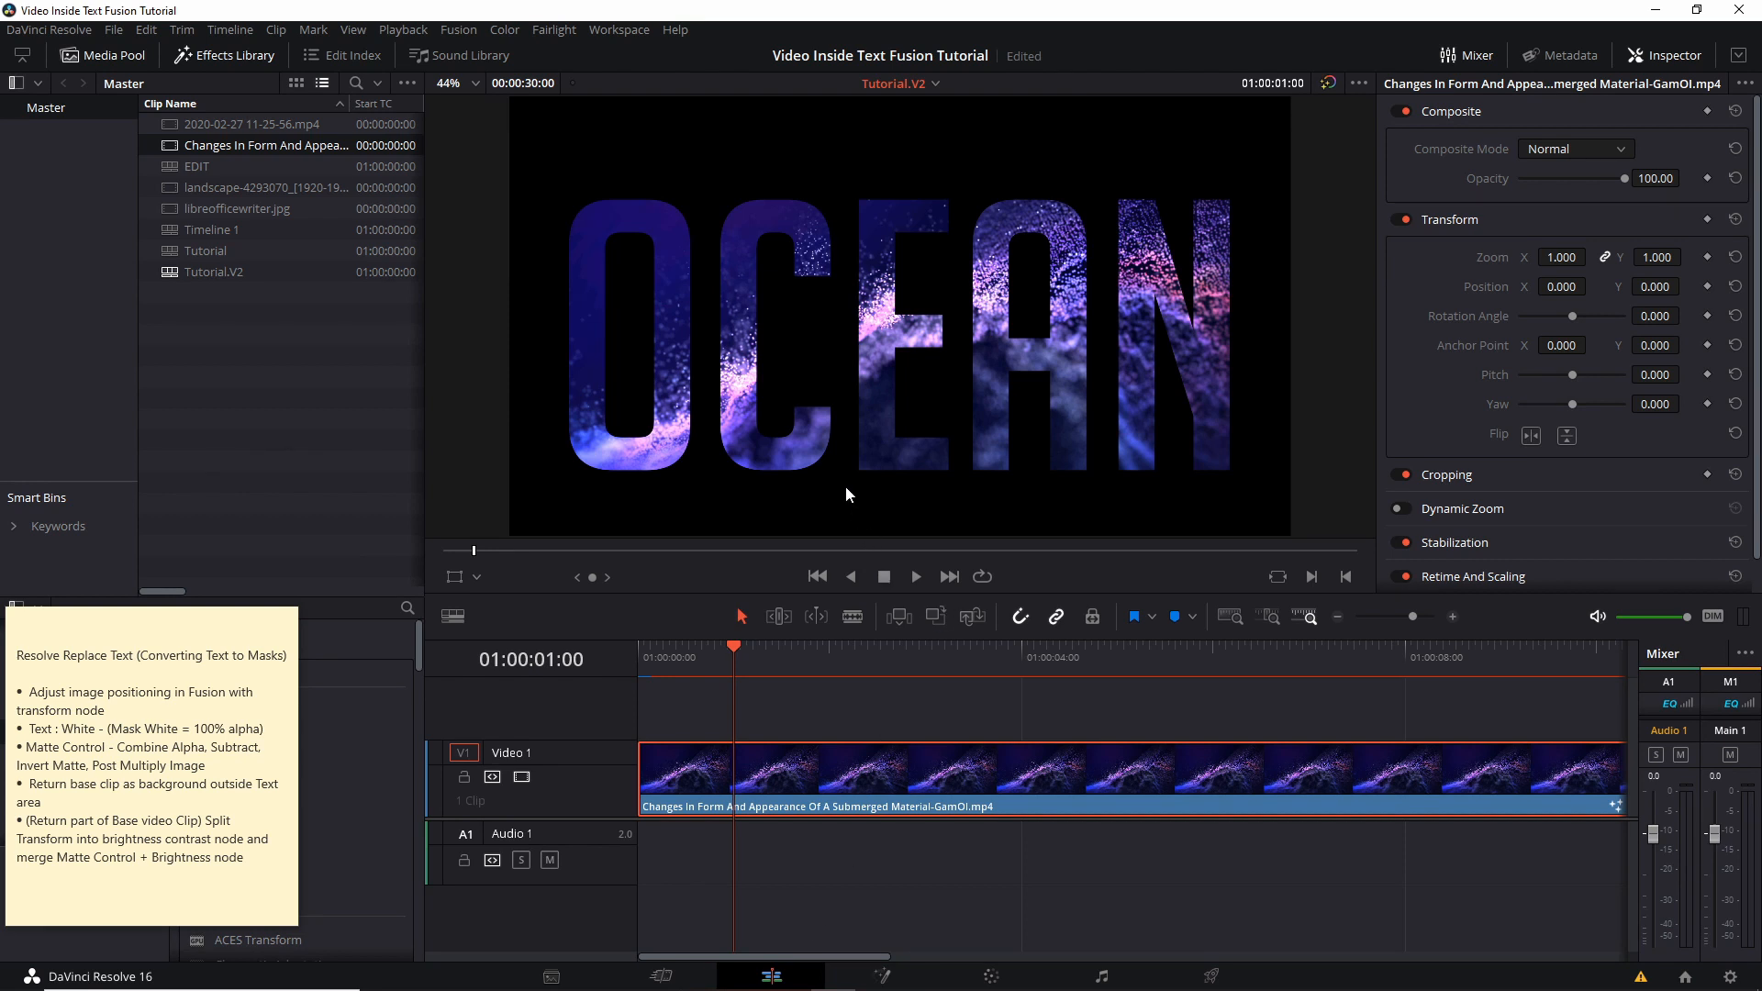
pyautogui.moveTo(1024, 387)
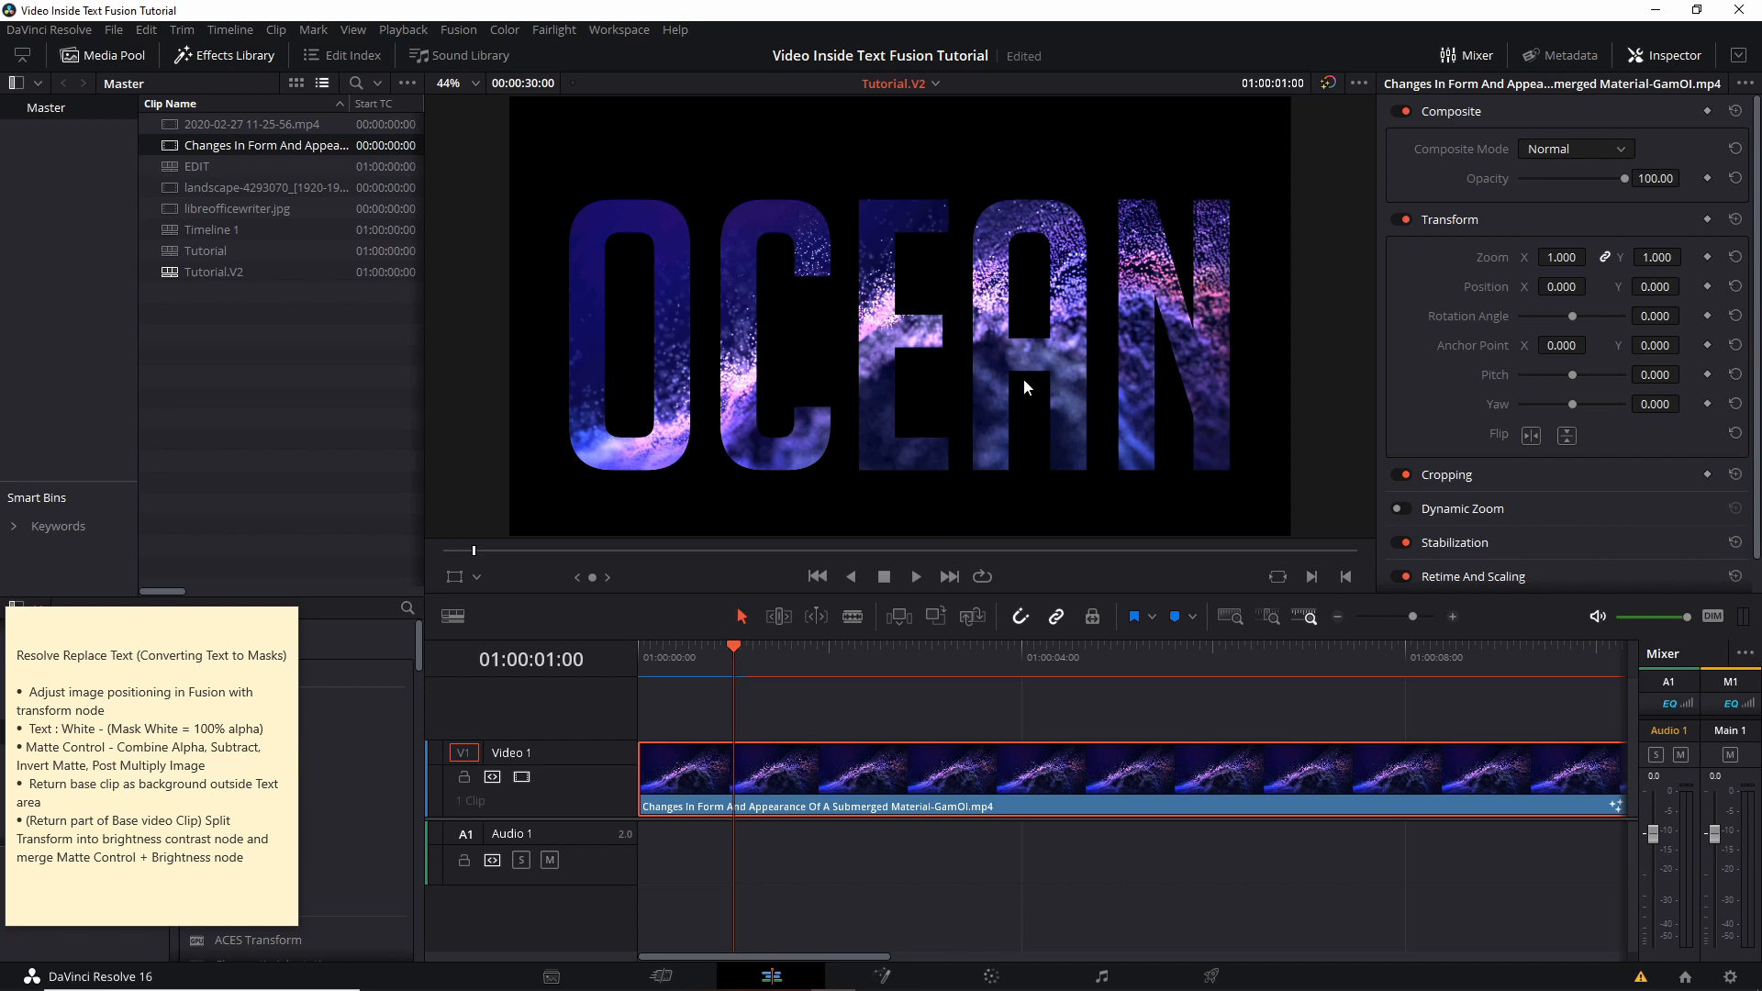
pyautogui.moveTo(1020, 382)
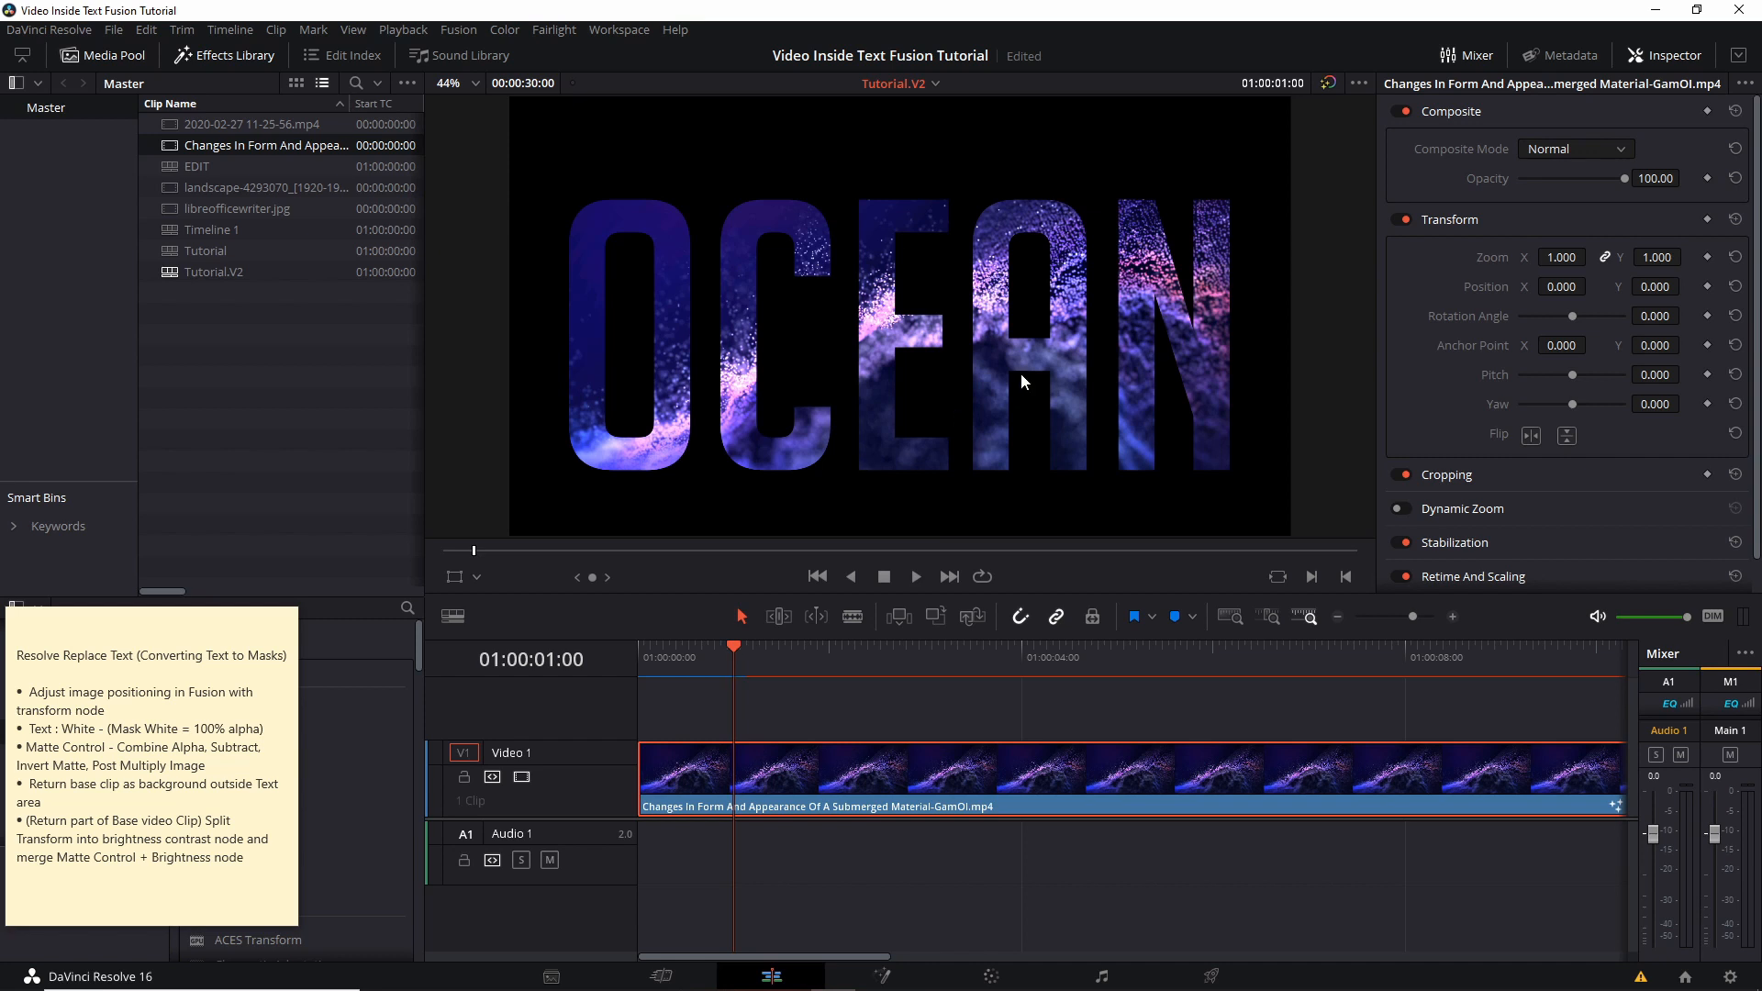
# - Play the clip in the Edit page viewer to review OCEAN filled with particles over black
pyautogui.click(915, 576)
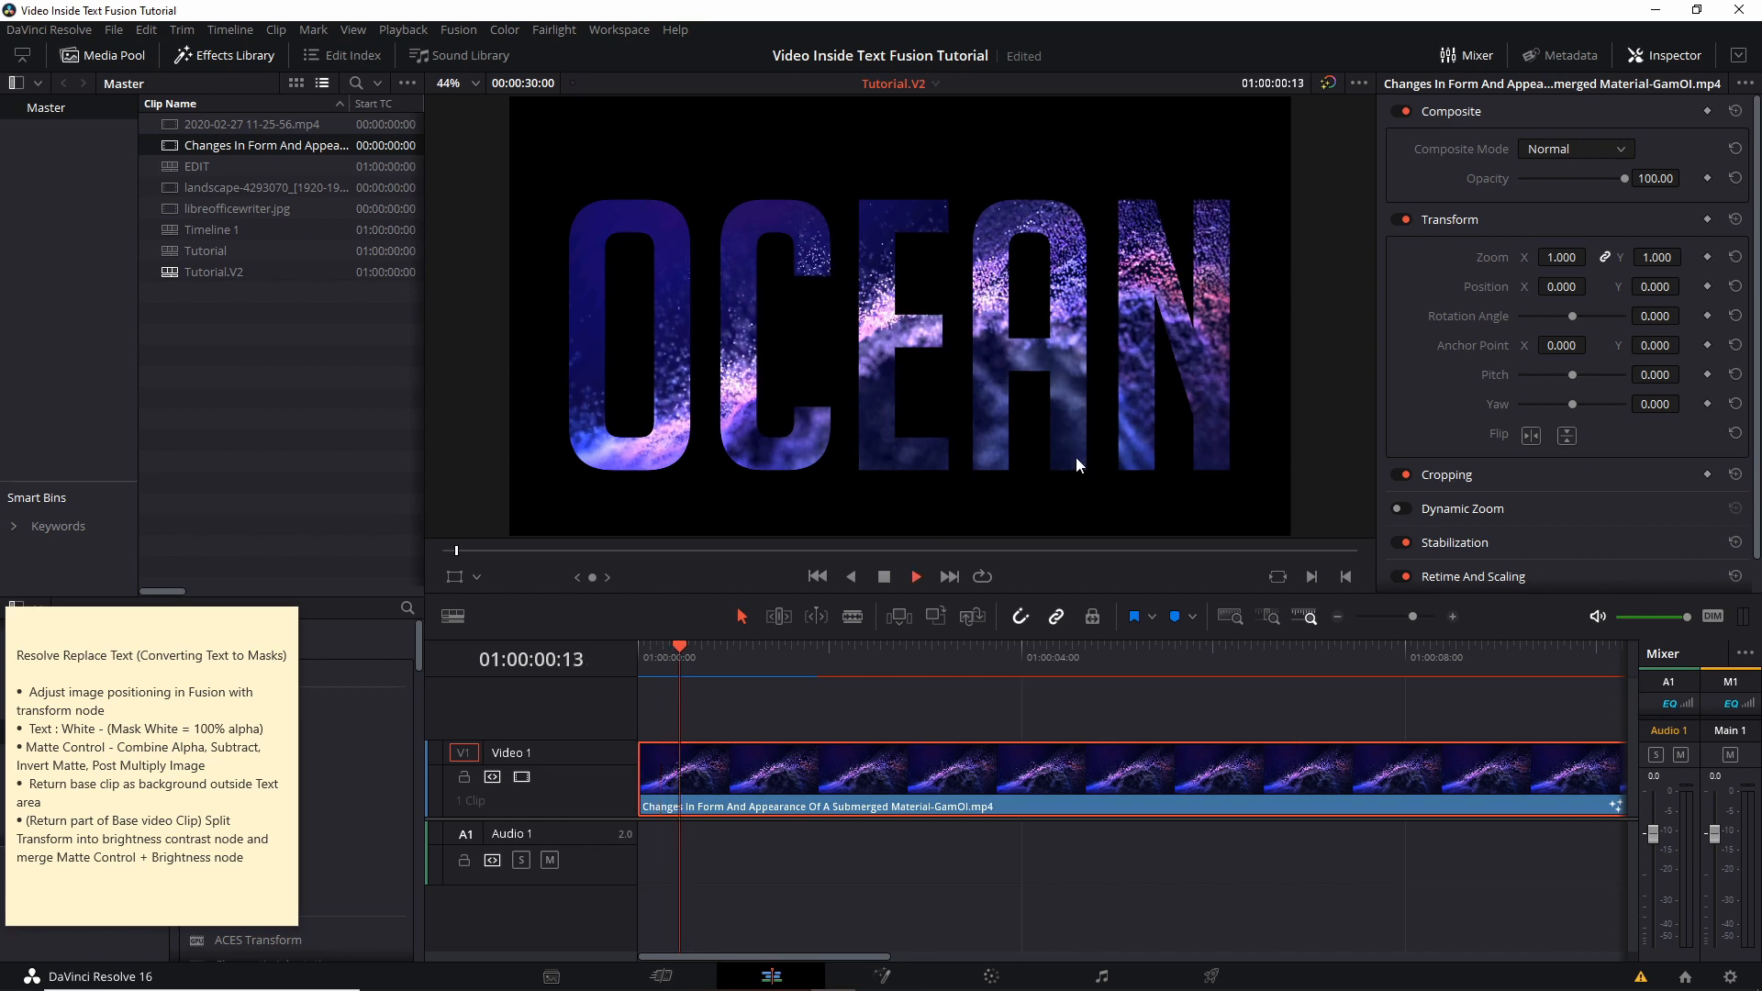
pyautogui.click(866, 646)
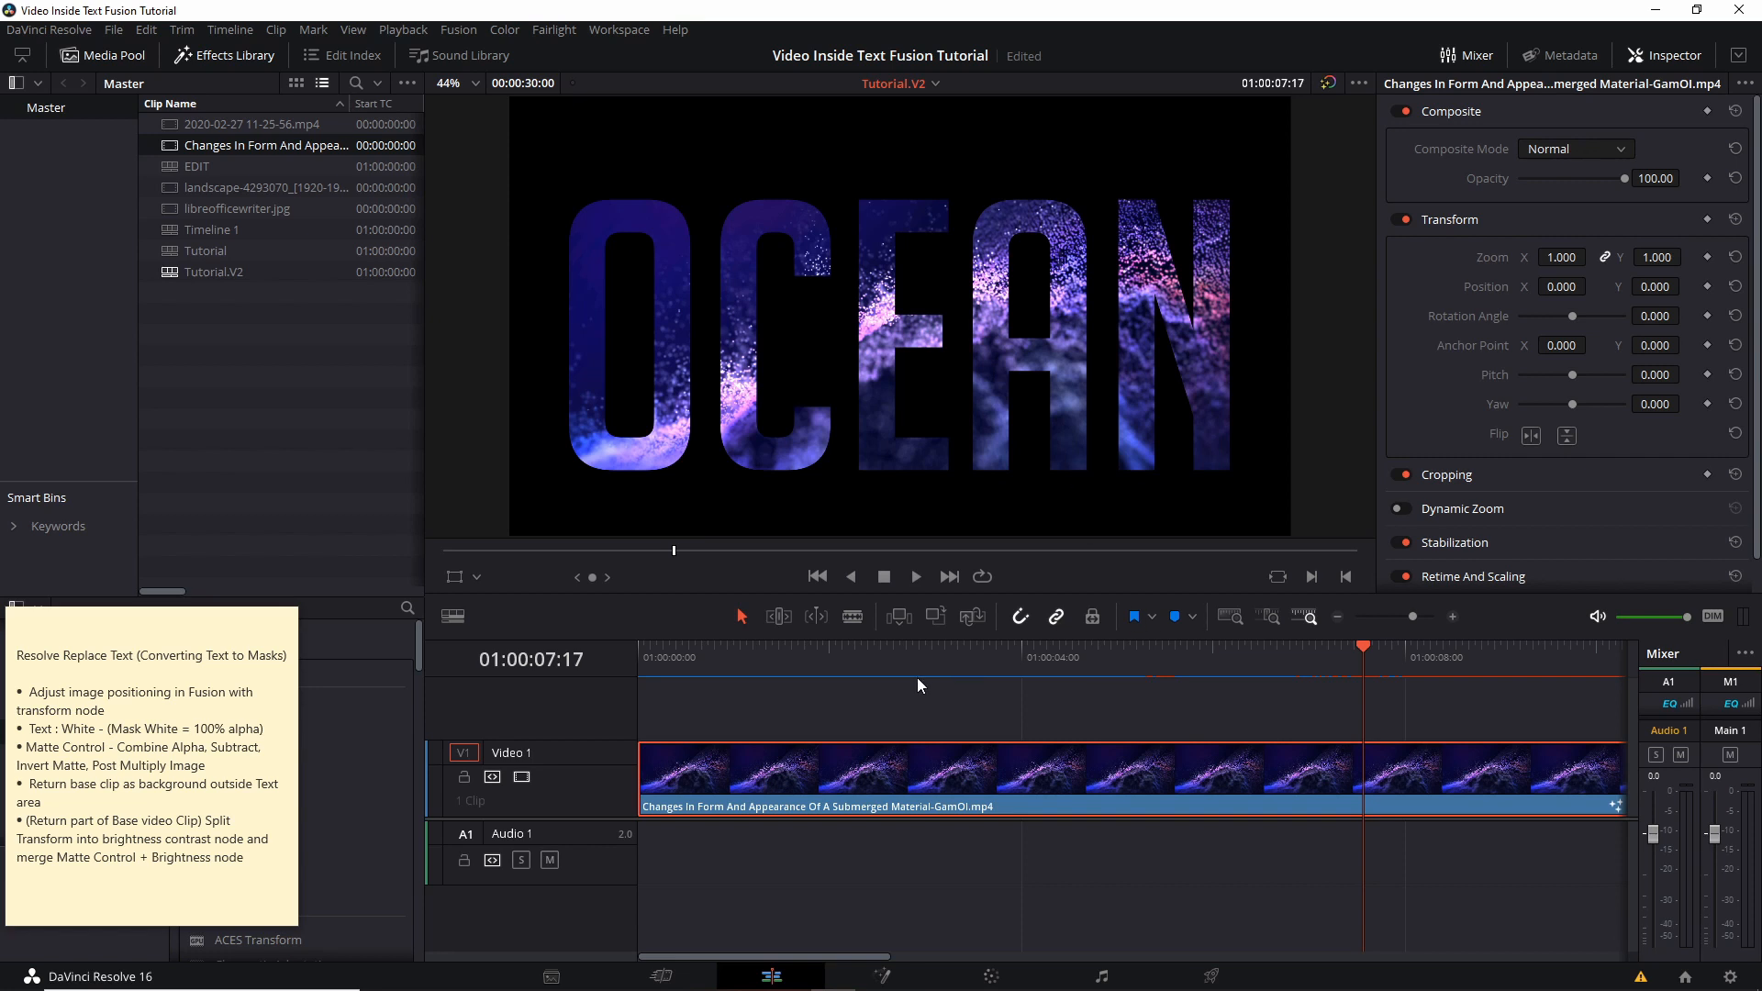
pyautogui.moveTo(1245, 691)
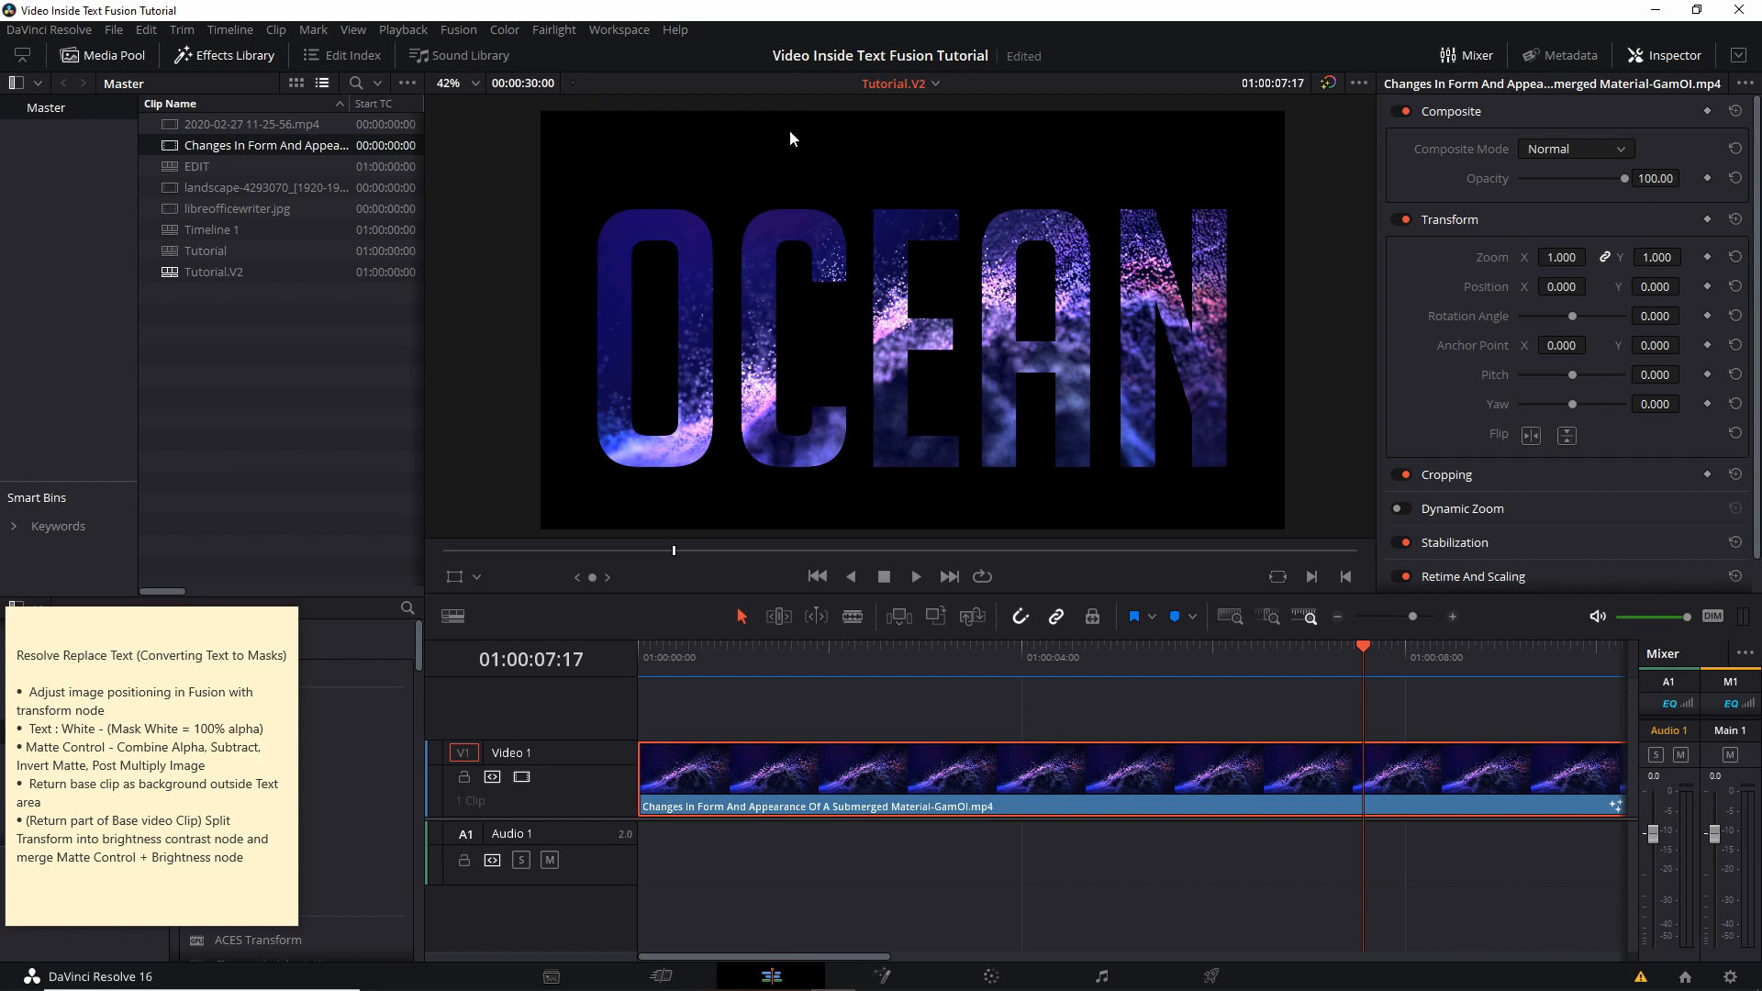
pyautogui.moveTo(853, 190)
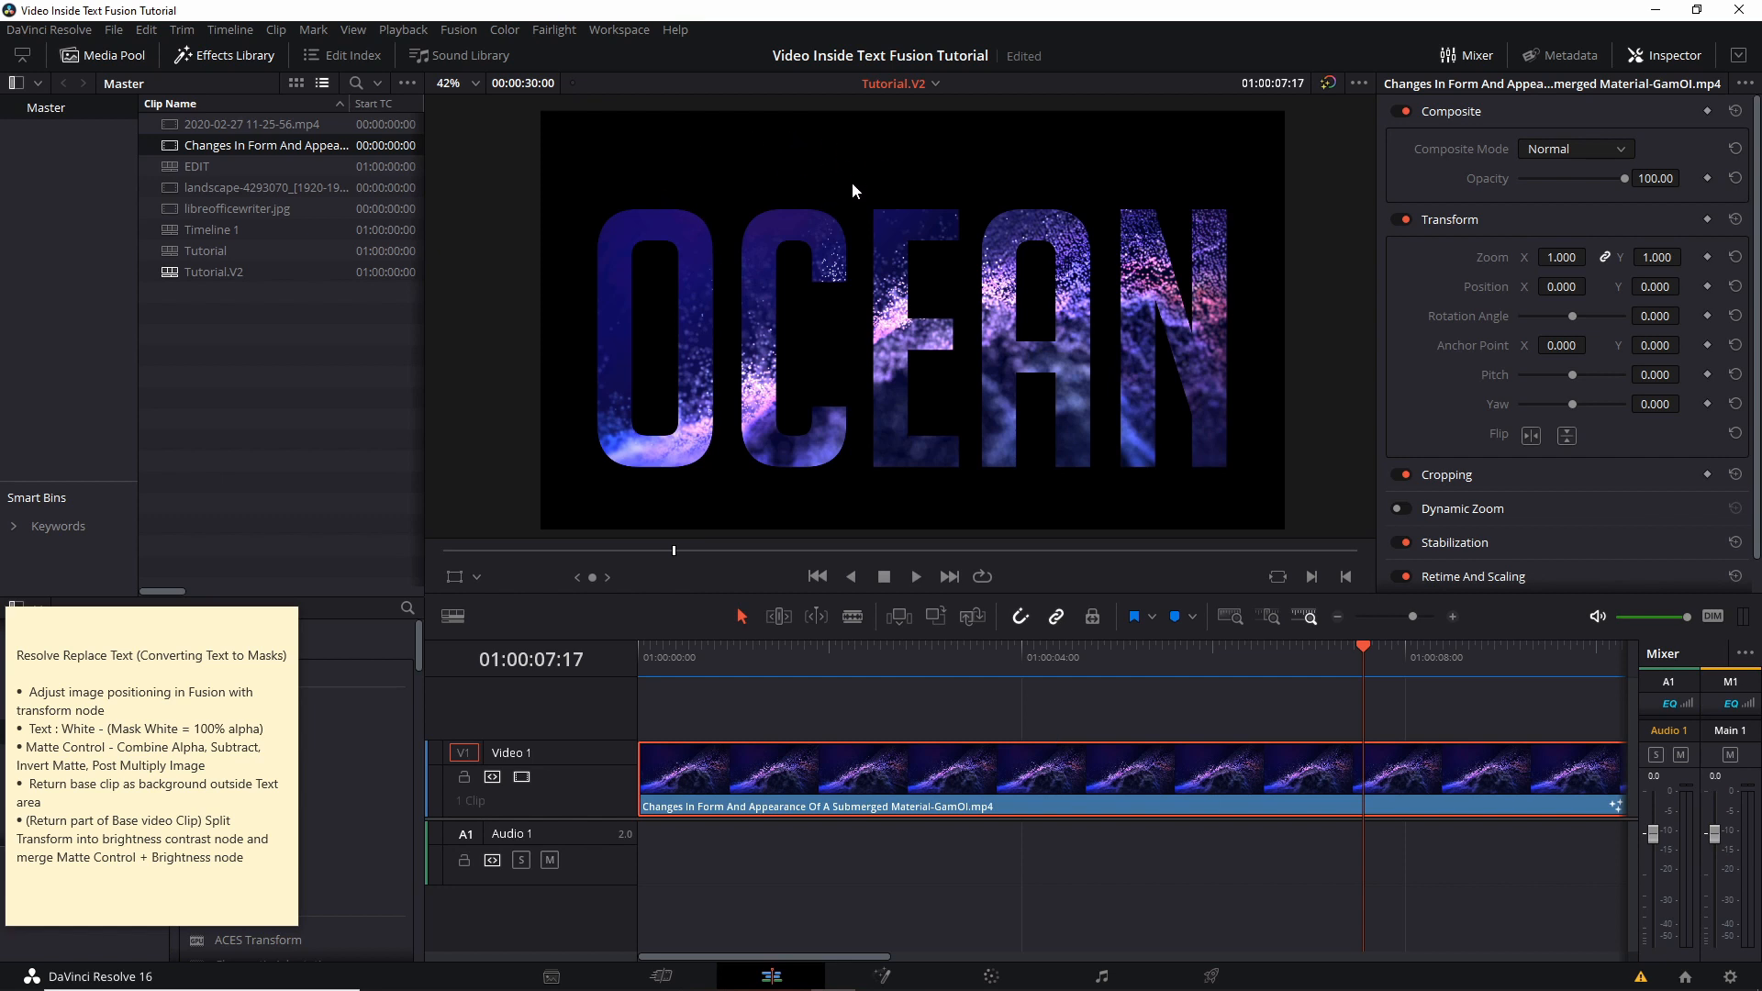
pyautogui.moveTo(798, 728)
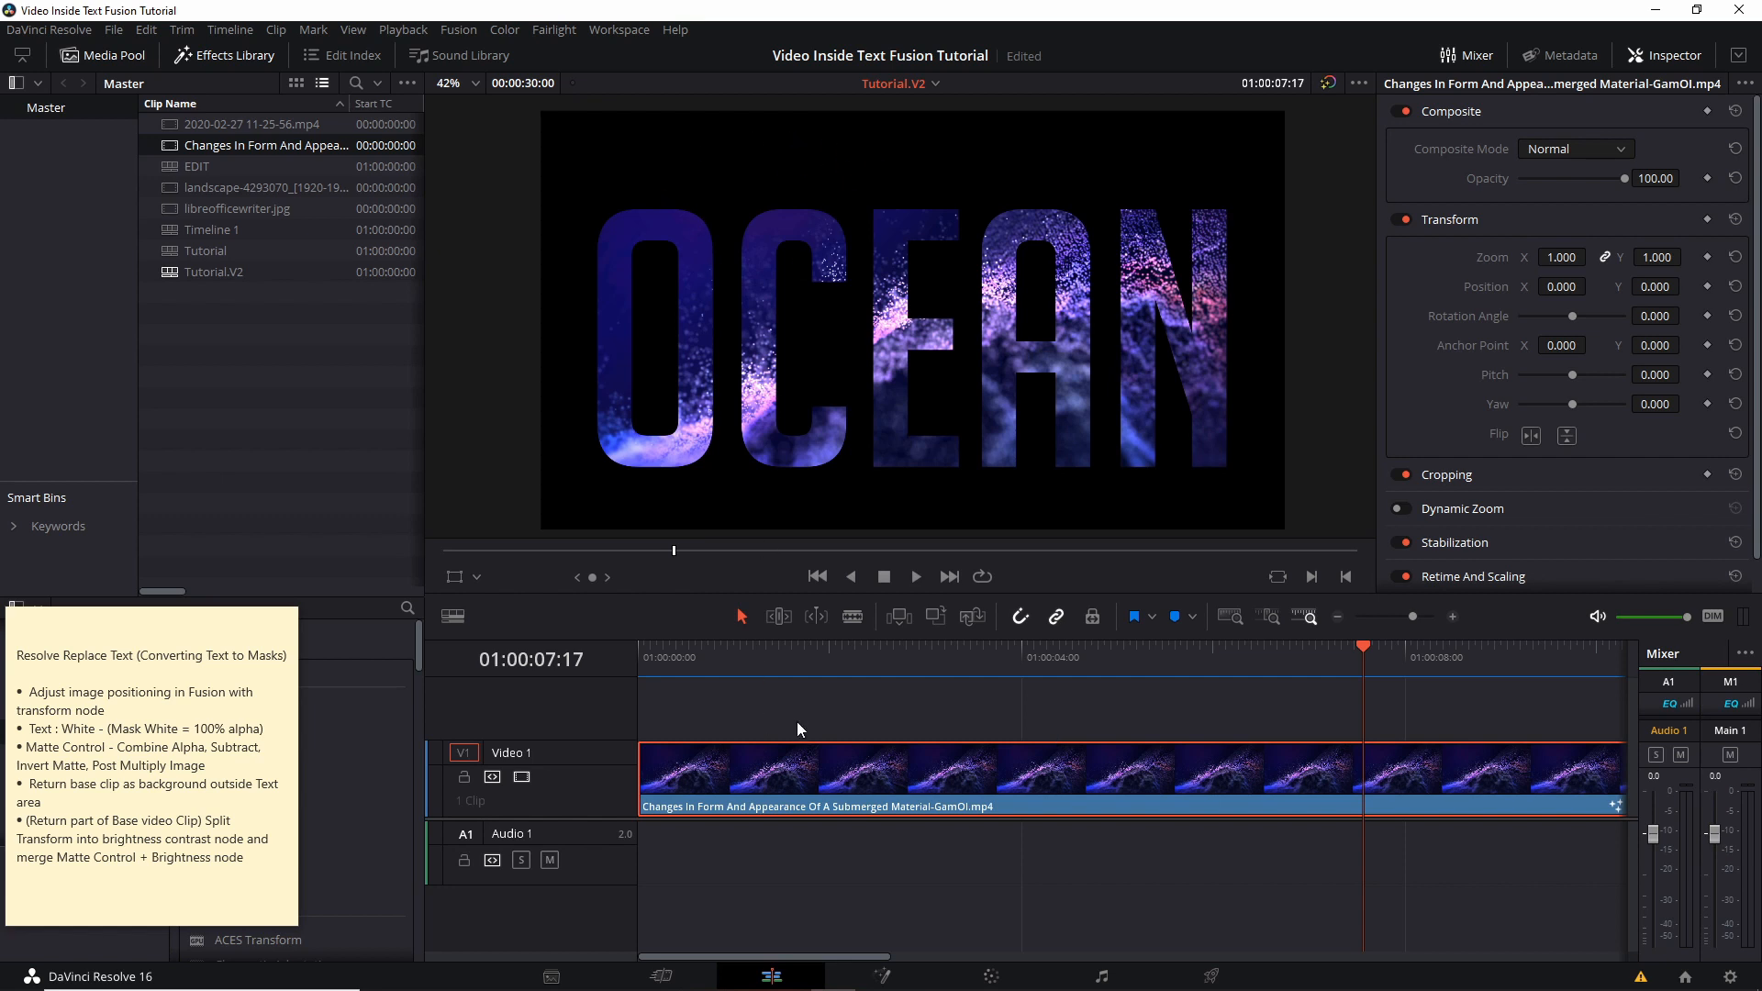
pyautogui.moveTo(773, 777)
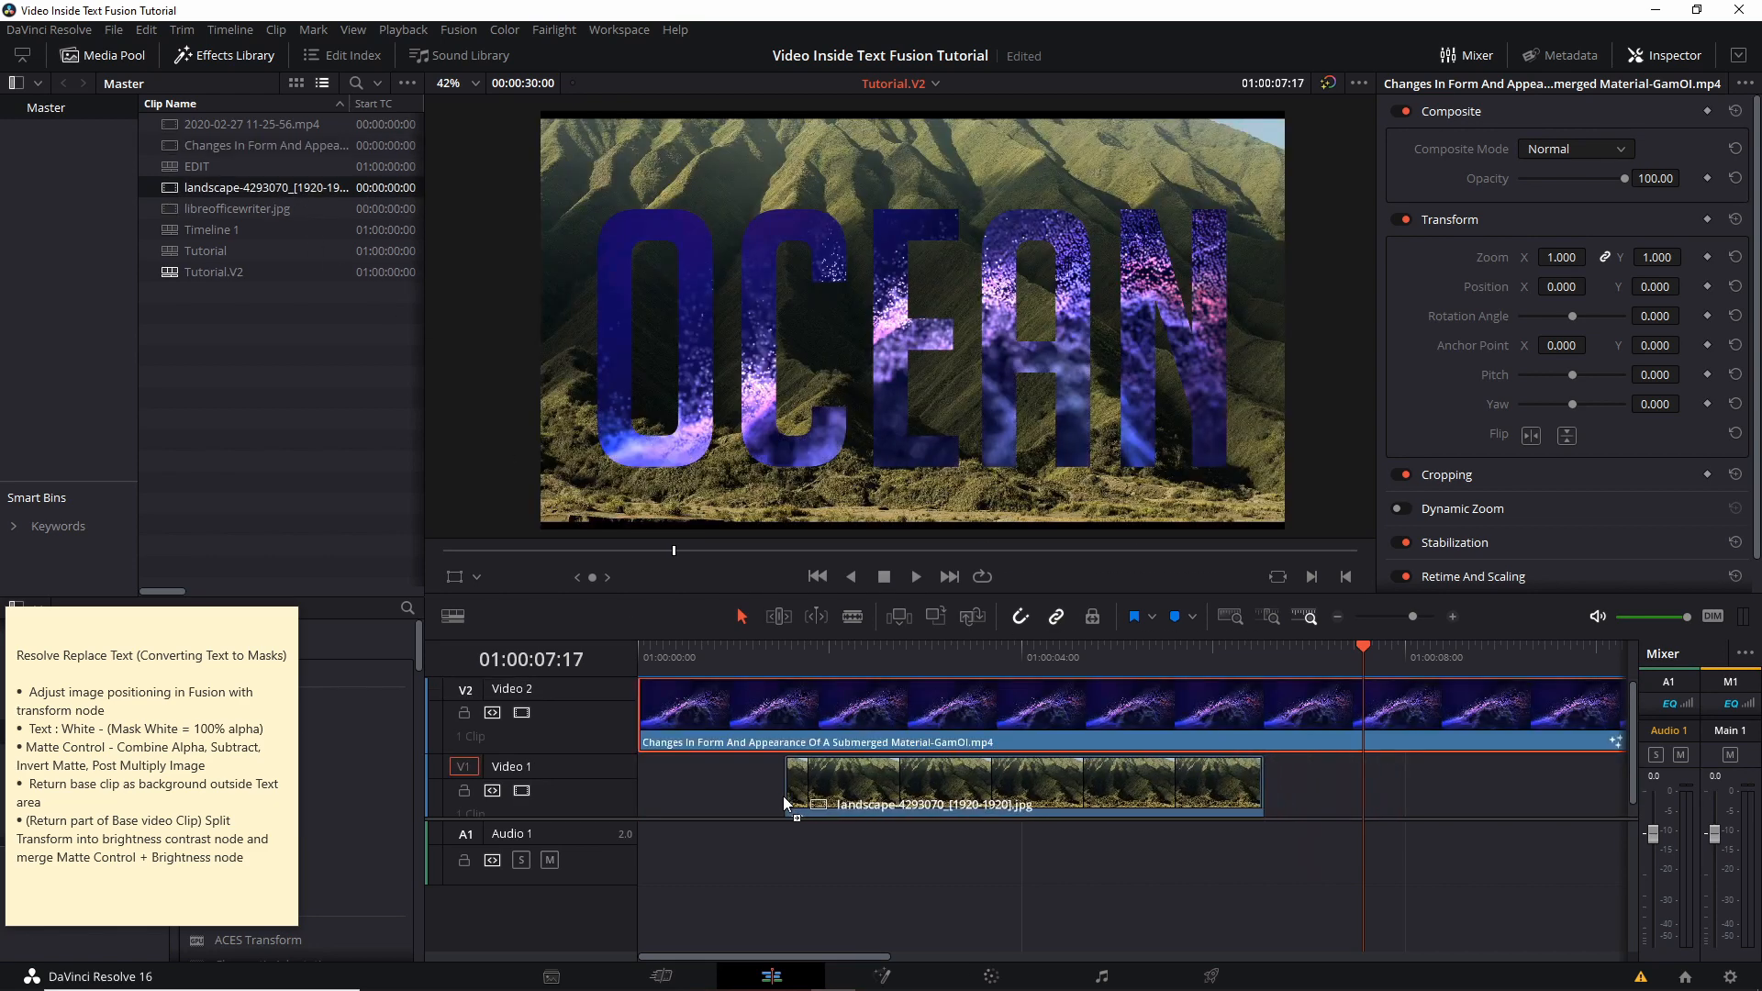
# - Select the test landscape clip on the timeline to delete it
pyautogui.click(973, 657)
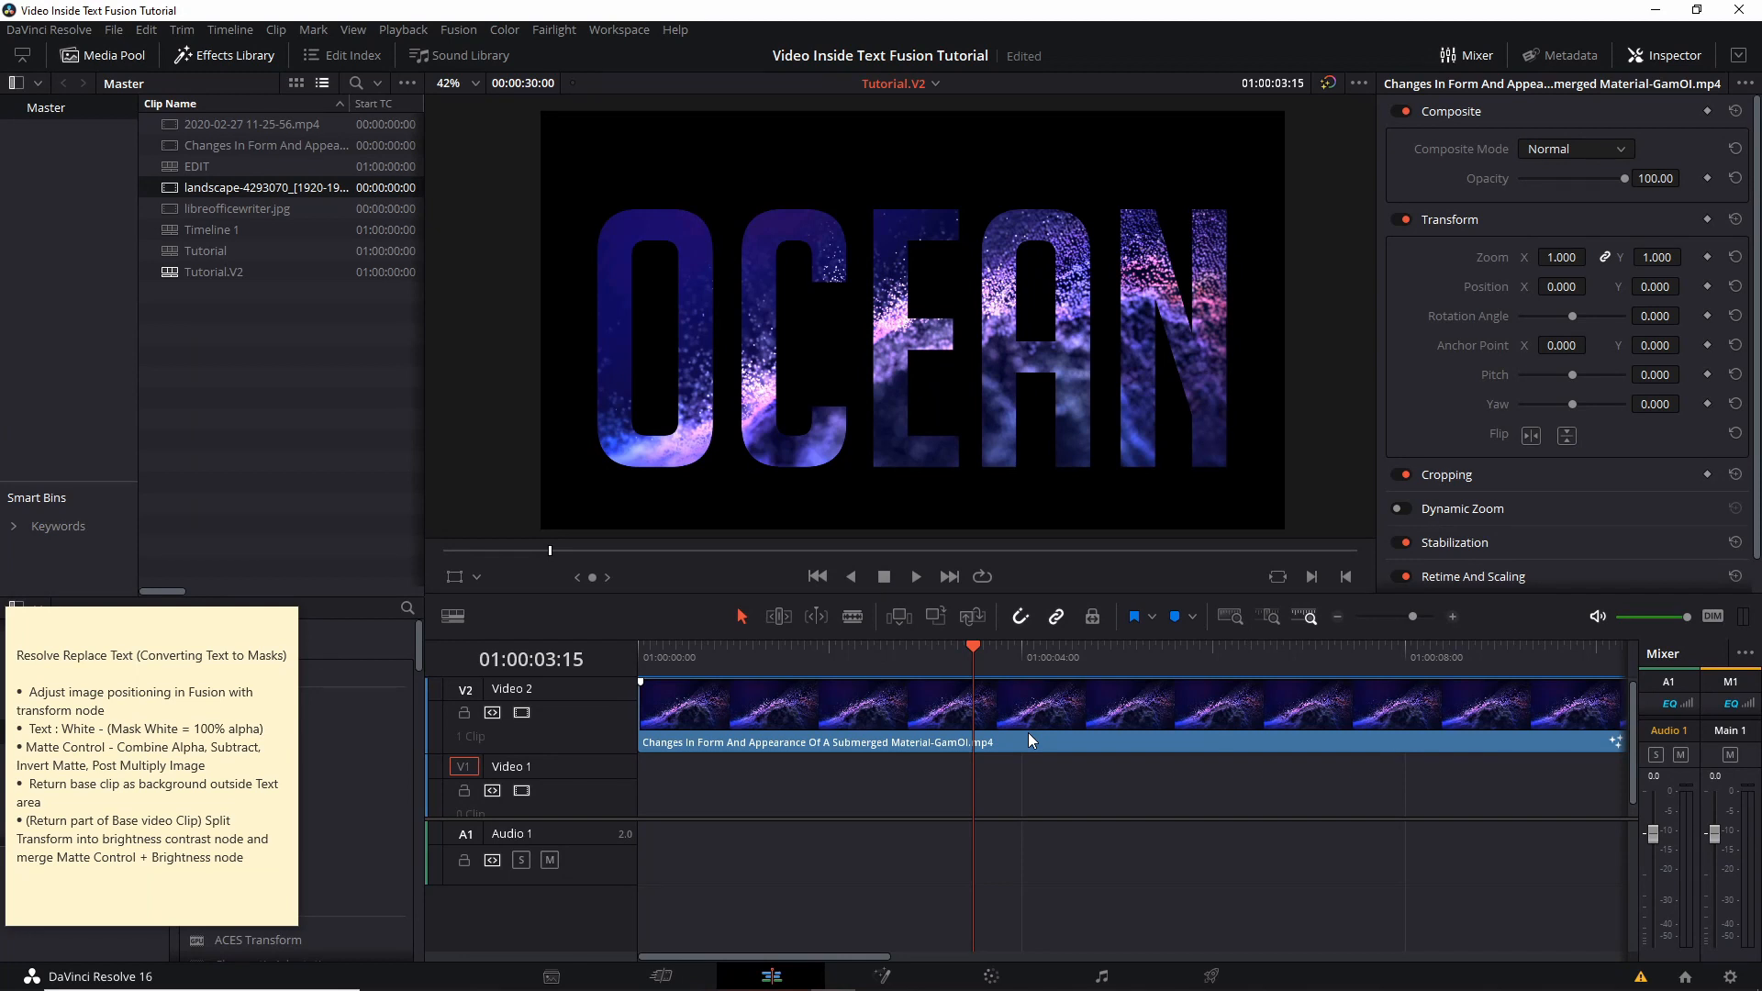
pyautogui.moveTo(947, 262)
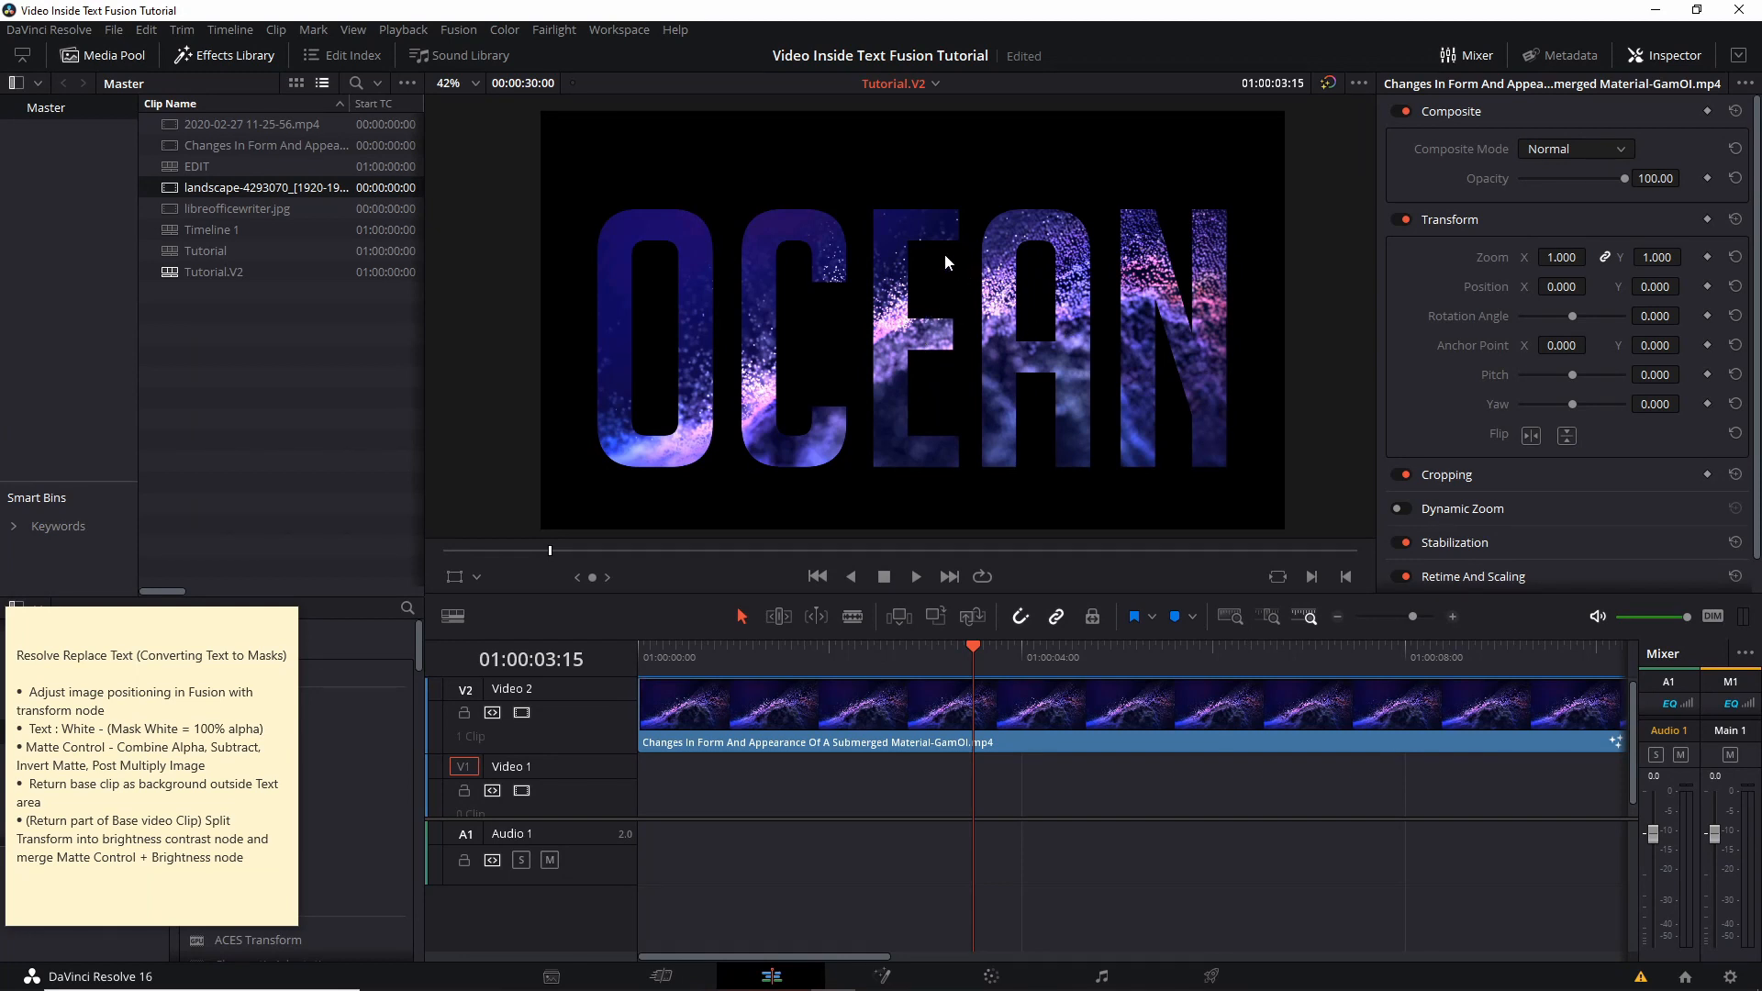
pyautogui.moveTo(1086, 210)
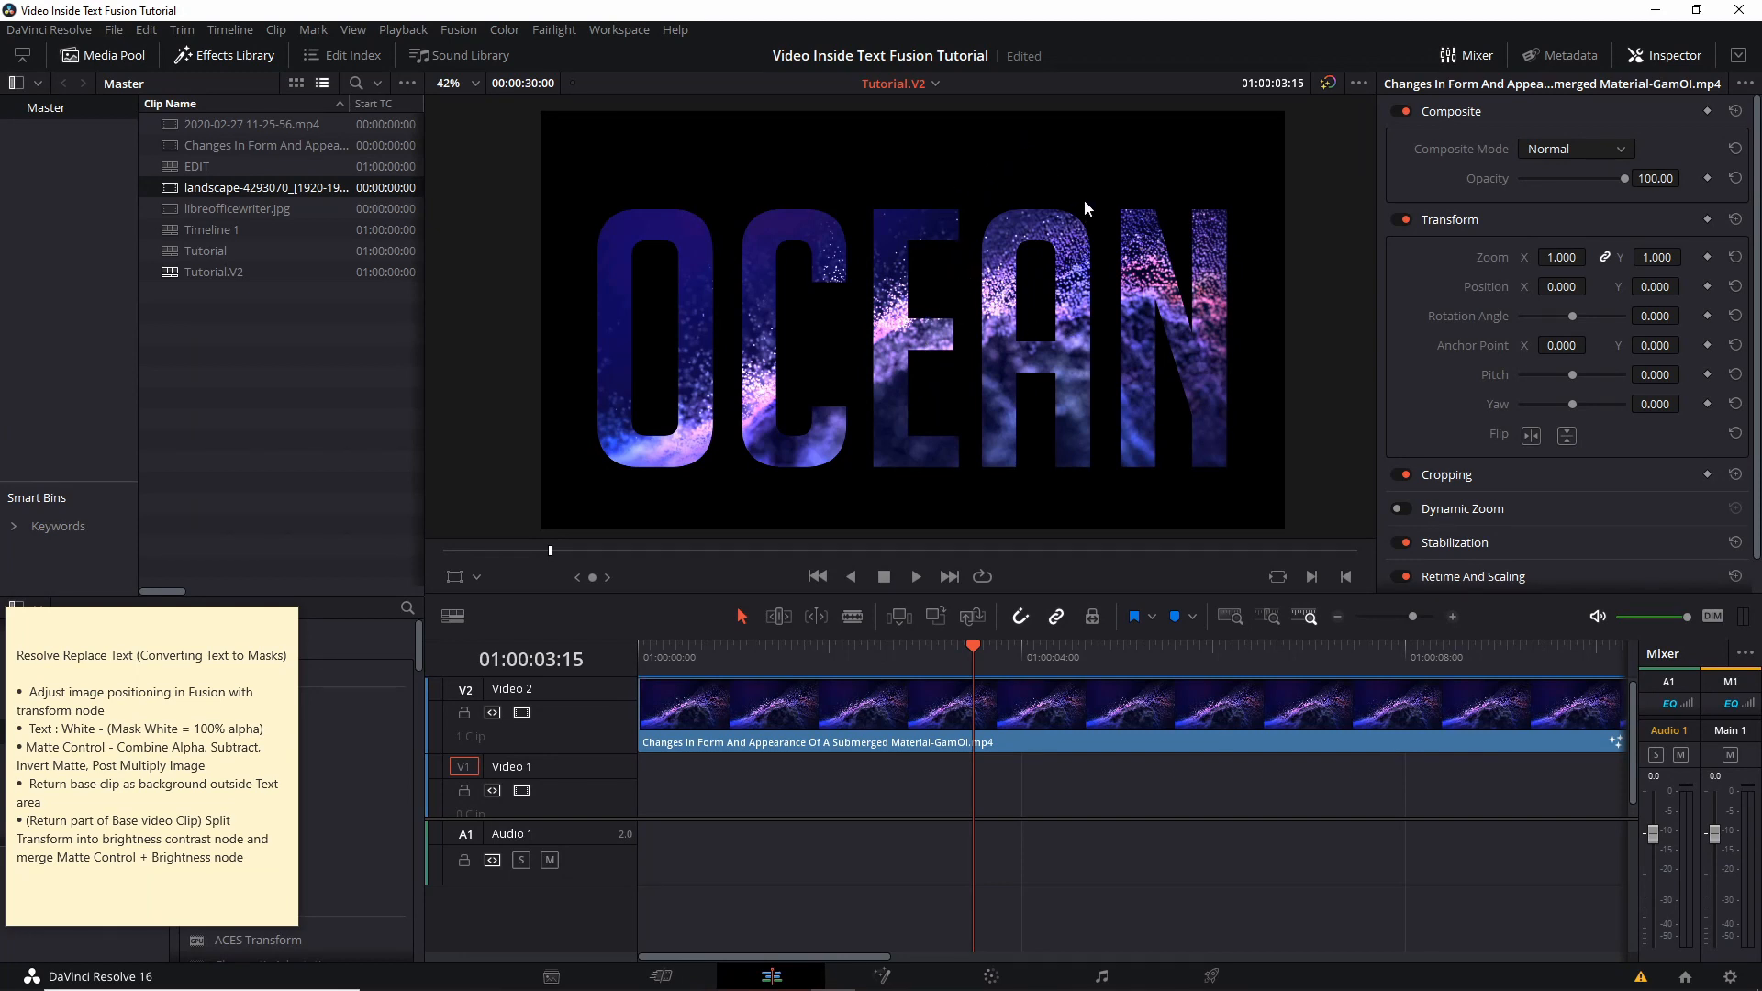
pyautogui.moveTo(1006, 530)
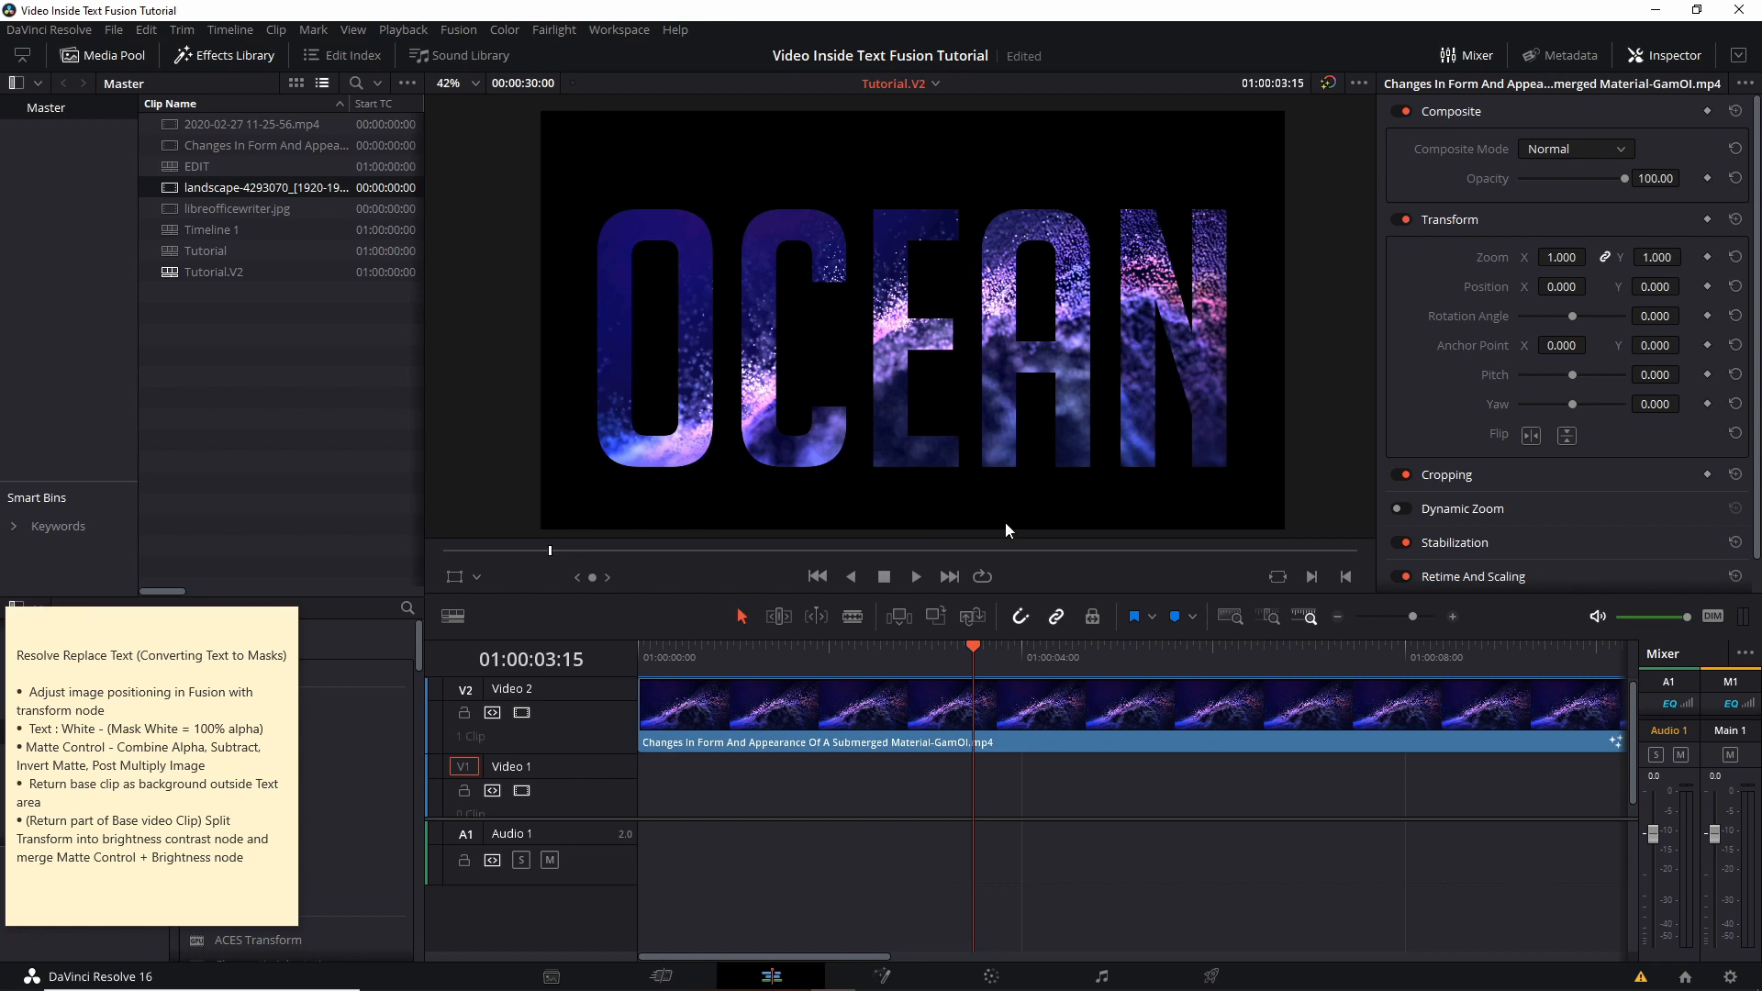
pyautogui.moveTo(905, 975)
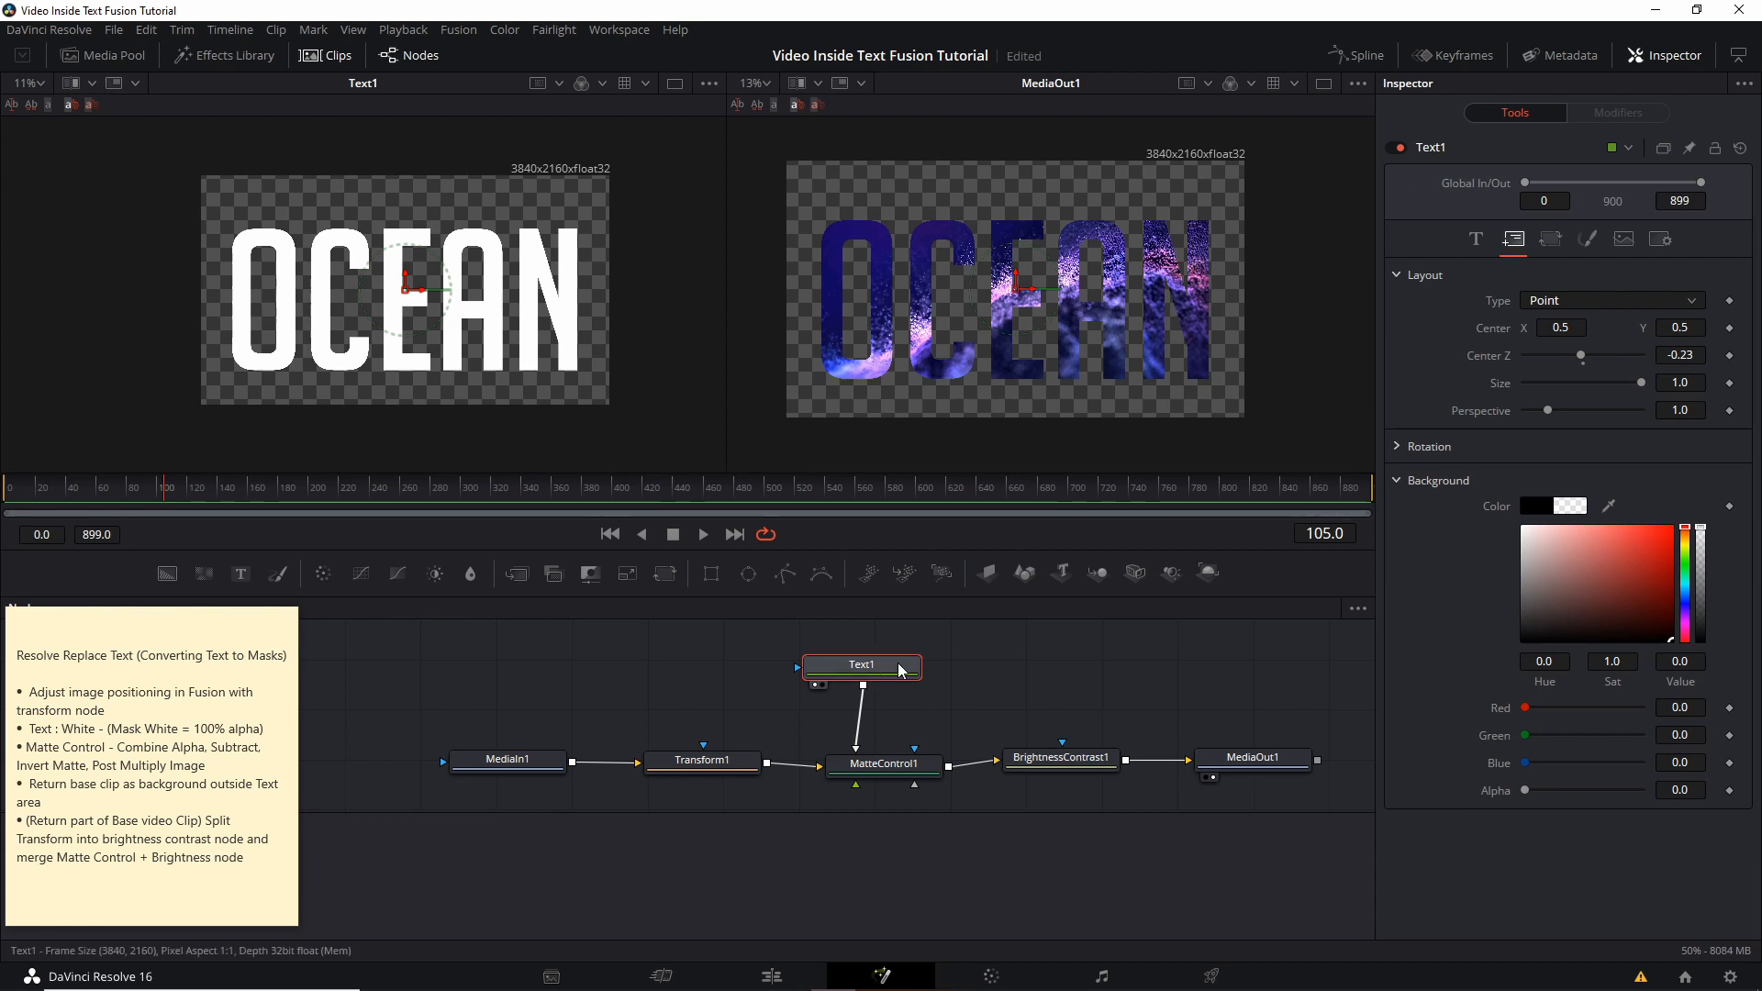
pyautogui.moveTo(1016, 281)
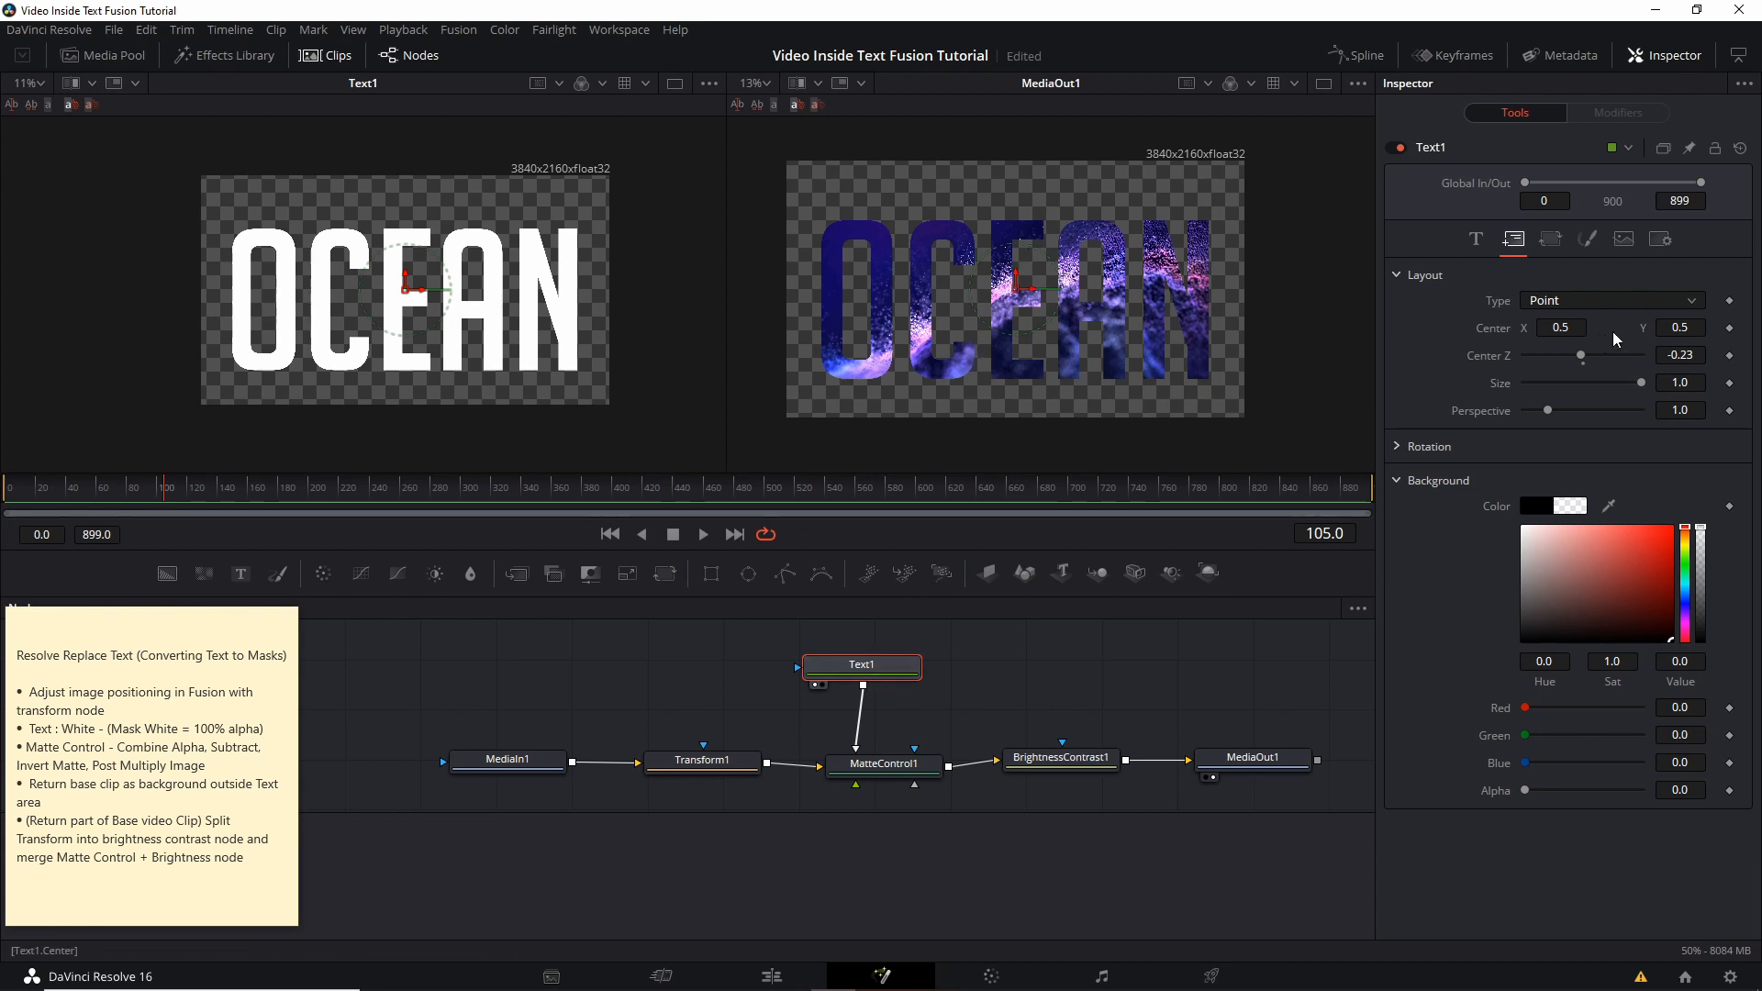
pyautogui.moveTo(1635, 340)
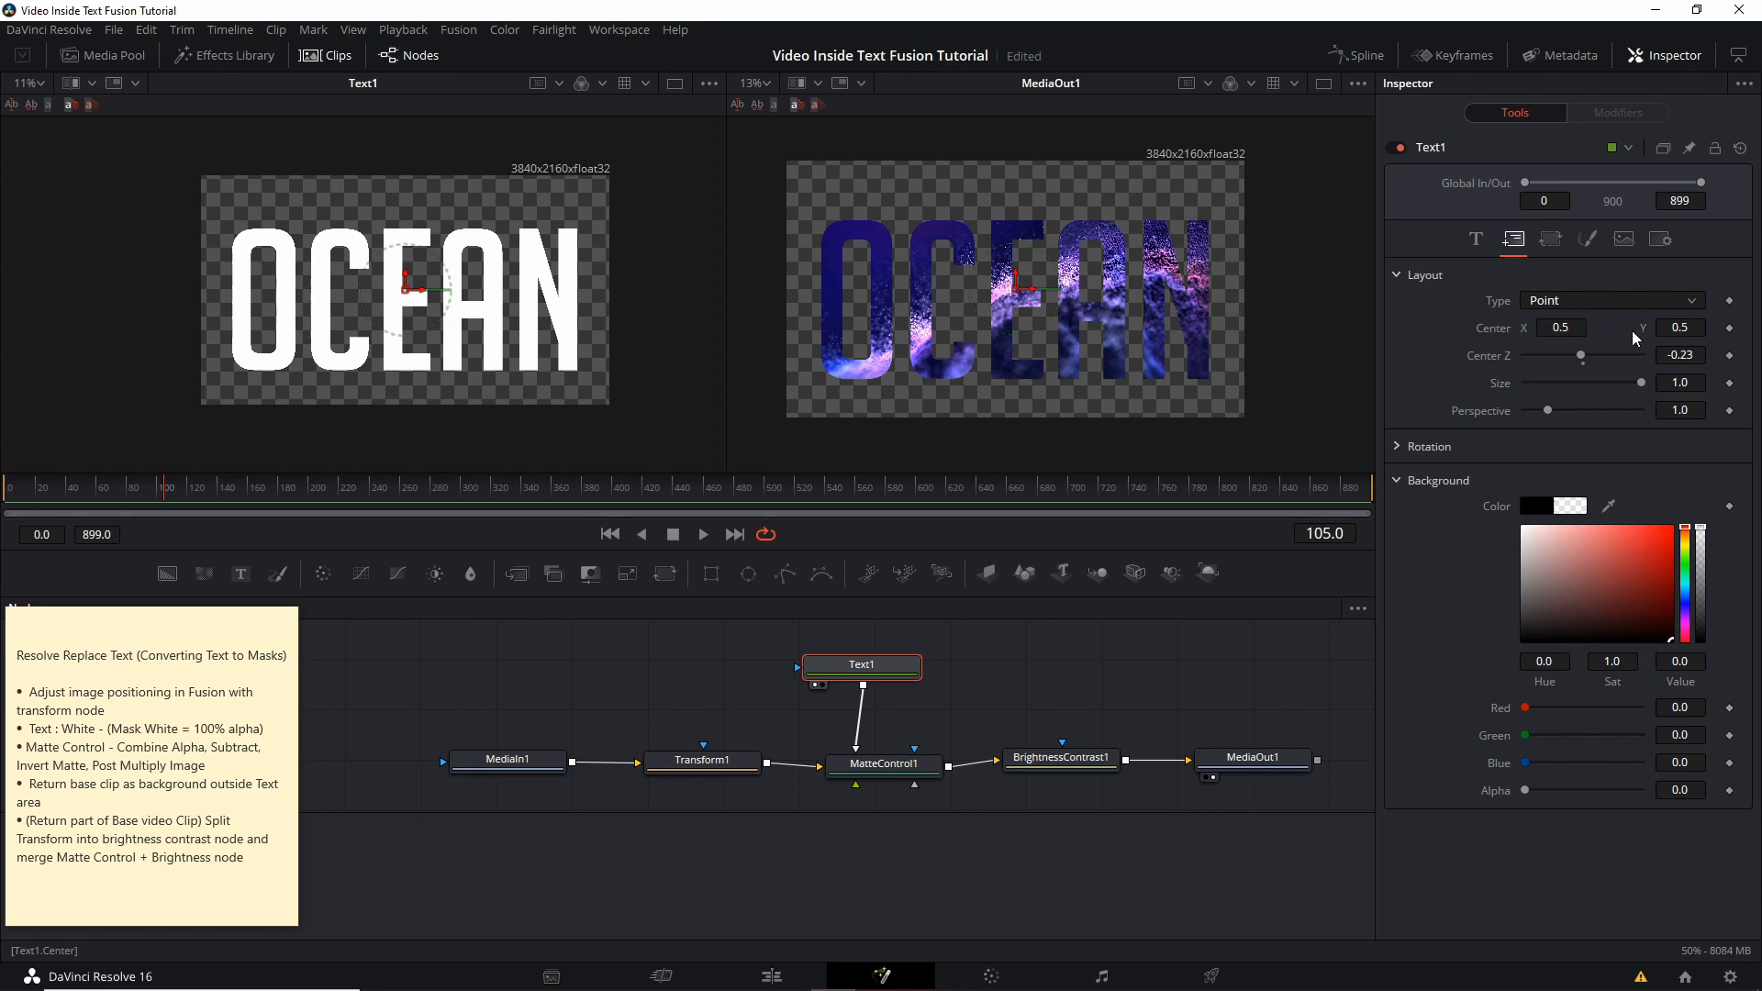
pyautogui.moveTo(1206, 301)
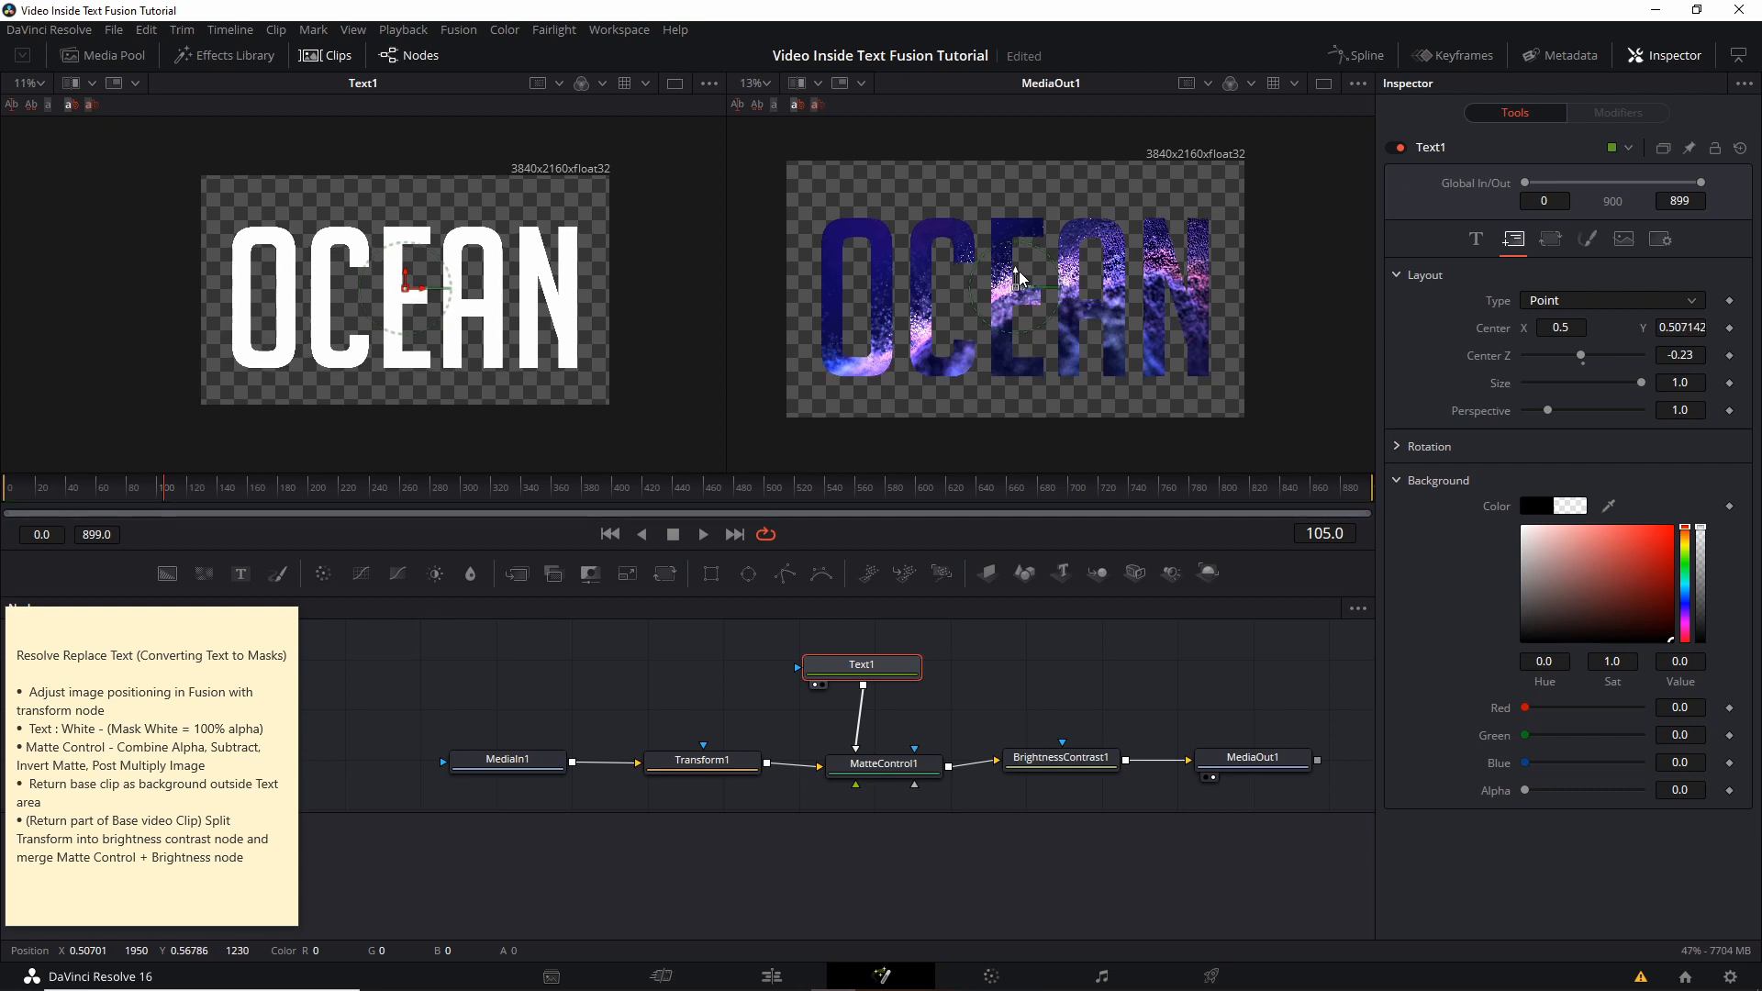
# - Drag Text1's center widget in the viewer to set Center Y to 0.525
pyautogui.moveTo(1017, 277); pyautogui.dragTo(1025, 280)
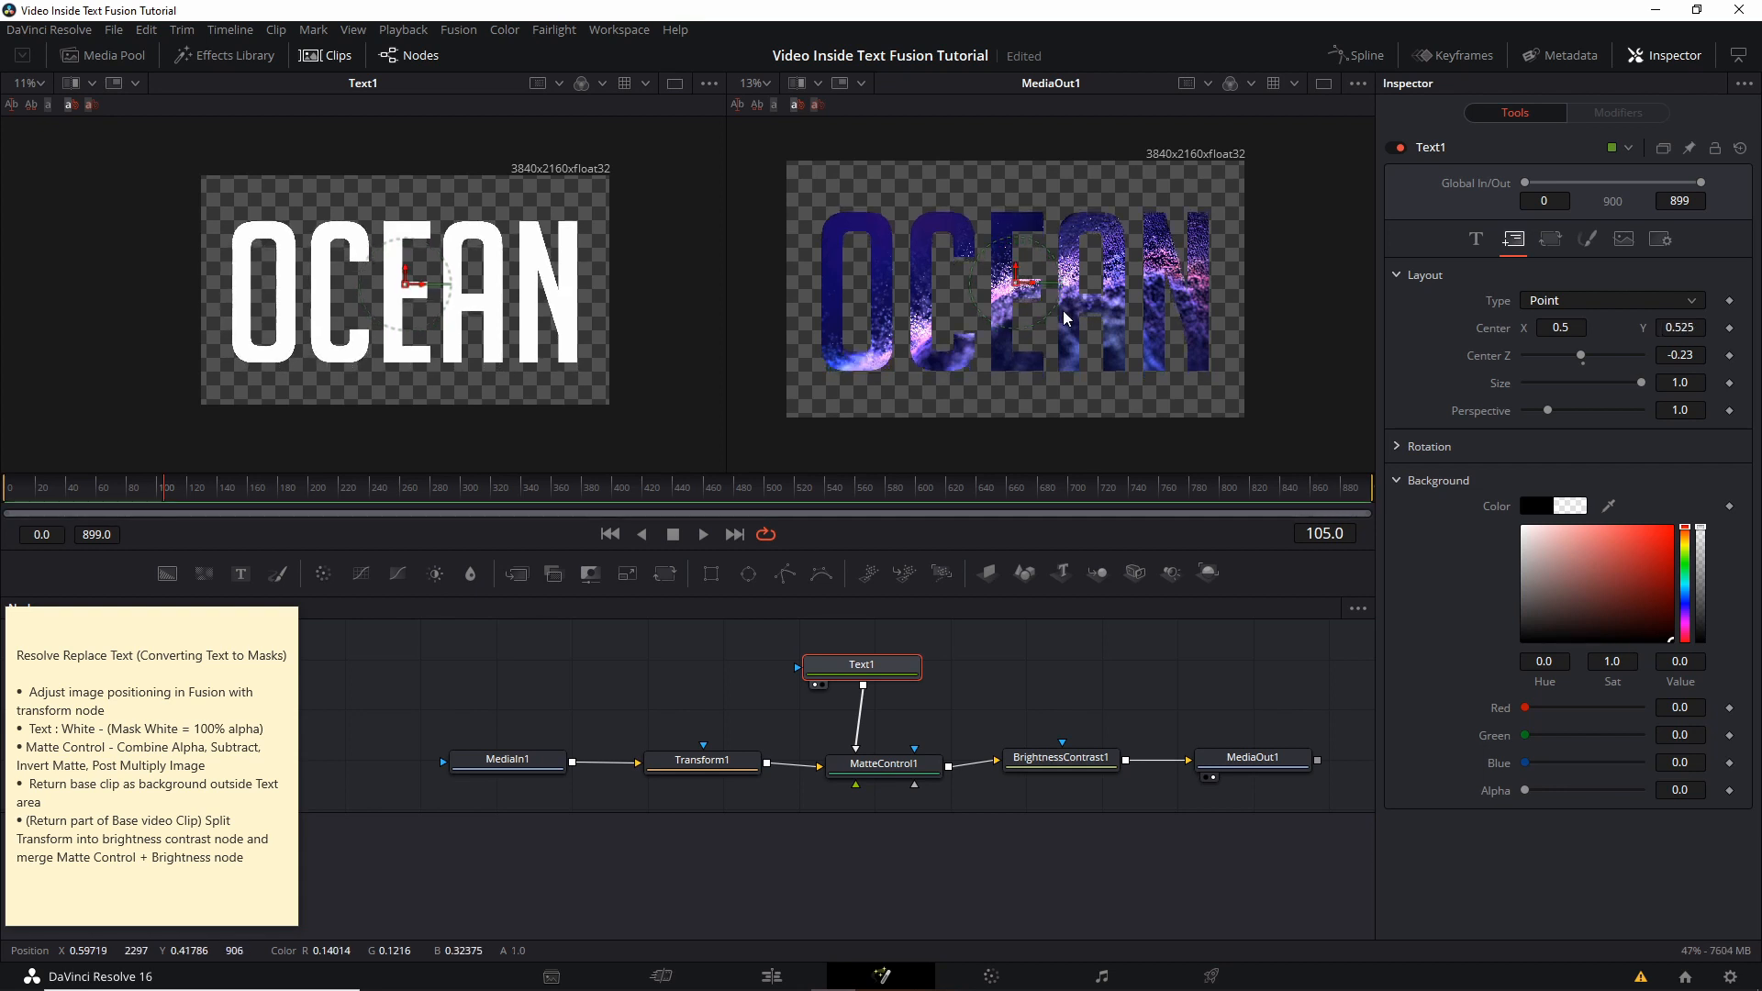
pyautogui.moveTo(717, 687)
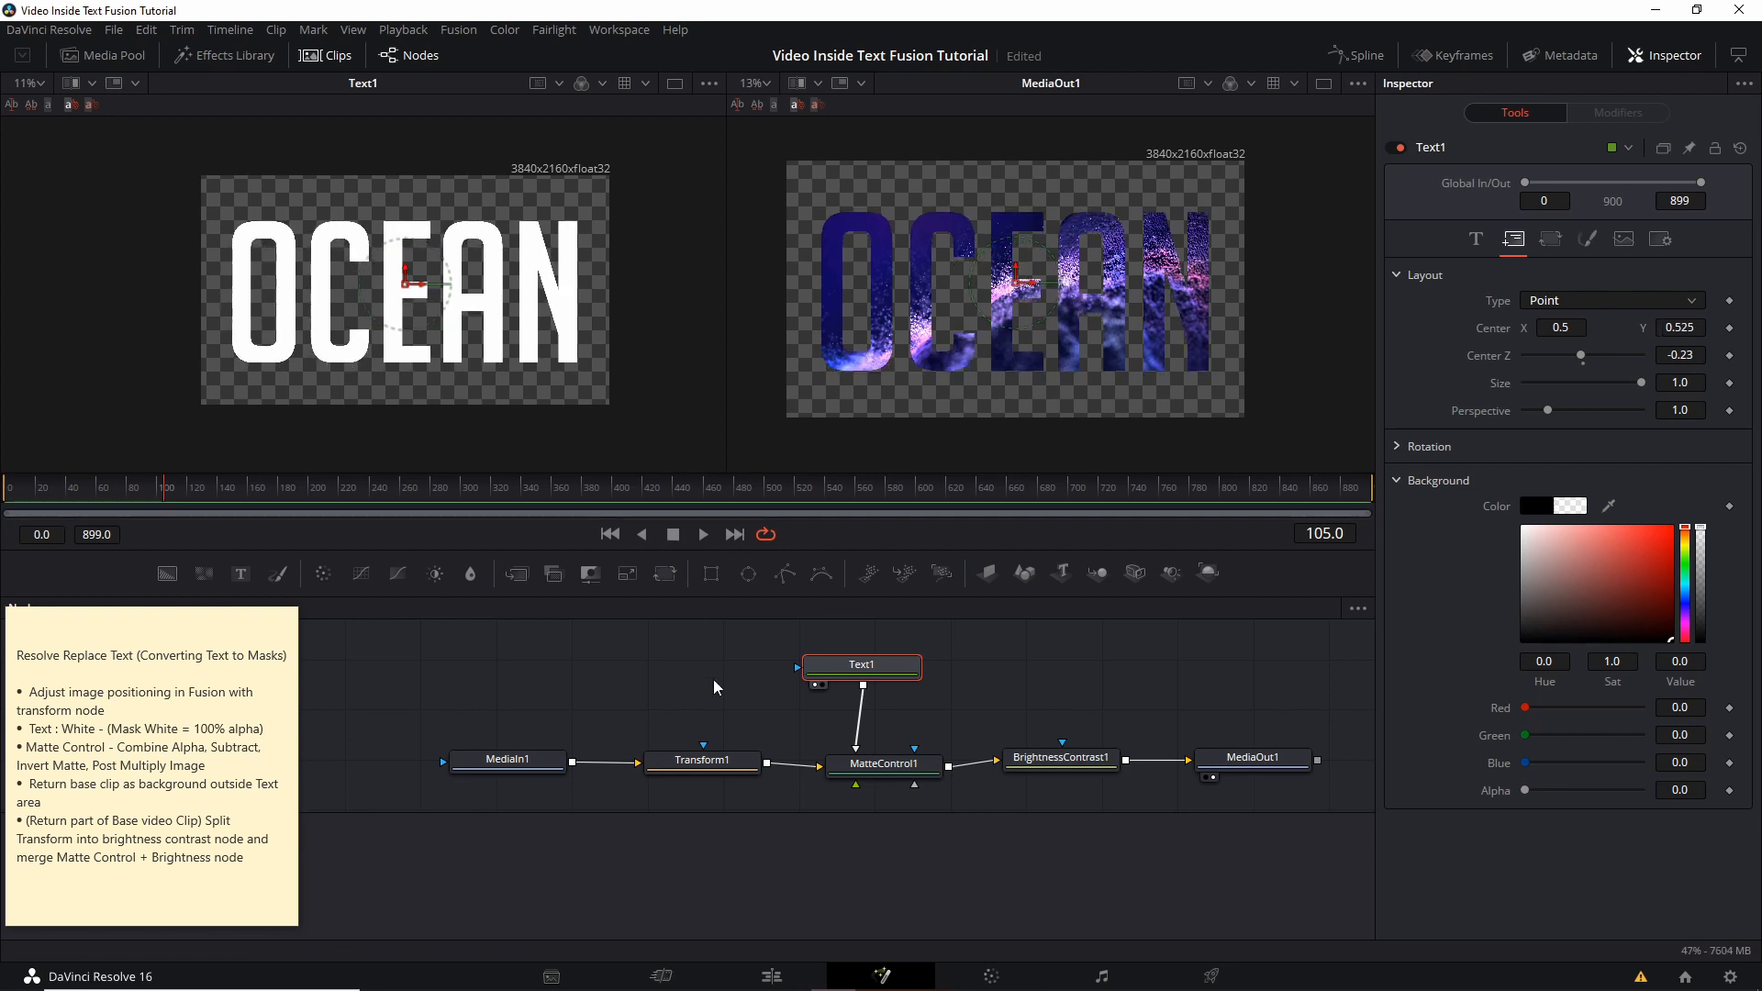
# - Enlarge the Transform1 particle clip to size 1.13 so it fills the OCEAN letters
pyautogui.click(700, 753)
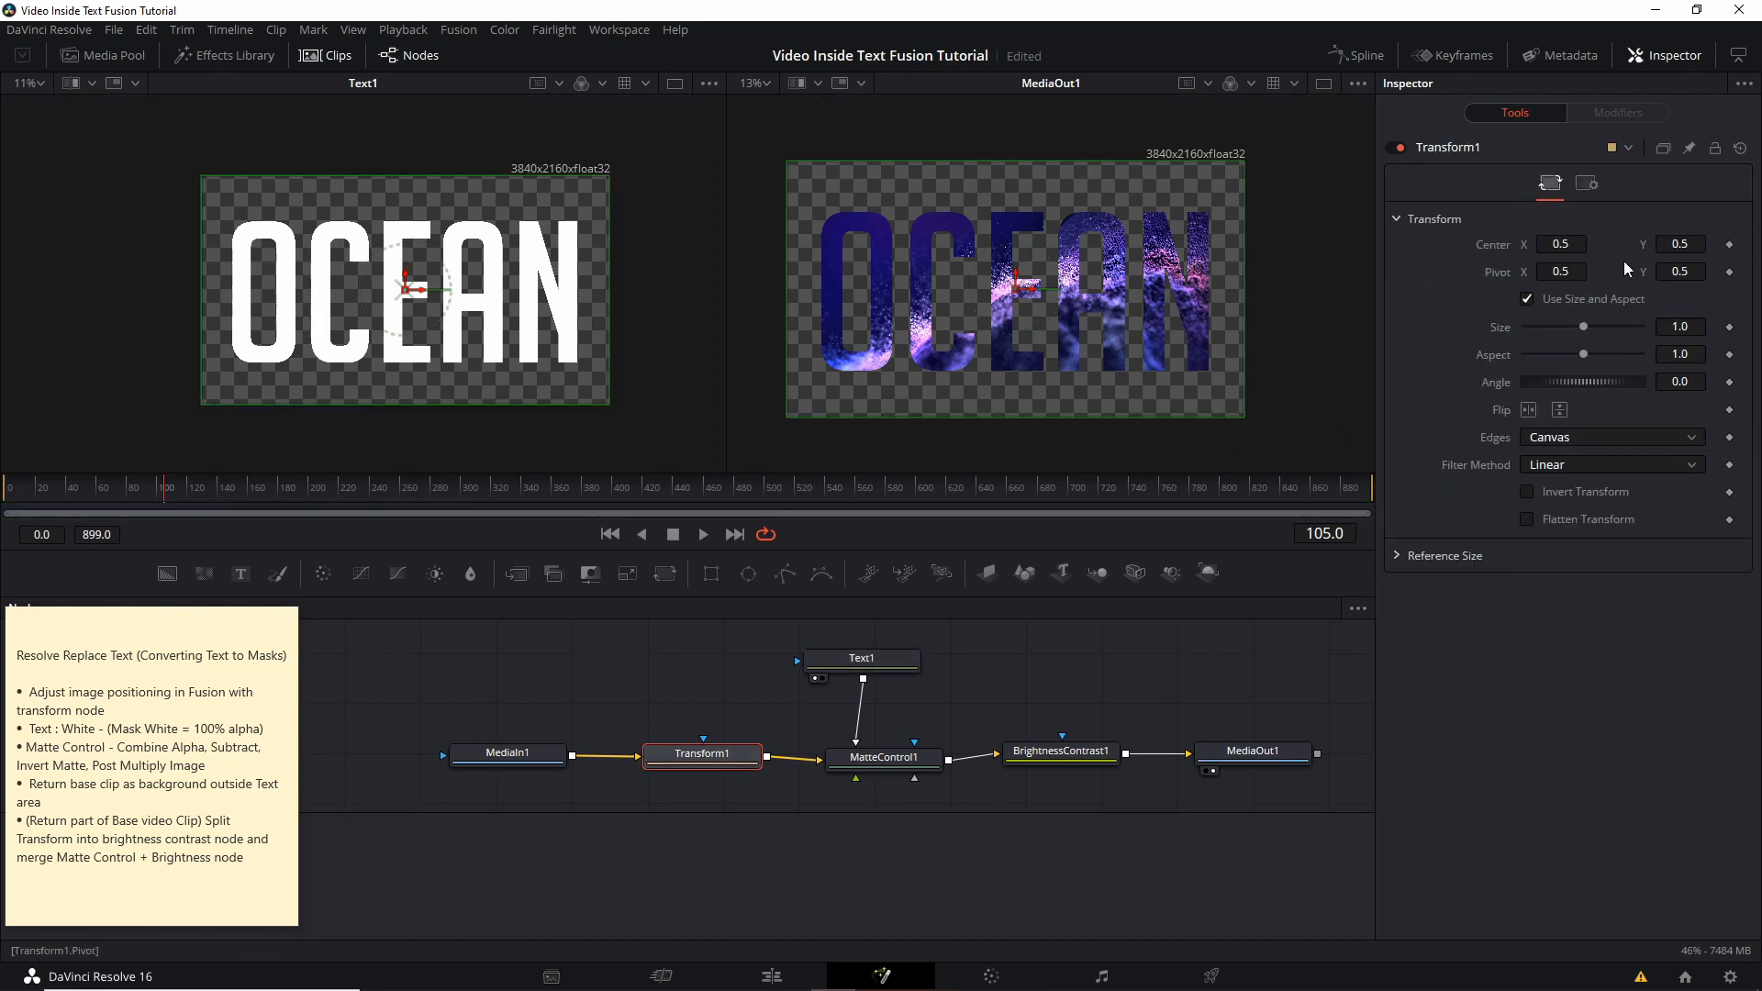
pyautogui.moveTo(1020, 275)
pyautogui.write('5')
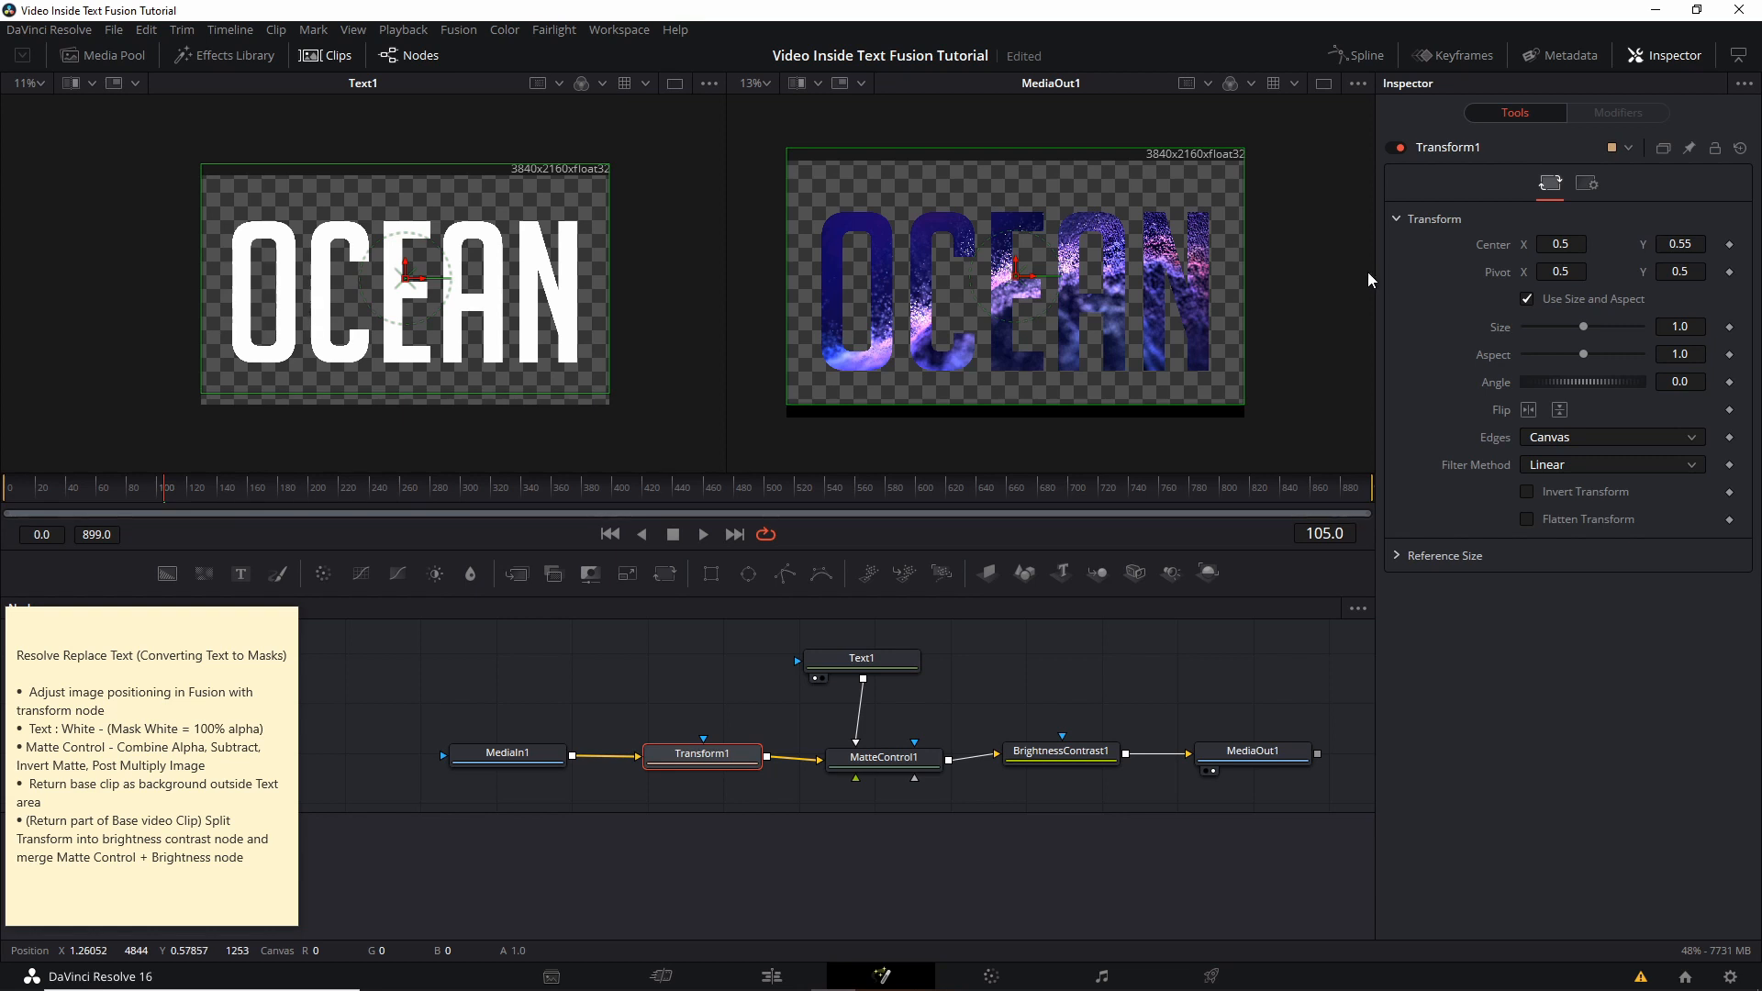
pyautogui.moveTo(1220, 428)
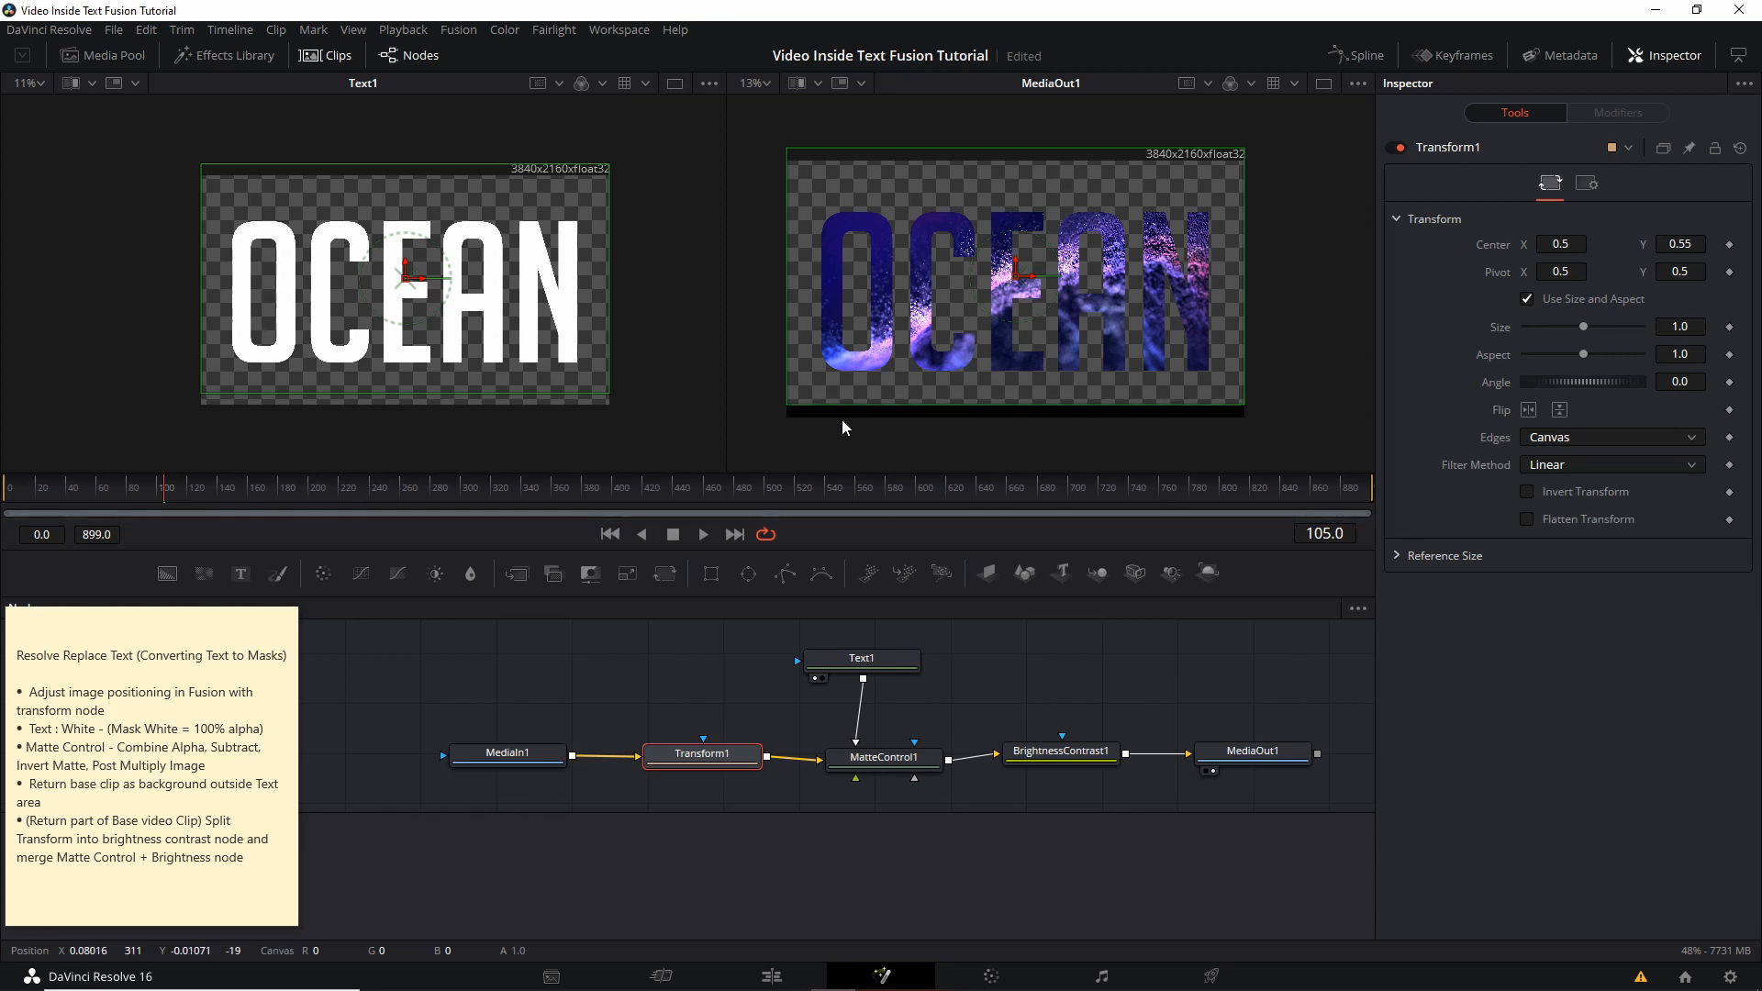
pyautogui.moveTo(1071, 432)
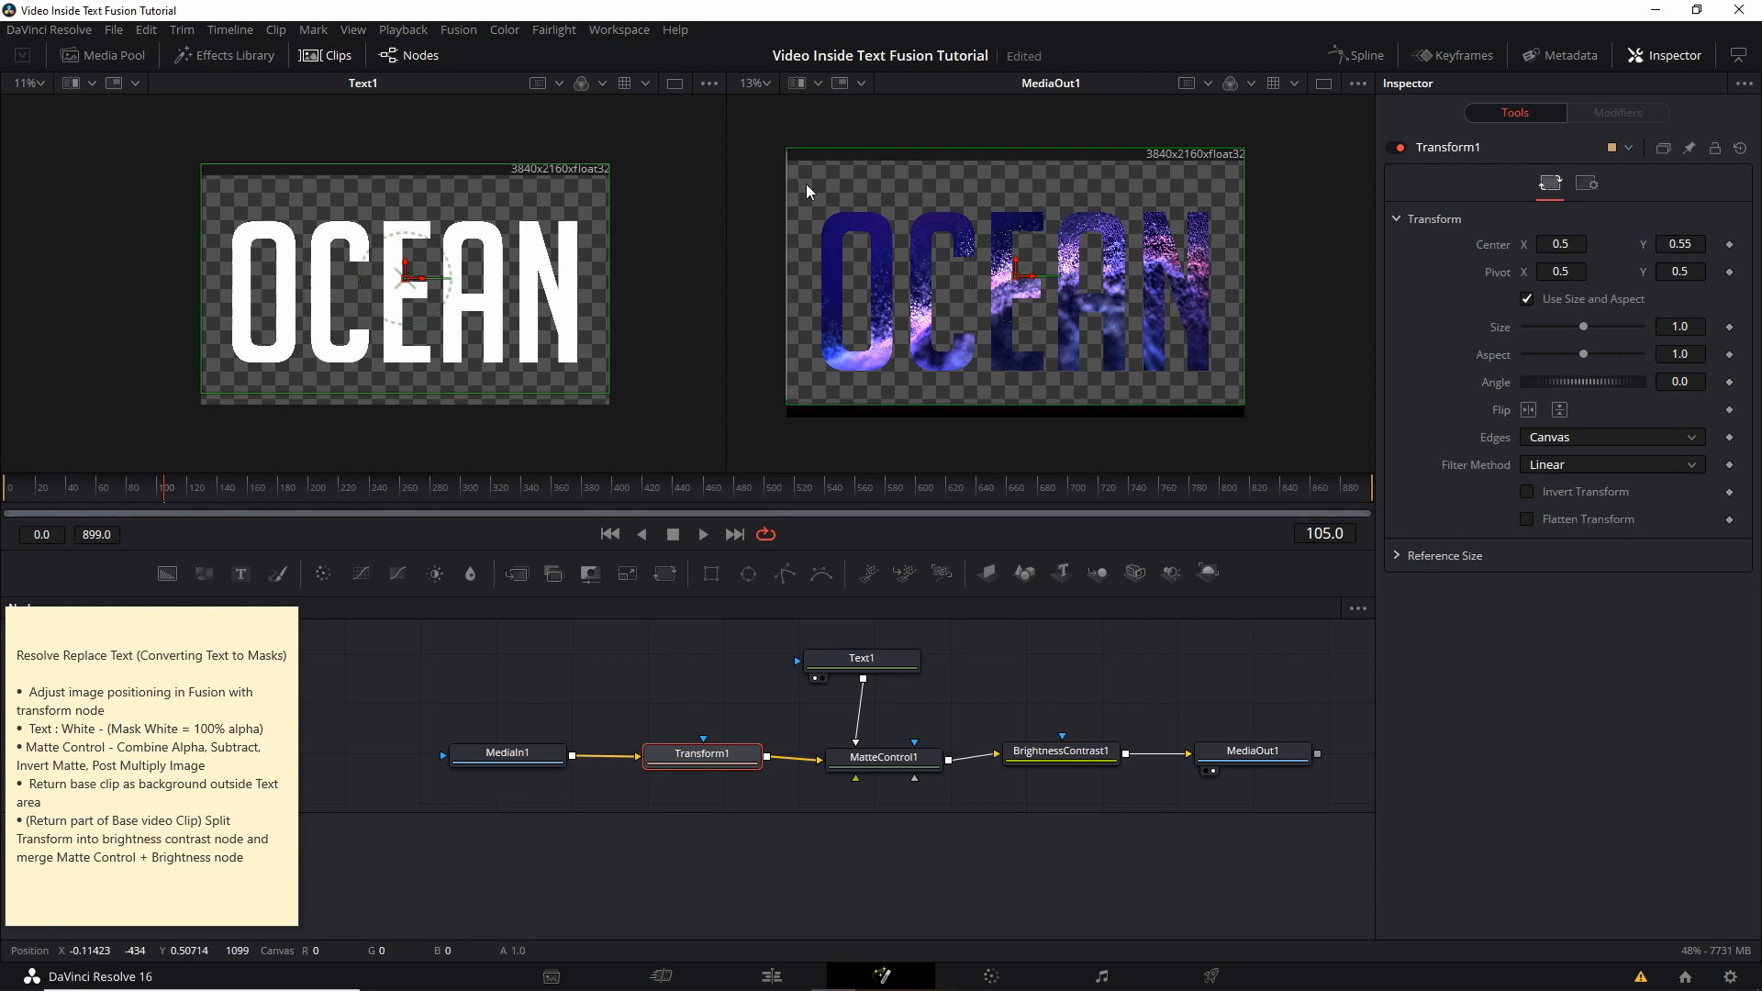
pyautogui.click(1528, 300)
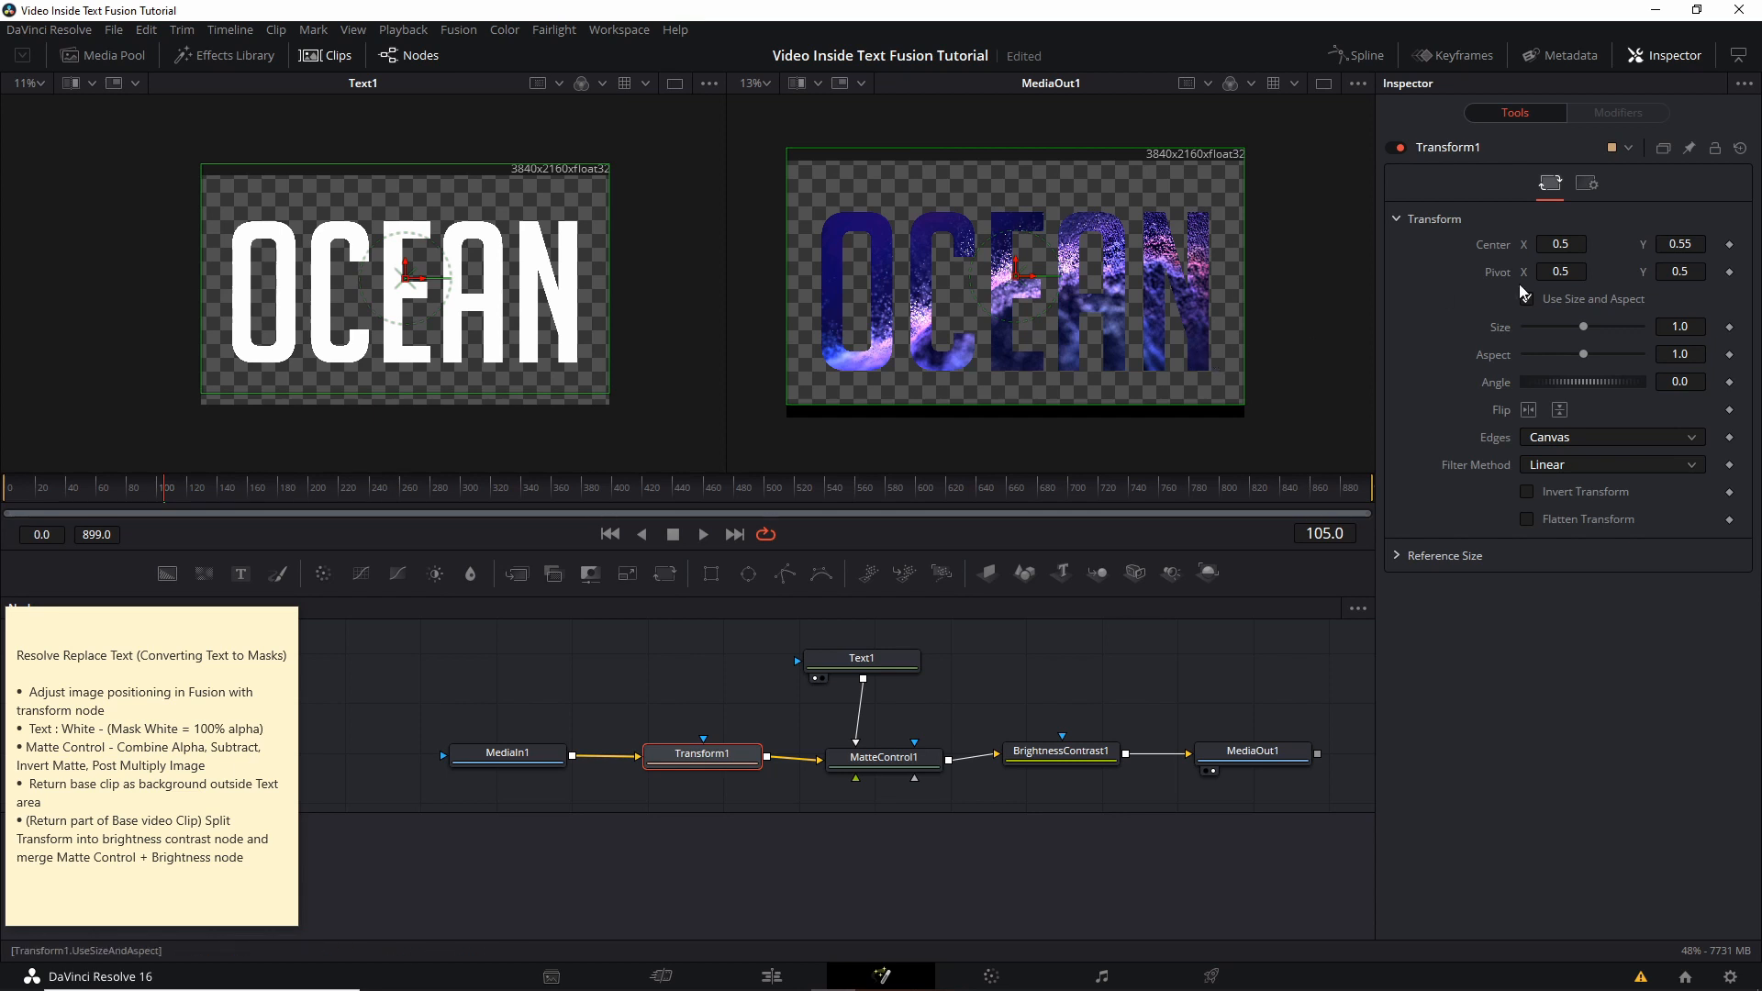
pyautogui.click(1528, 299)
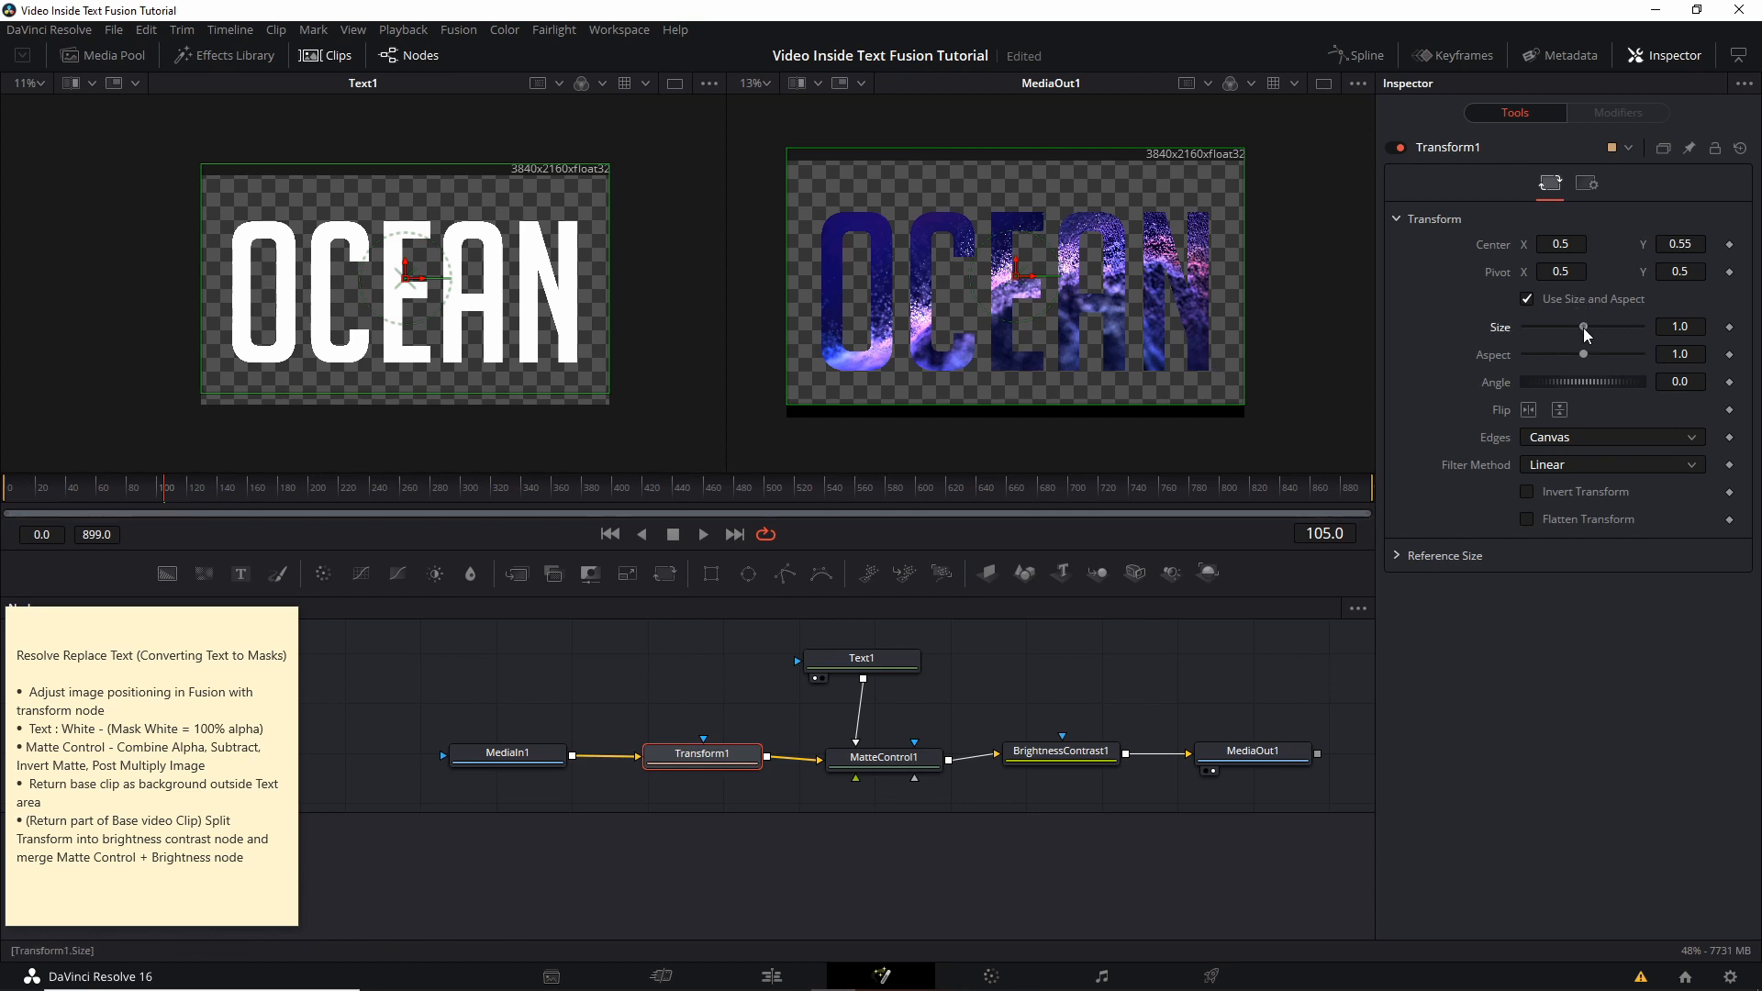
pyautogui.moveTo(1583, 327); pyautogui.dragTo(1587, 327)
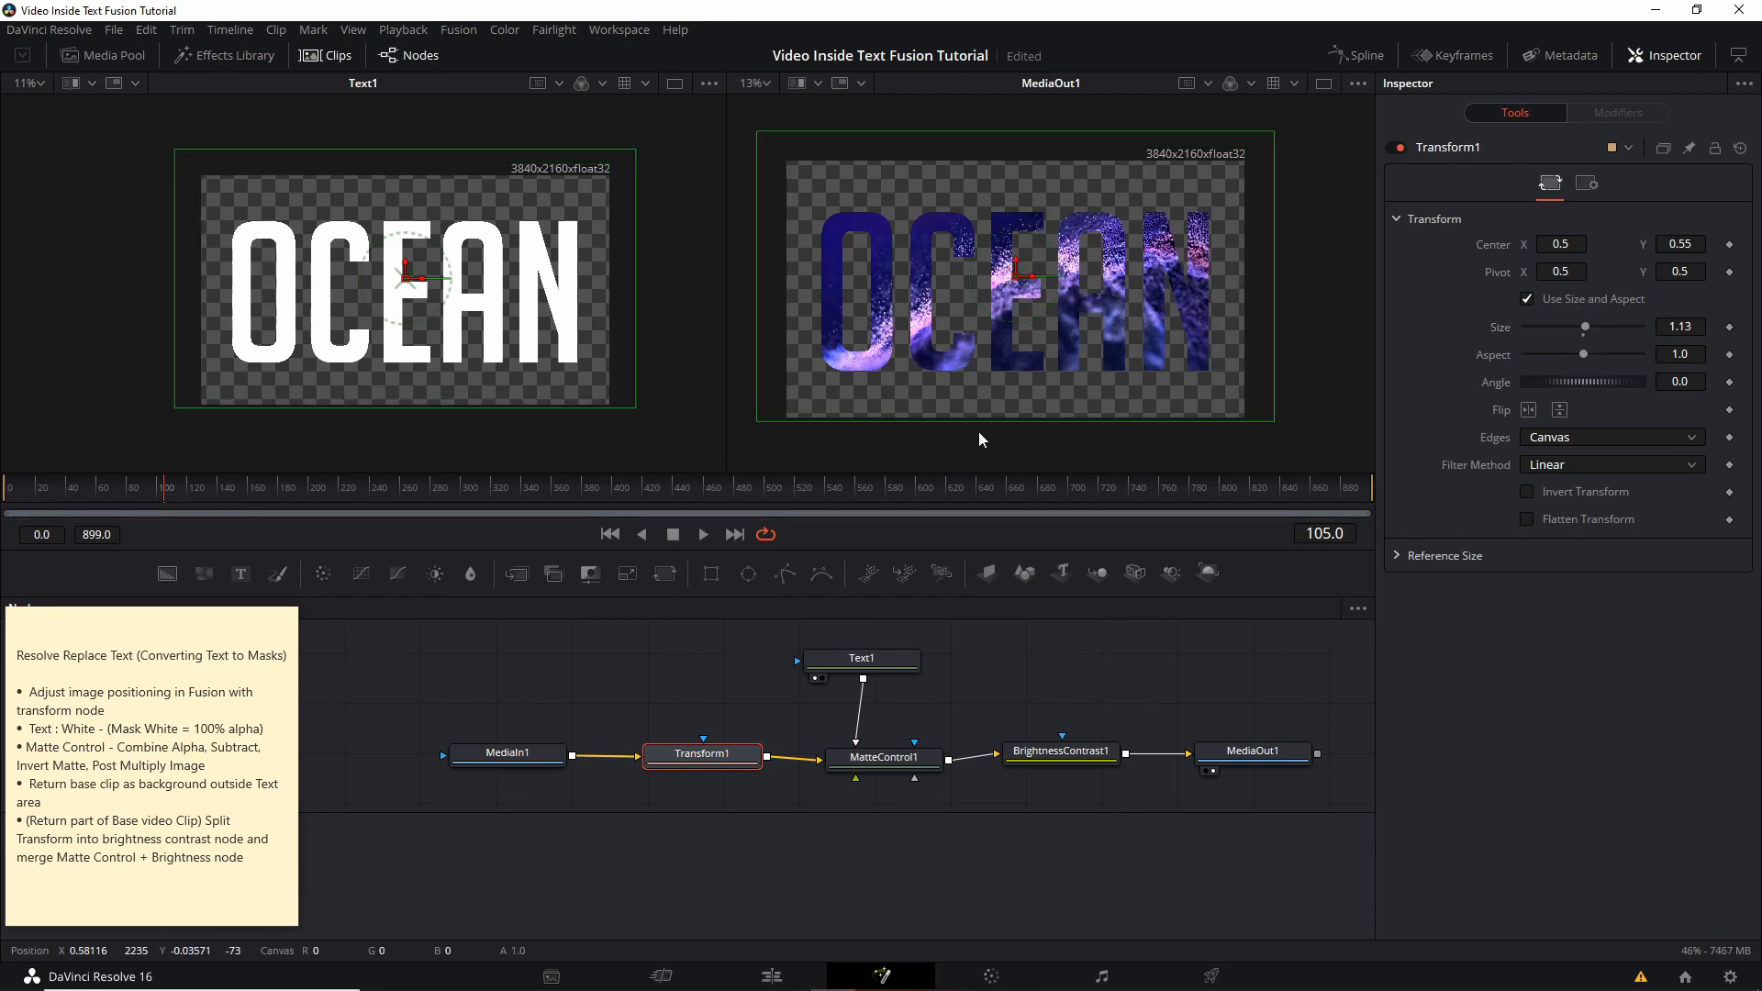
pyautogui.moveTo(1241, 416)
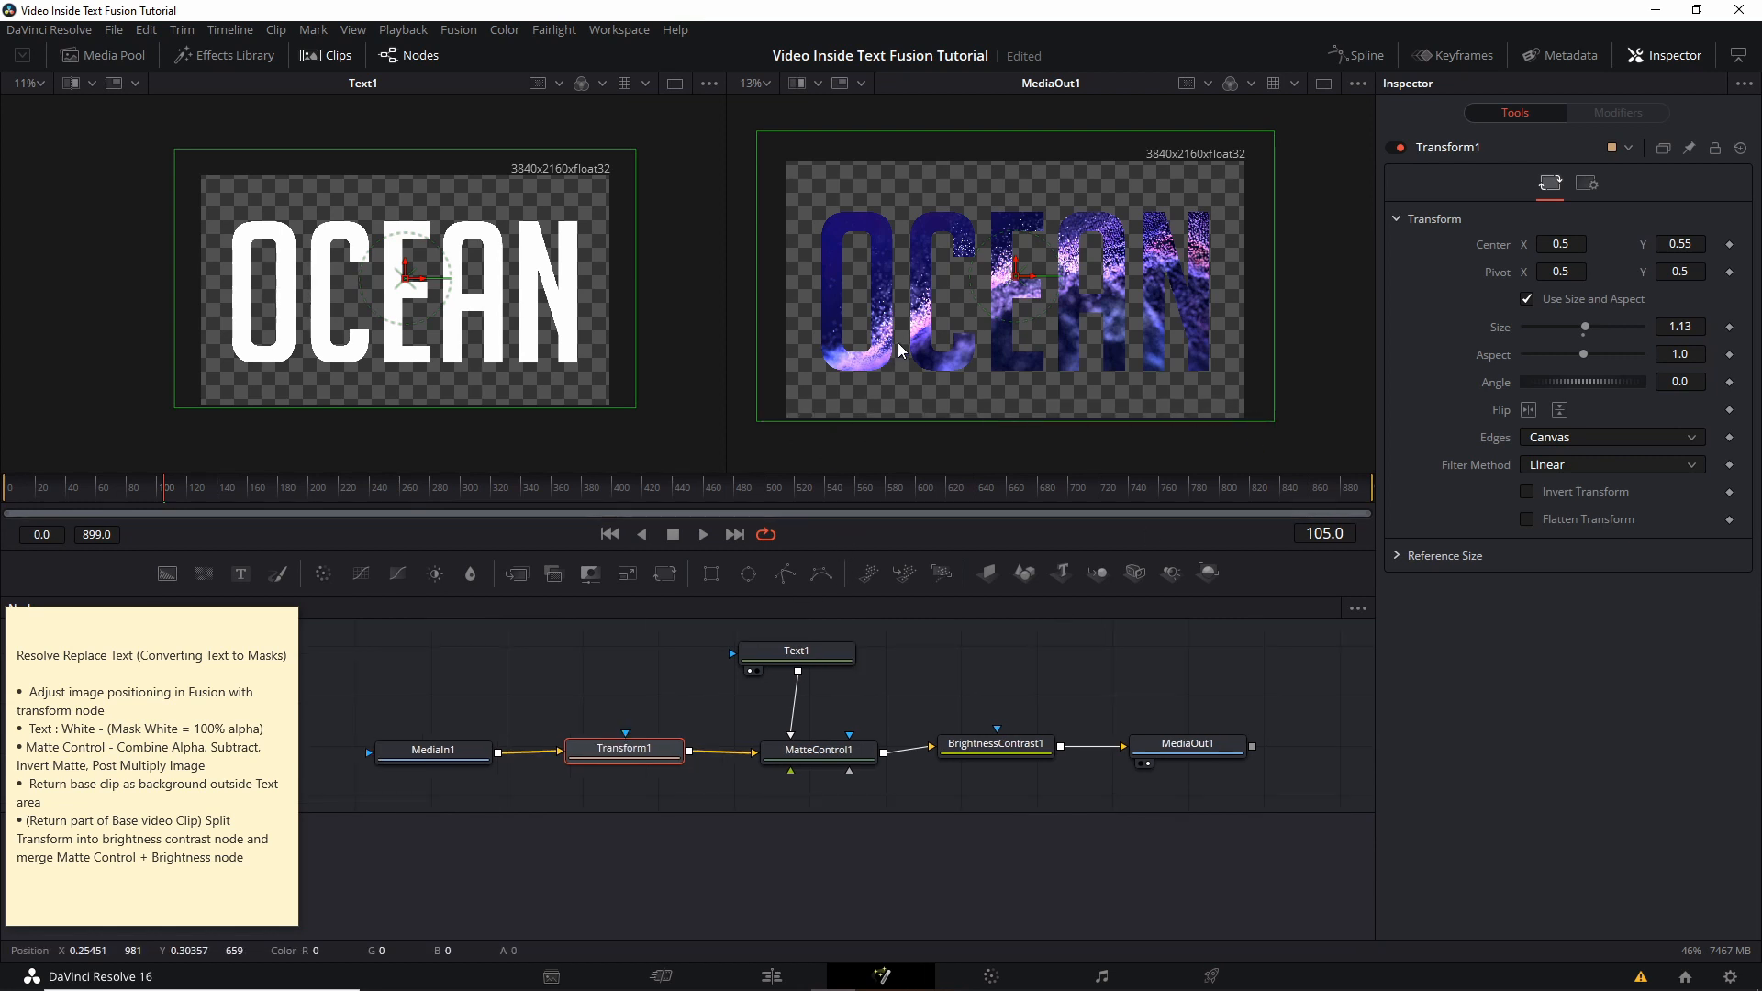
pyautogui.moveTo(900, 264)
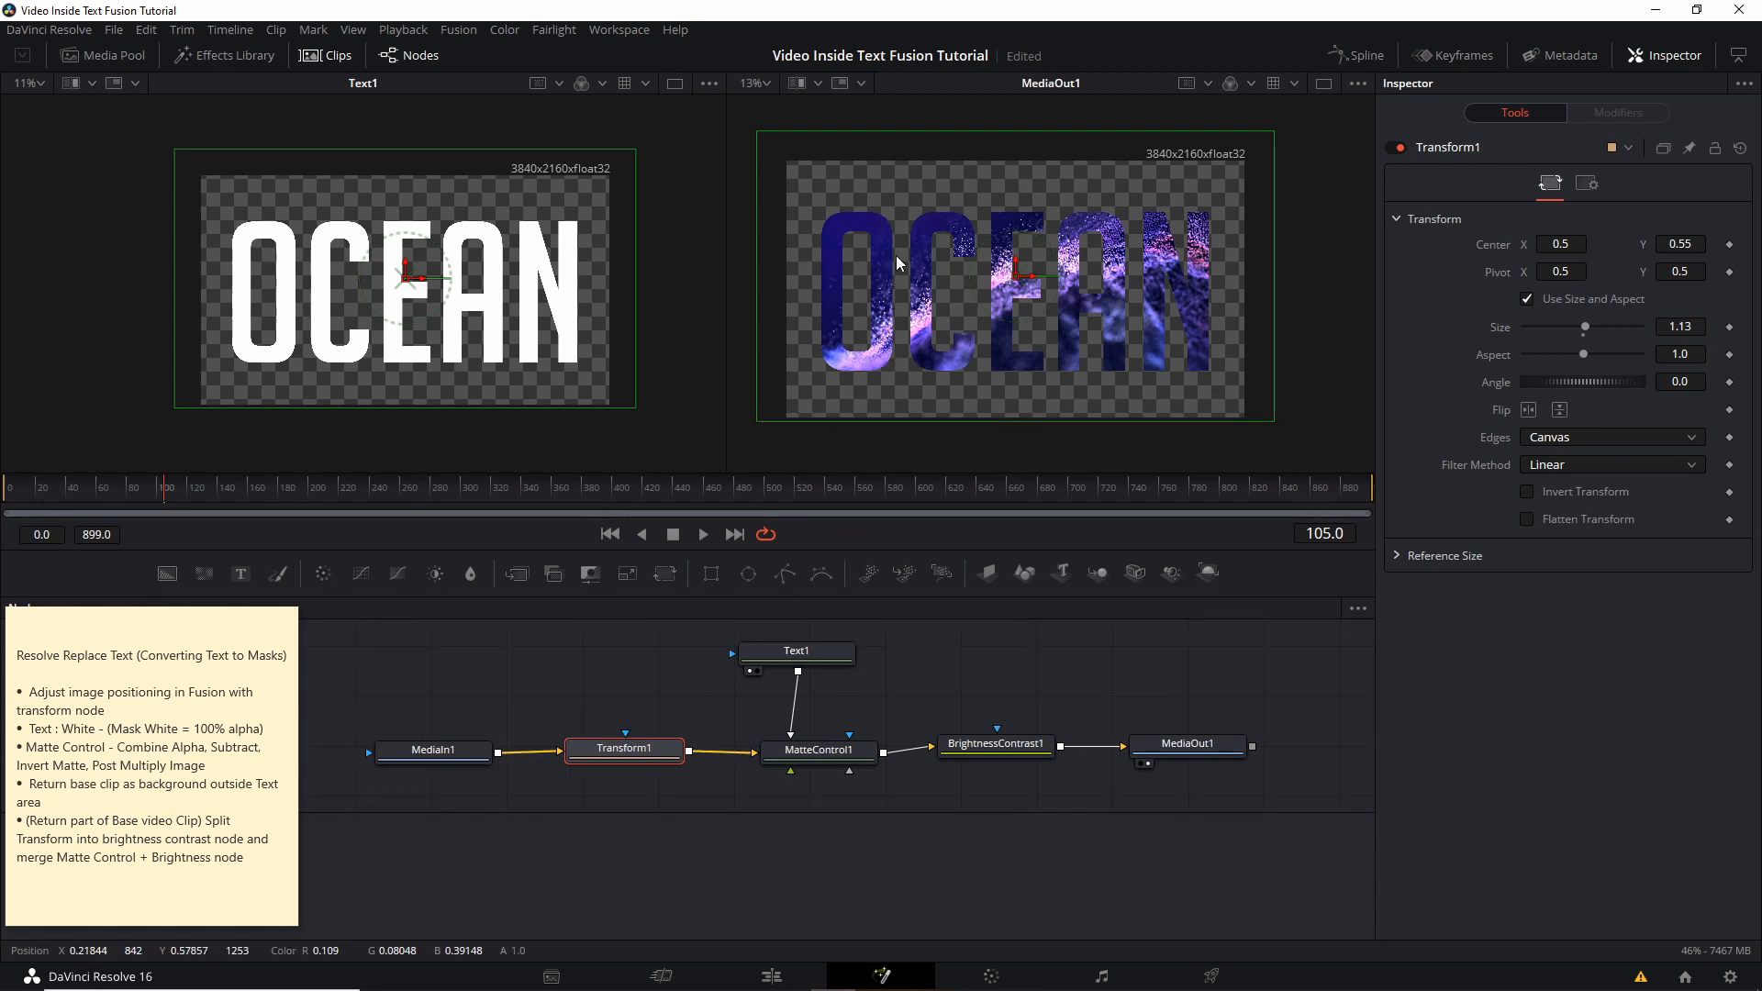
pyautogui.moveTo(1154, 308)
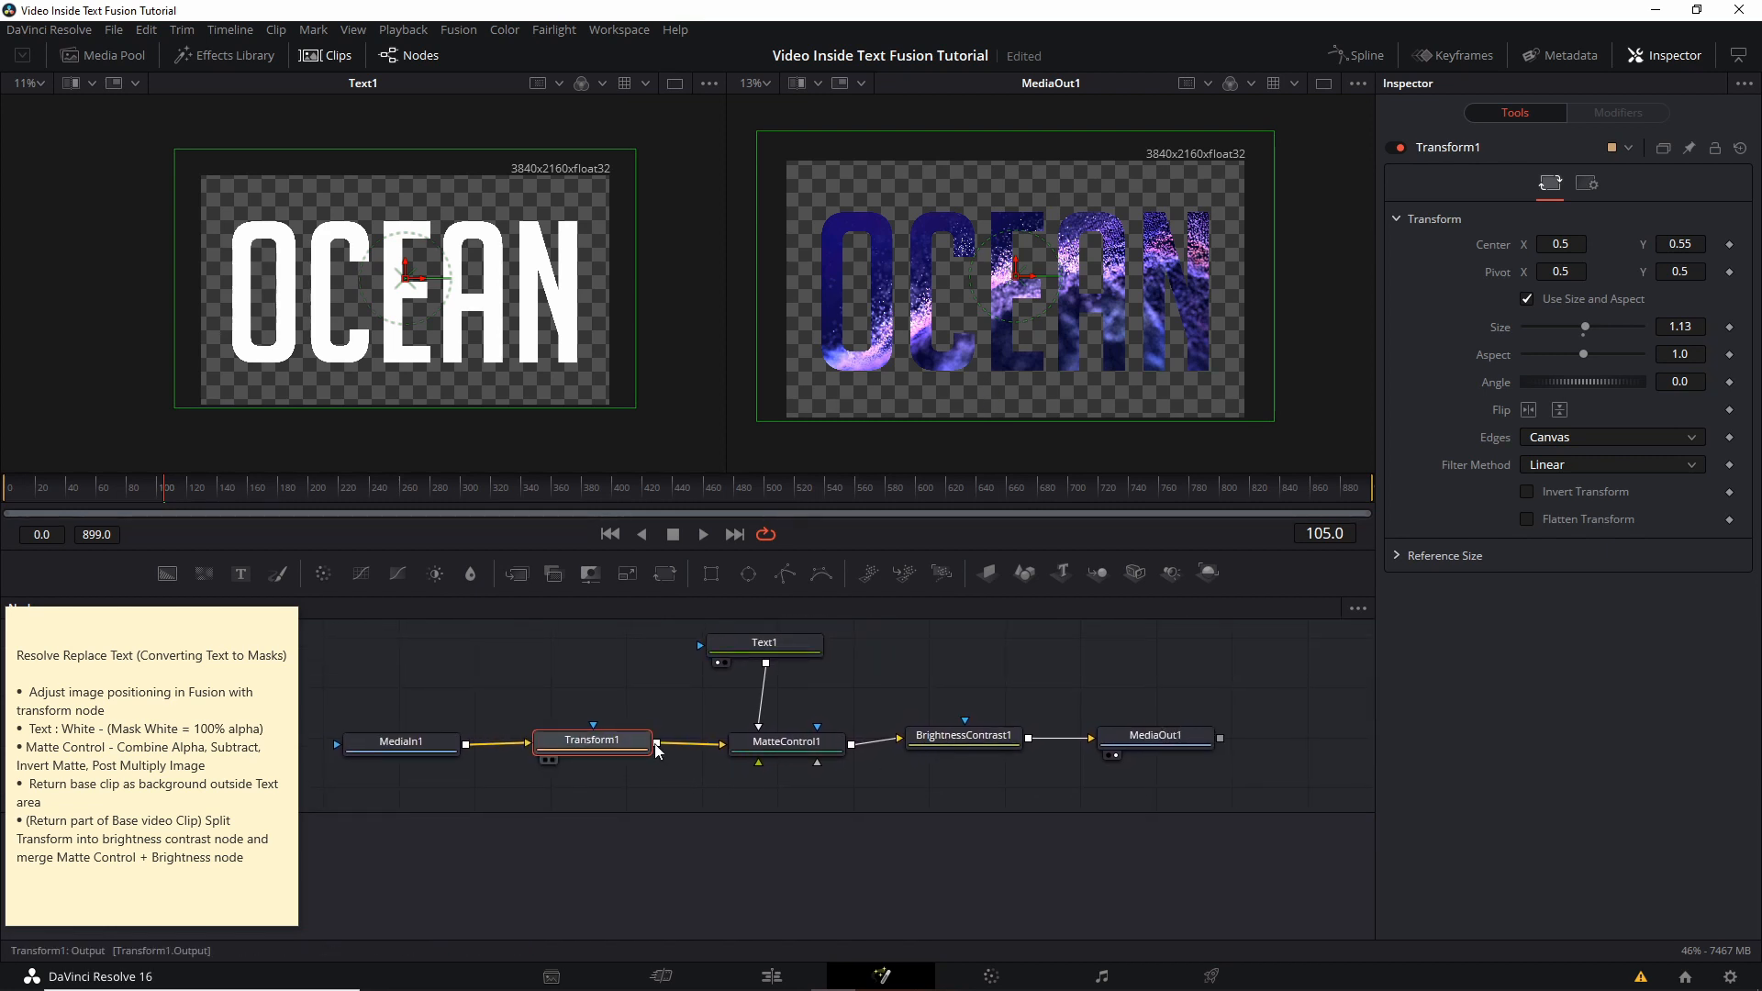
pyautogui.moveTo(786, 741)
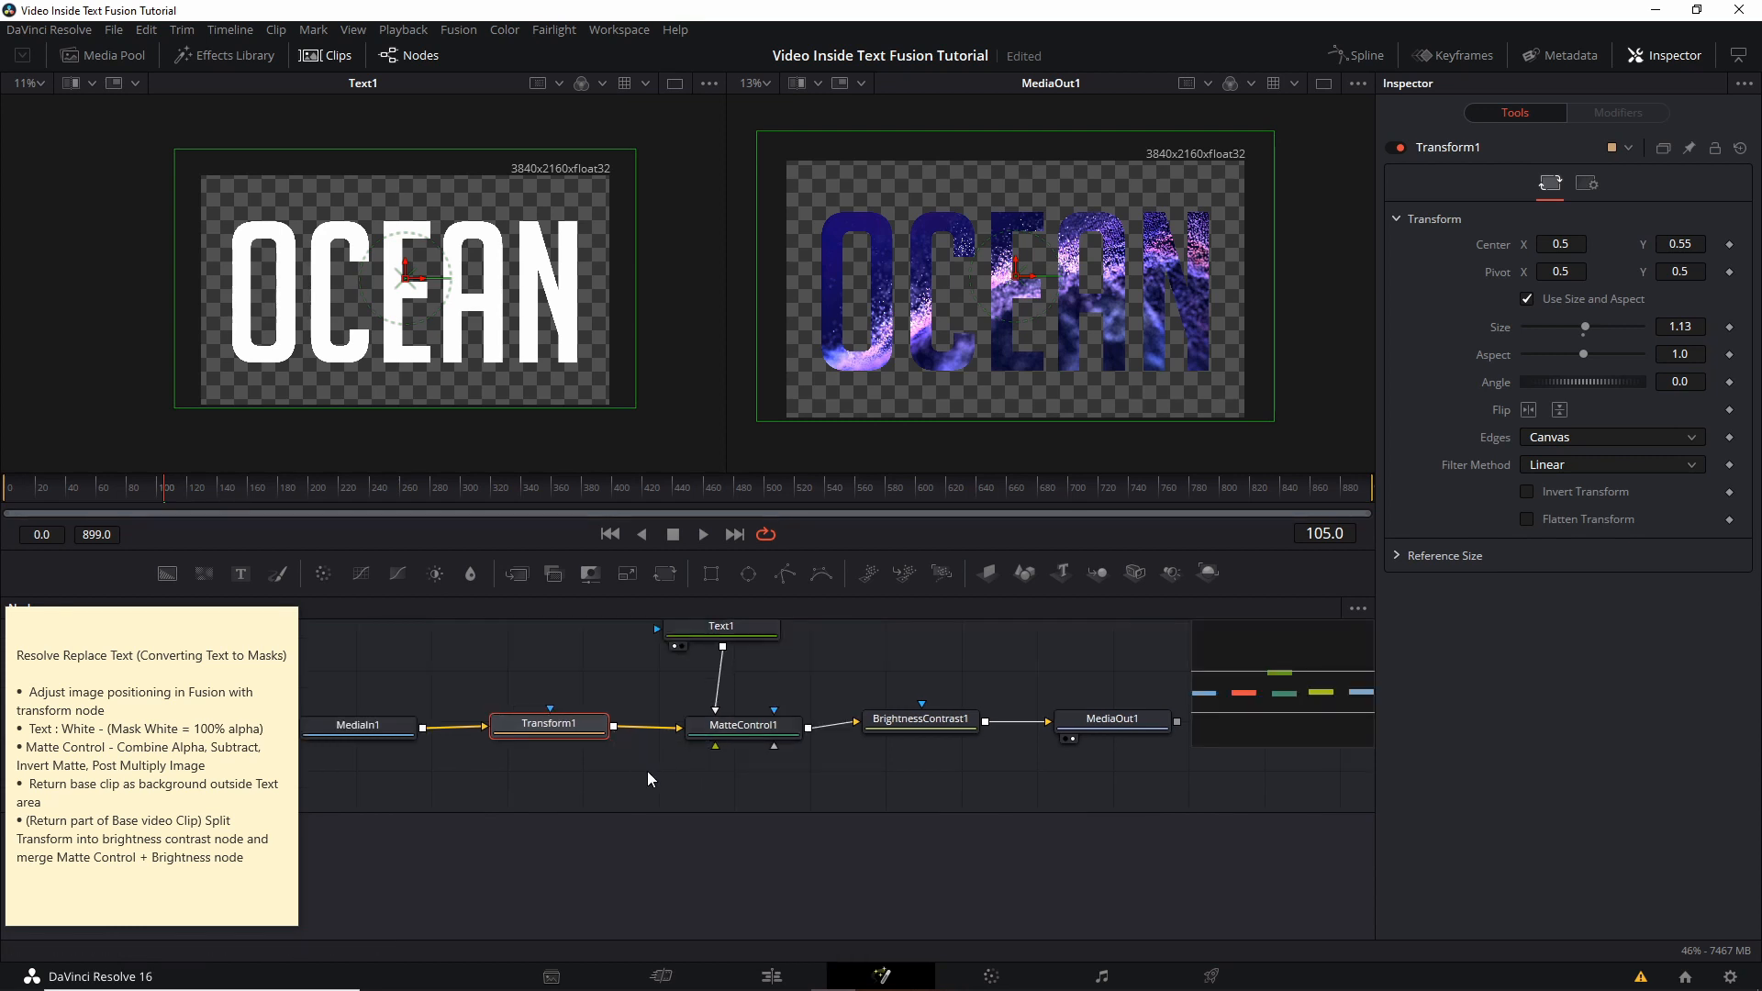
# - Add a Brightness/Contrast node below MatteControl1, fed by Transform1's output
pyautogui.rightClick(650, 779)
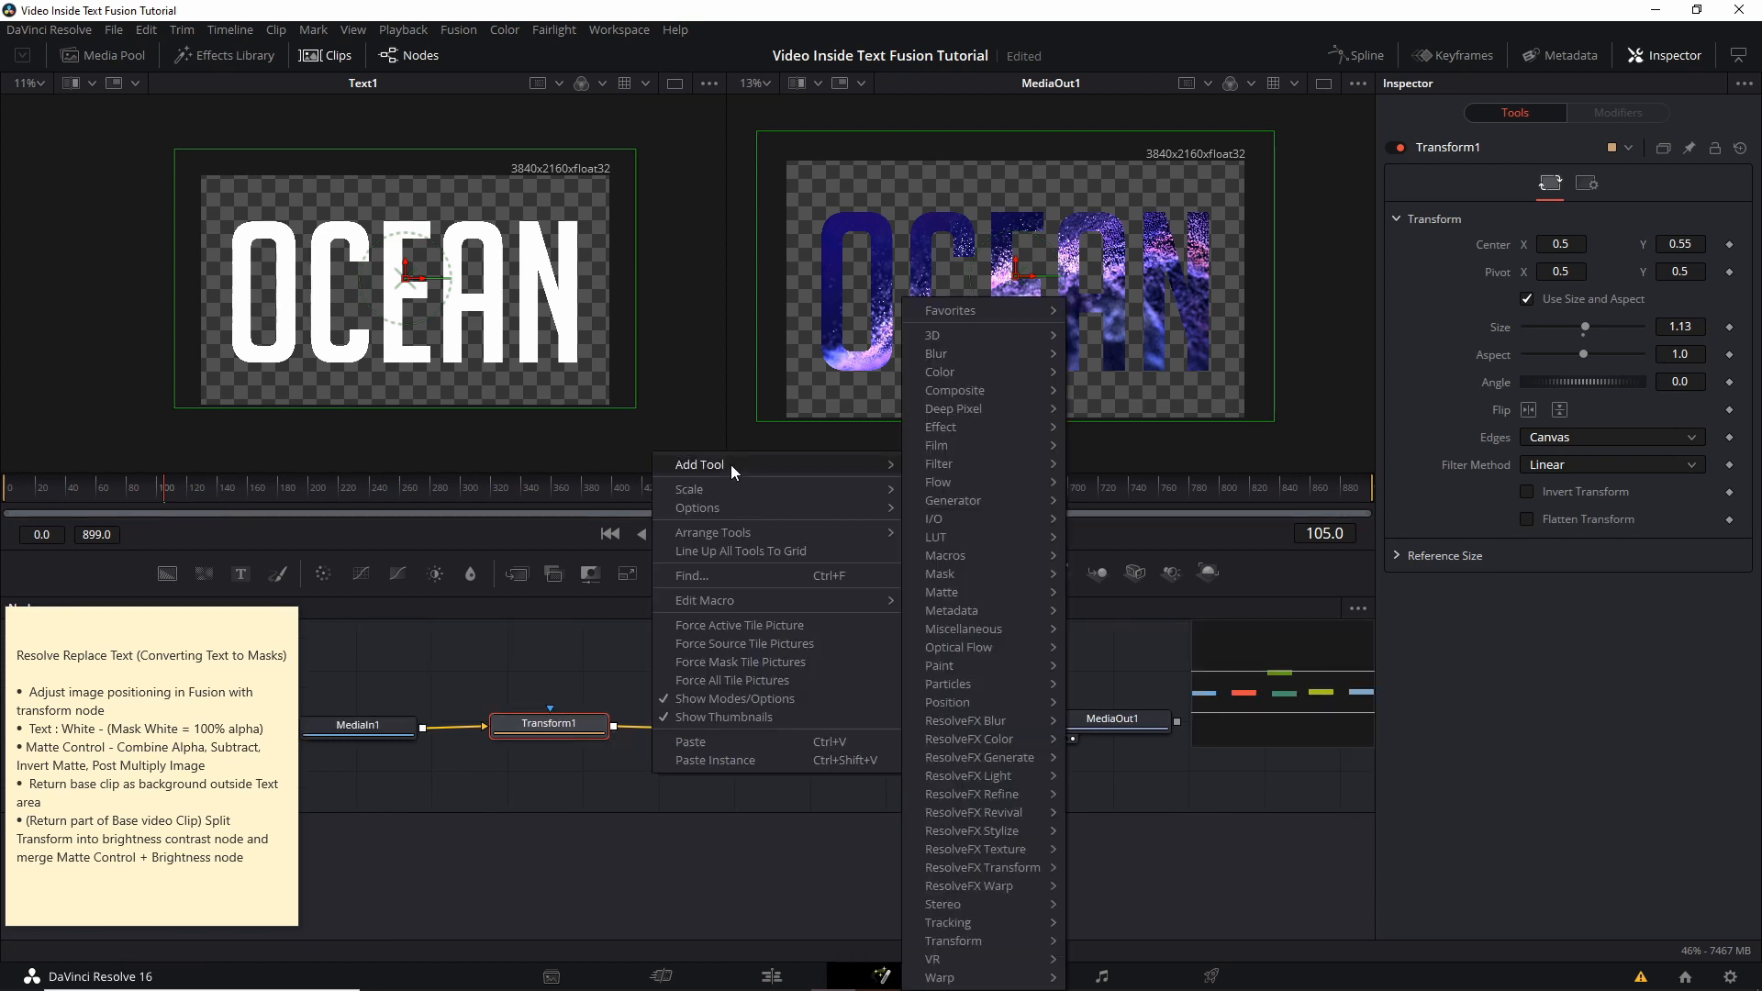
pyautogui.moveTo(940, 372)
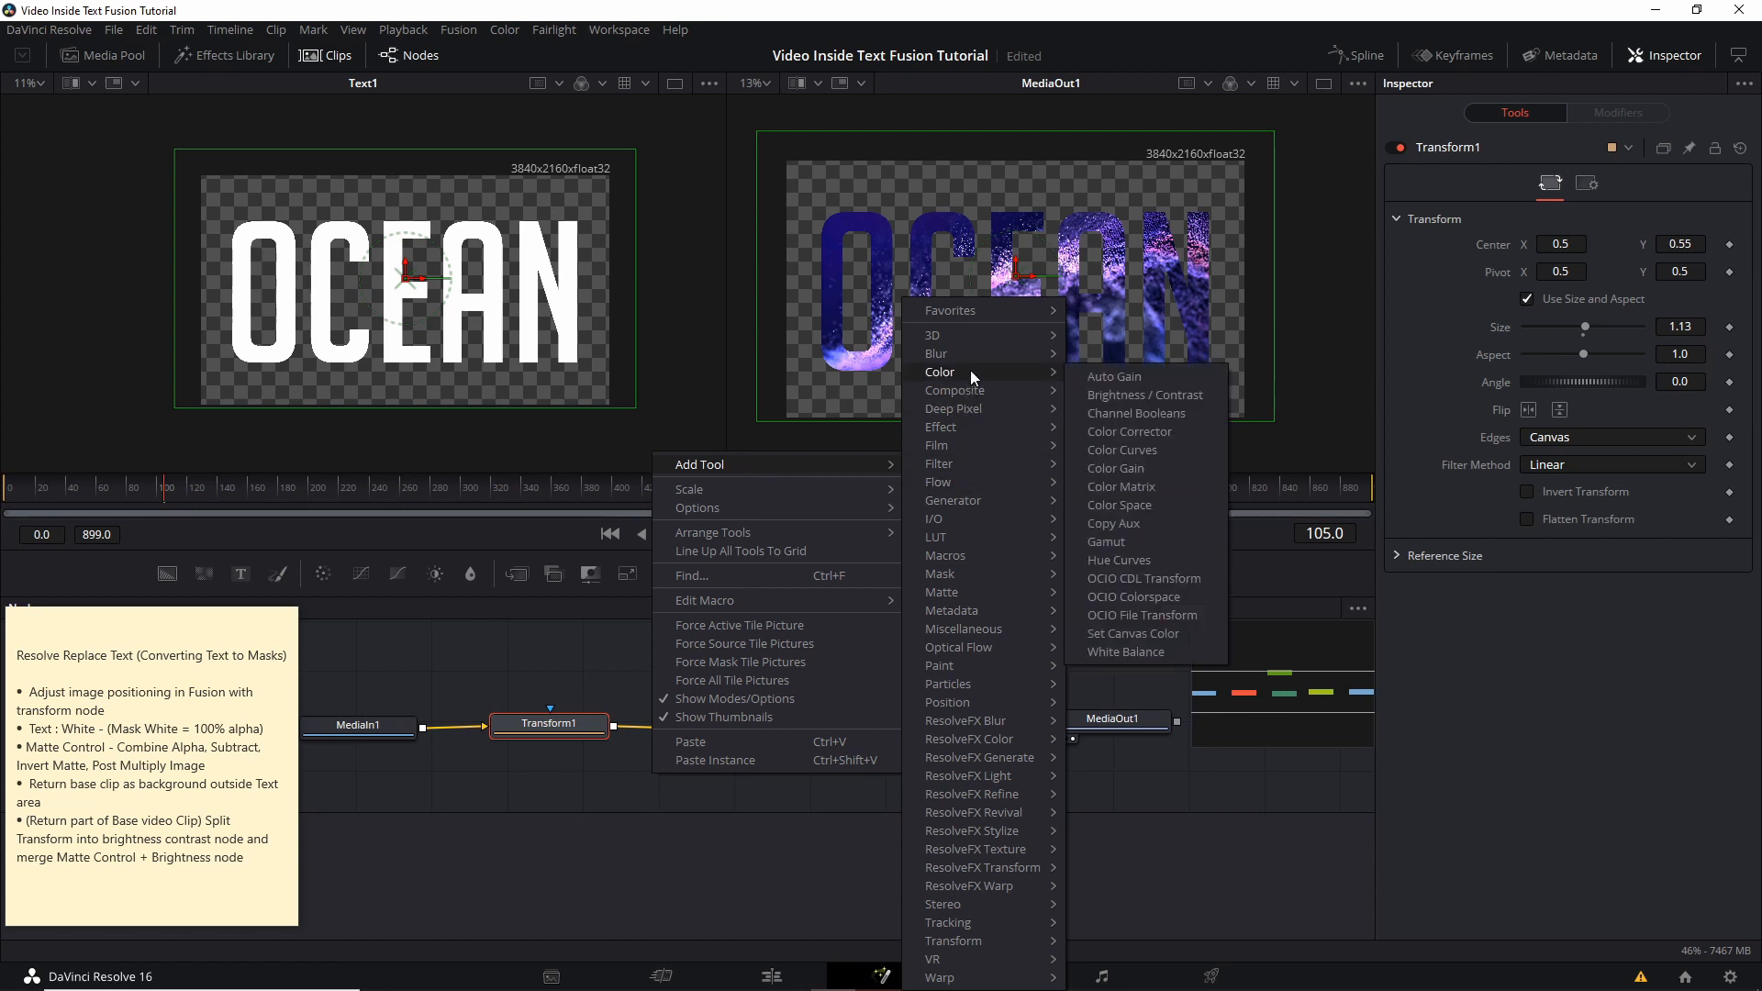
pyautogui.click(1145, 395)
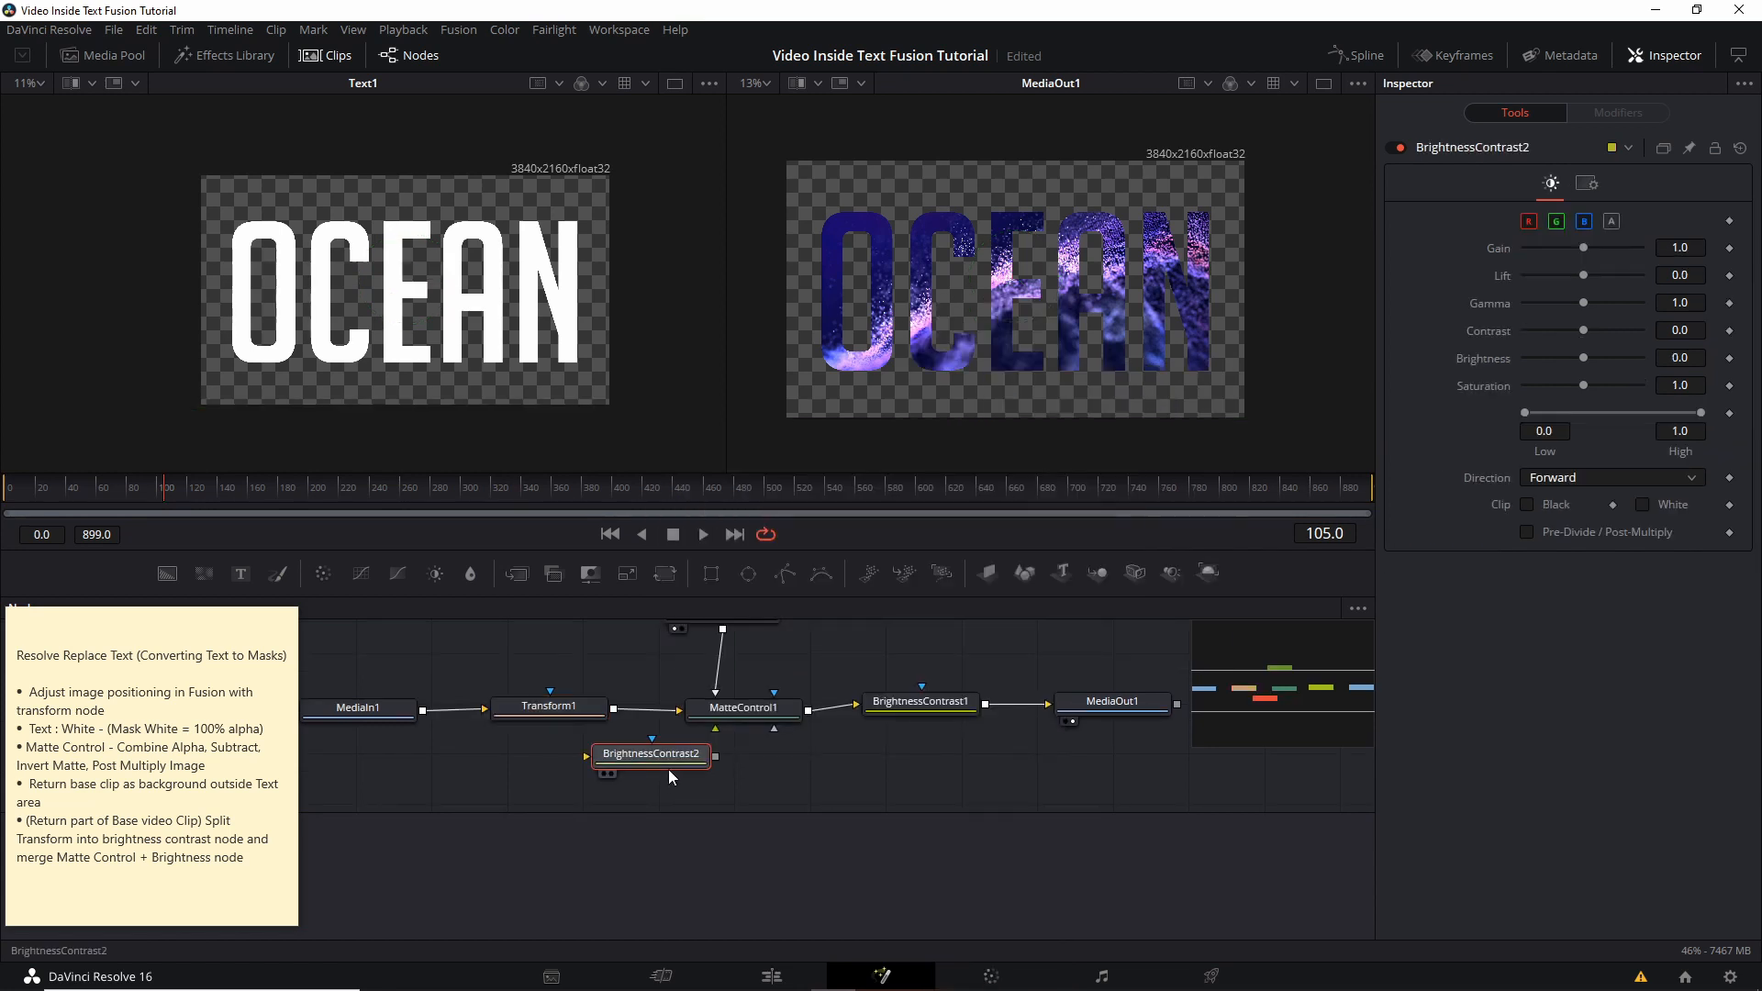
pyautogui.moveTo(649, 752); pyautogui.dragTo(717, 765)
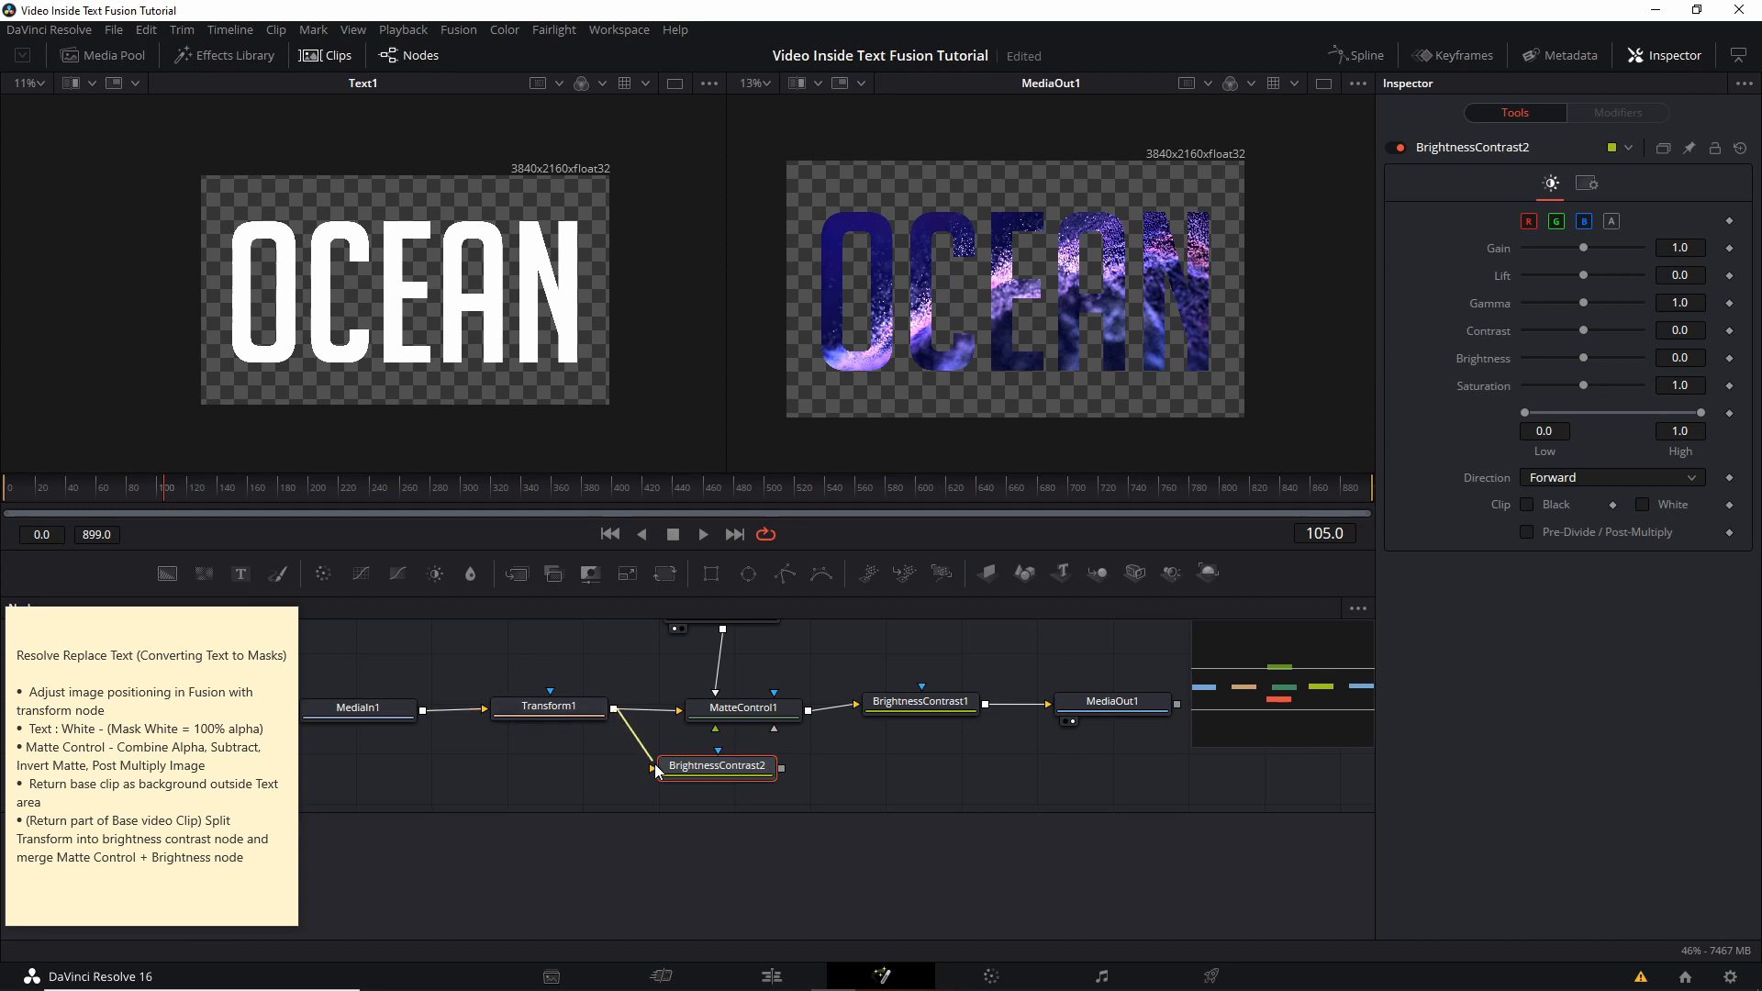
pyautogui.moveTo(715, 765); pyautogui.dragTo(729, 770)
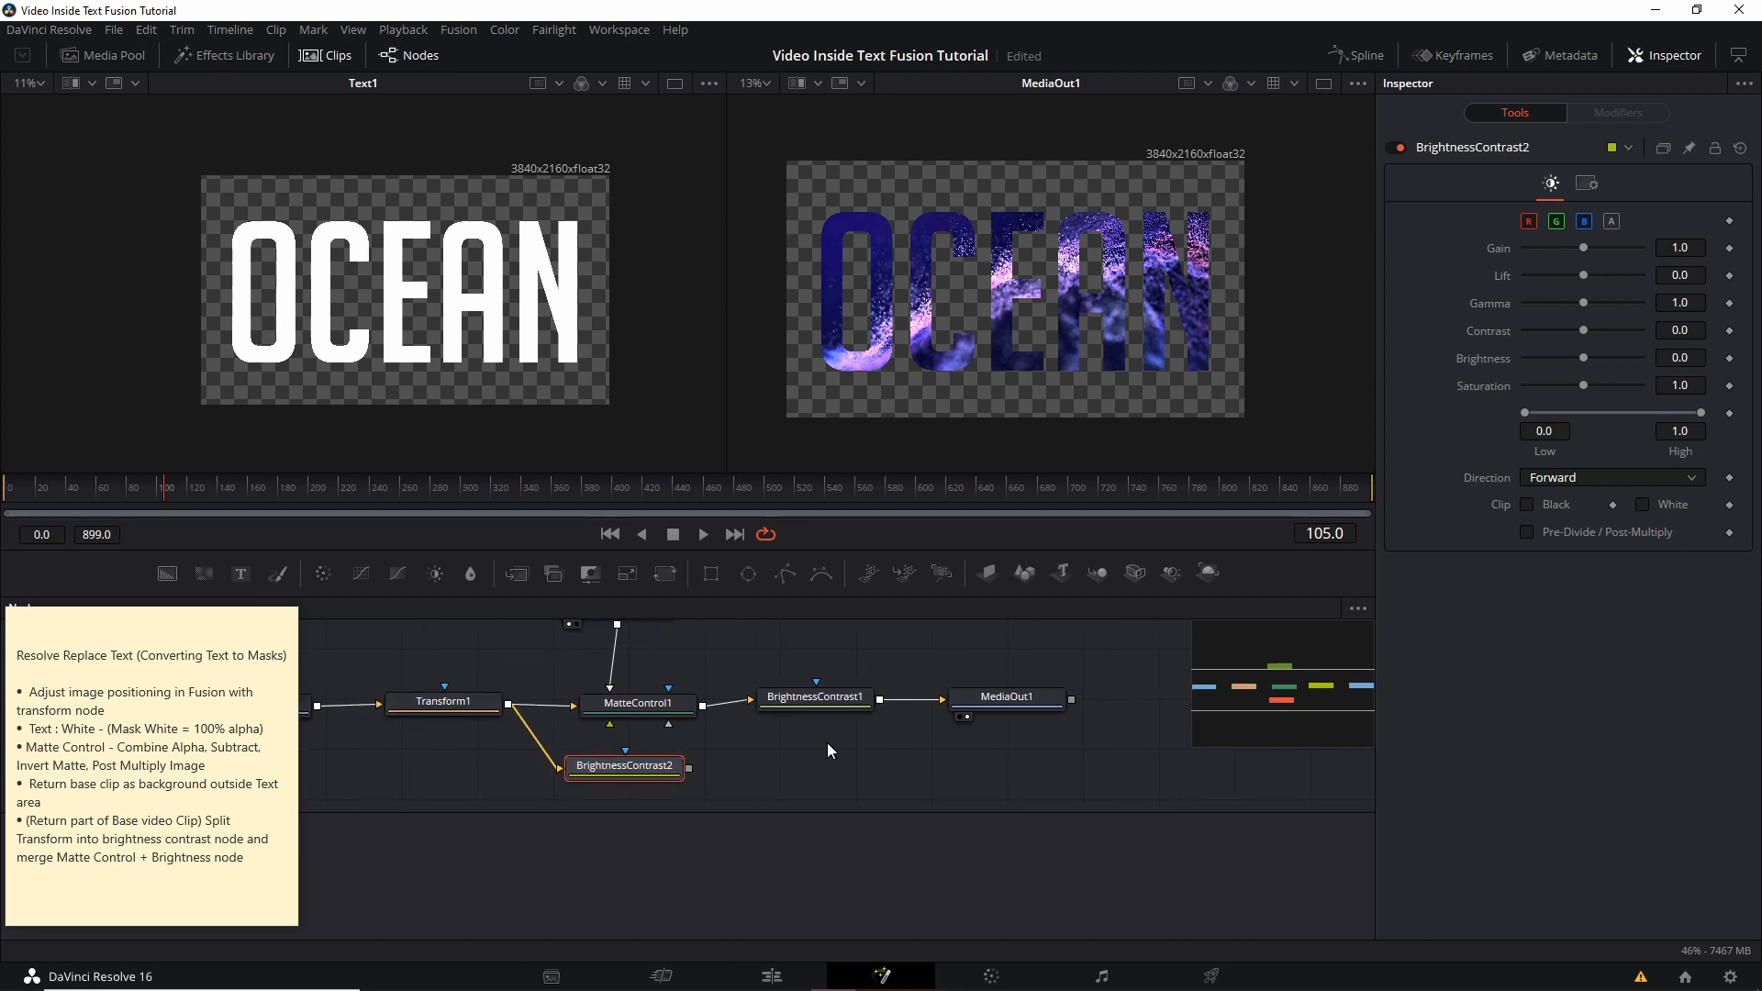
# - Add an unconnected Merge node from Add Tool > Composite > Merge
pyautogui.rightClick(826, 749)
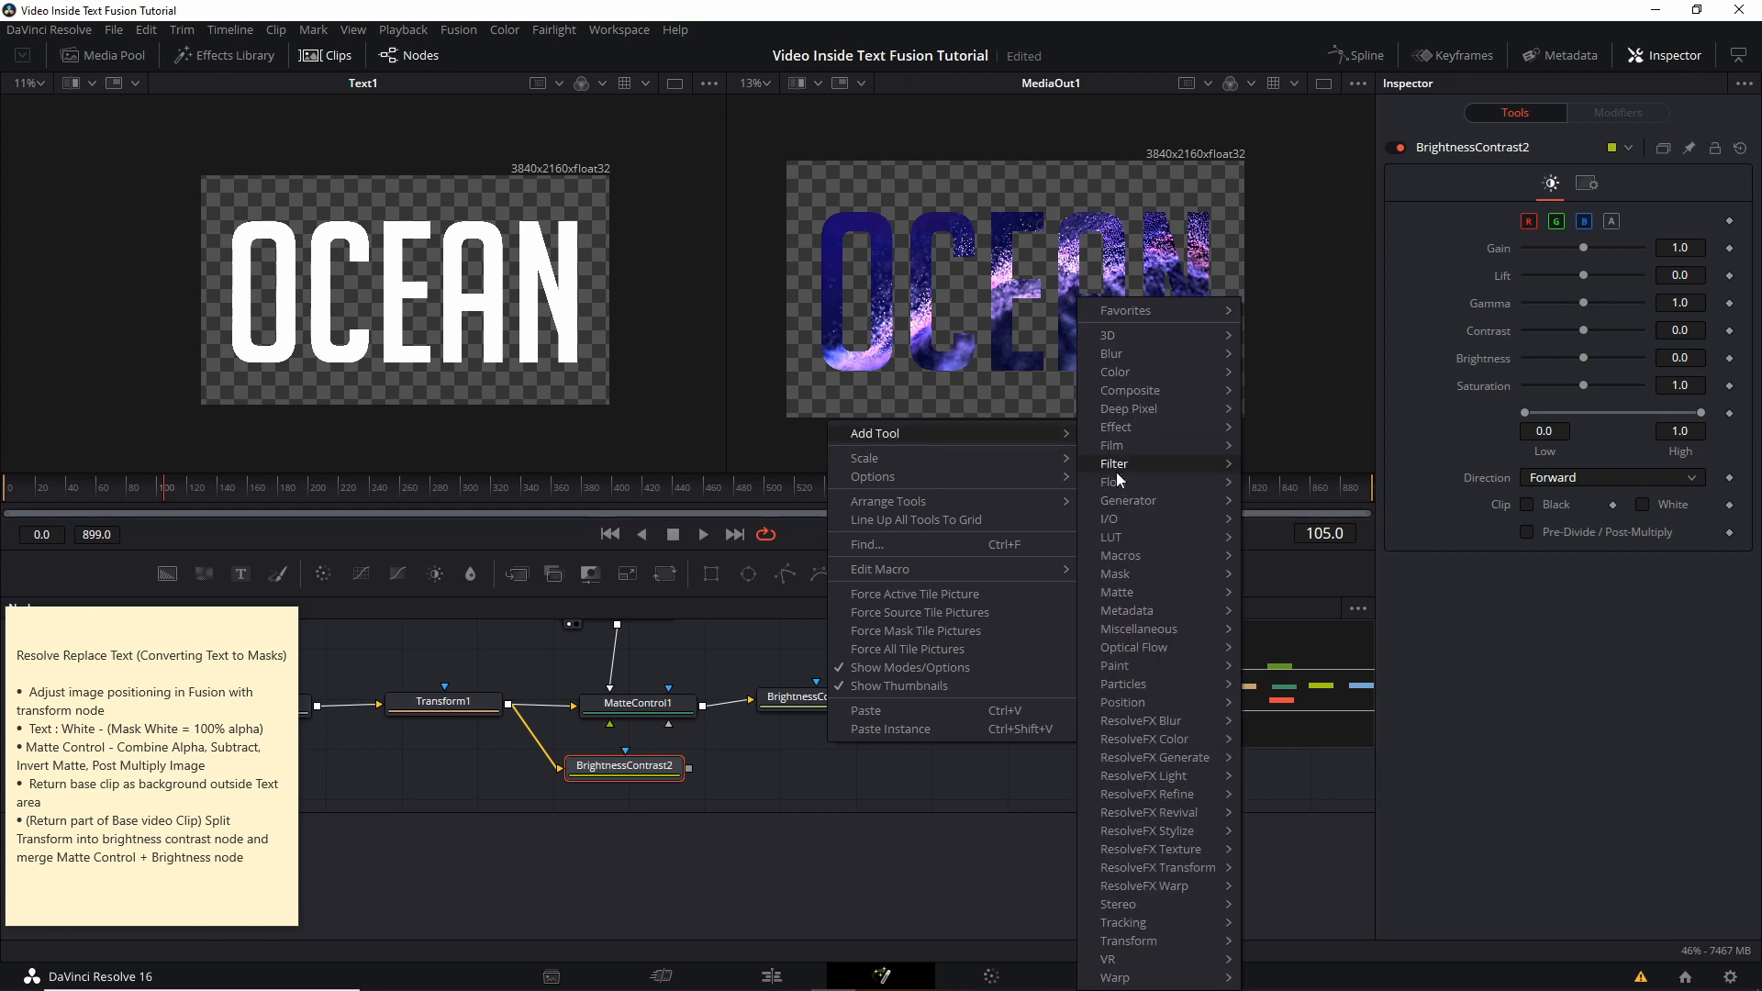
pyautogui.moveTo(1131, 390)
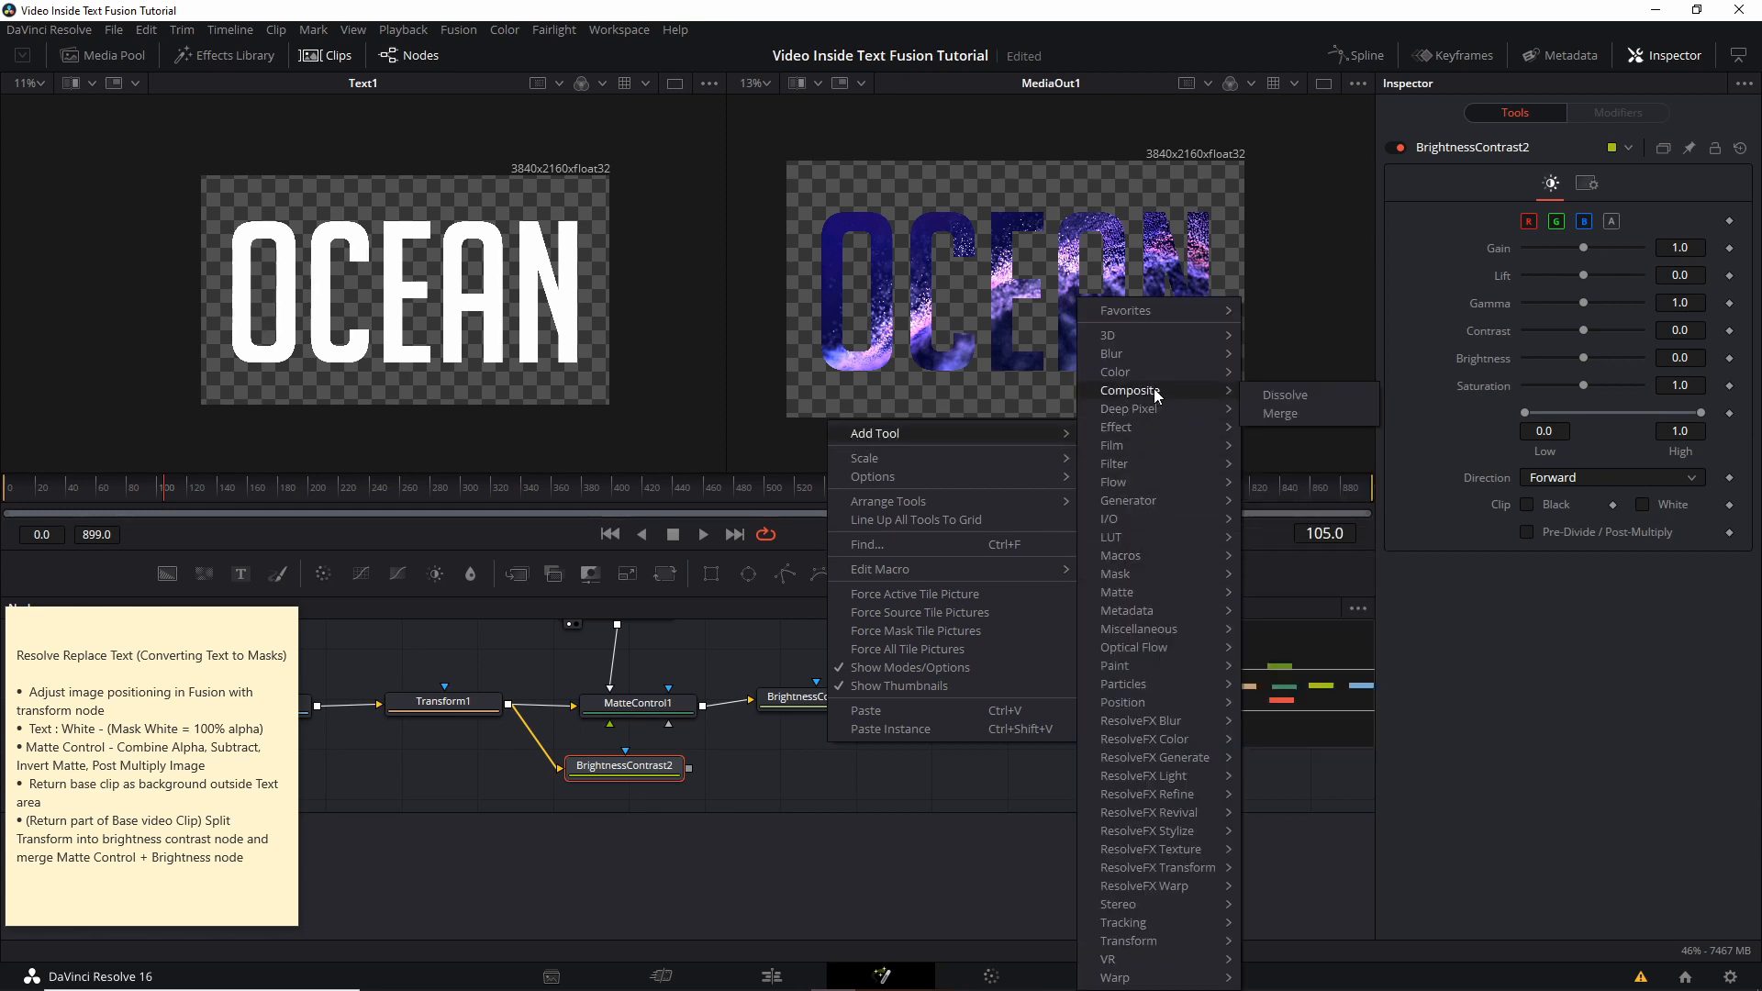
pyautogui.click(1278, 412)
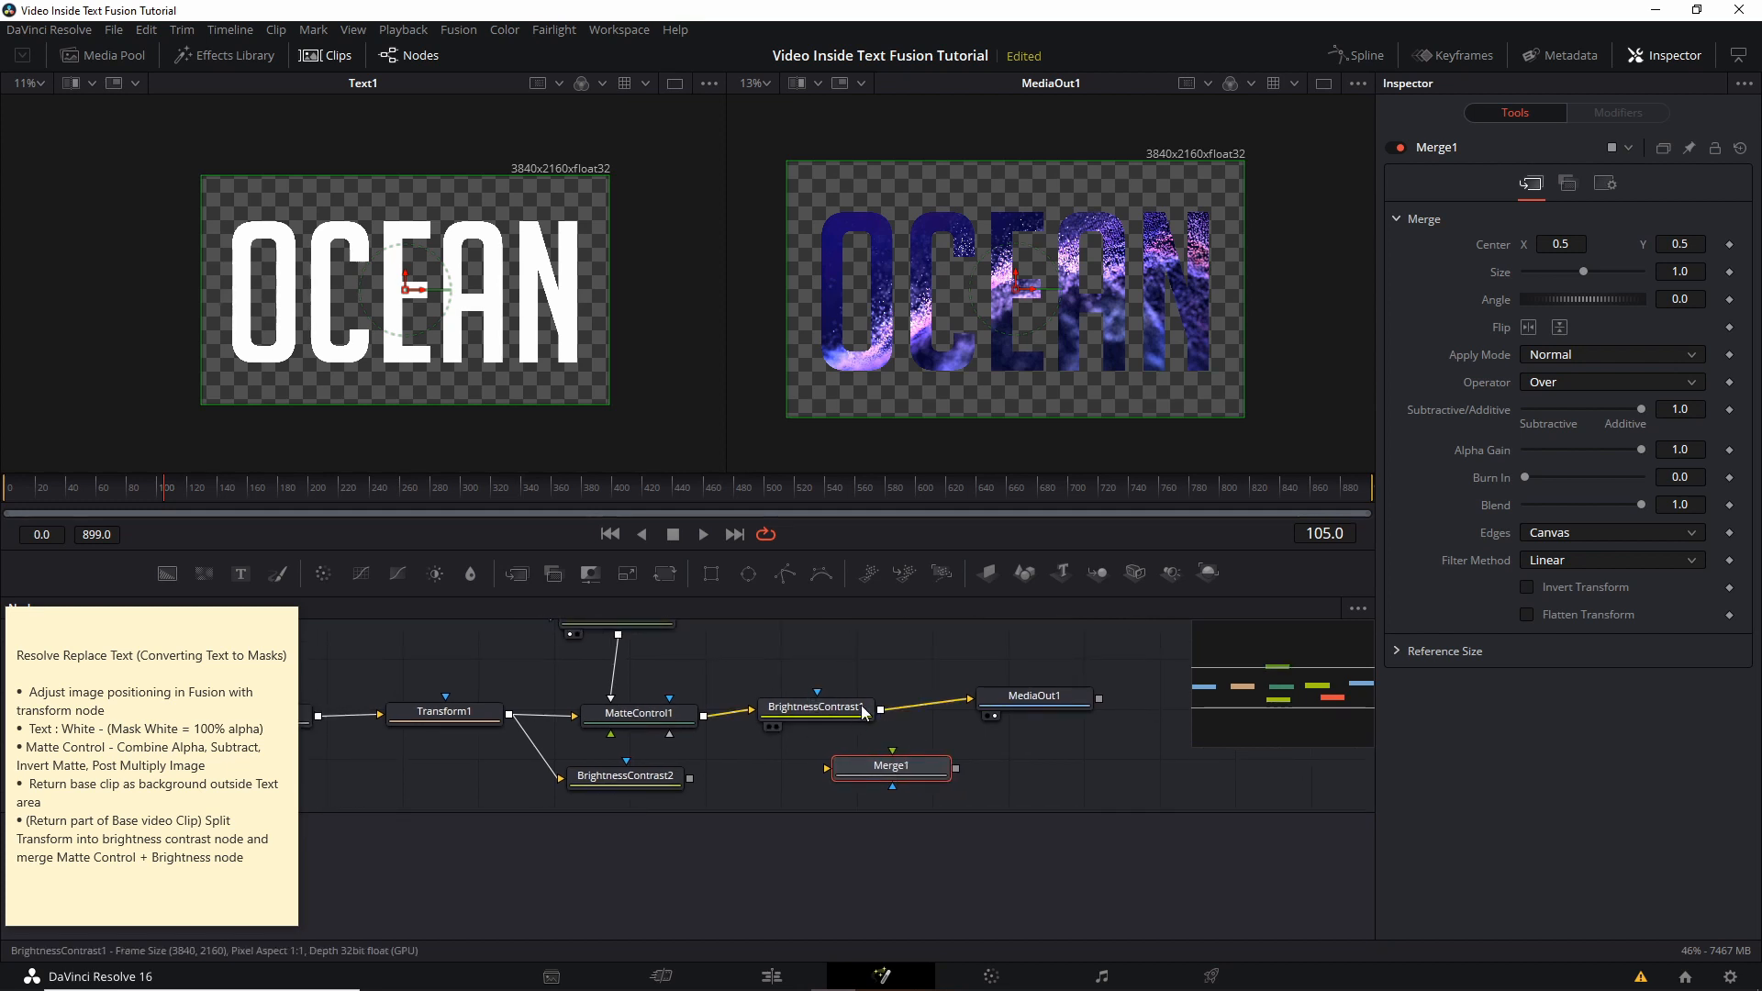
pyautogui.moveTo(815, 707)
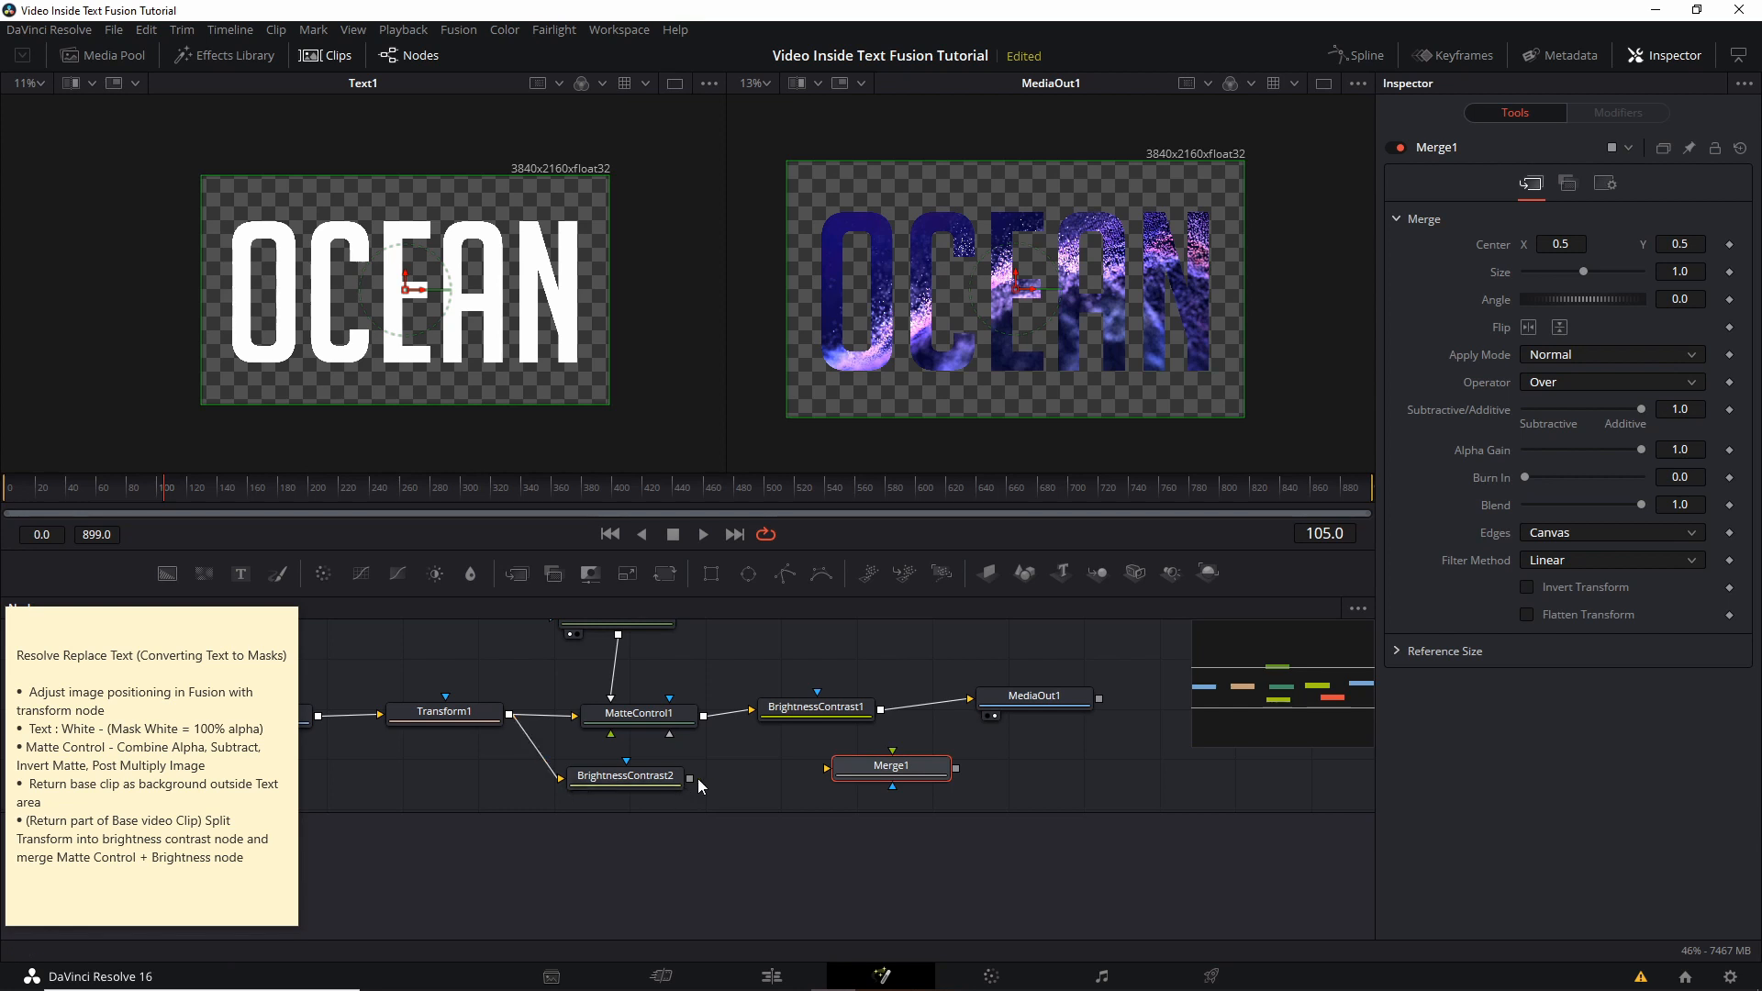
# - Rename the second brightness node to 'BackgroundAdjustment'
pyautogui.click(630, 775)
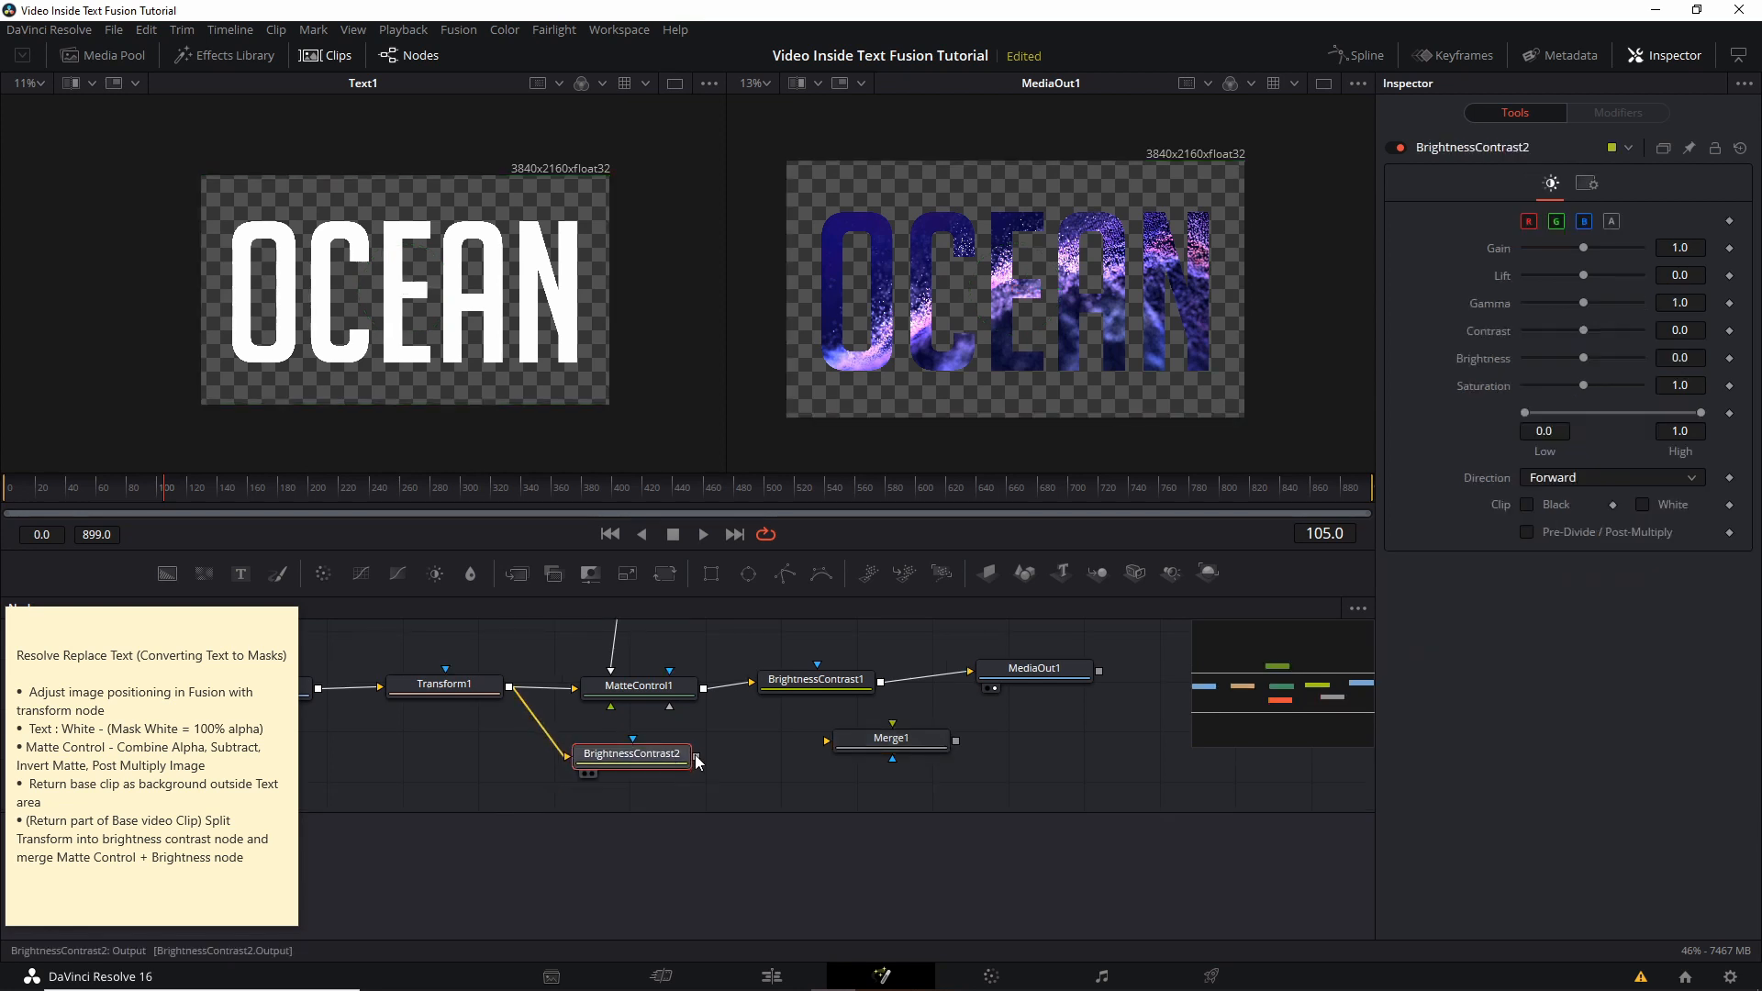
pyautogui.doubleClick(631, 755)
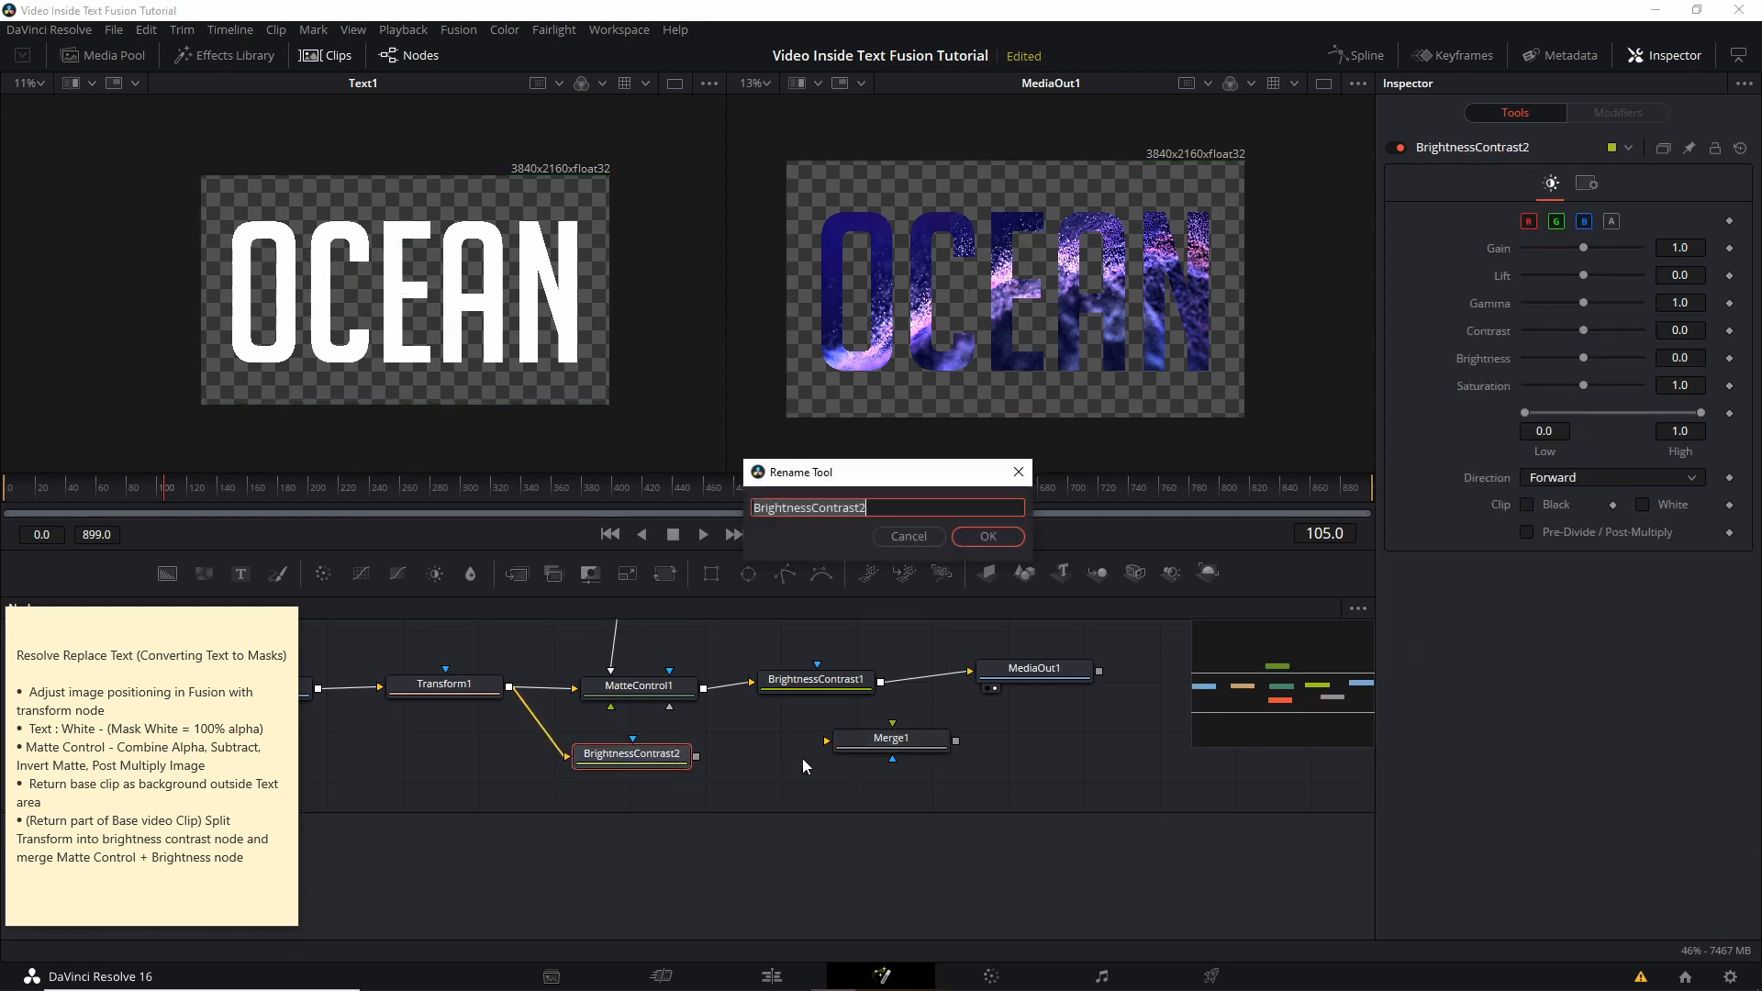
pyautogui.write('BackgroundAdjustment')
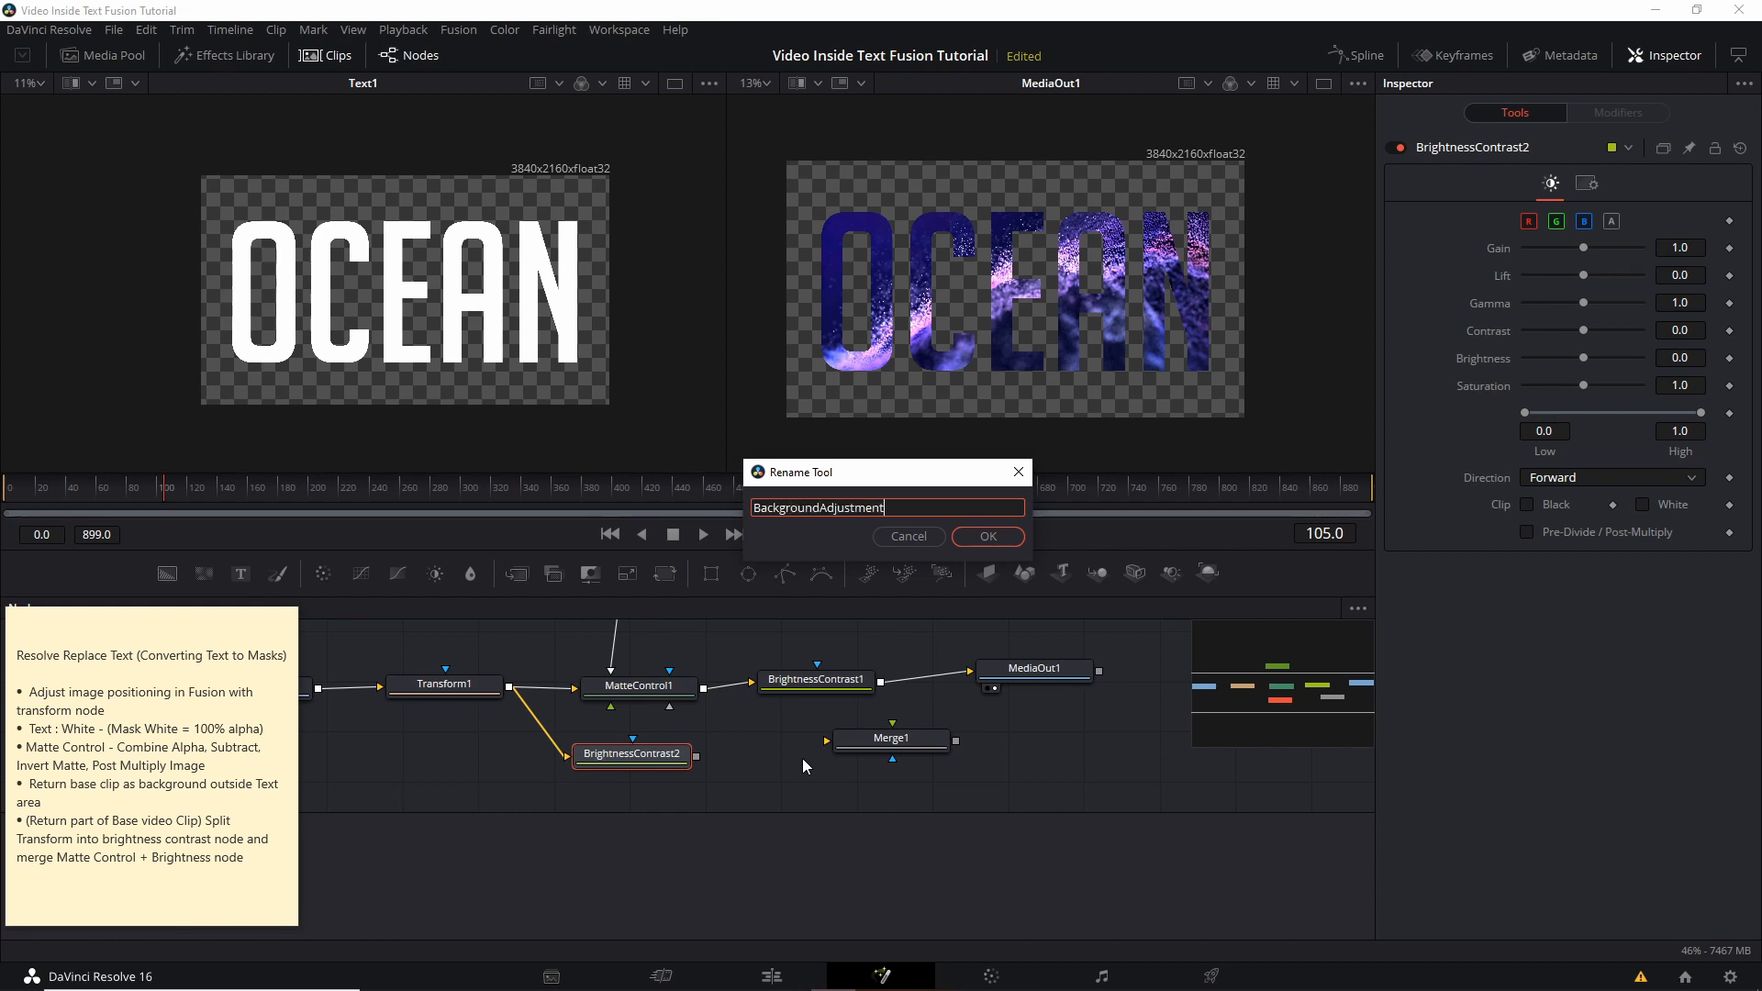
pyautogui.click(986, 536)
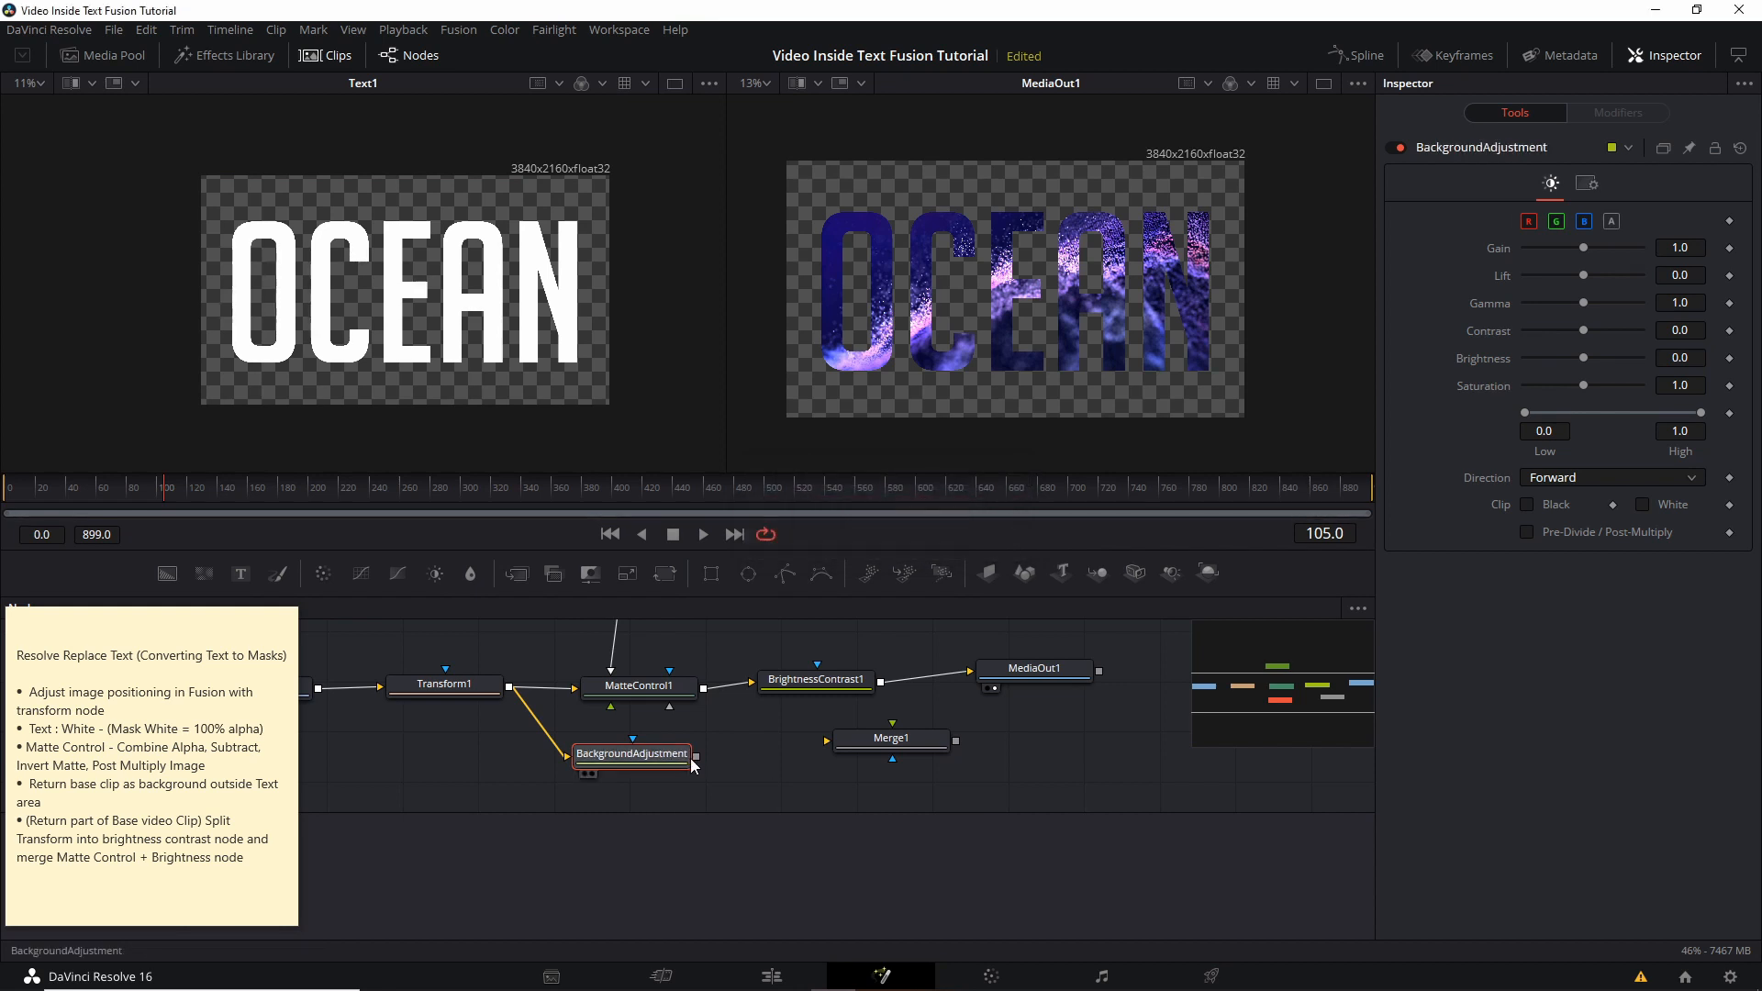
# - Connect BackgroundAdjustment to Merge1's background input and reposition the Merge node
pyautogui.moveTo(694, 753); pyautogui.dragTo(829, 747)
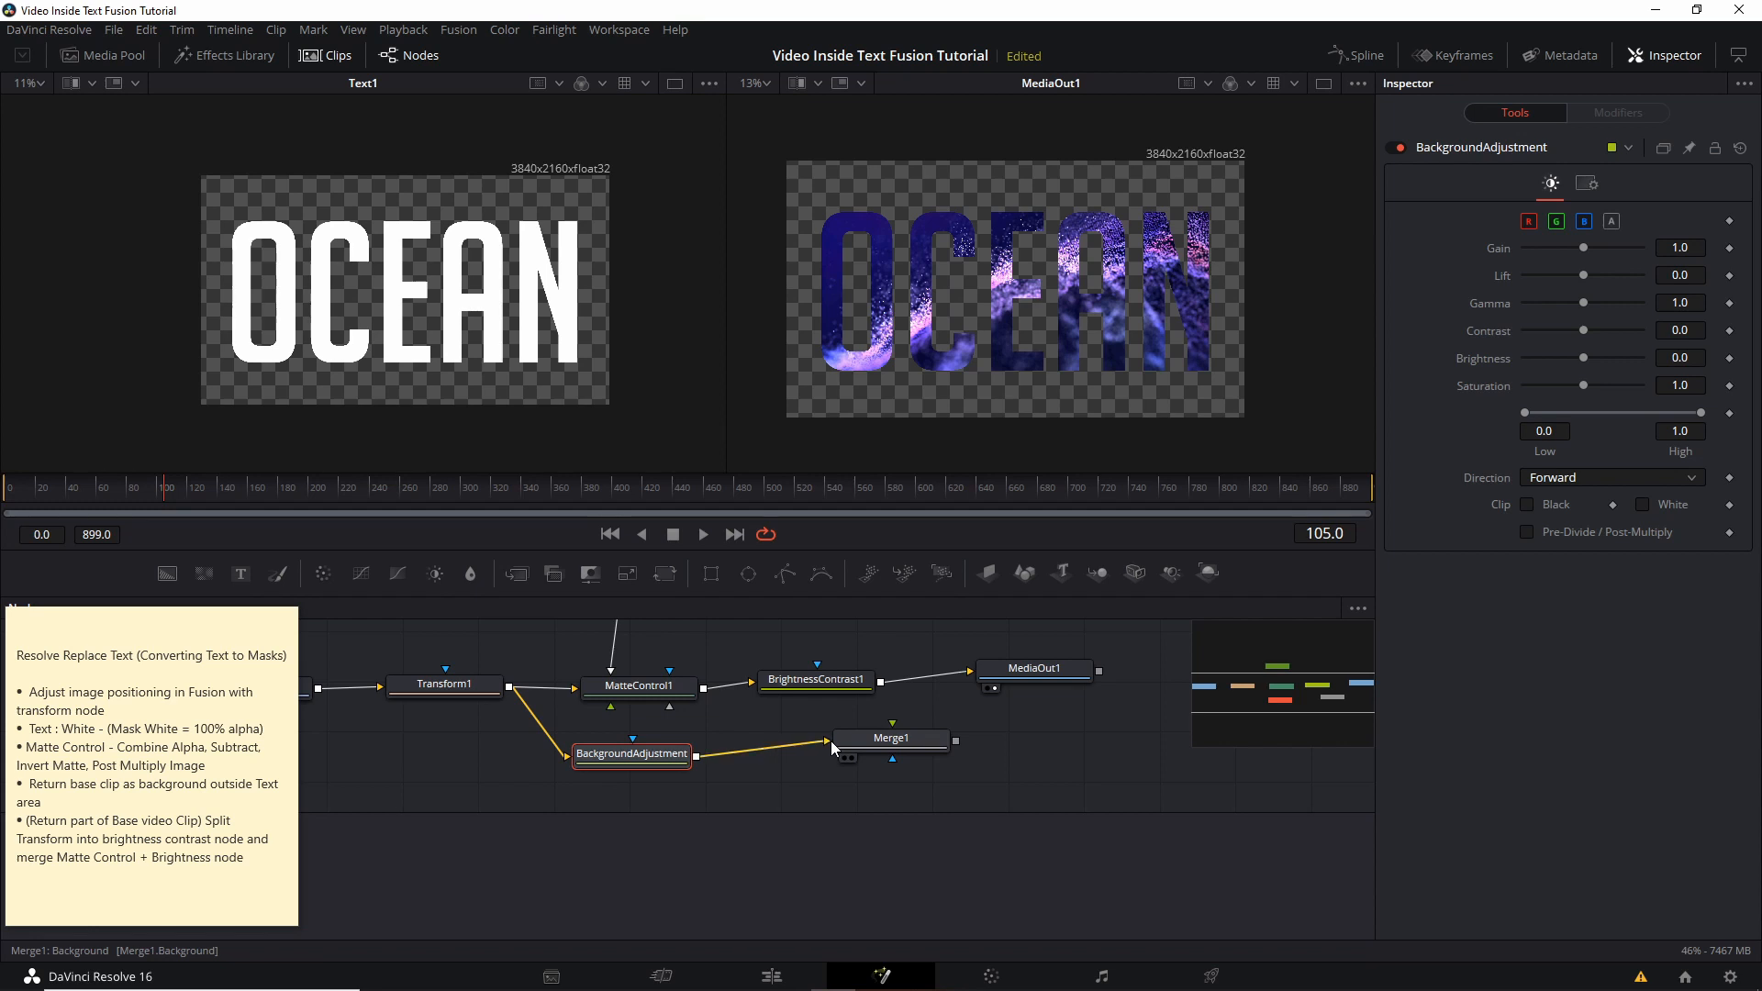
pyautogui.moveTo(891, 739); pyautogui.dragTo(937, 742)
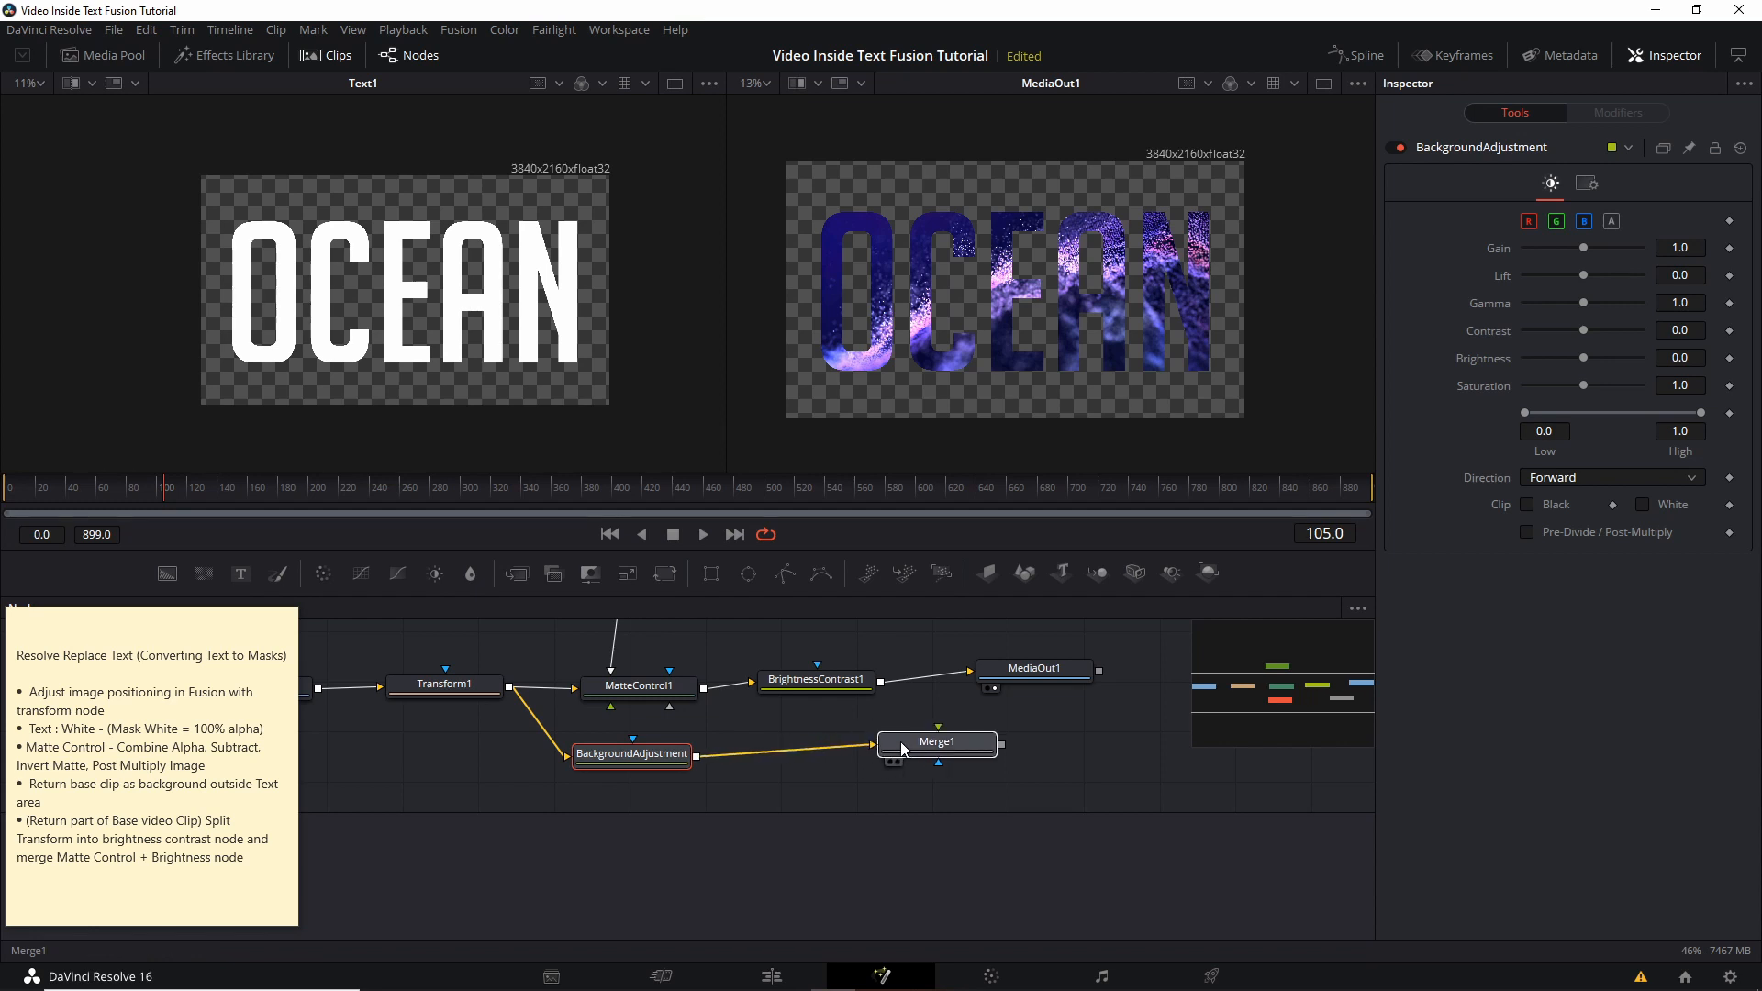
pyautogui.click(937, 741)
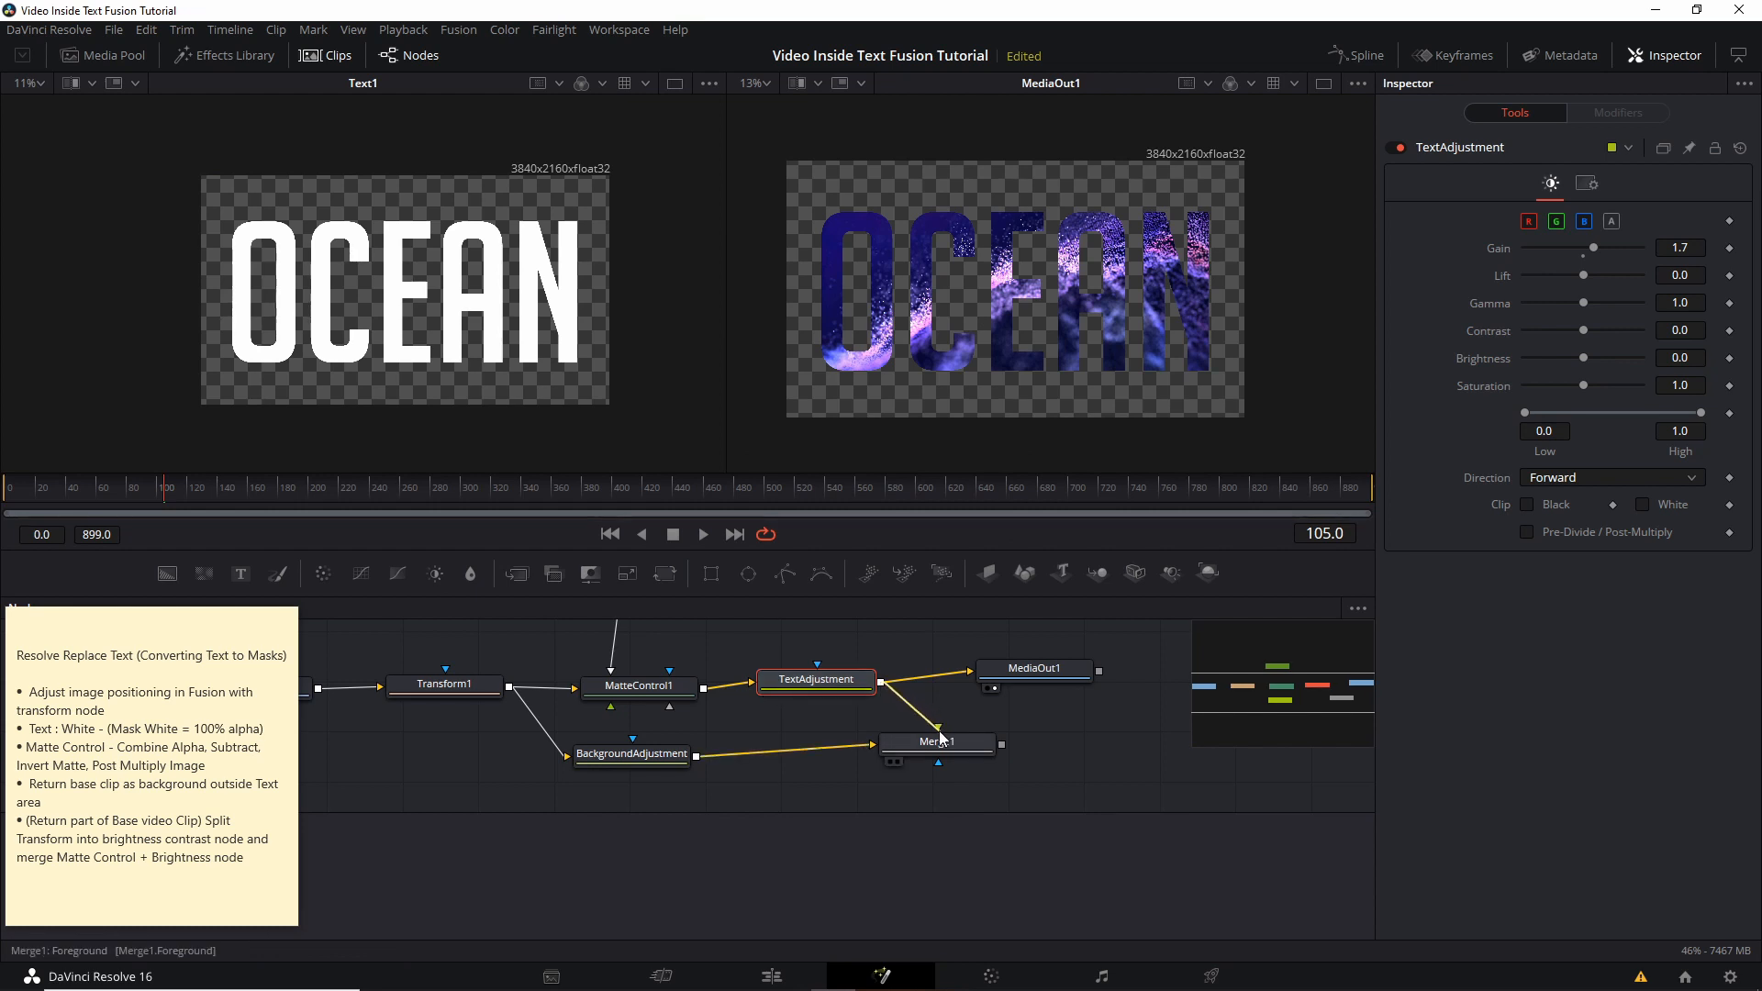
# - Route Merge1 to MediaOut1, then review TextAdjustment and BackgroundAdjustment Gain settings
pyautogui.click(1033, 669)
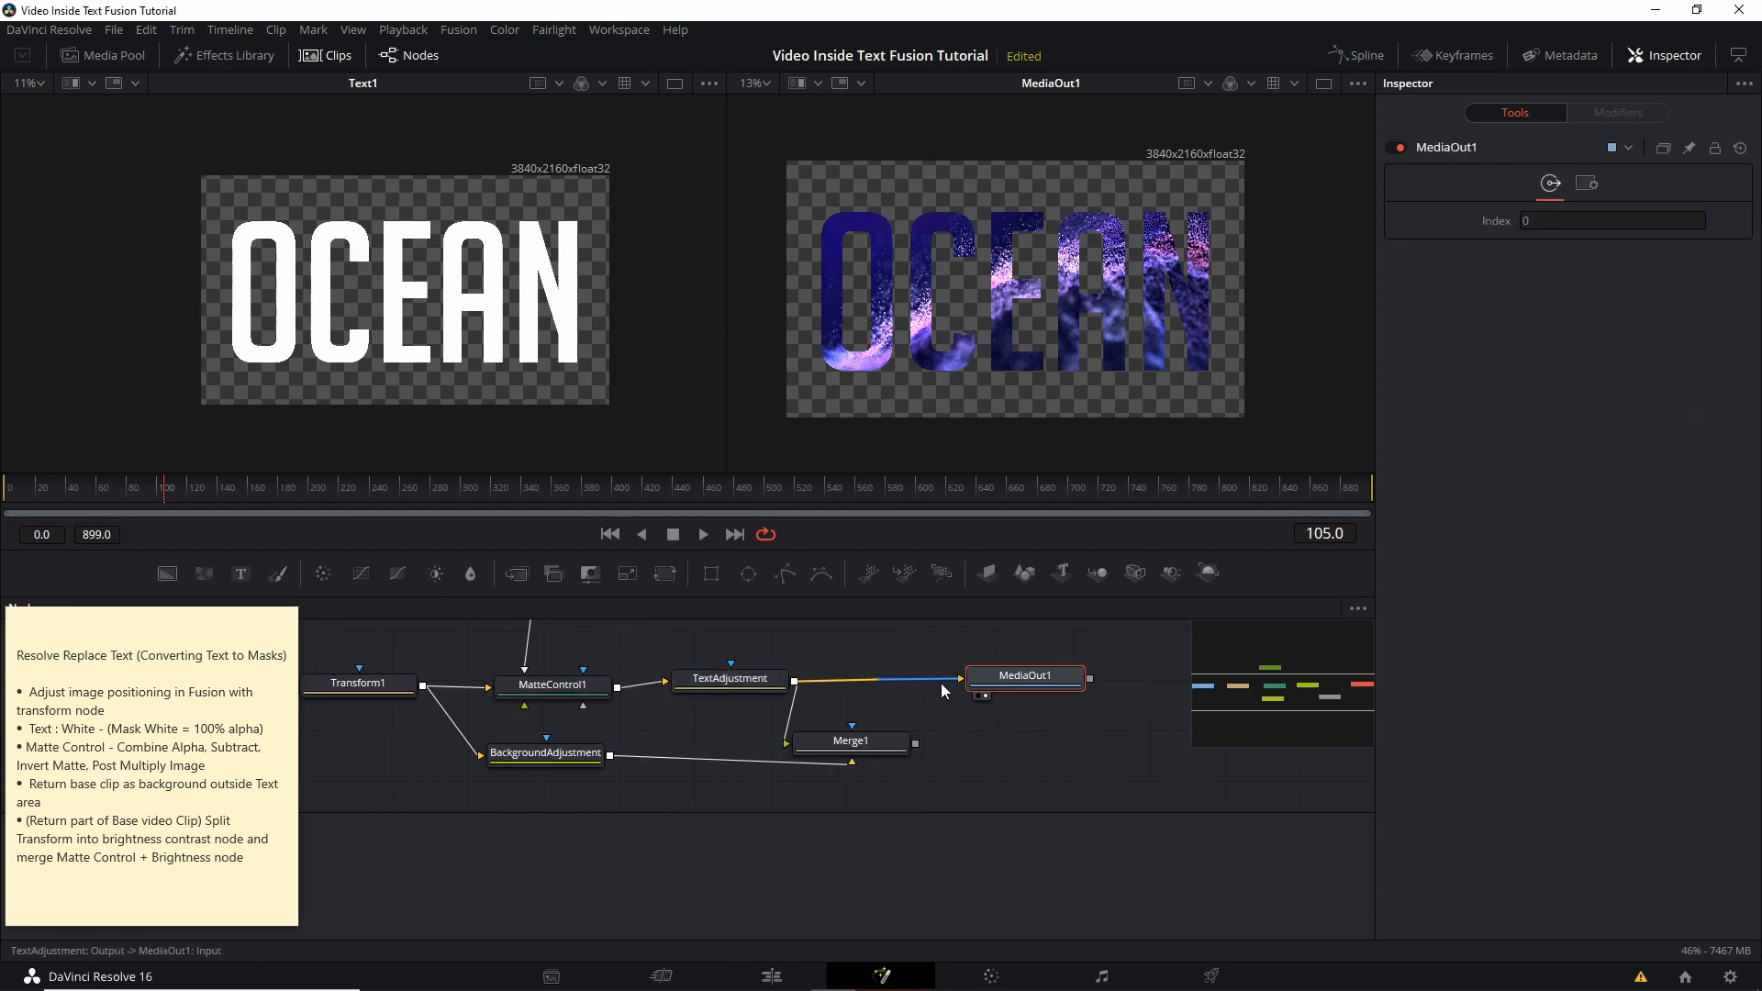
pyautogui.moveTo(924, 694)
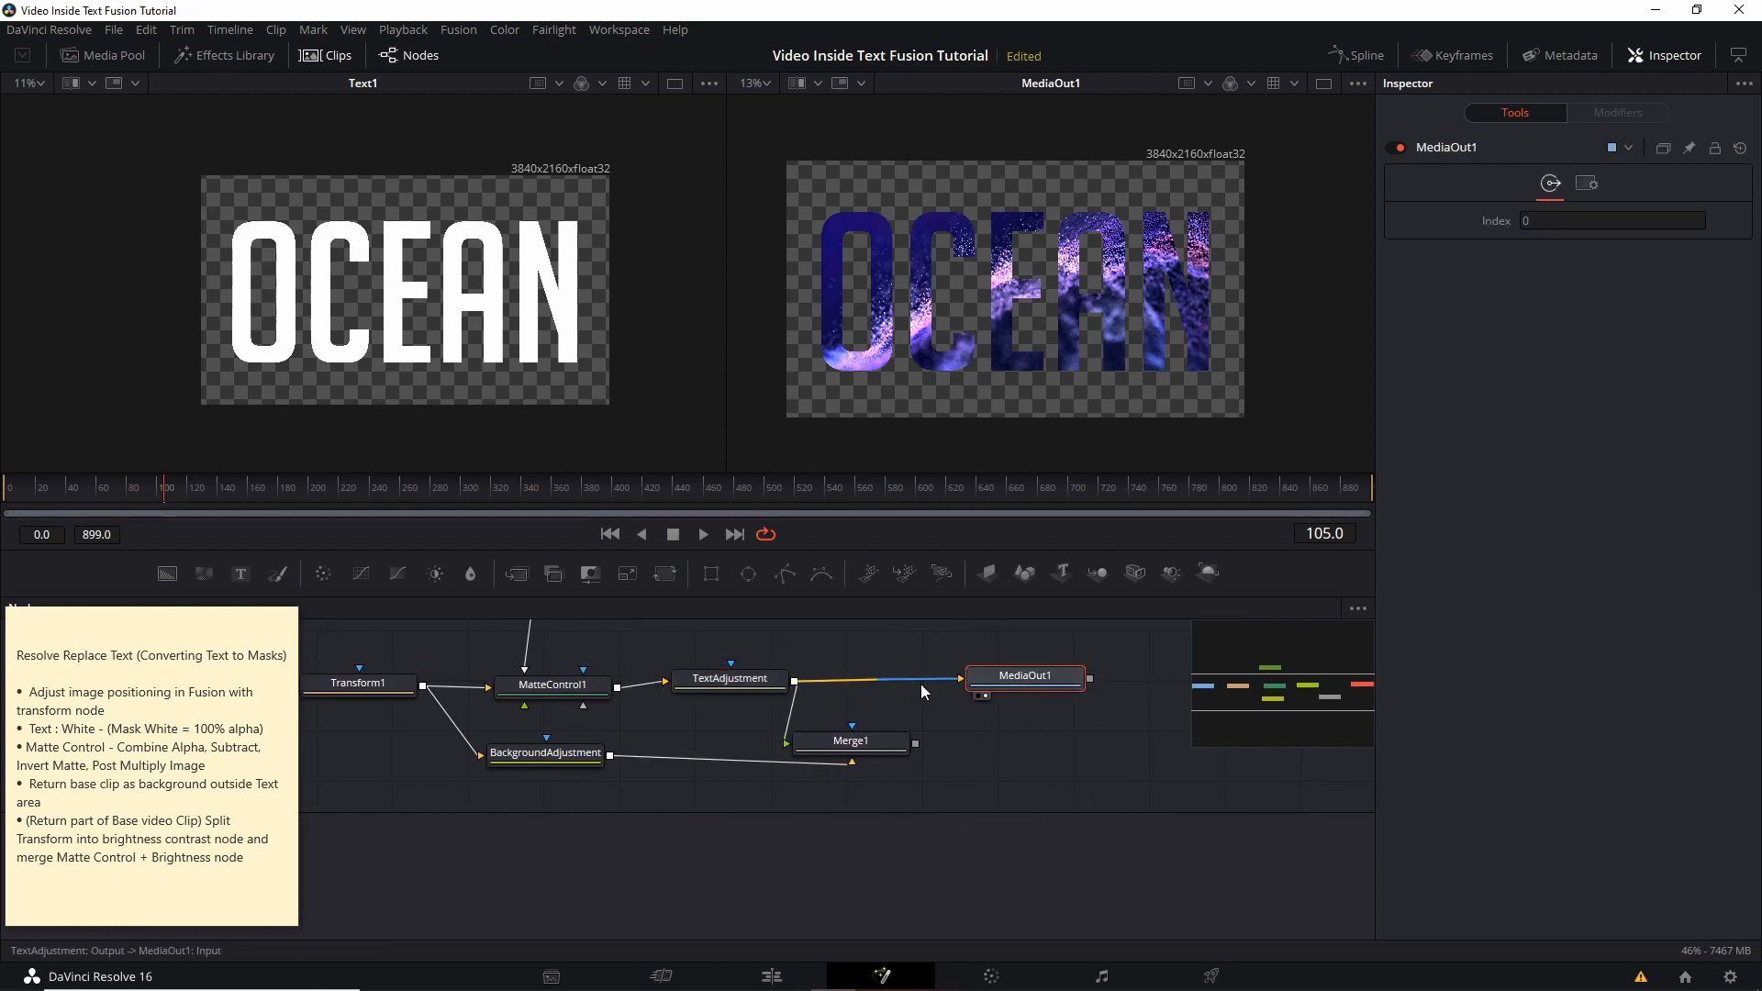
pyautogui.moveTo(938, 687)
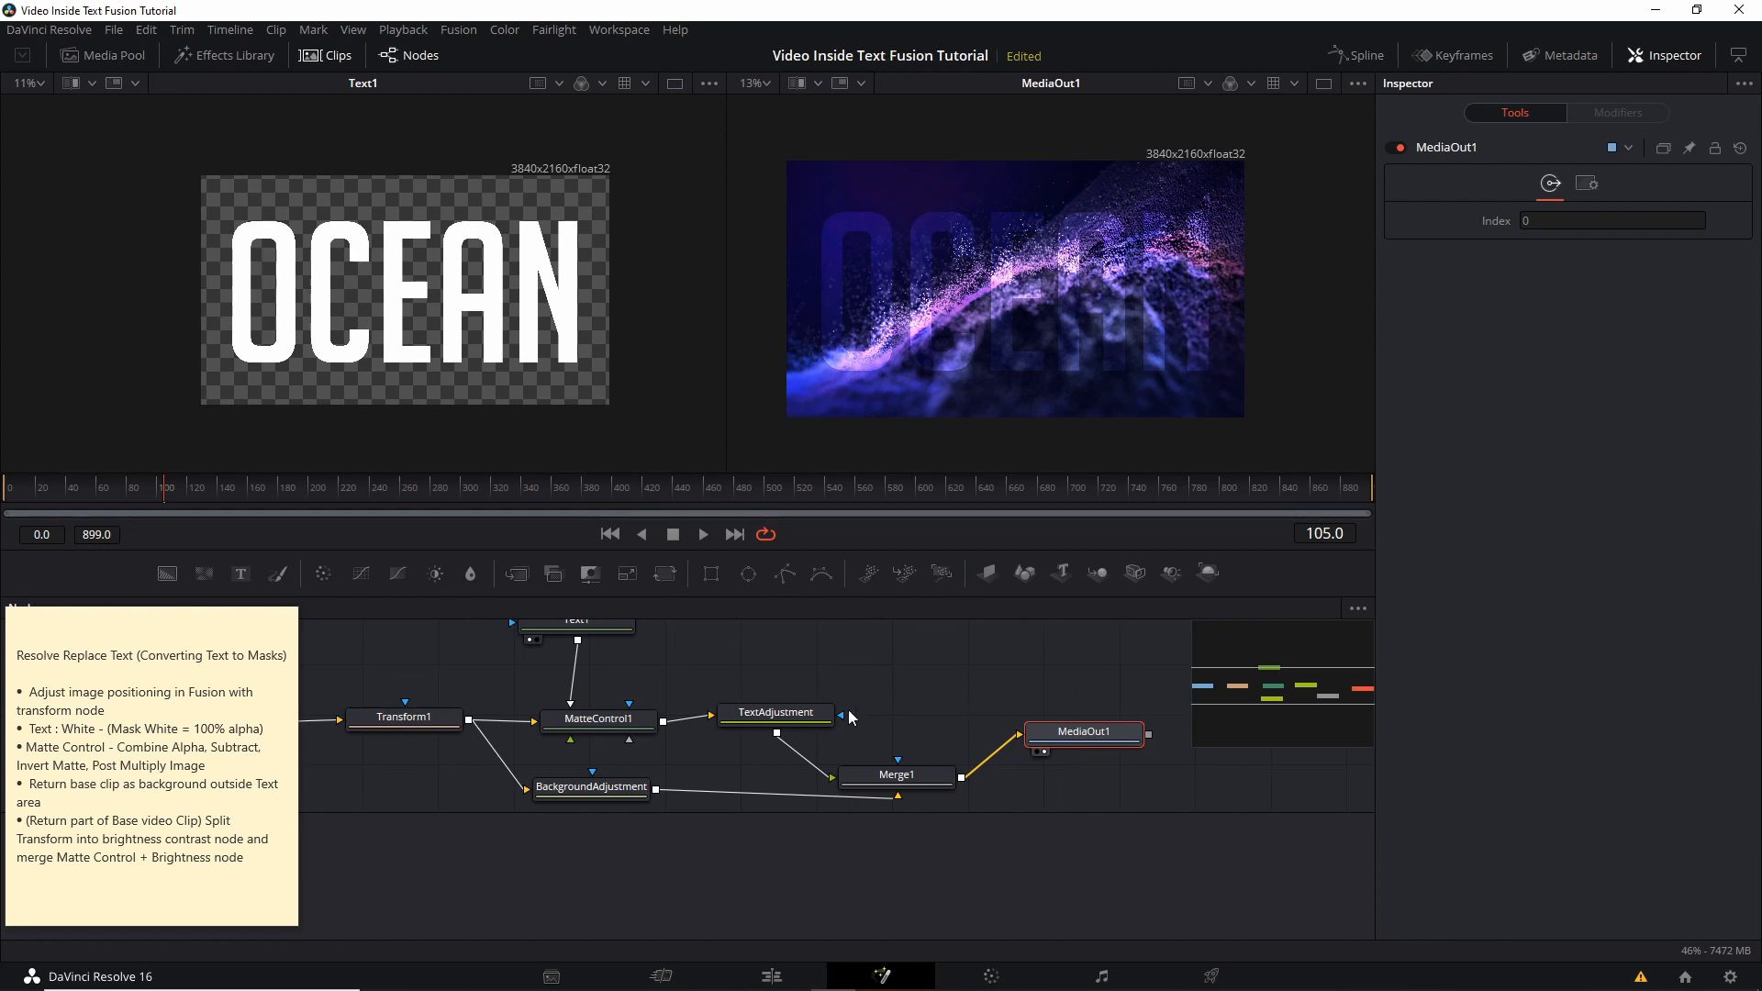
pyautogui.moveTo(896, 249)
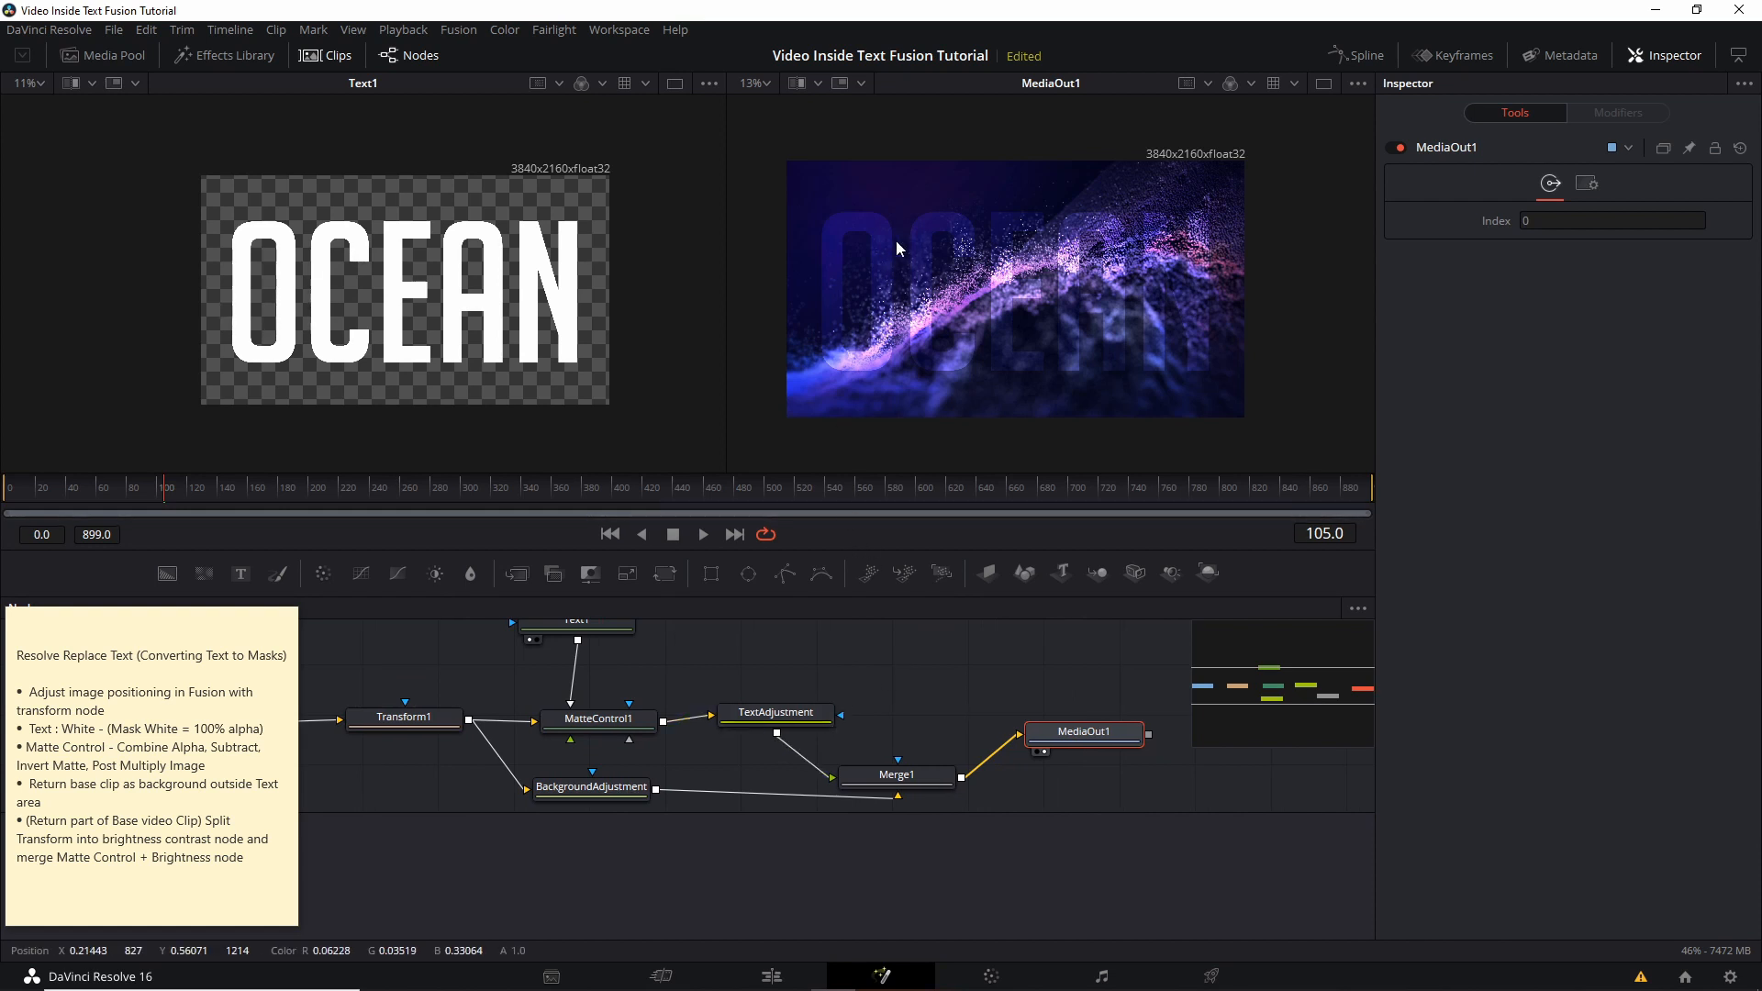
pyautogui.click(775, 712)
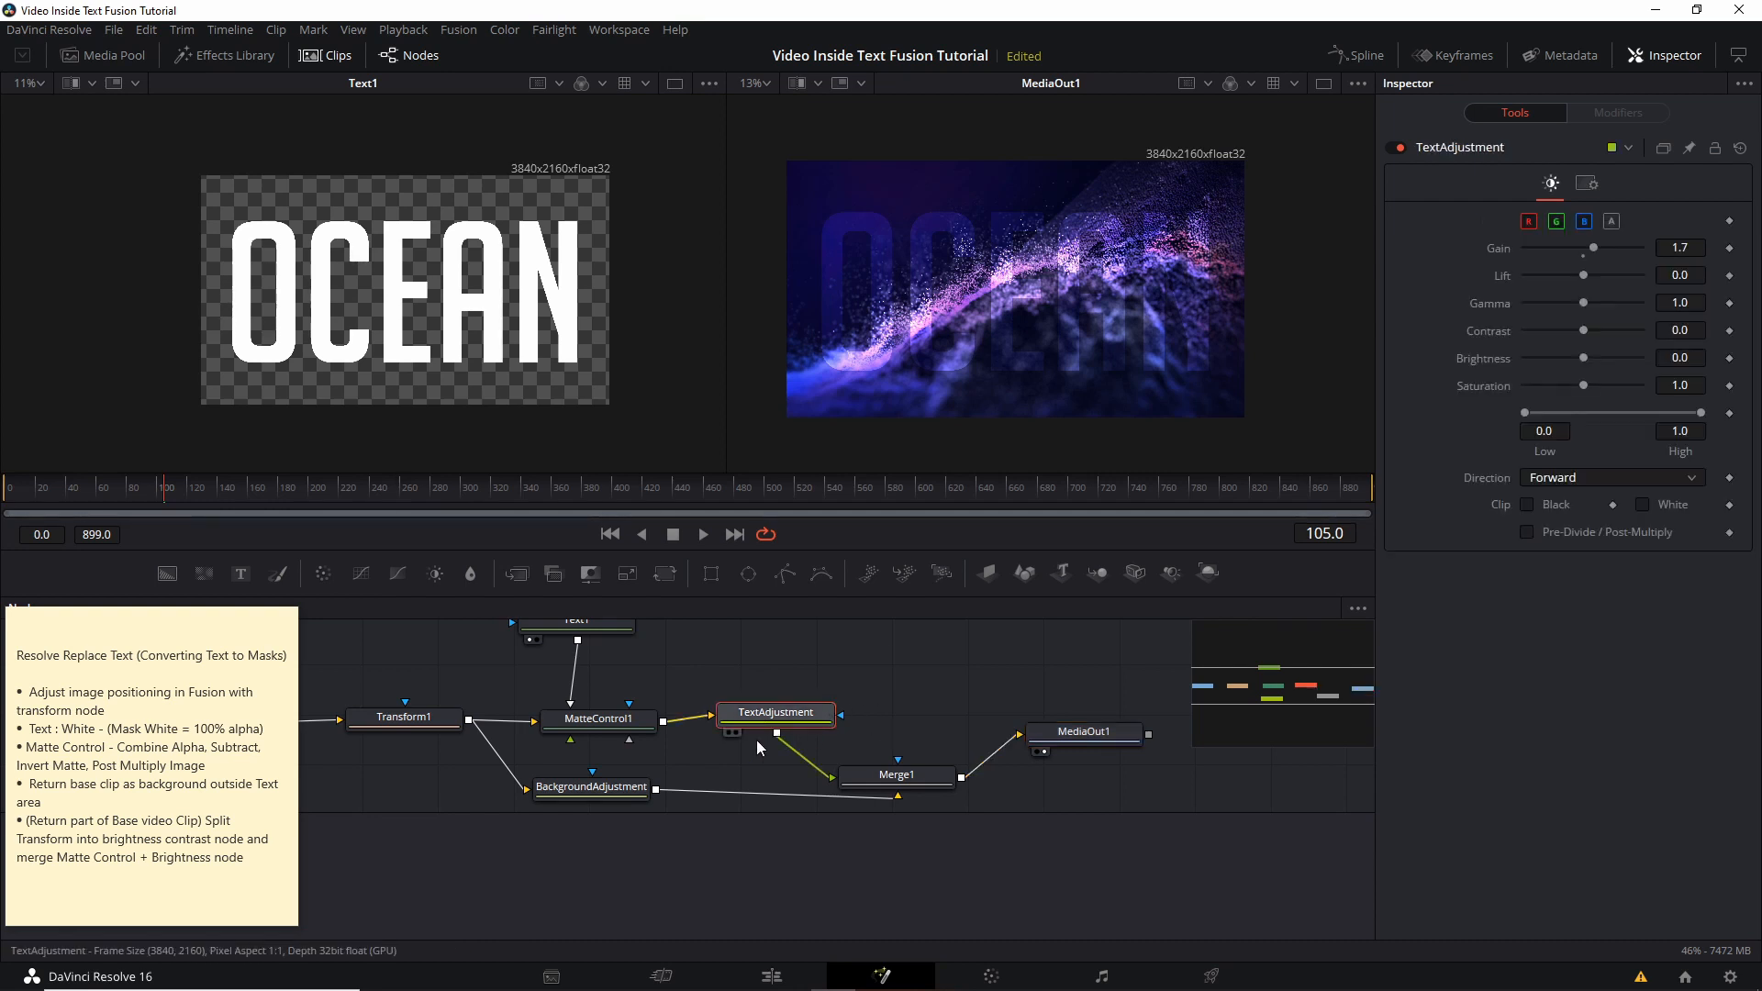
pyautogui.moveTo(772, 725)
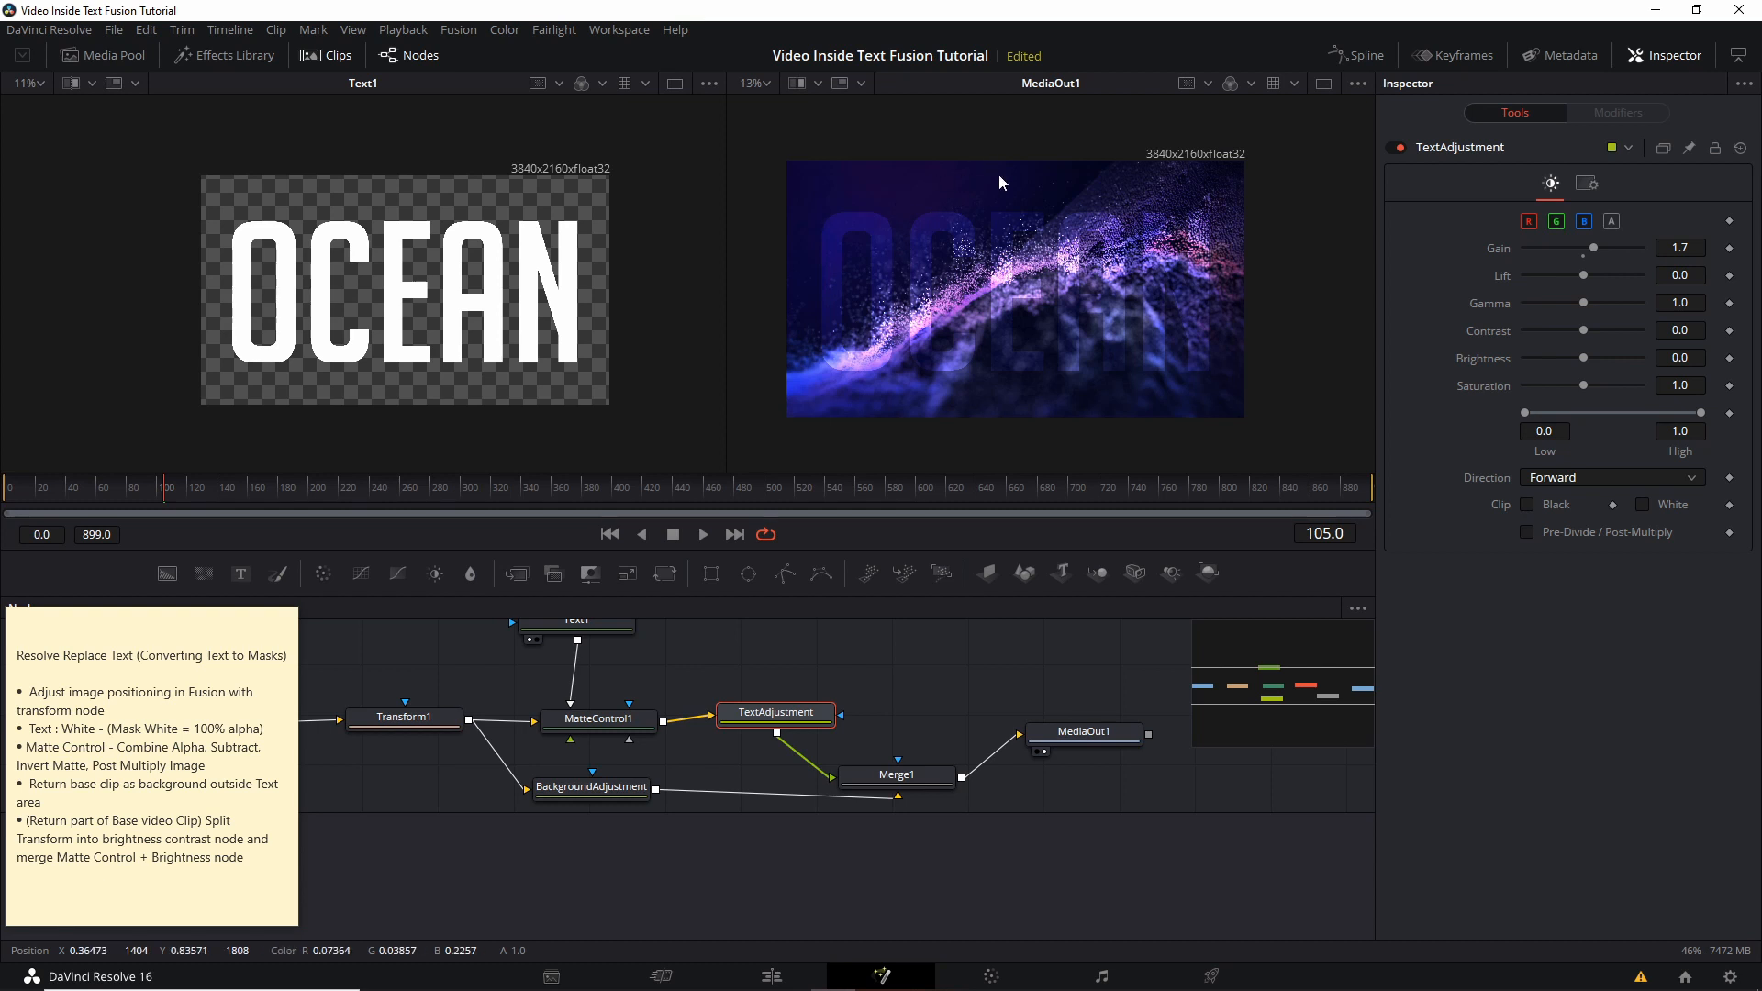
pyautogui.moveTo(848, 282)
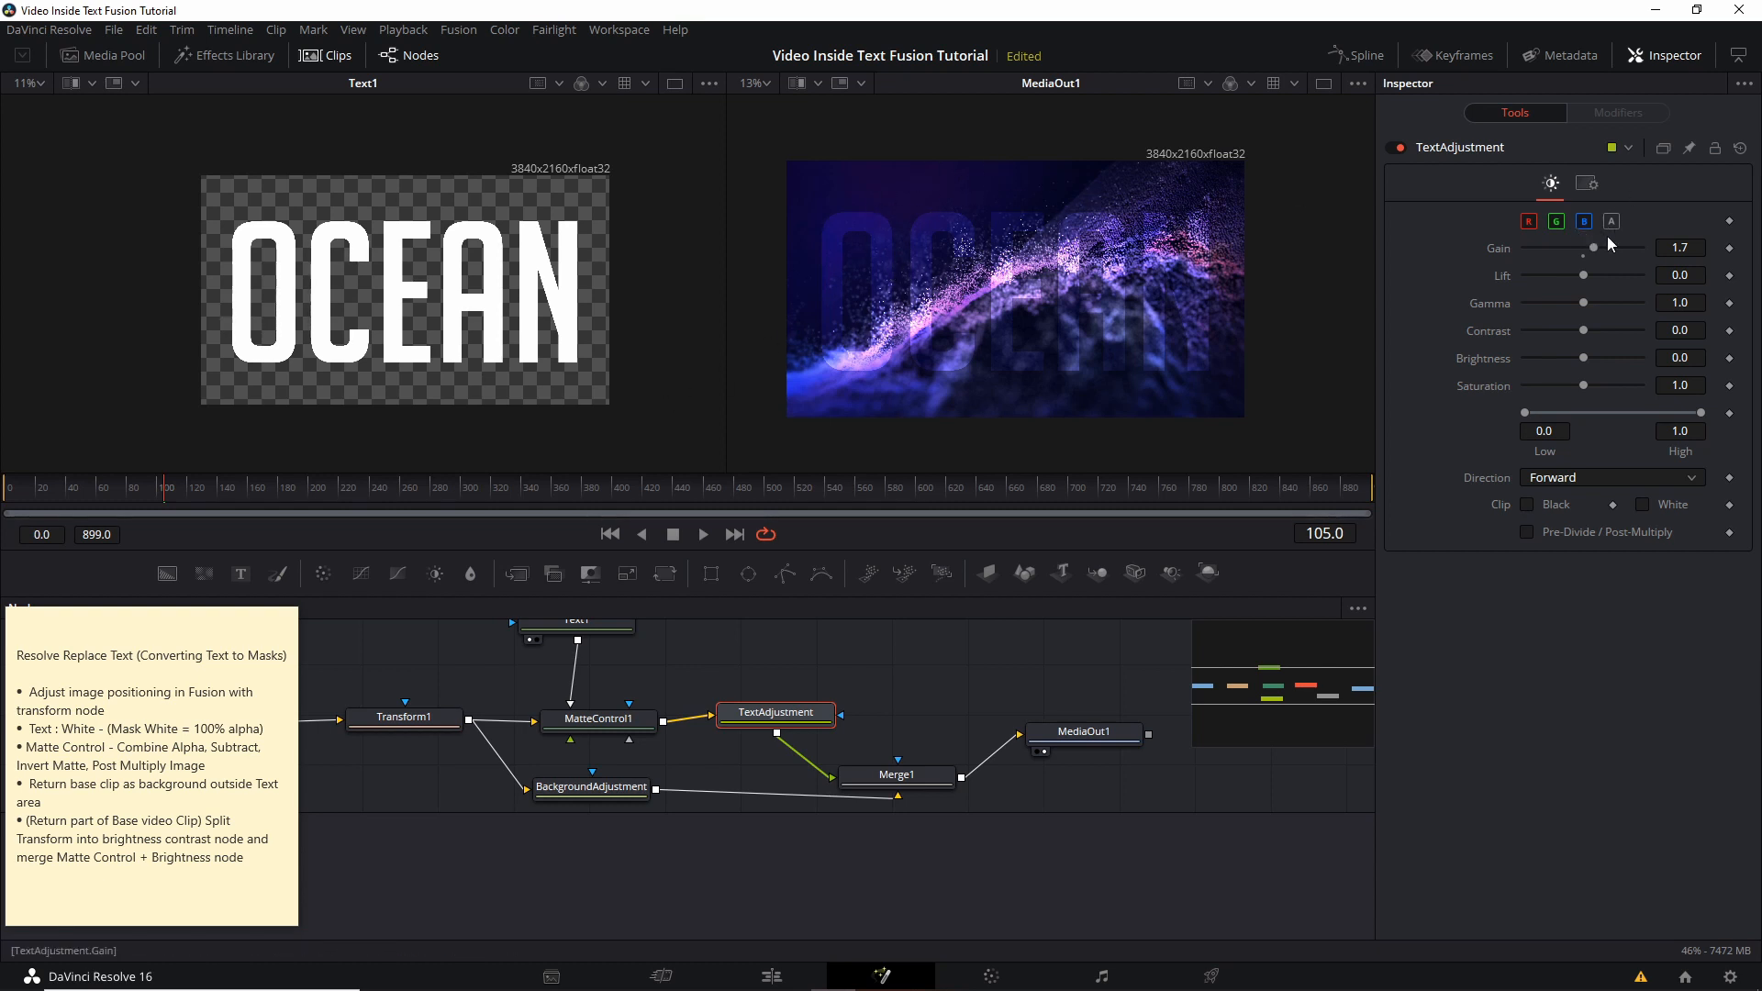
pyautogui.moveTo(1127, 342)
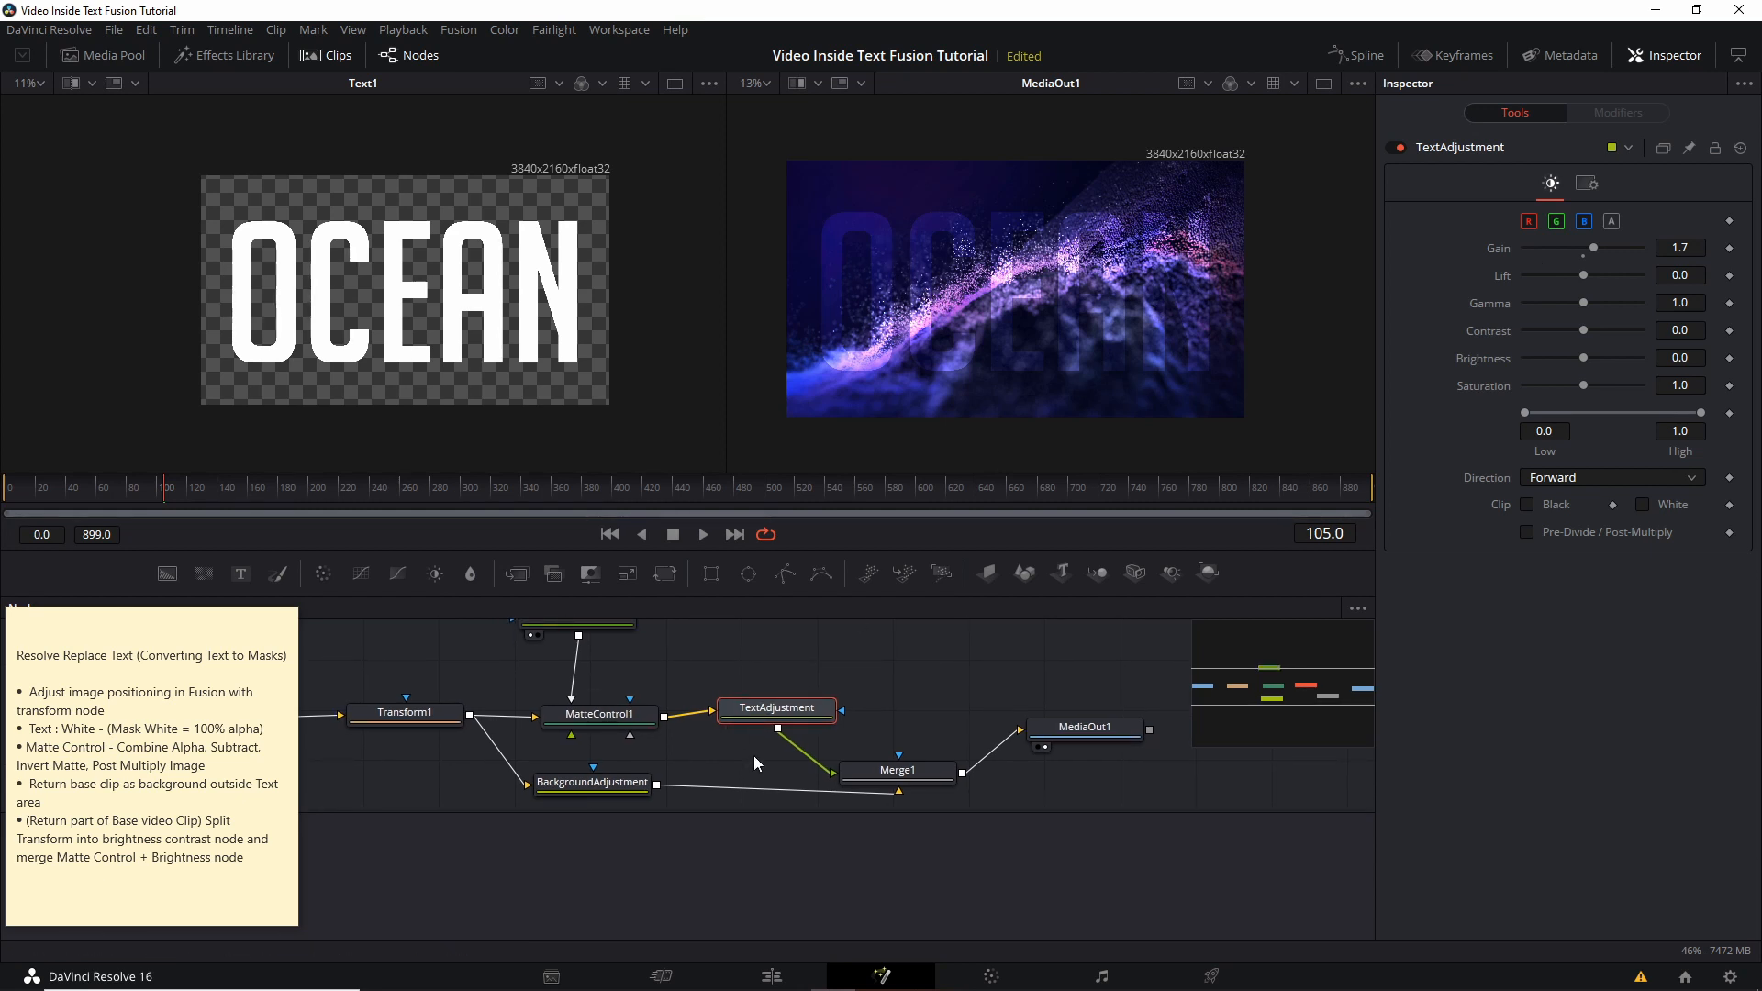
pyautogui.click(592, 782)
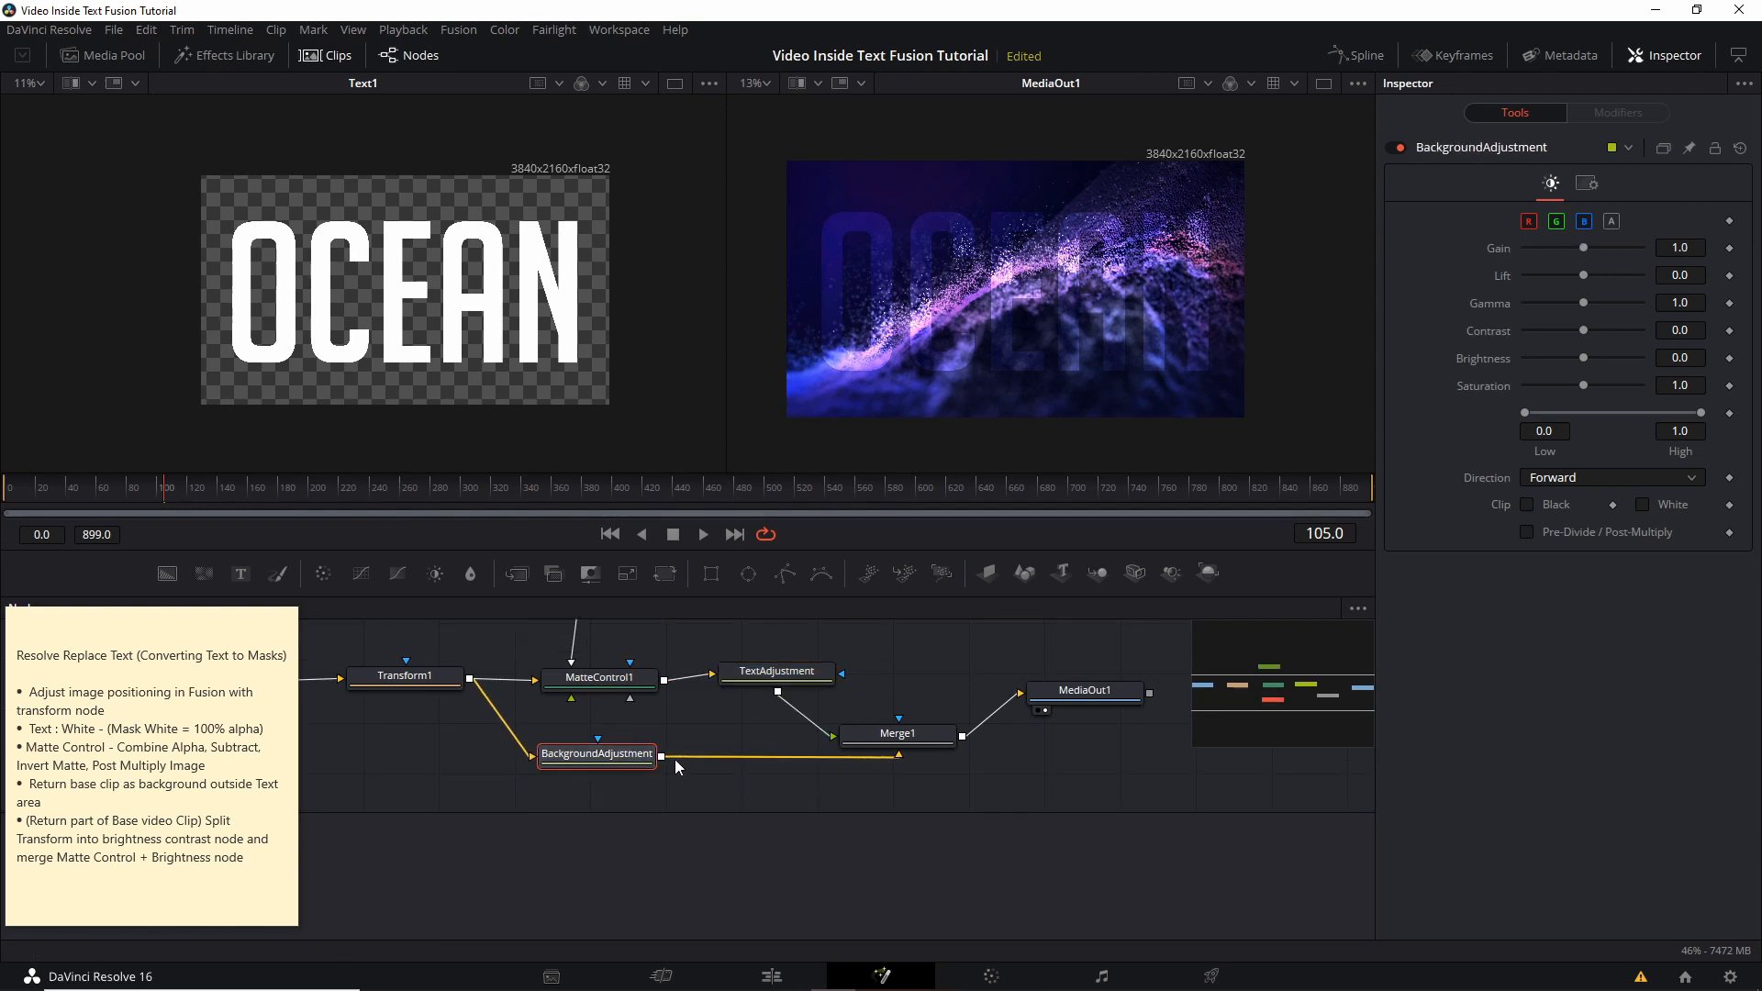
pyautogui.moveTo(721, 742)
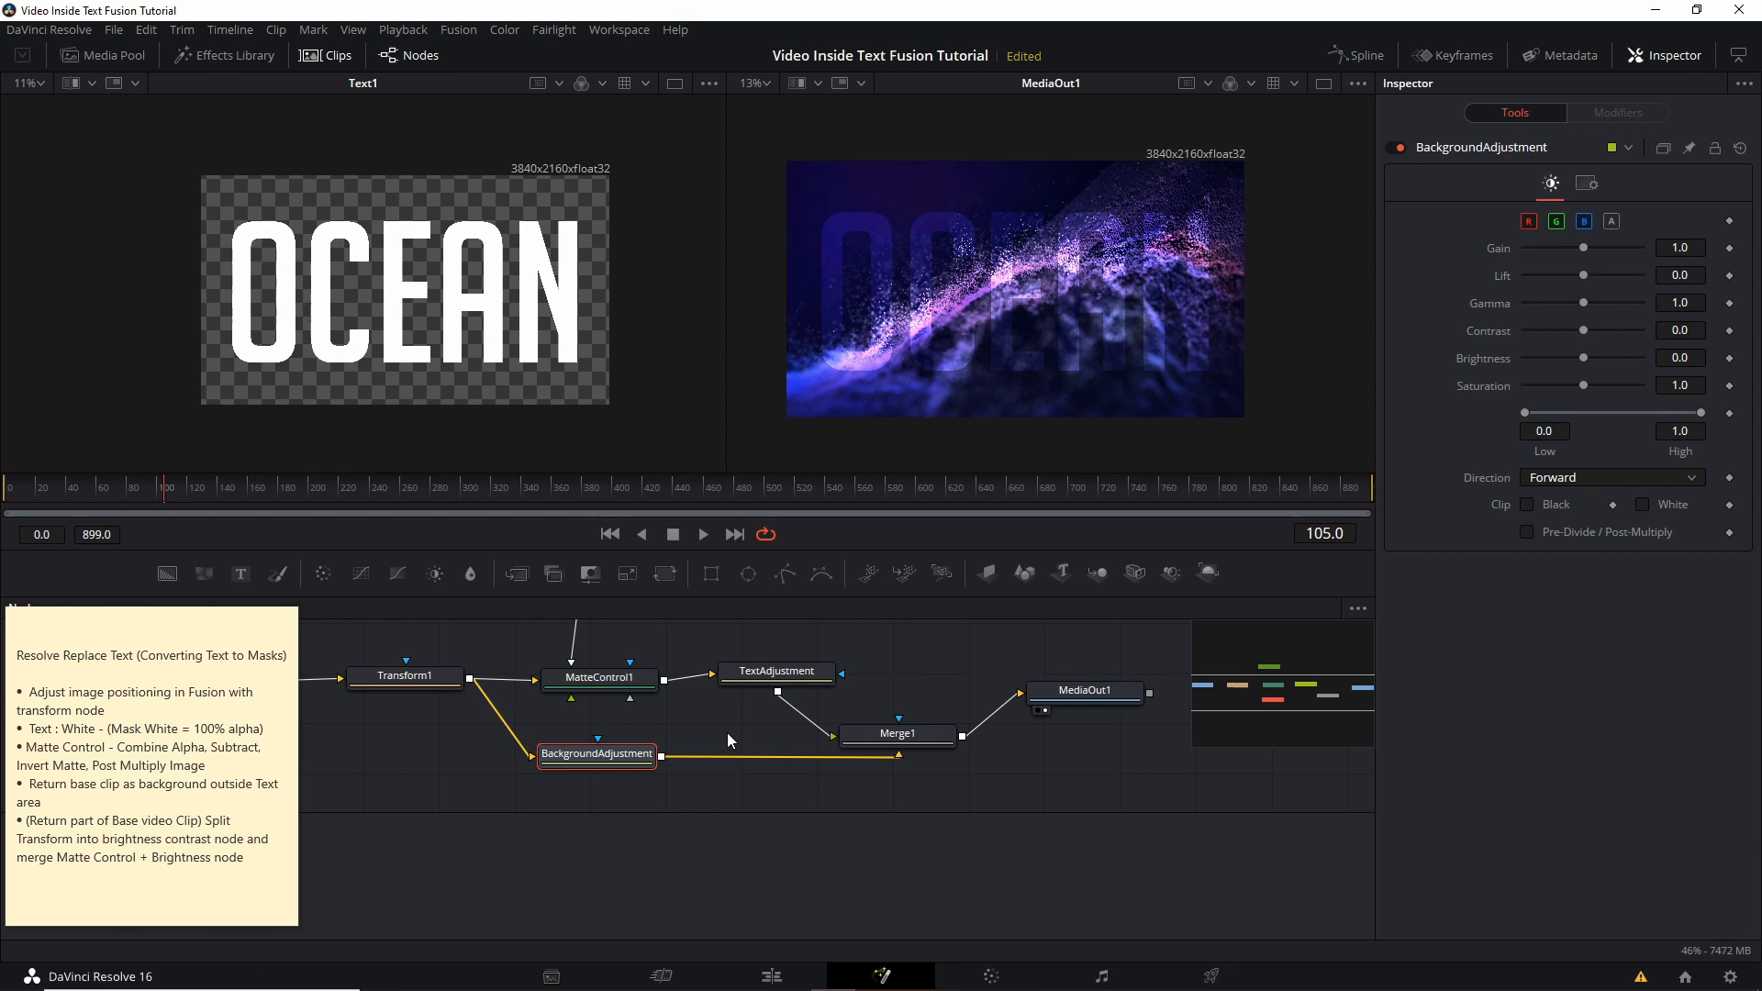
pyautogui.moveTo(712, 727)
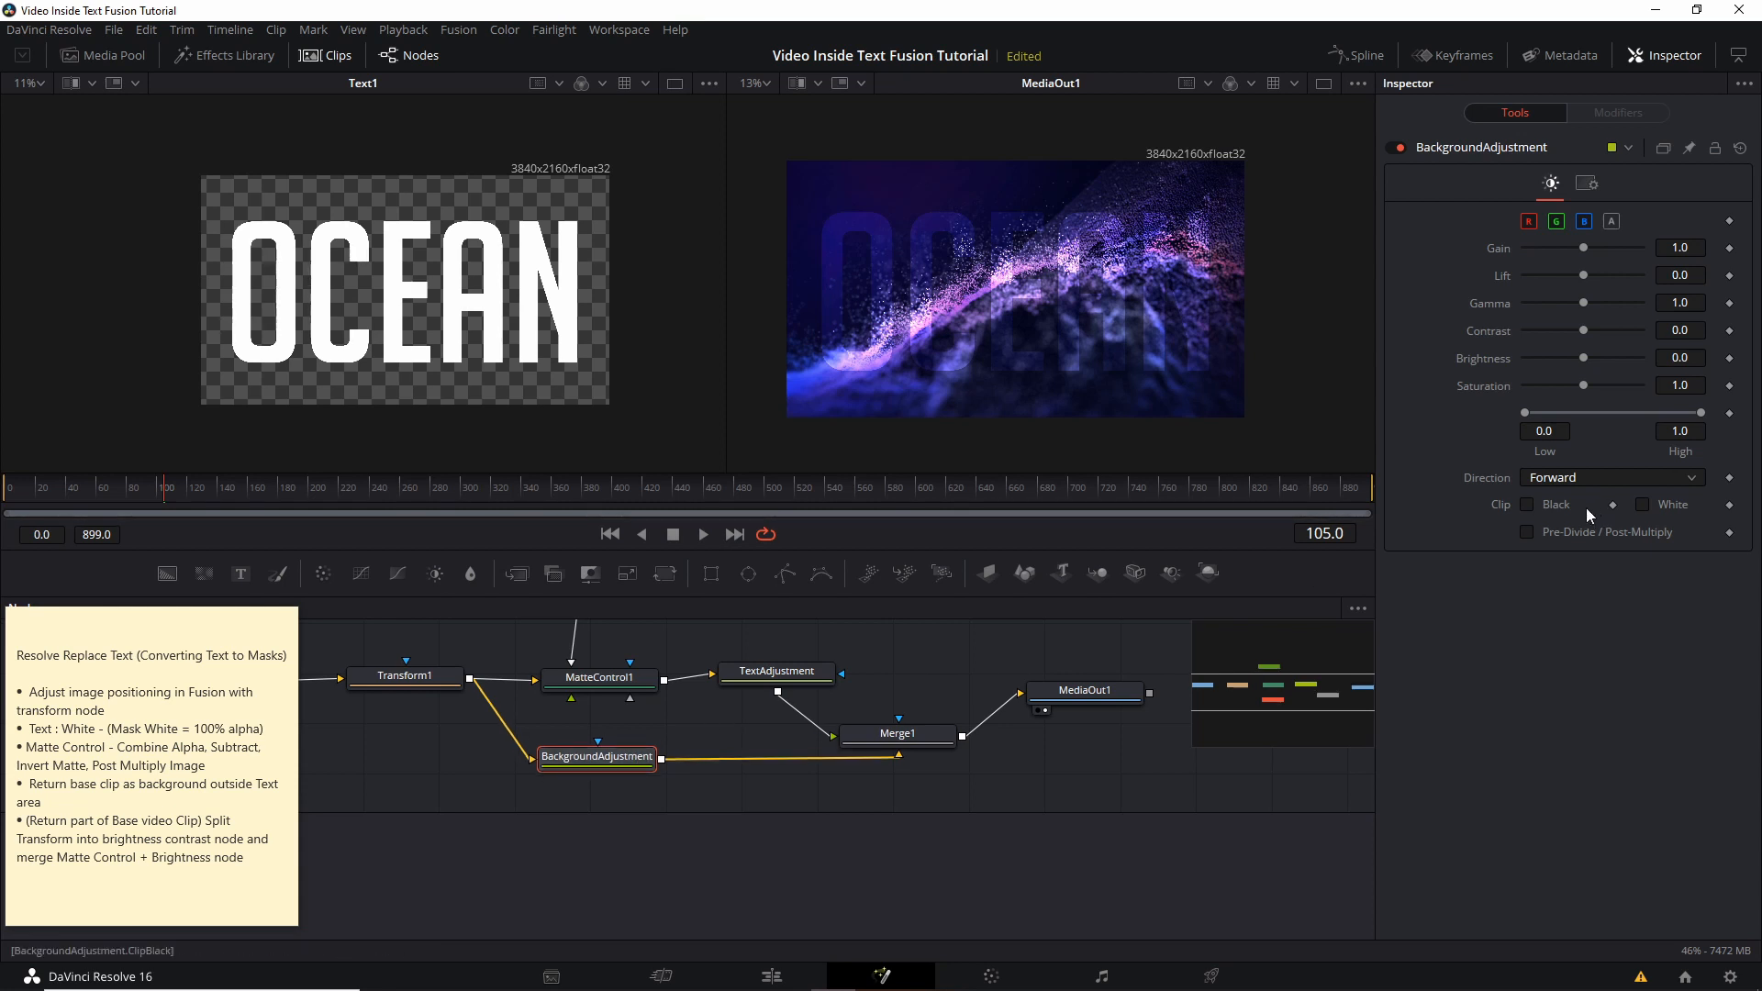
# - Set BackgroundAdjustment gain 0.78 and brightness -0.06, and TextAdjustment brightness 0.11
pyautogui.moveTo(1583, 246); pyautogui.dragTo(1573, 246)
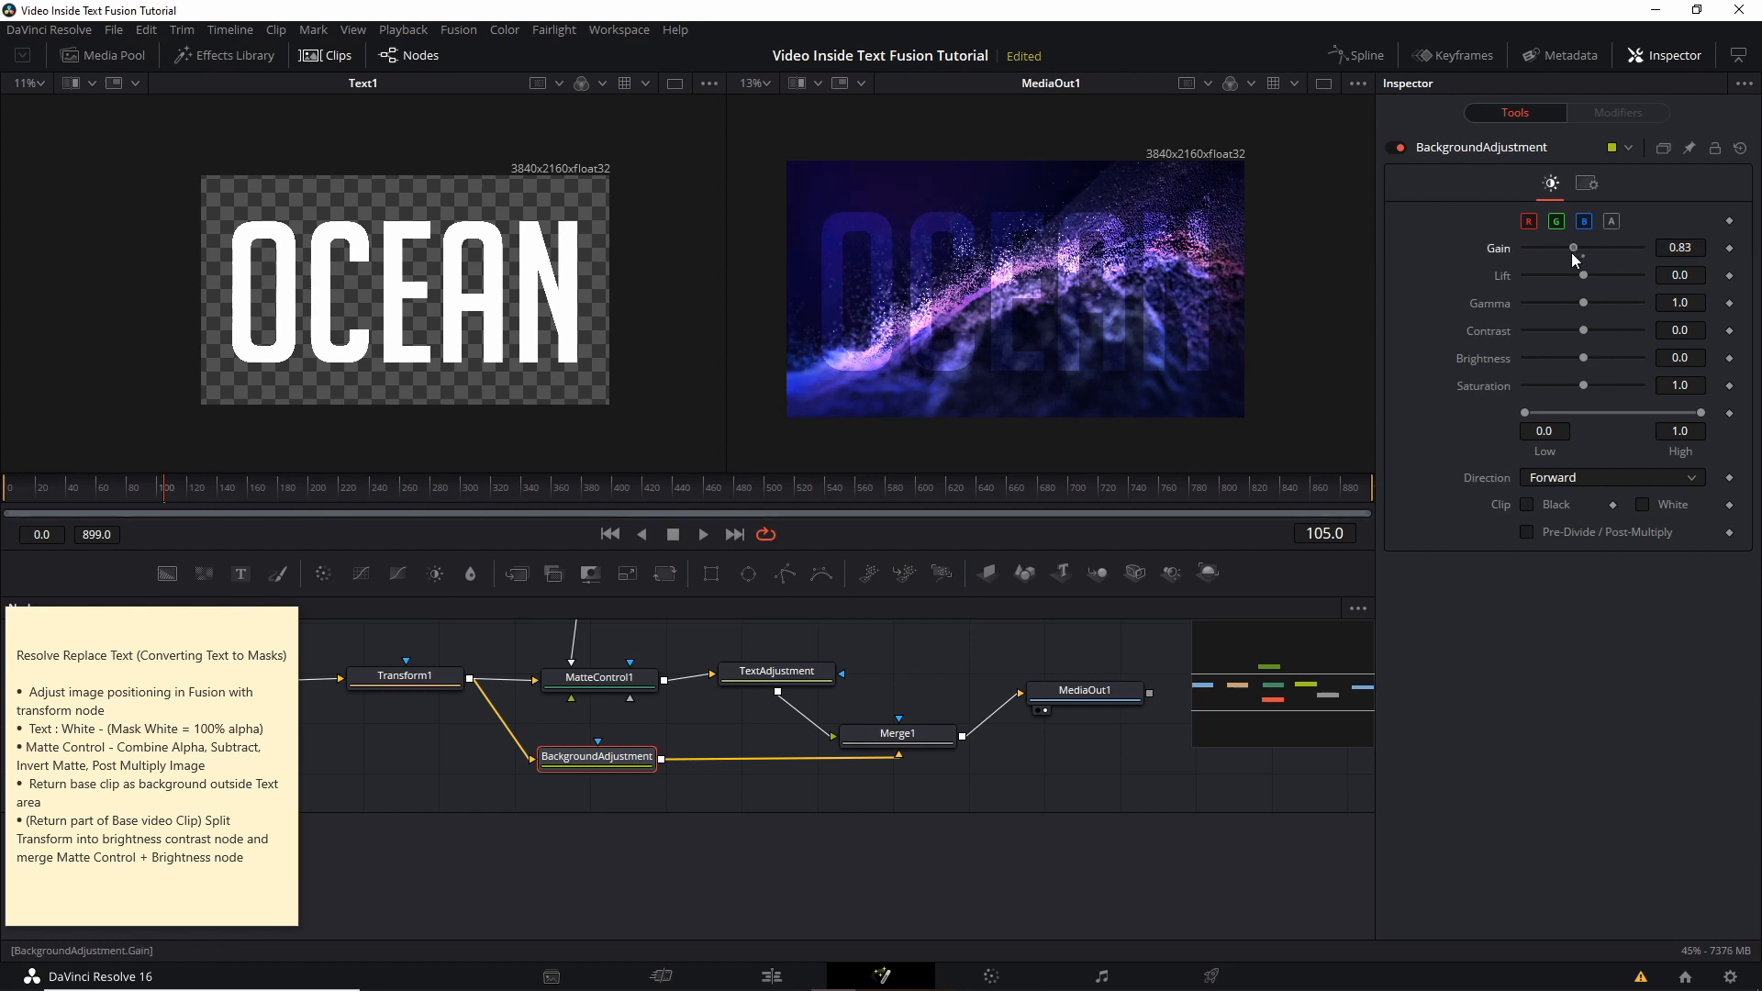
pyautogui.moveTo(1573, 247); pyautogui.dragTo(1560, 246)
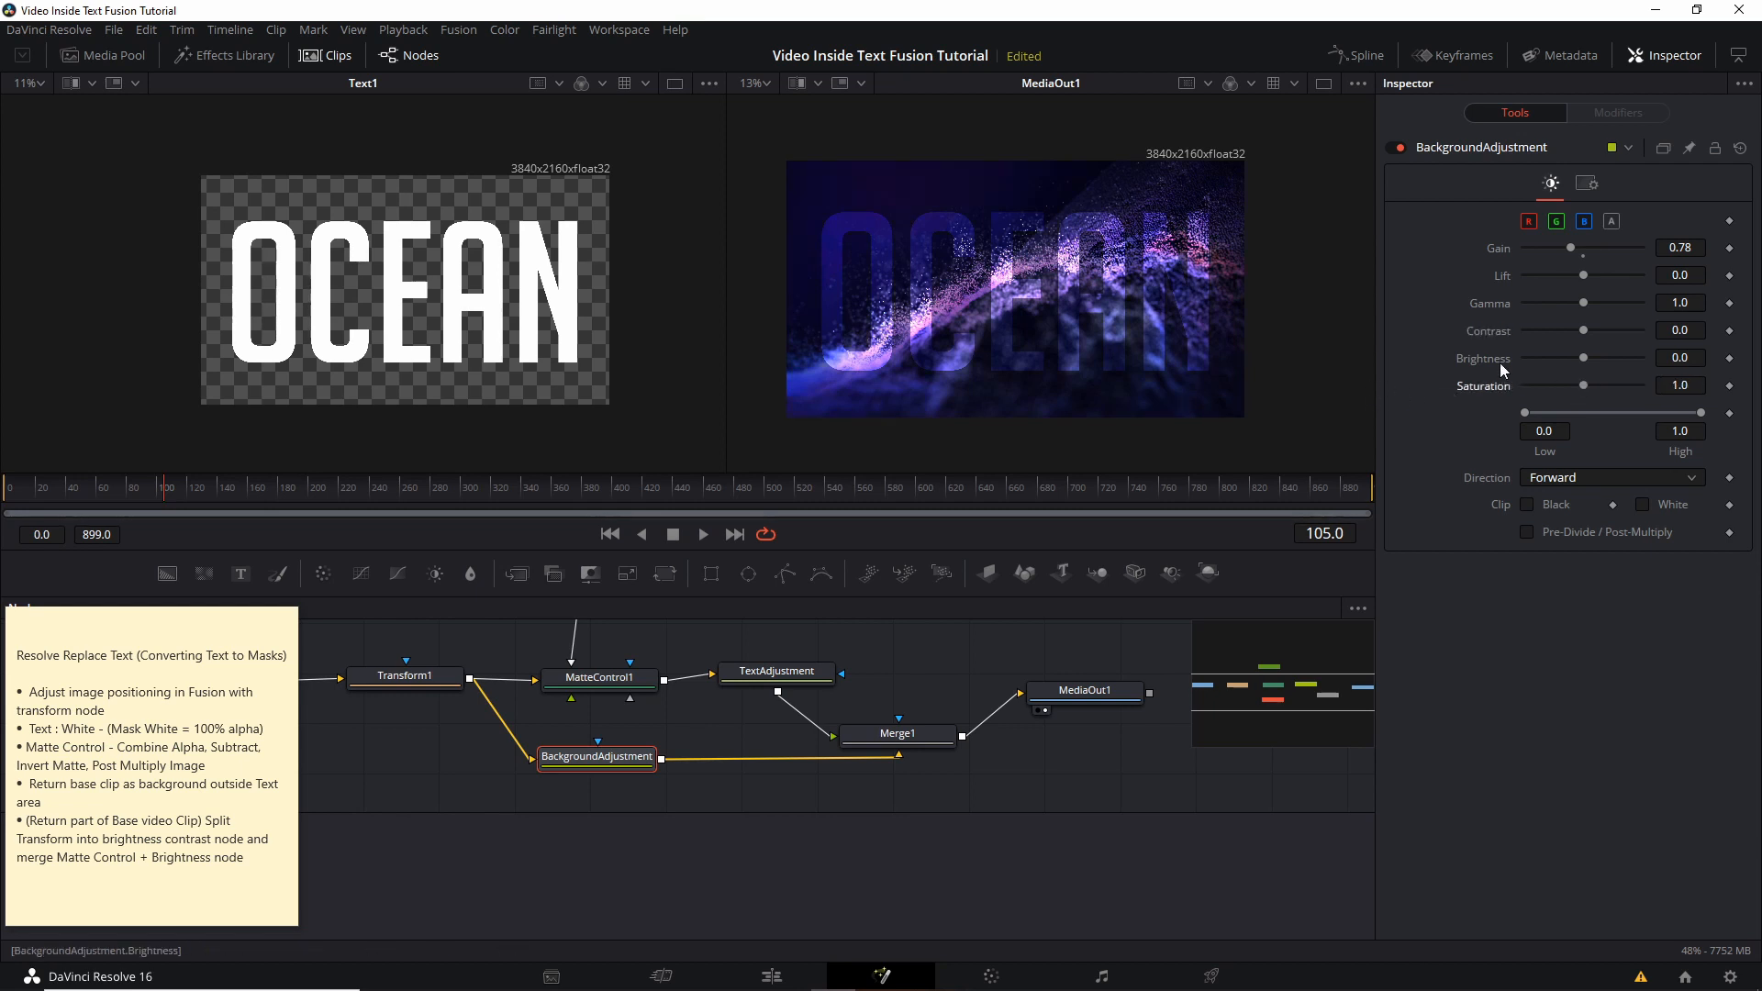
pyautogui.moveTo(1583, 302); pyautogui.dragTo(1592, 302)
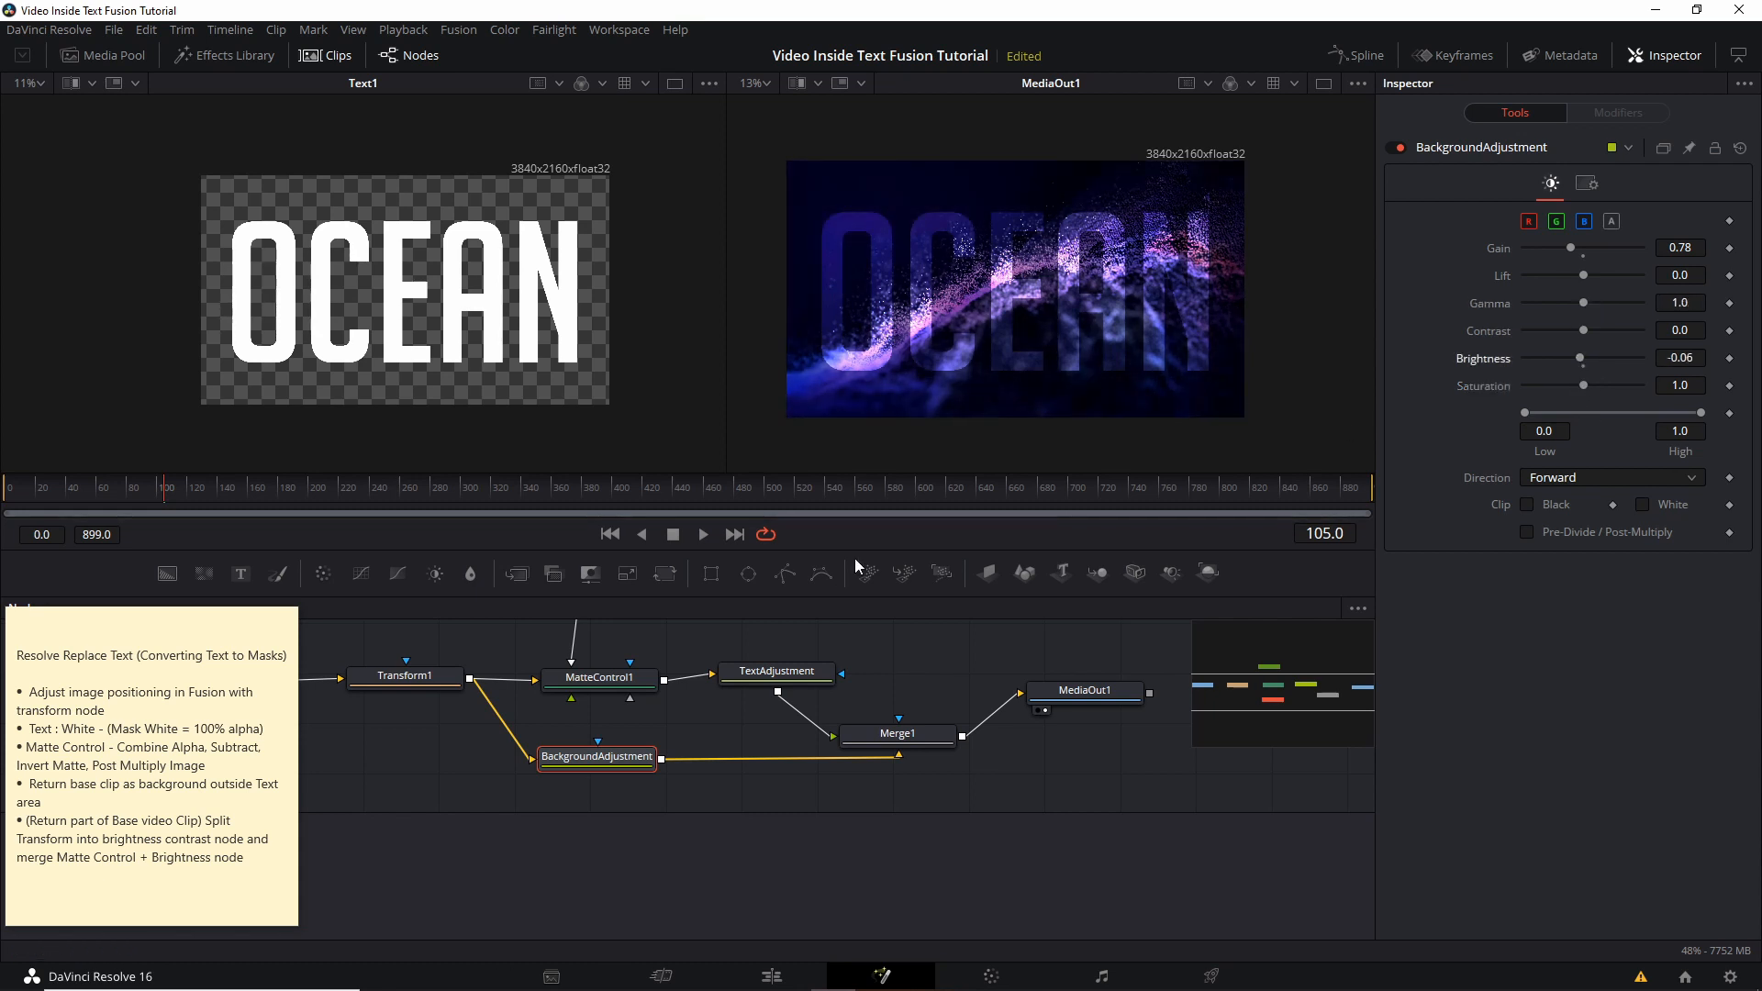
pyautogui.moveTo(1064, 270)
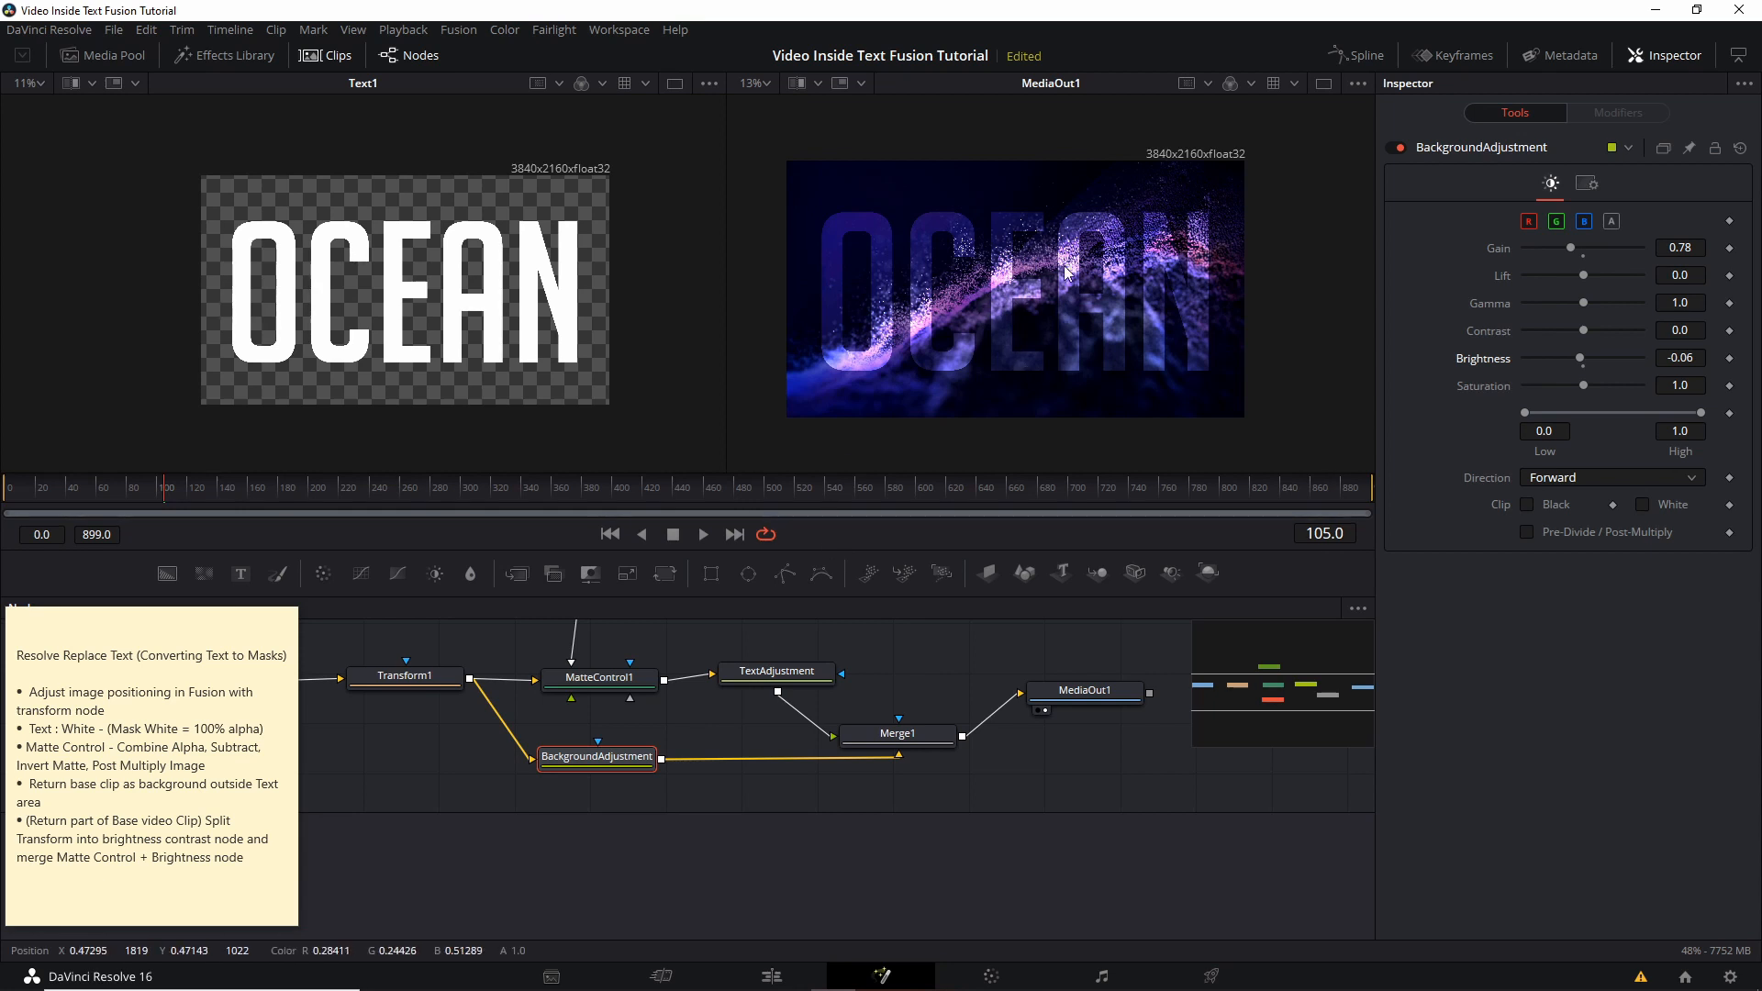
pyautogui.moveTo(793, 674)
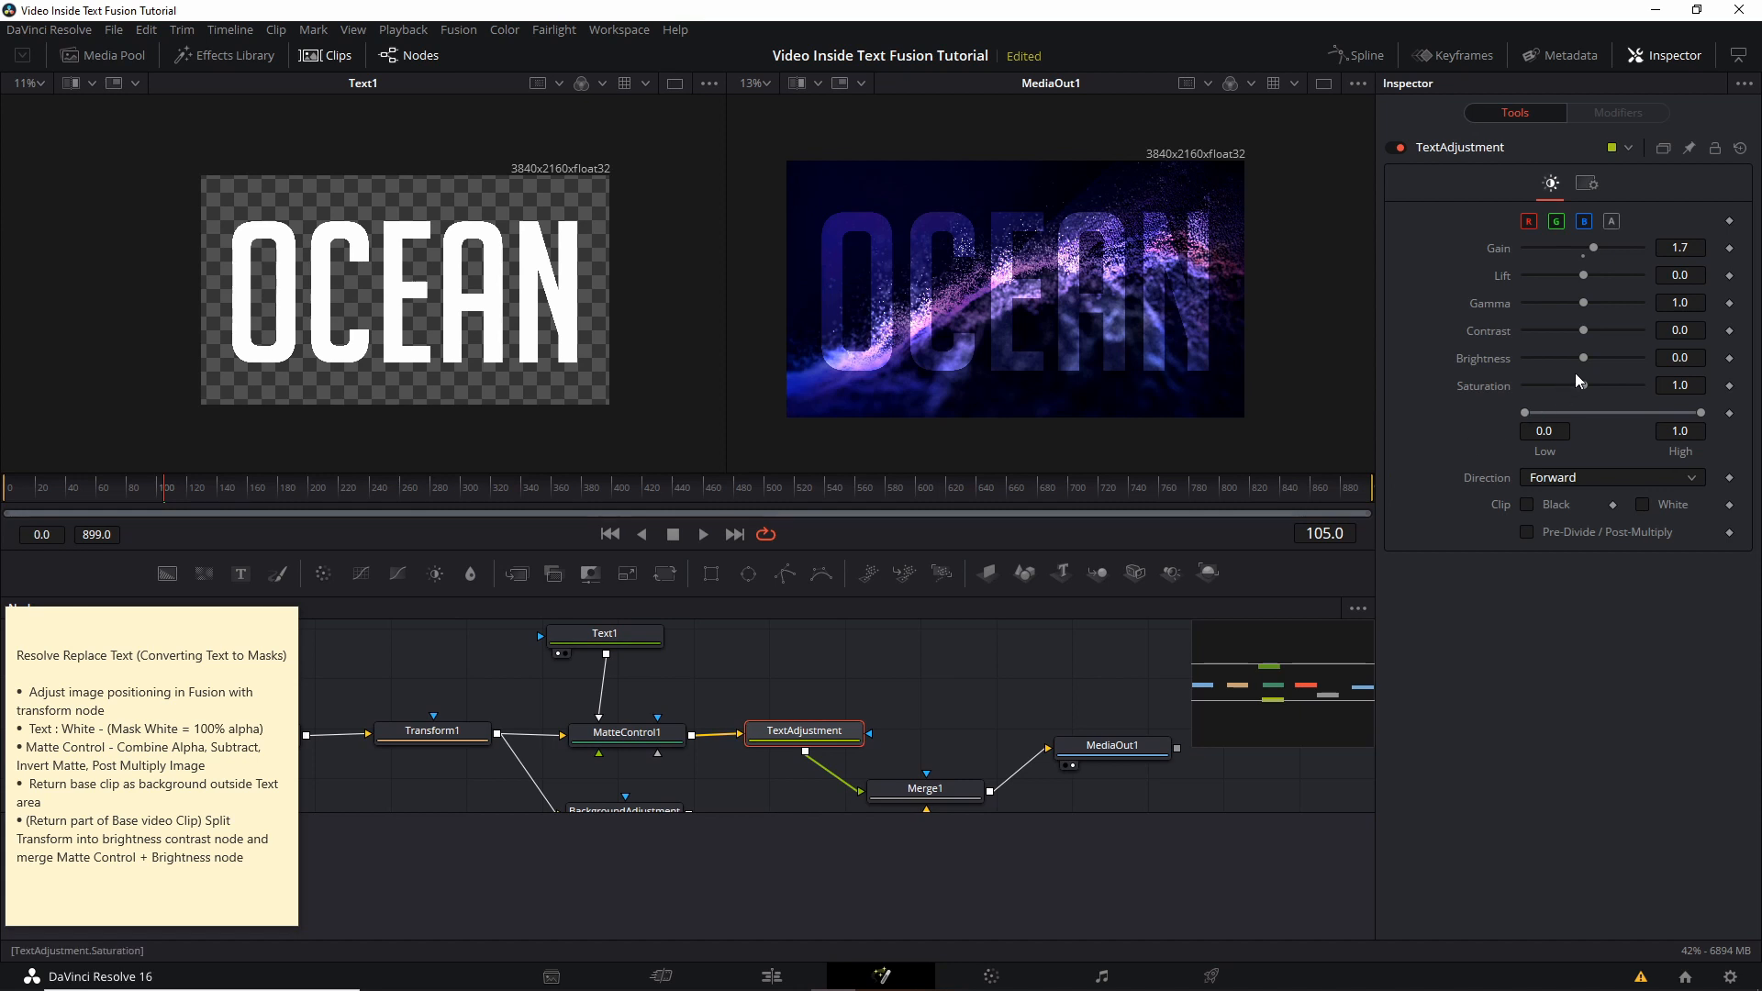
pyautogui.moveTo(1582, 357); pyautogui.dragTo(1590, 357)
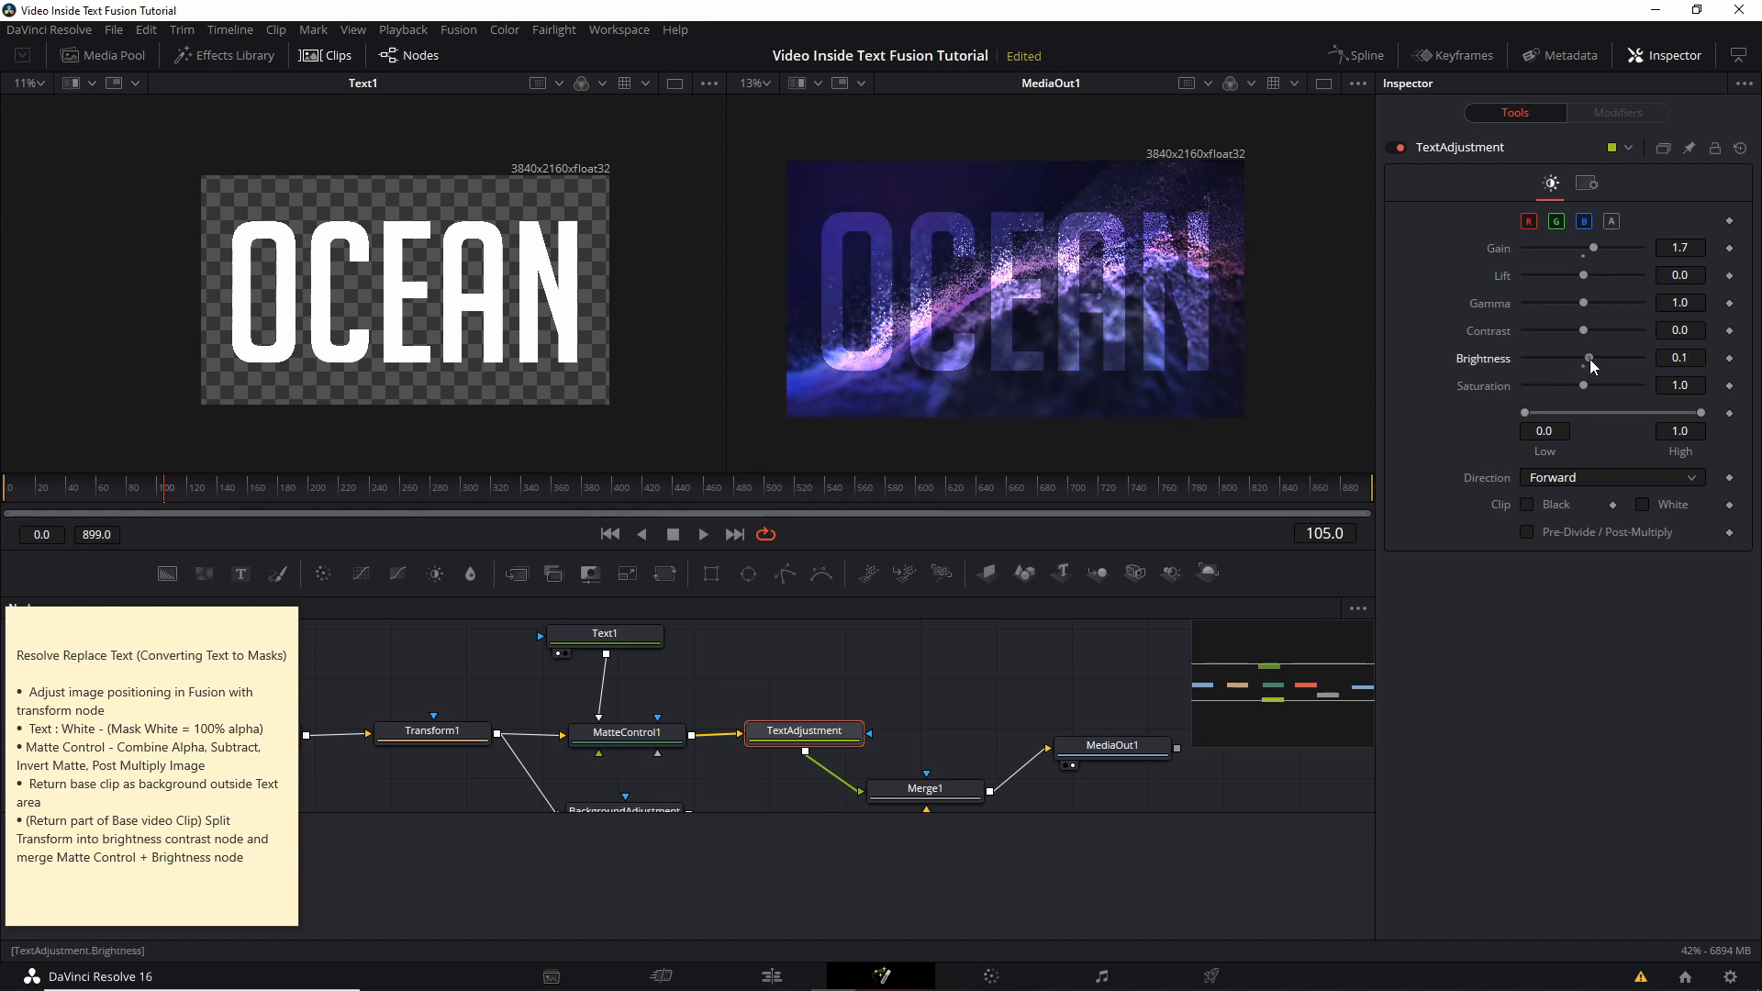
pyautogui.moveTo(1589, 357); pyautogui.dragTo(1592, 357)
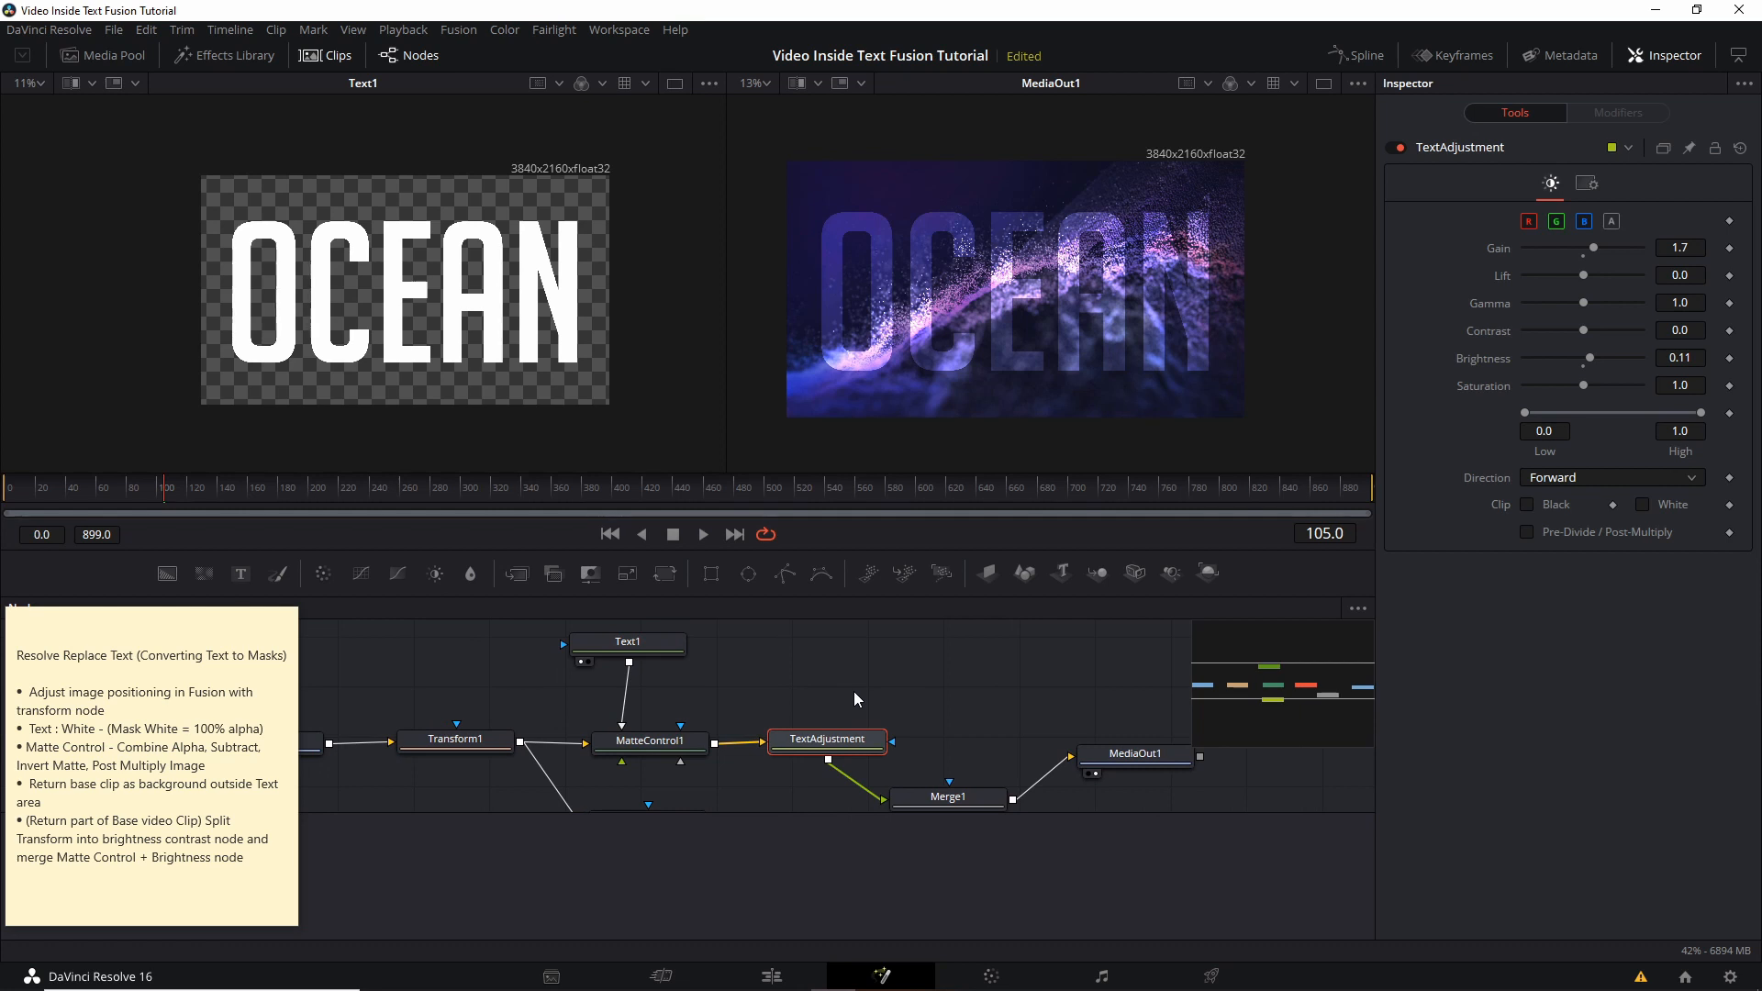
pyautogui.moveTo(543, 740)
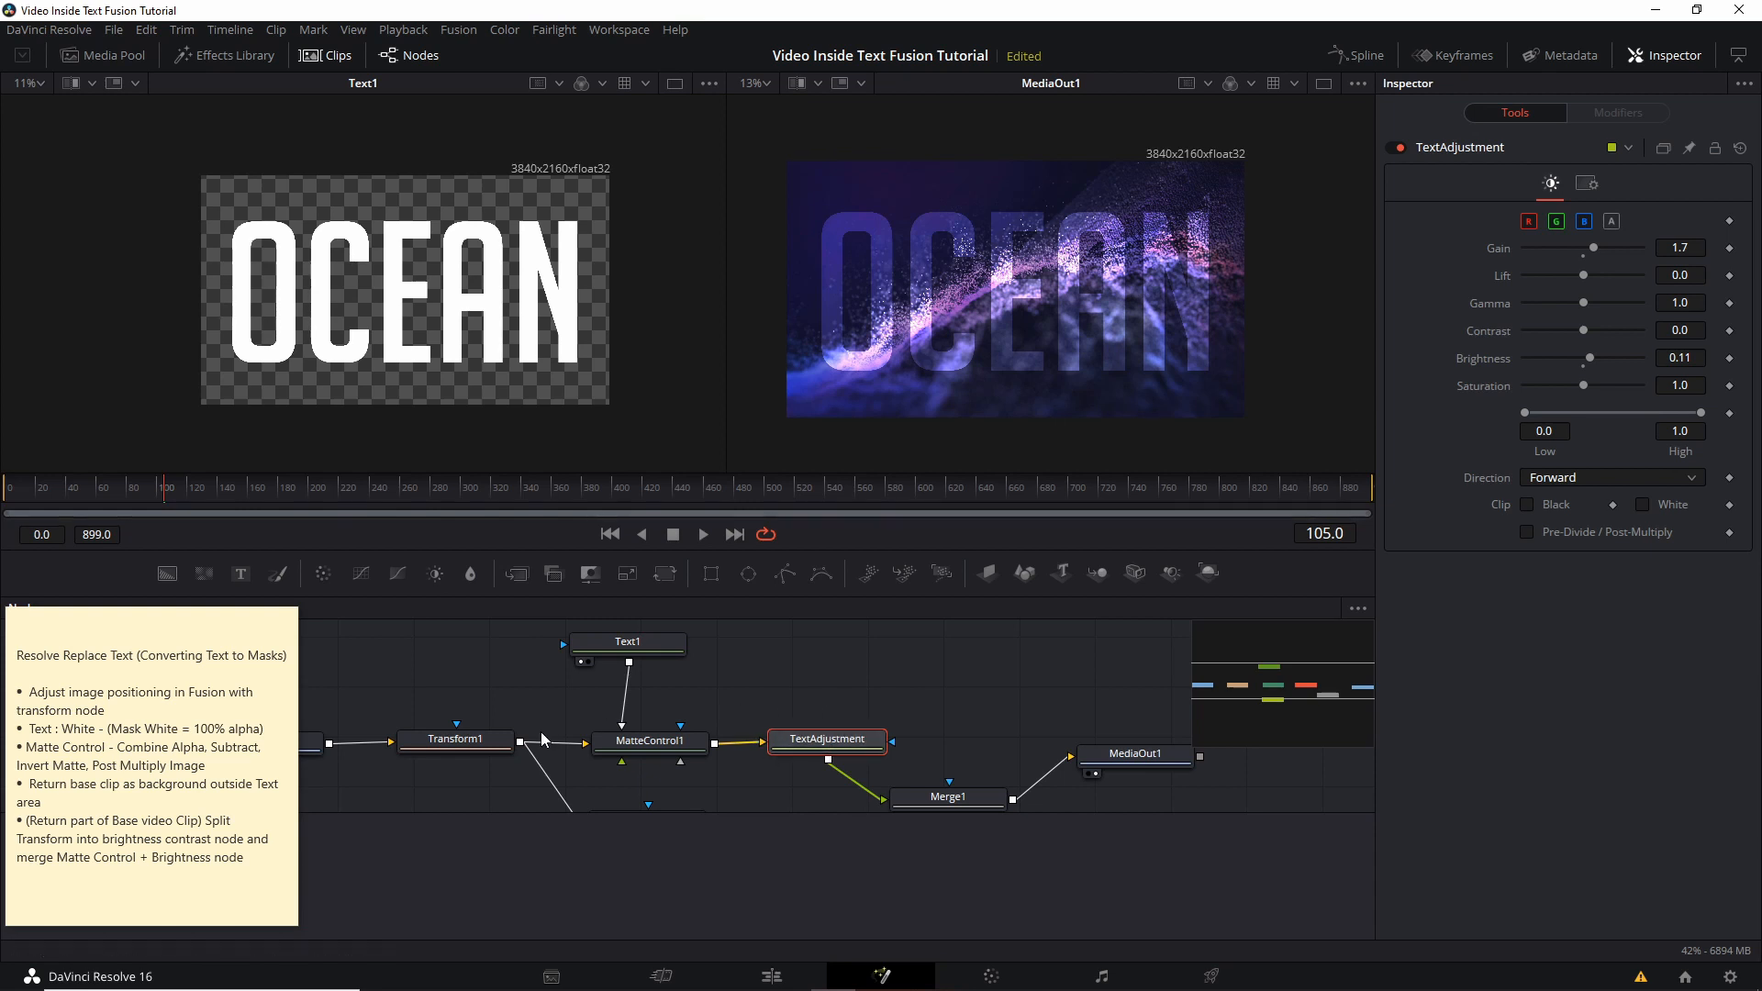
# - Insert the TextAdjustment node between Transform1 and MatteControl1
pyautogui.click(650, 740)
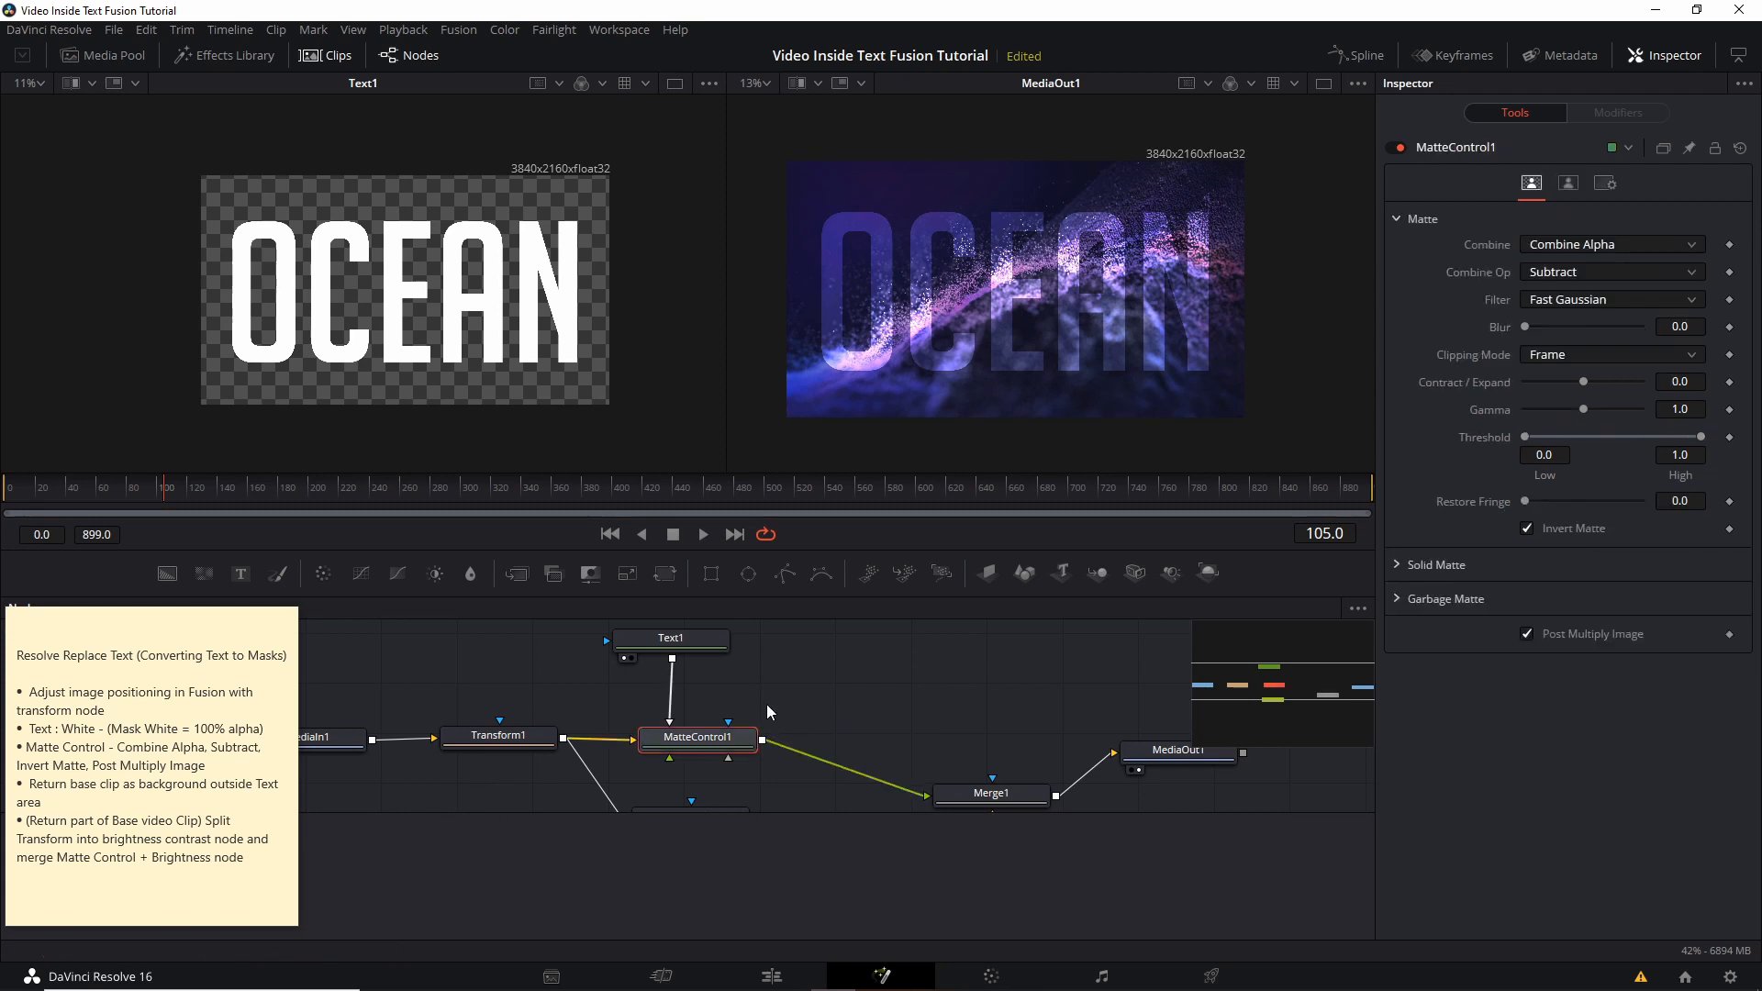
pyautogui.click(472, 670)
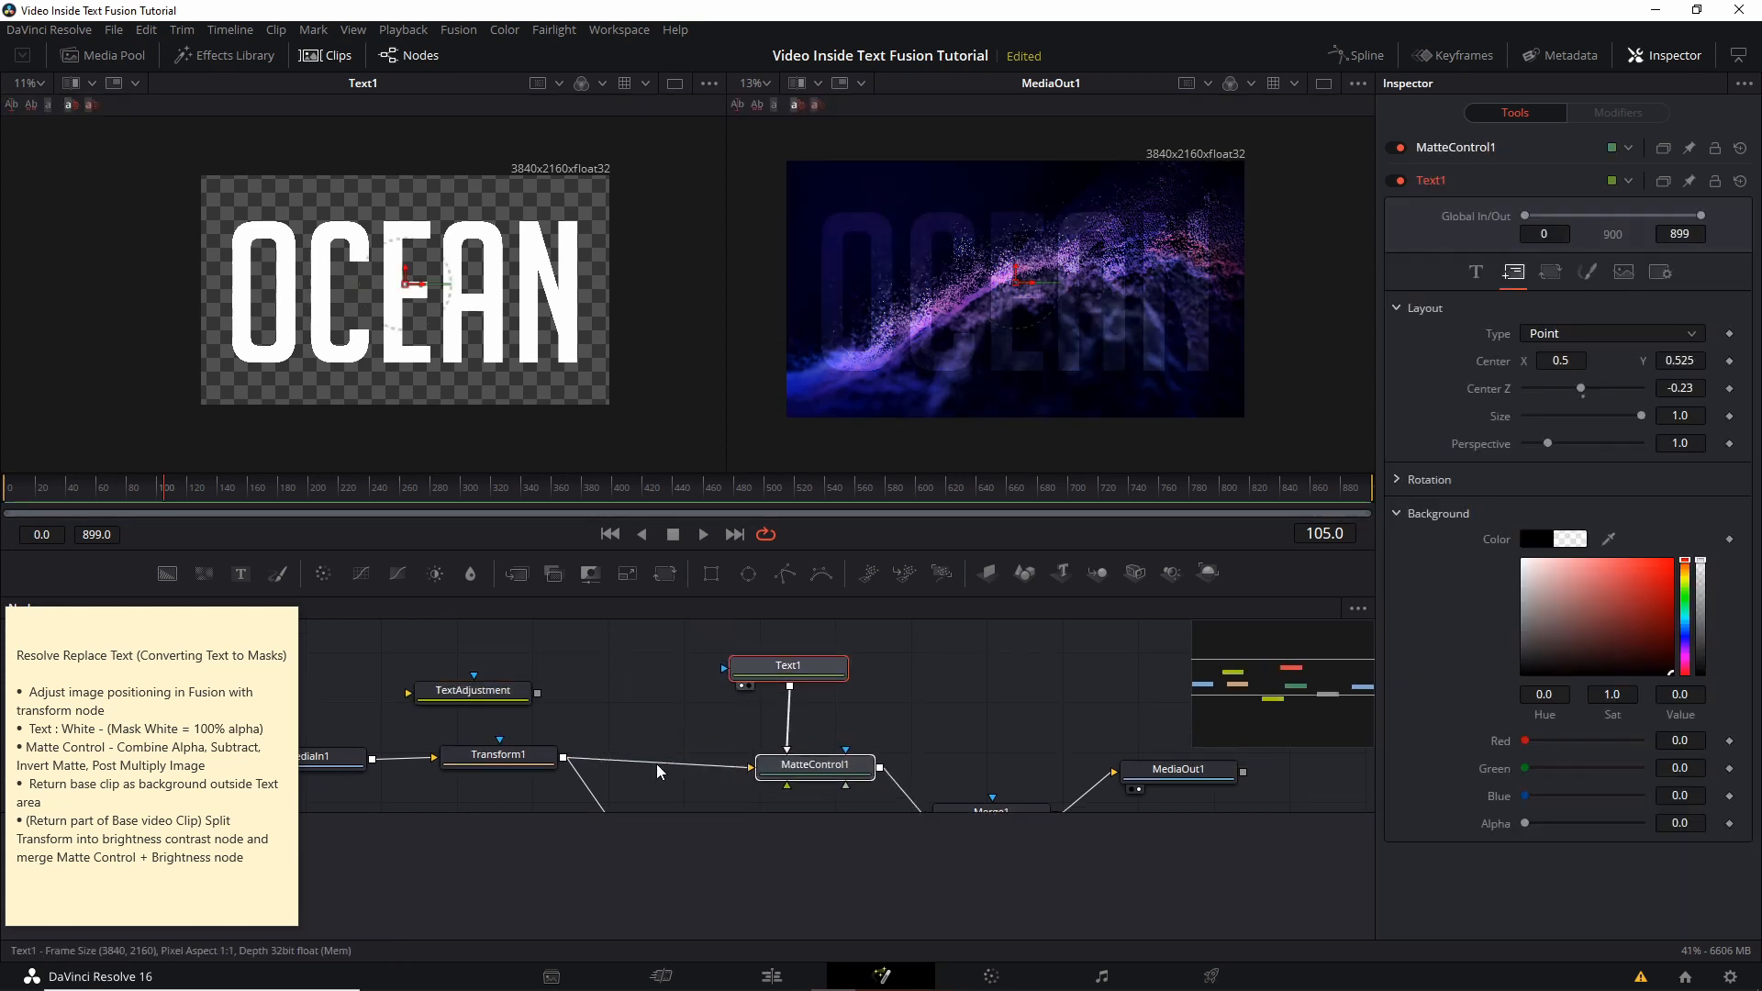
pyautogui.moveTo(472, 690); pyautogui.dragTo(657, 727)
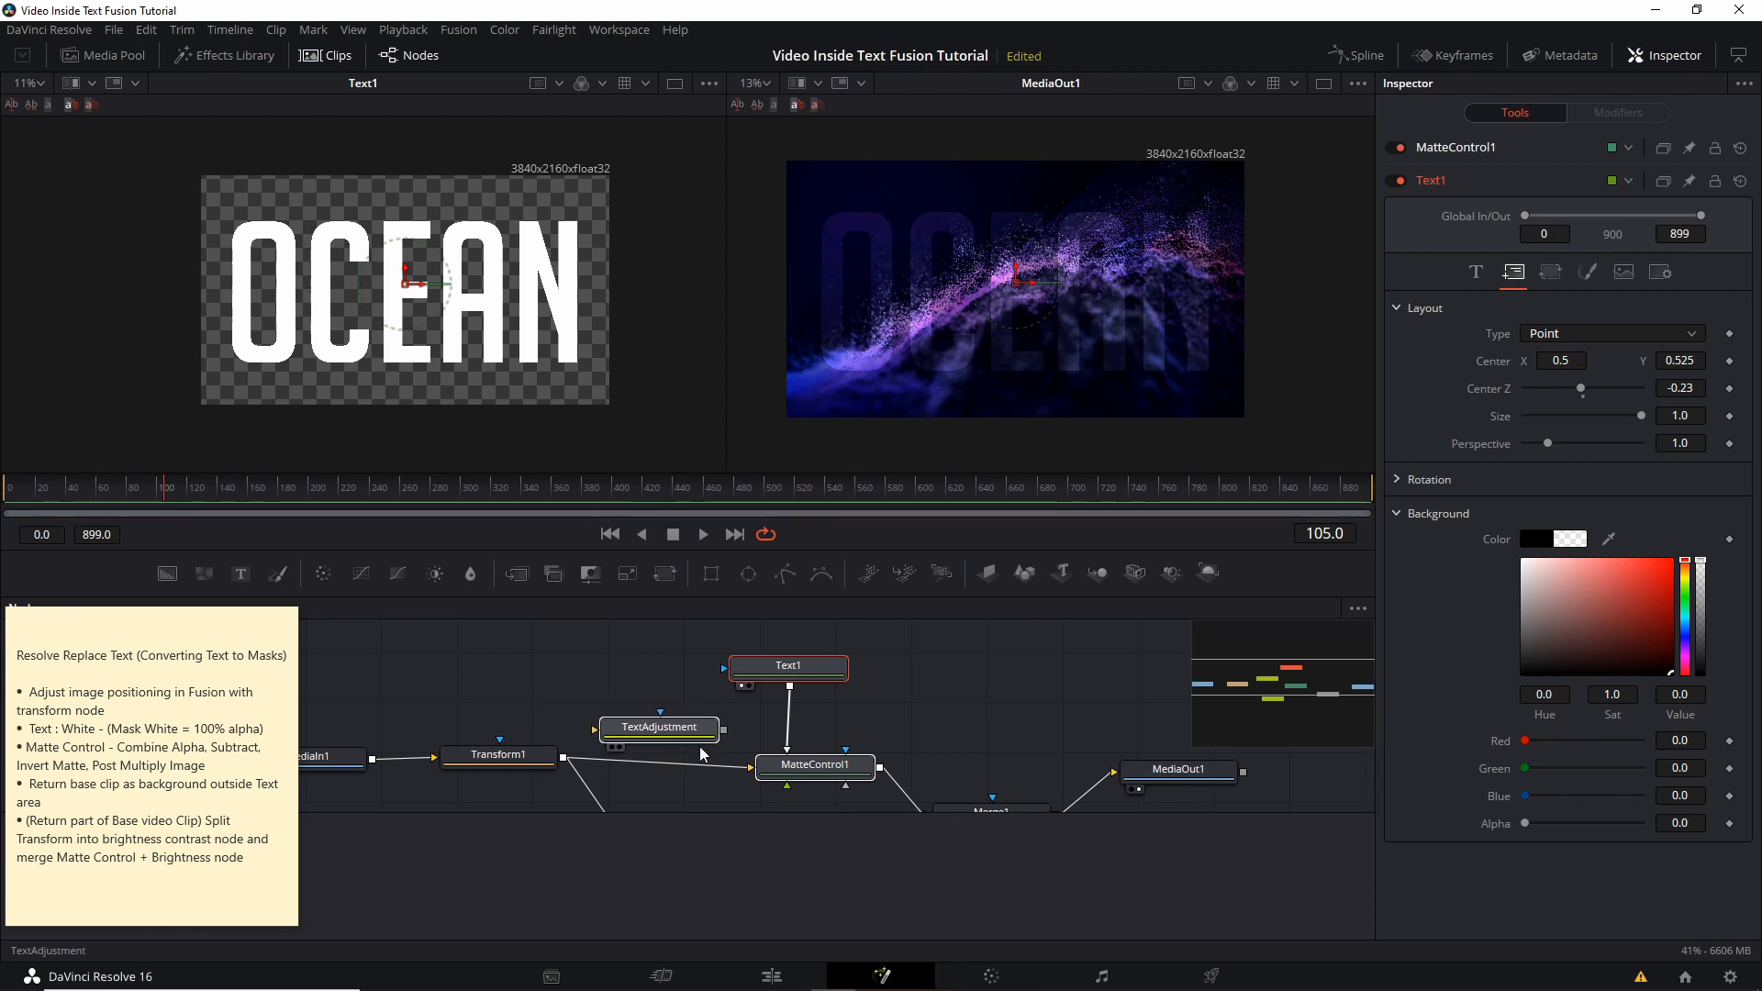
# - Raise TextAdjustment's brightness to 0.25 to make OCEAN stand out
pyautogui.click(658, 727)
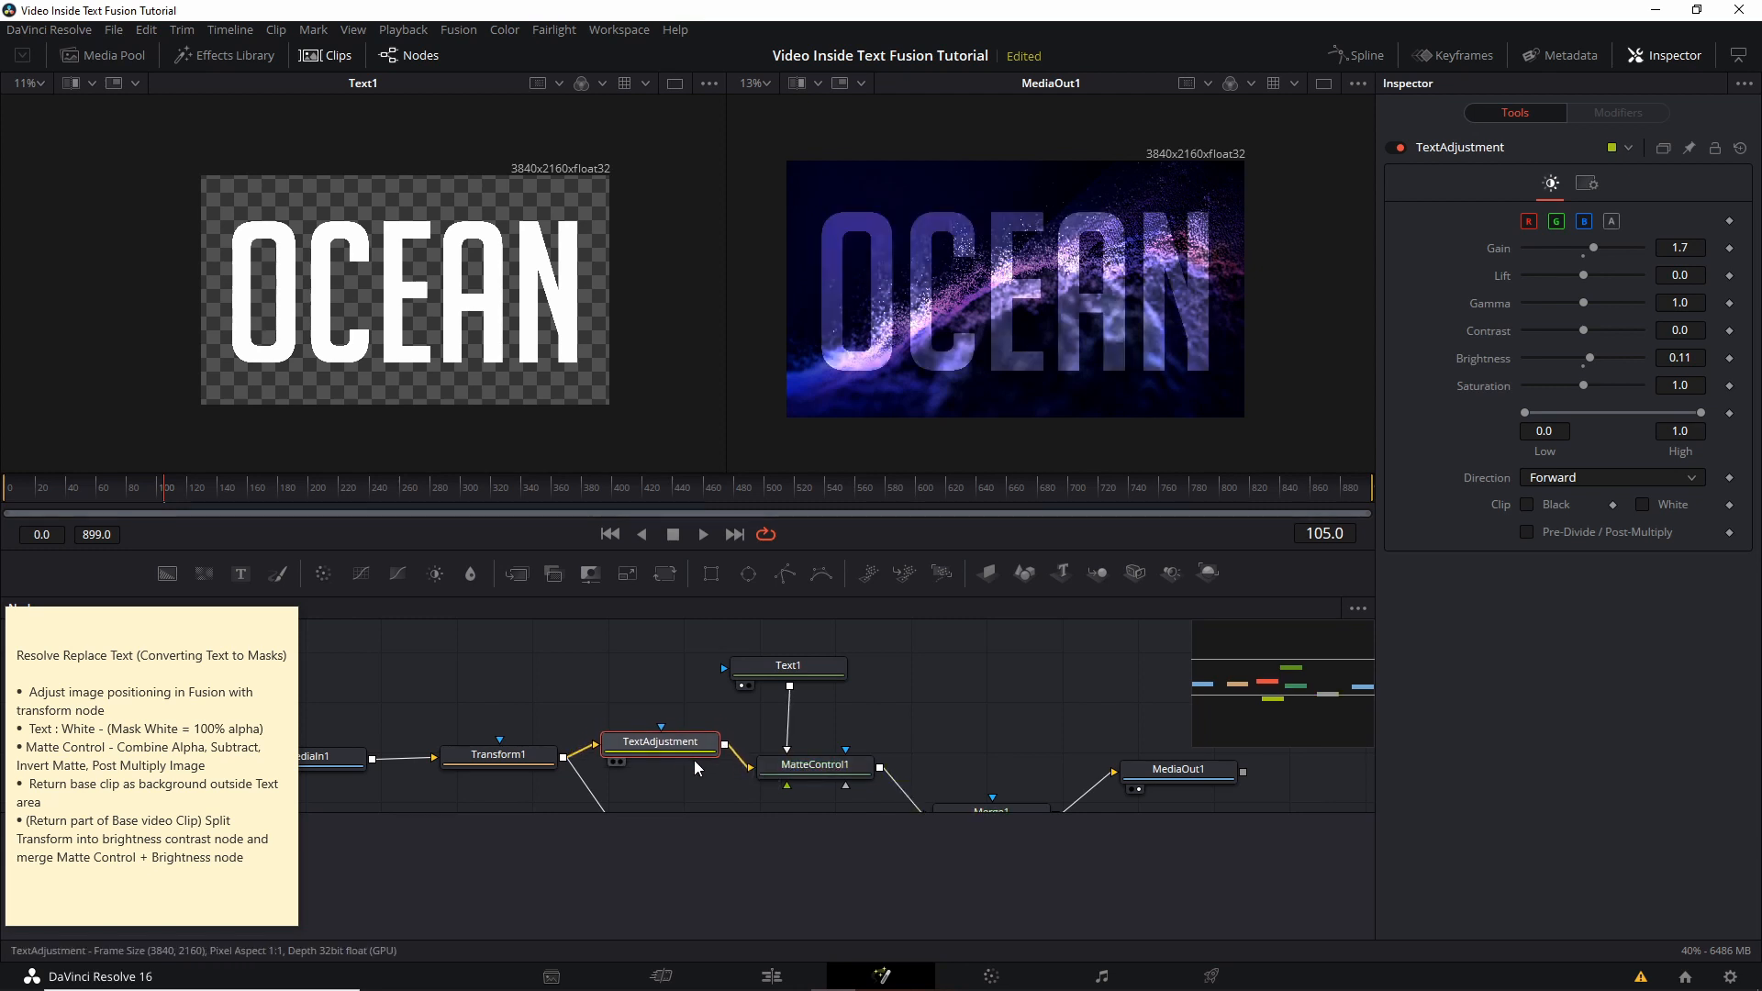
pyautogui.moveTo(1588, 357); pyautogui.dragTo(1572, 357)
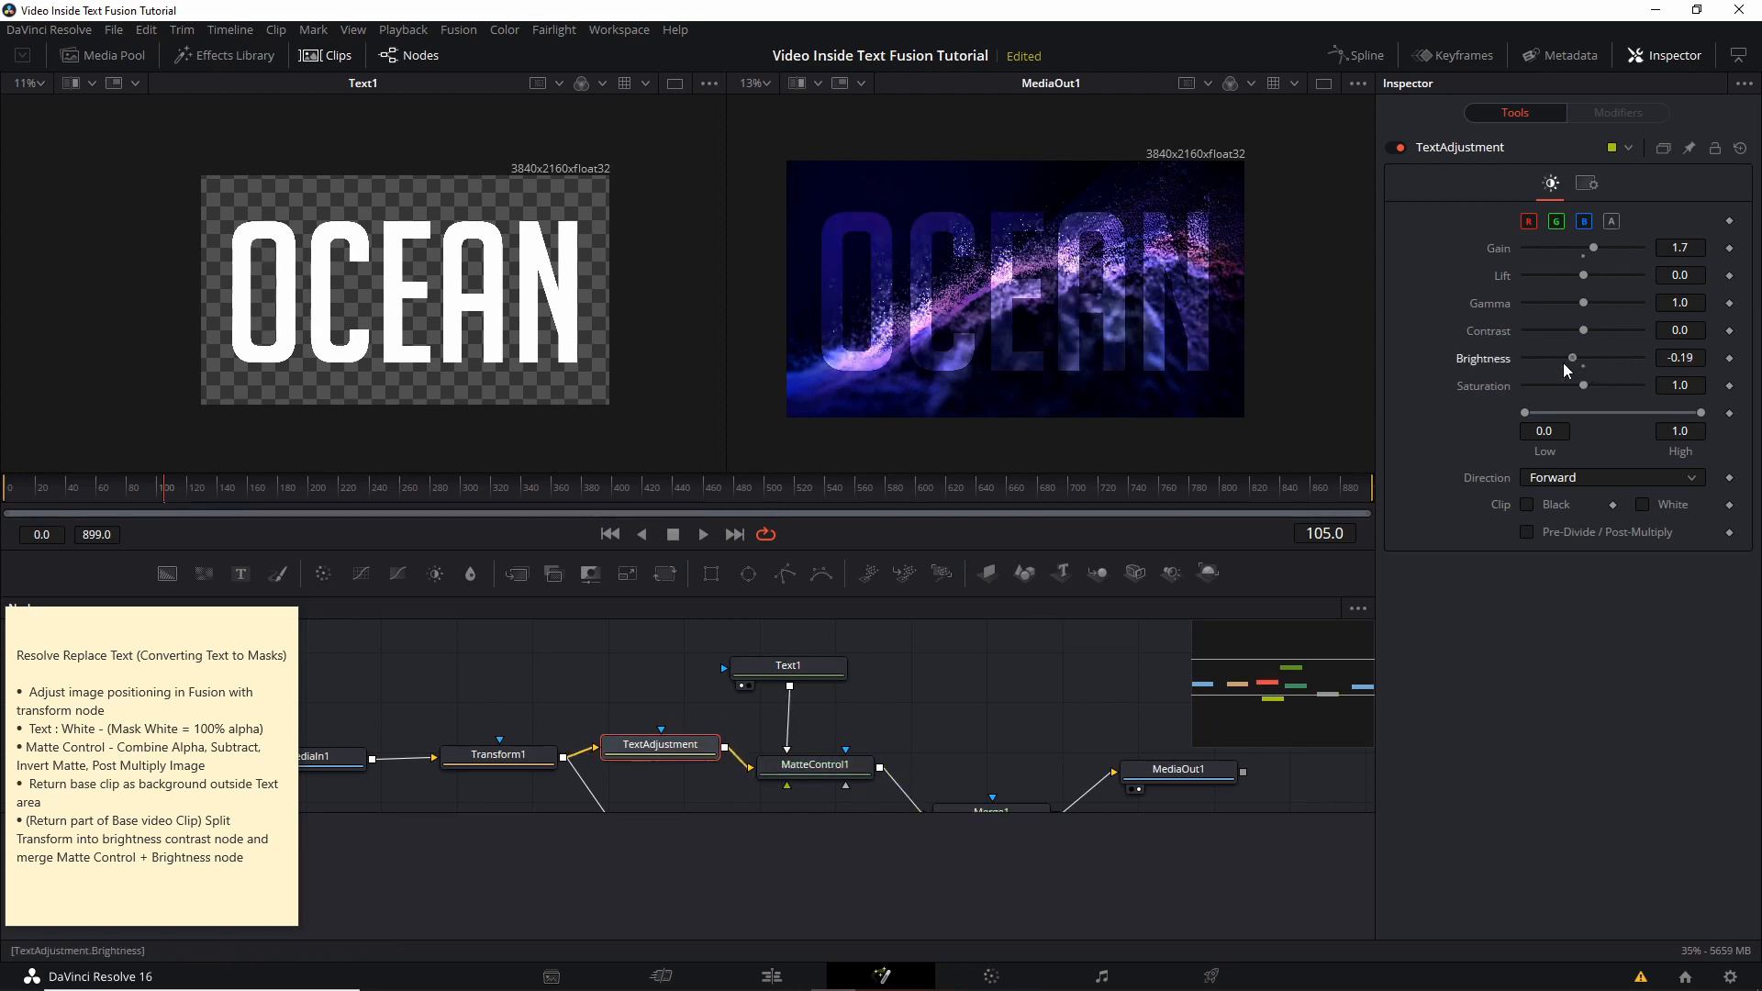
pyautogui.moveTo(1571, 357); pyautogui.dragTo(1585, 357)
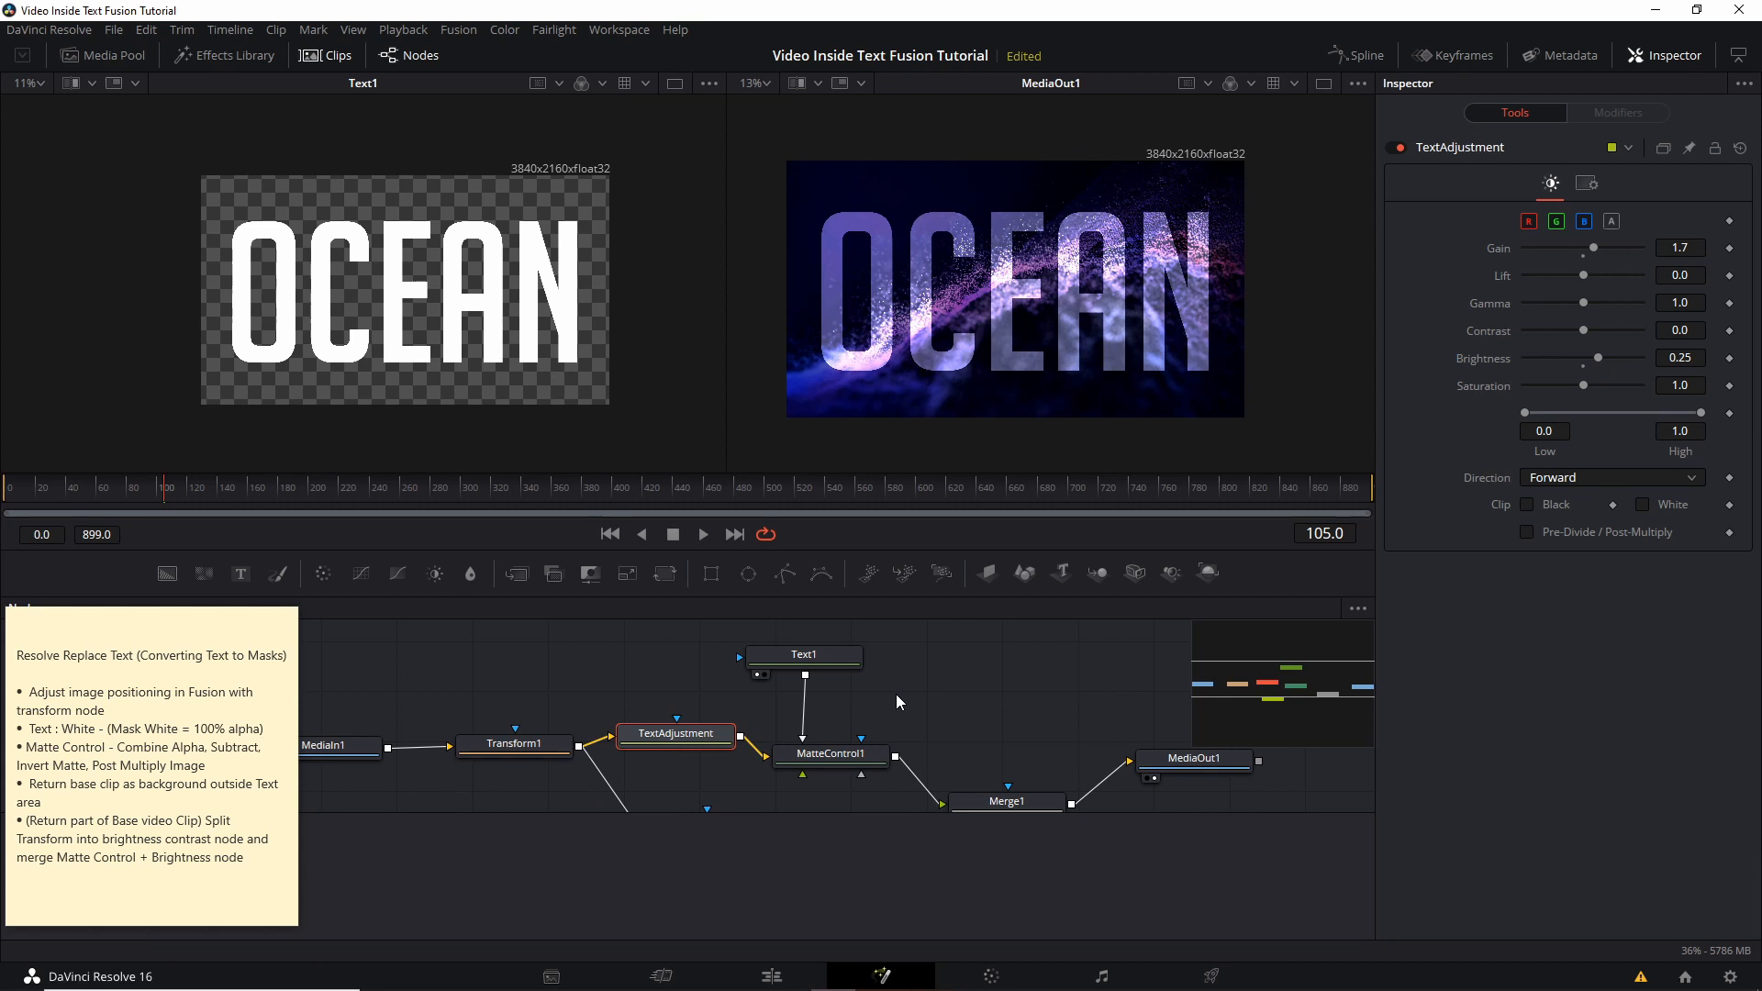